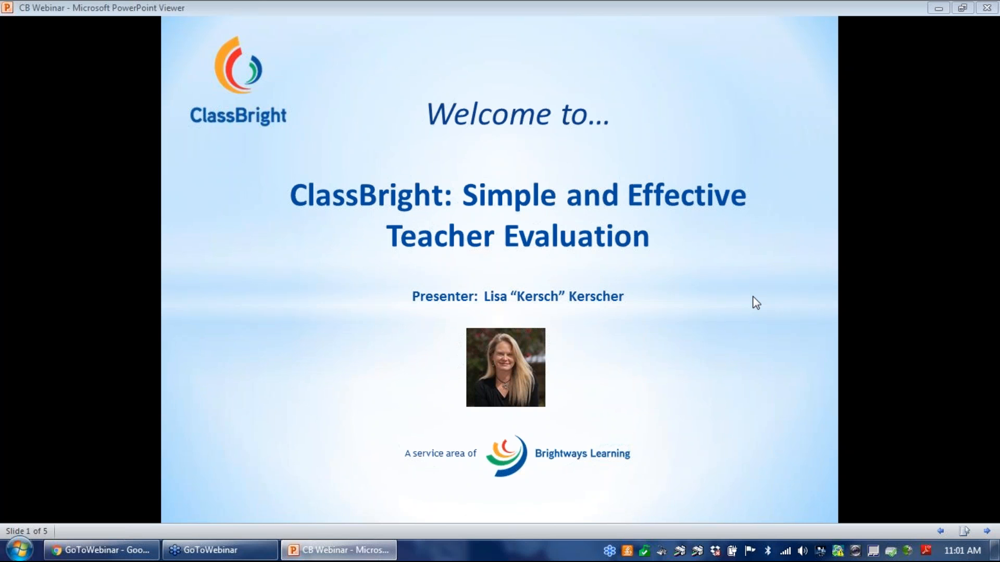
mouse_move(679, 283)
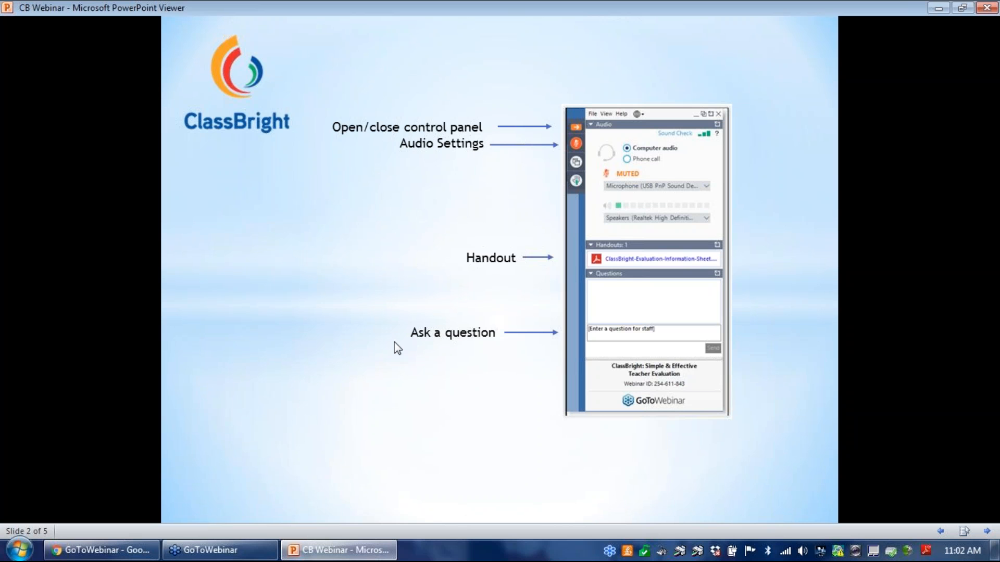
mouse_move(478, 358)
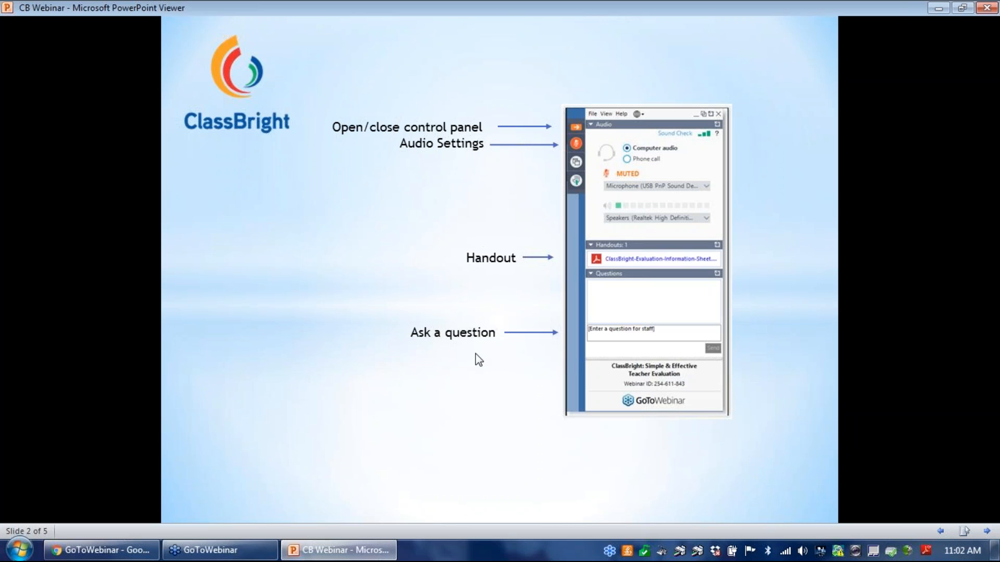
mouse_move(470, 357)
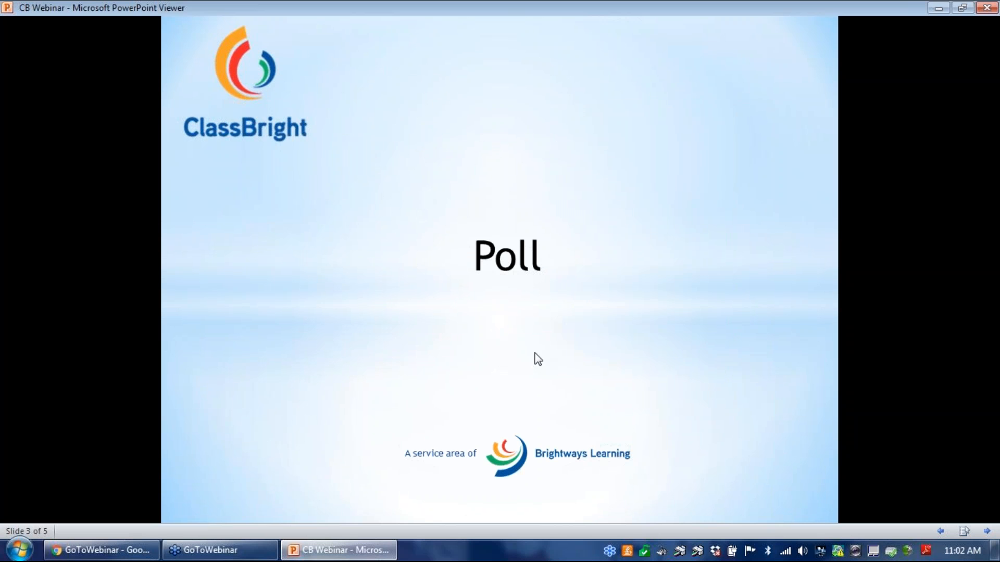
mouse_move(810, 373)
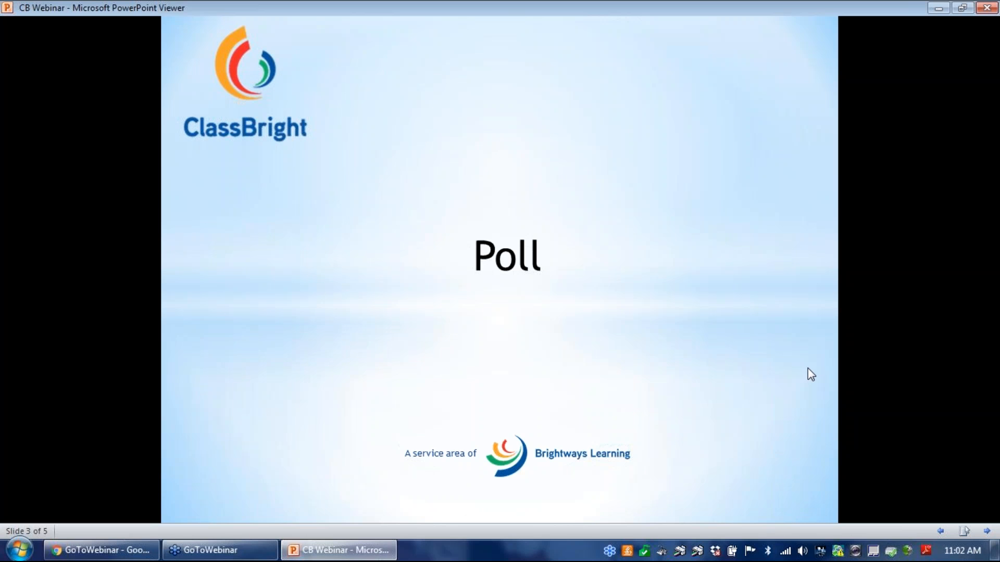
mouse_move(967, 389)
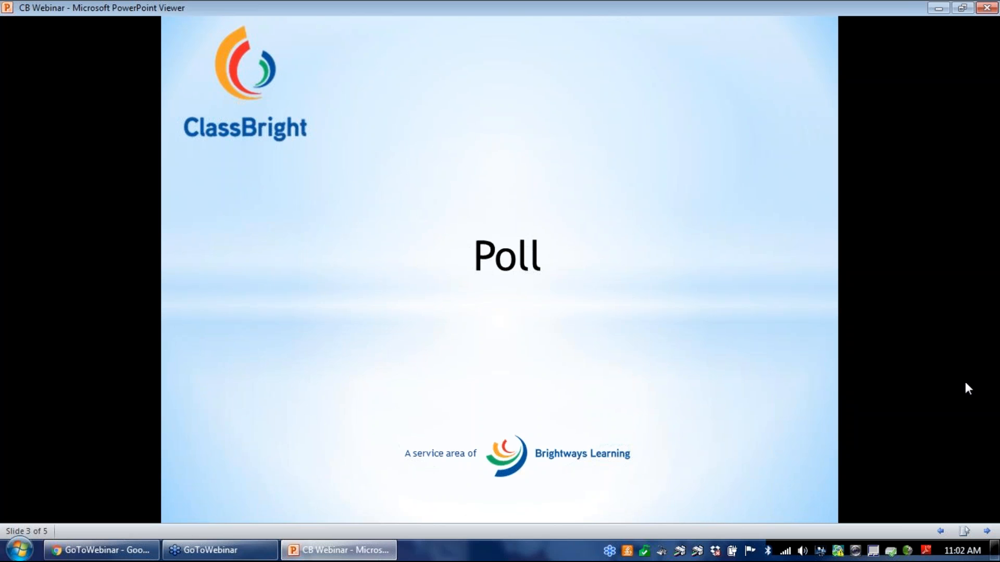
mouse_move(884, 399)
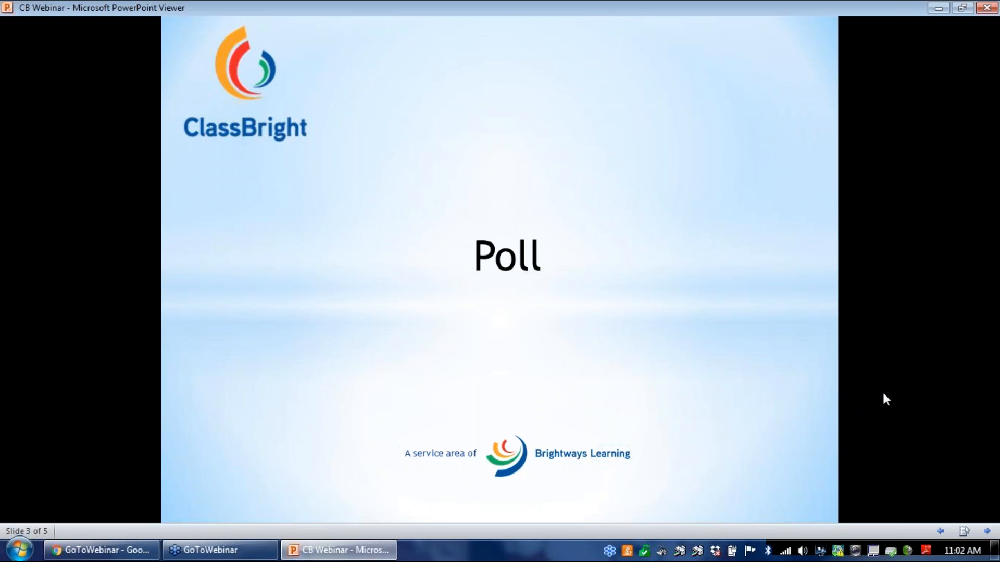
mouse_move(899, 404)
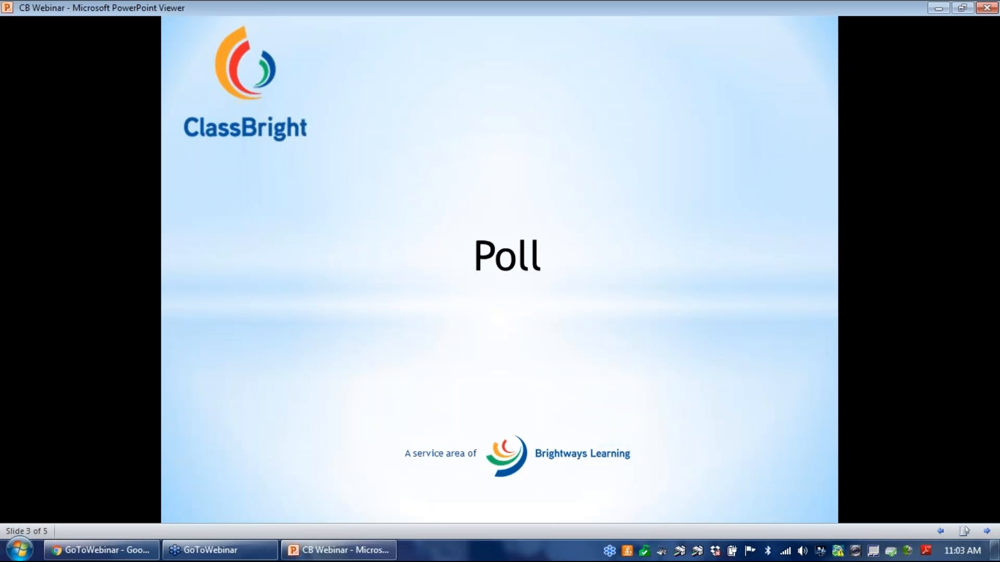
mouse_move(982, 245)
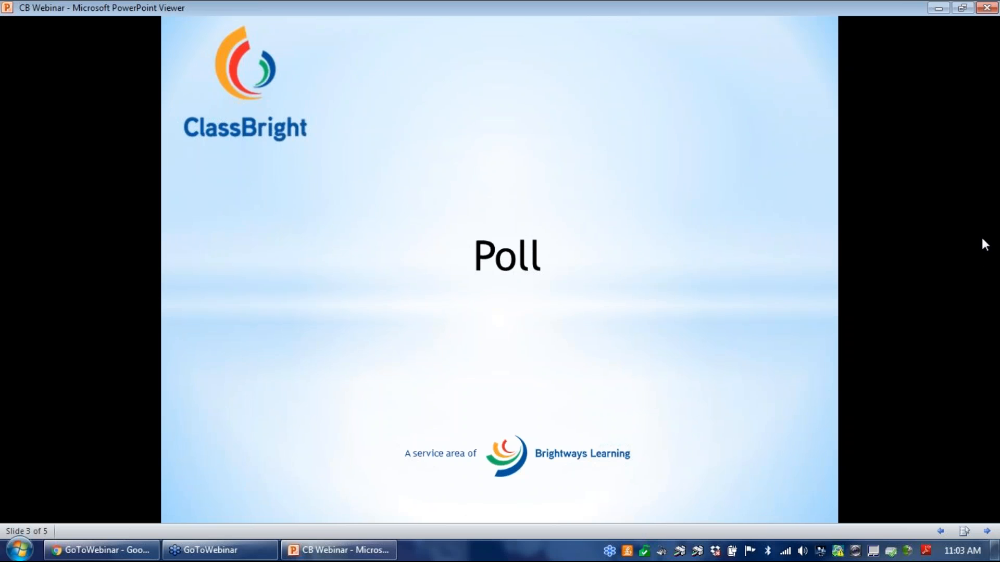
mouse_move(719, 317)
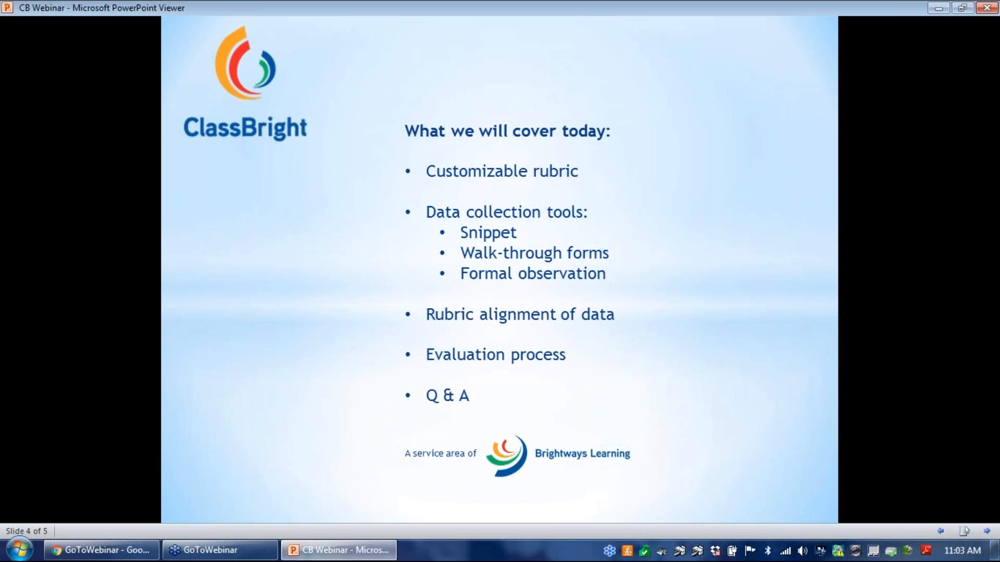
mouse_move(710, 329)
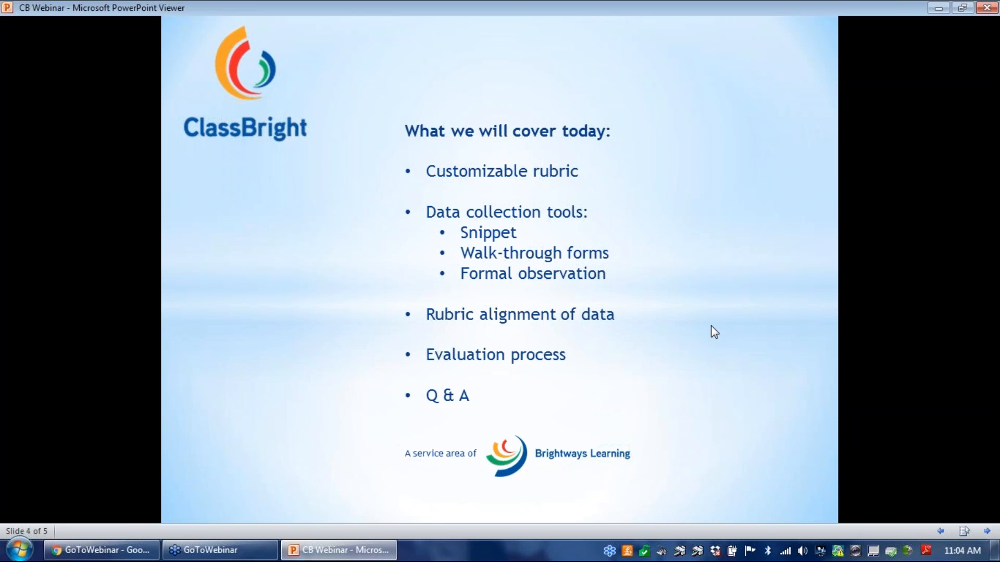
mouse_move(948, 95)
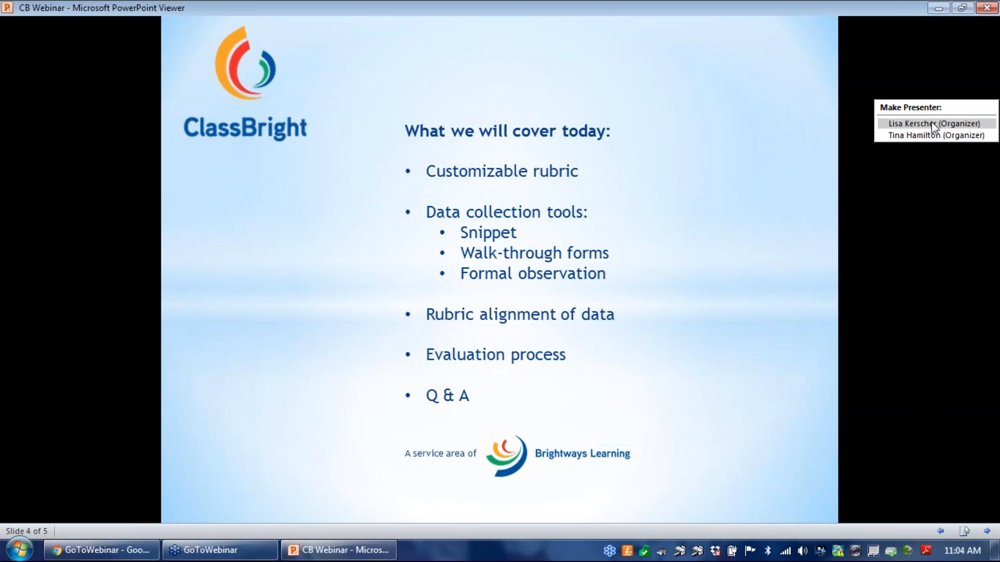
Hand the presenter role to another organizer and scroll the dashboard to Observation Forms
click(934, 124)
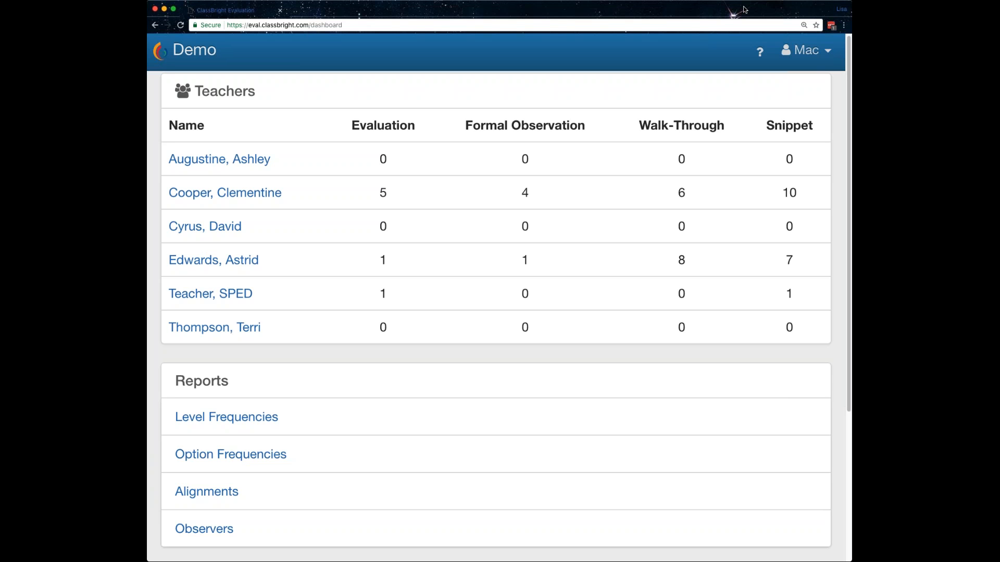
mouse_move(740, 63)
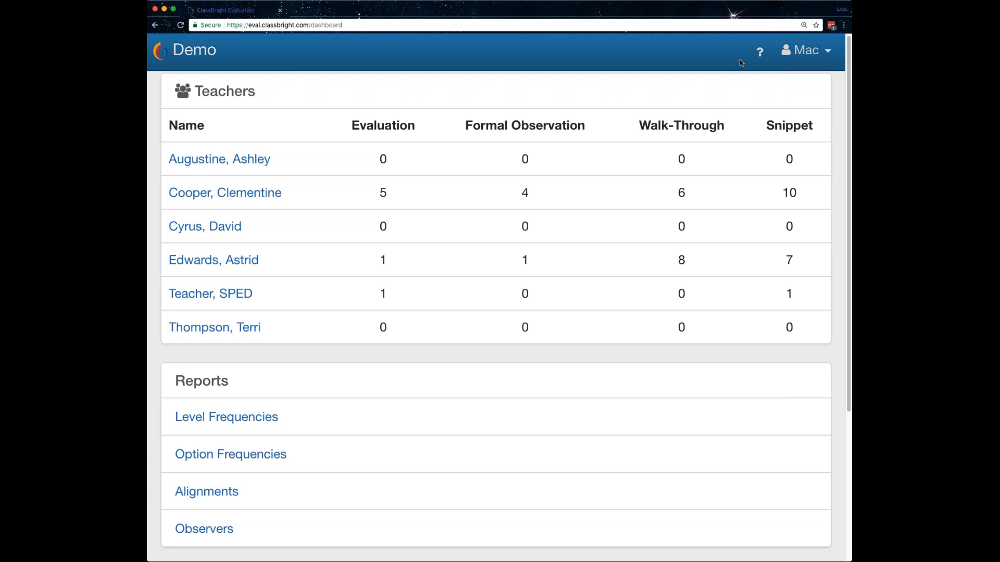
mouse_move(736, 83)
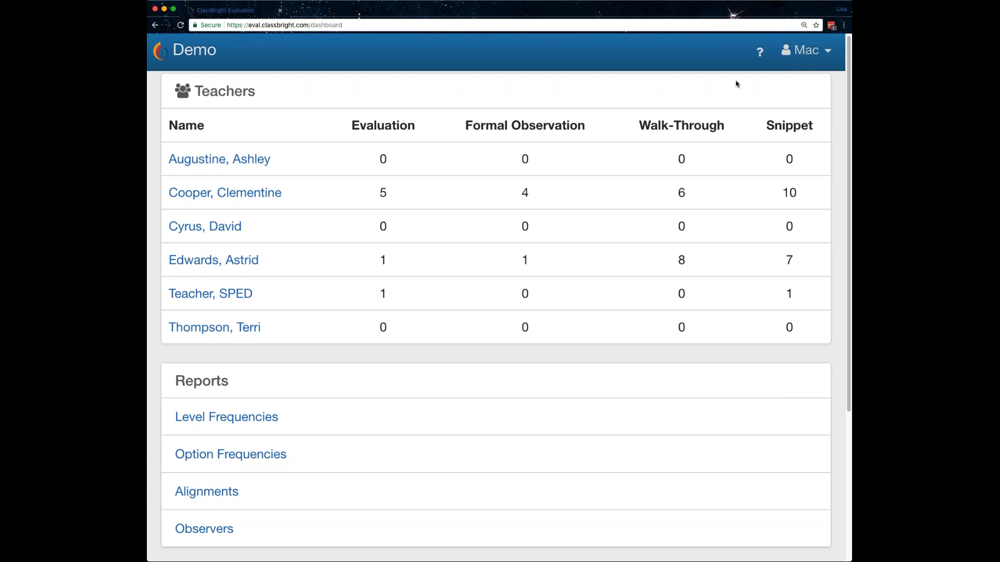
double_click(224, 90)
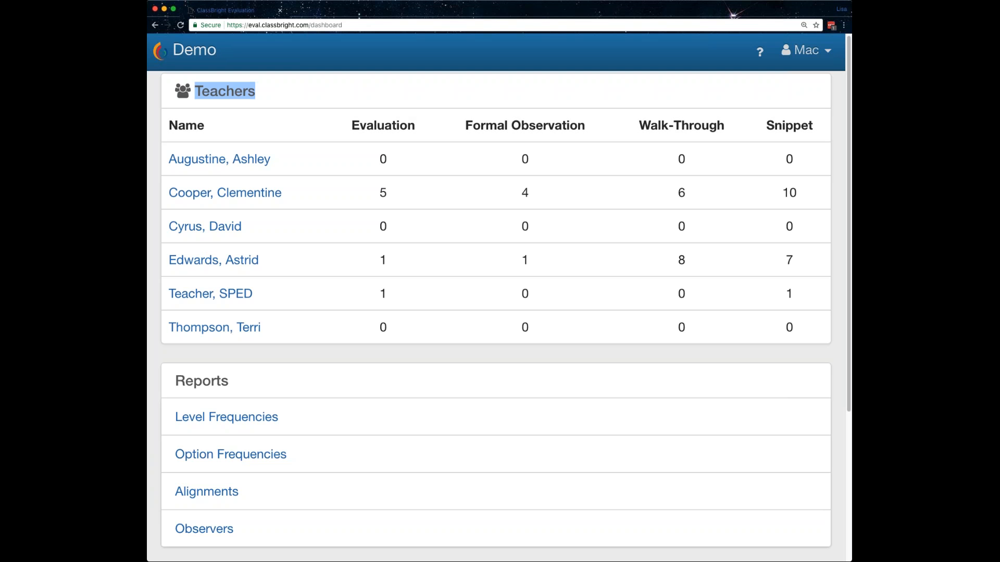
mouse_move(211, 294)
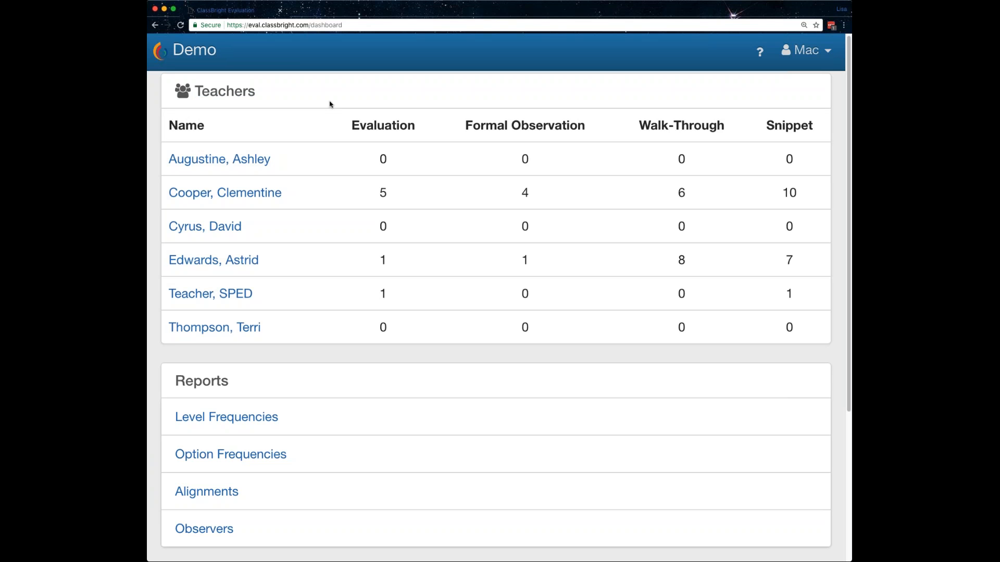
mouse_move(269, 374)
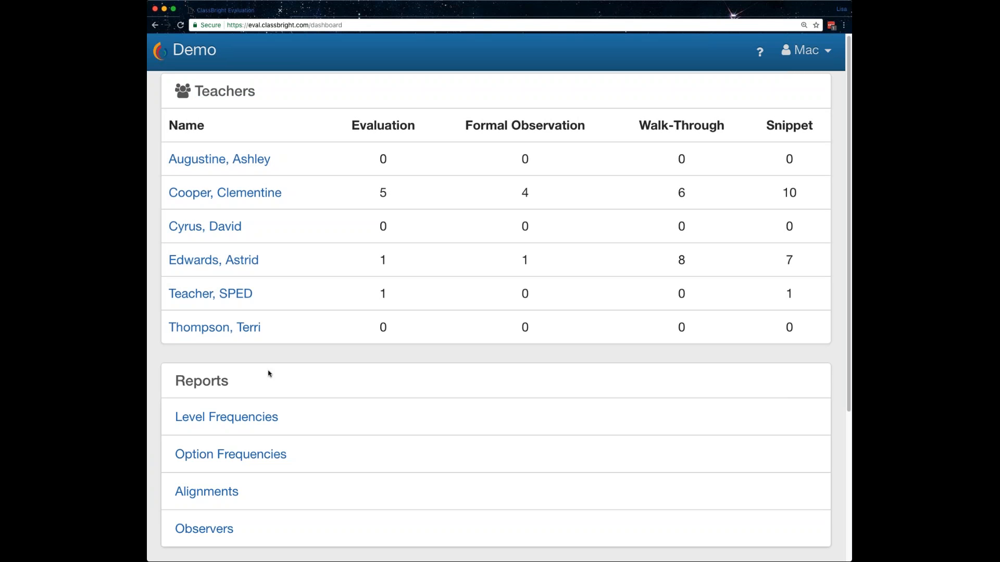
scroll(down, 3)
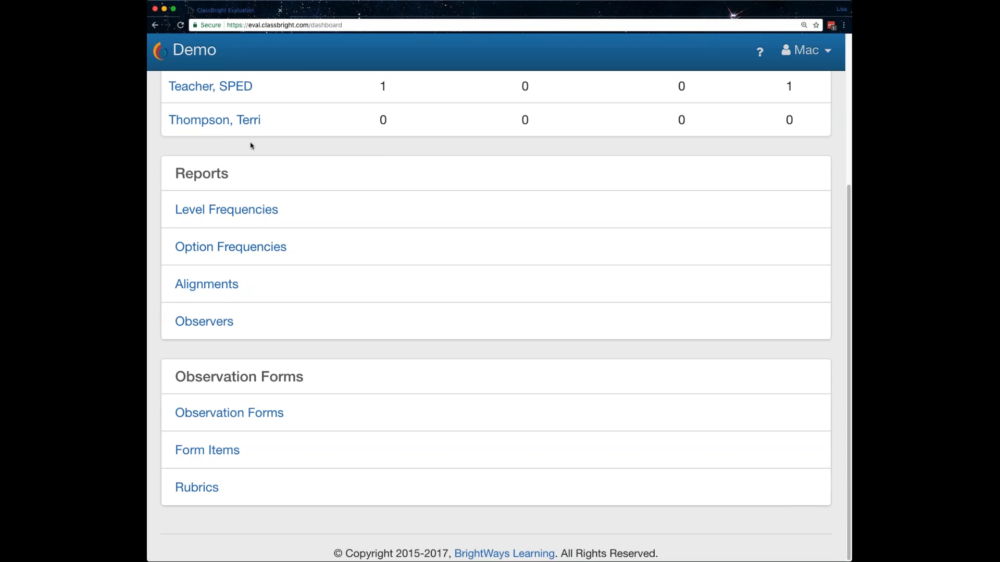
mouse_move(381, 160)
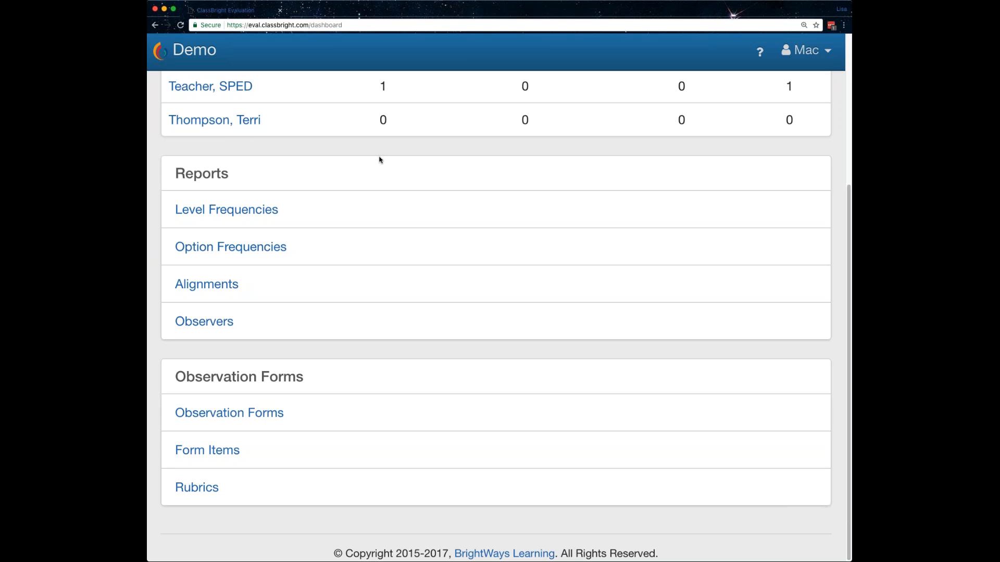
mouse_move(374, 171)
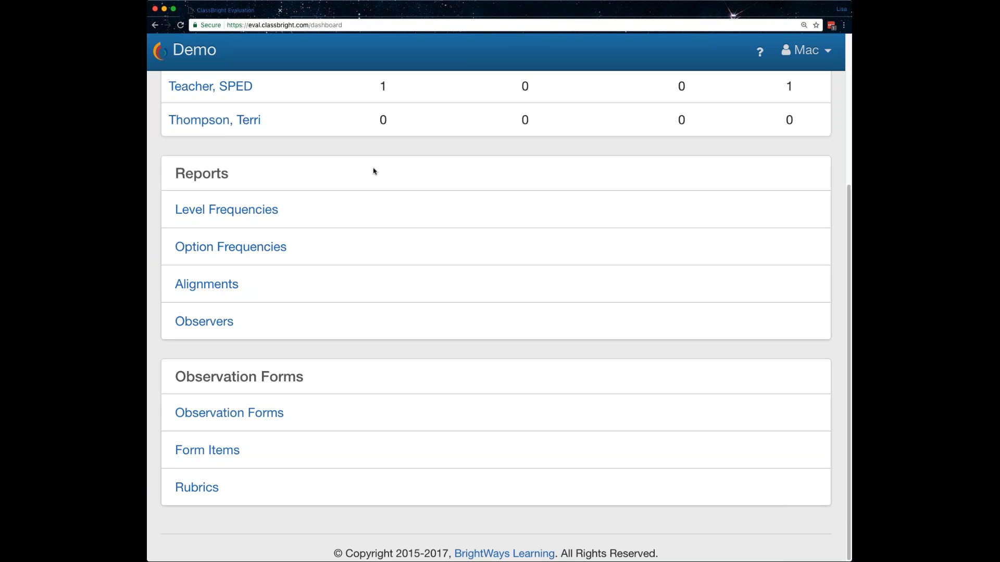
mouse_move(368, 240)
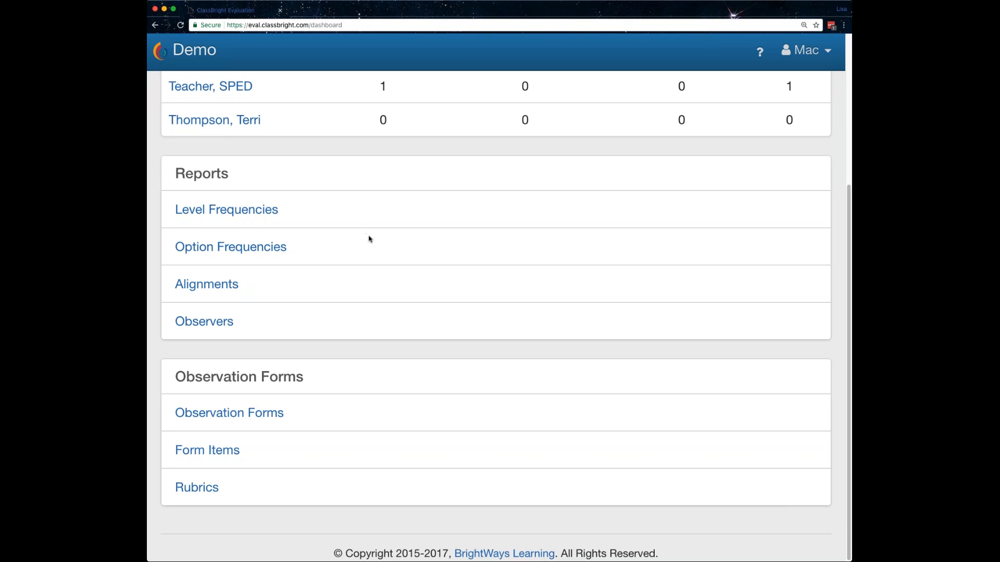
mouse_move(368, 411)
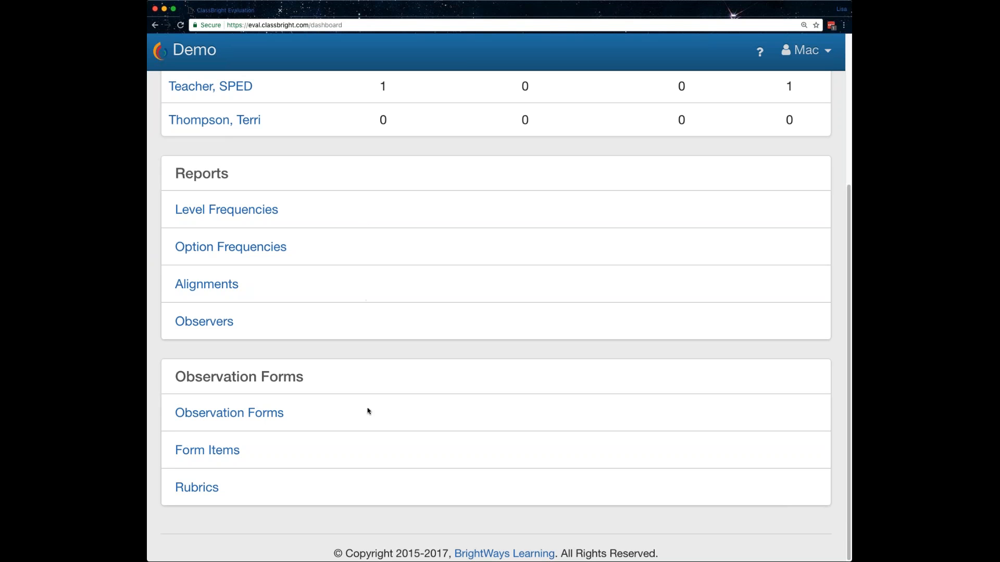
mouse_move(207, 451)
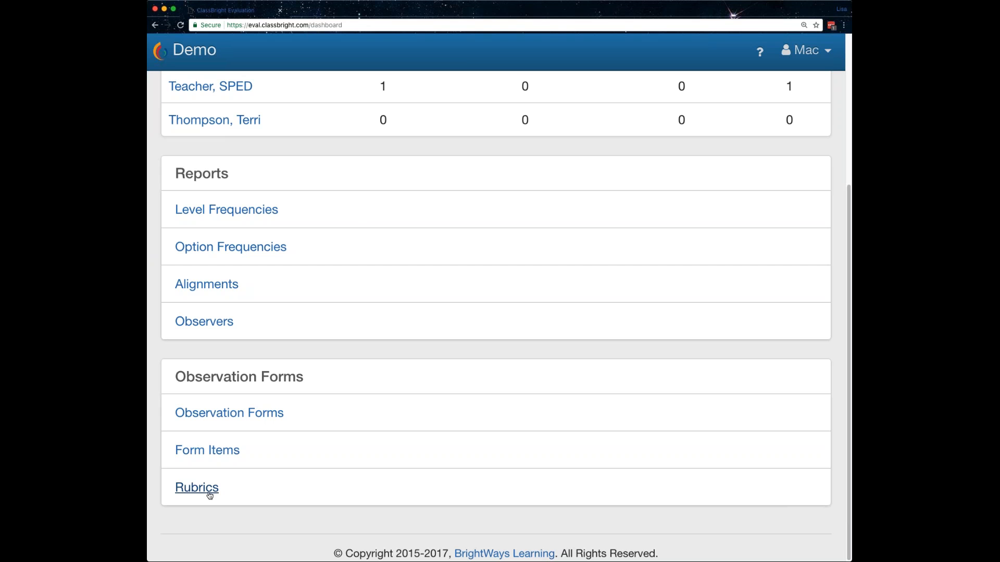
Open the Rubrics page listing Certified Teachers and Classified Staff
click(197, 487)
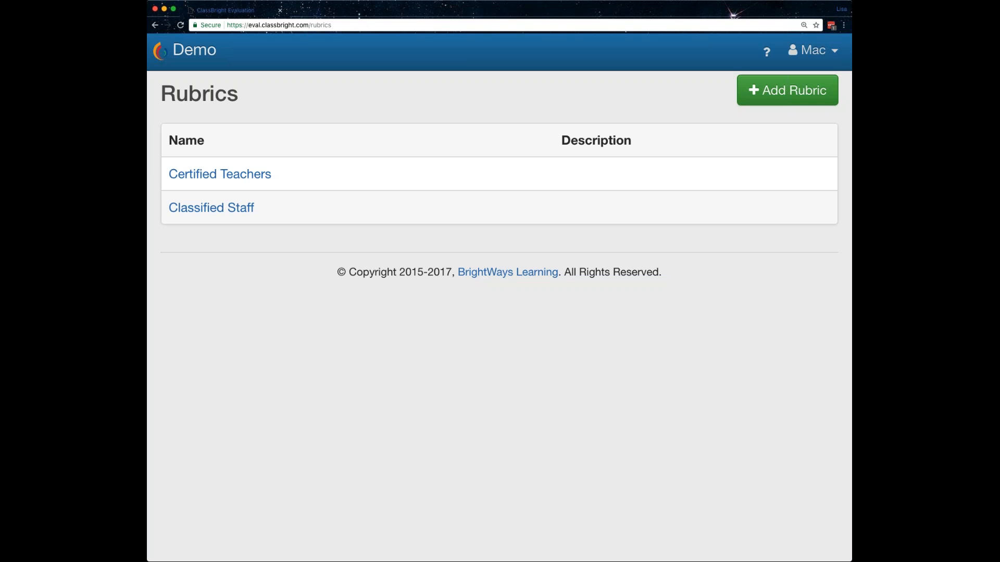
mouse_move(692, 259)
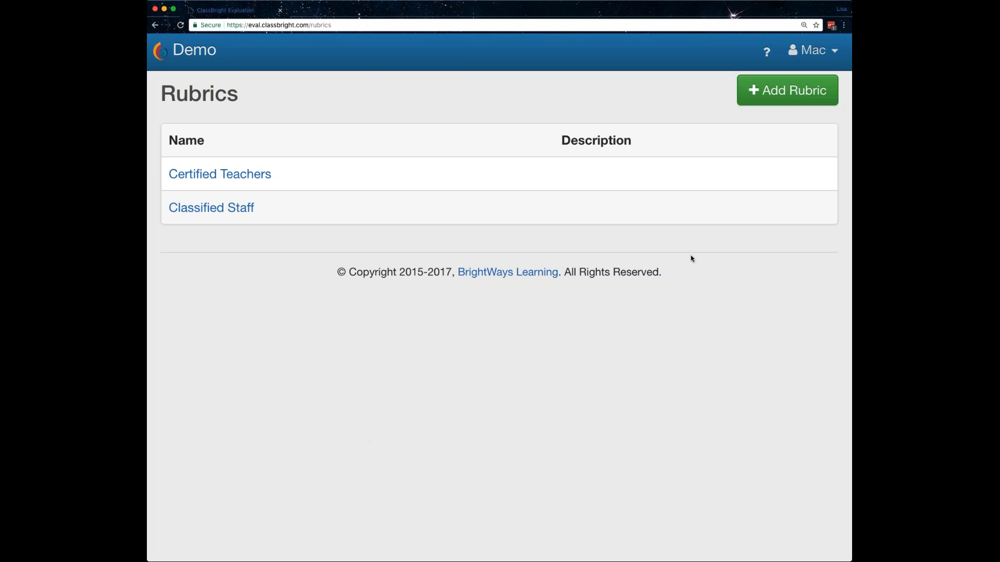
mouse_move(281, 280)
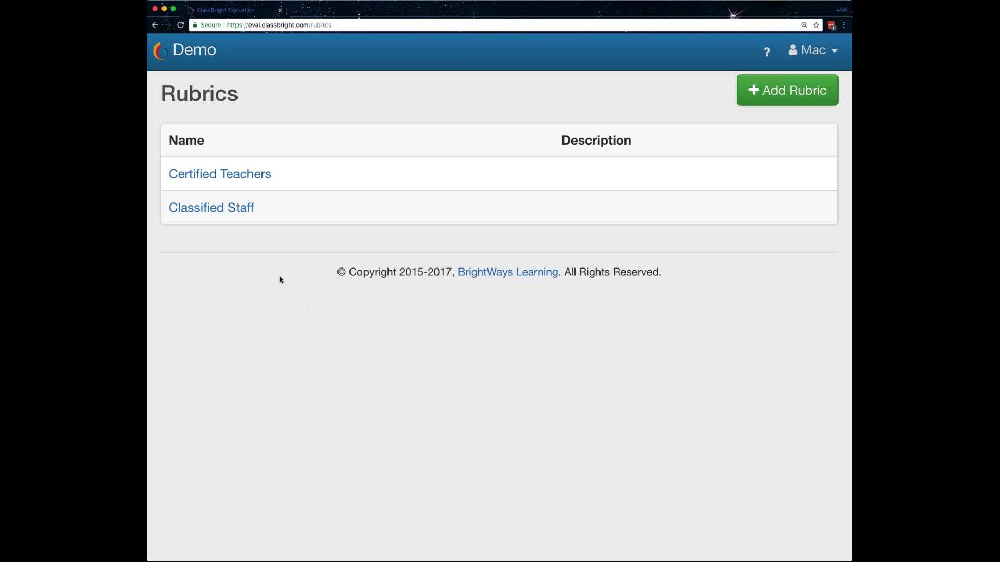
mouse_move(359, 110)
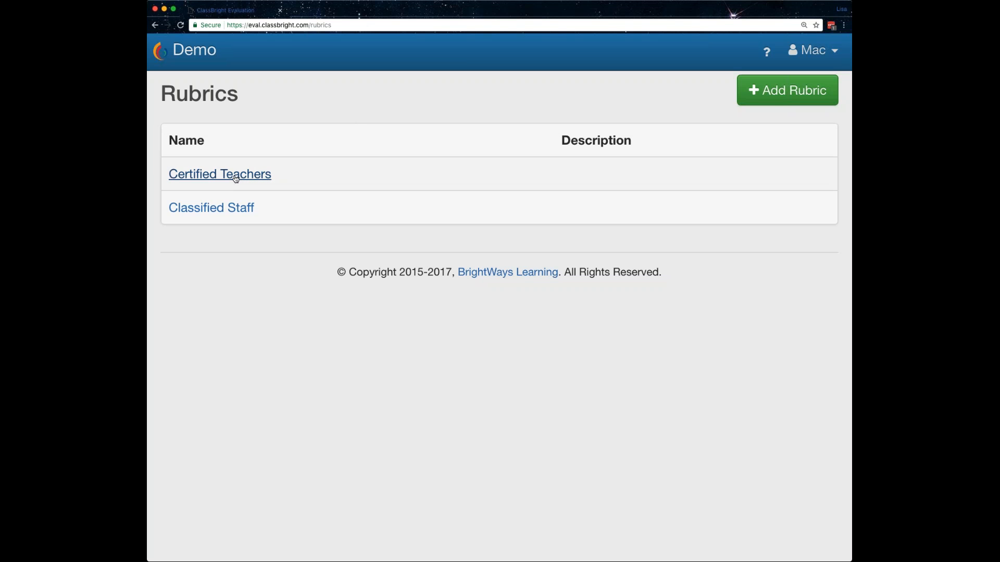
click(219, 174)
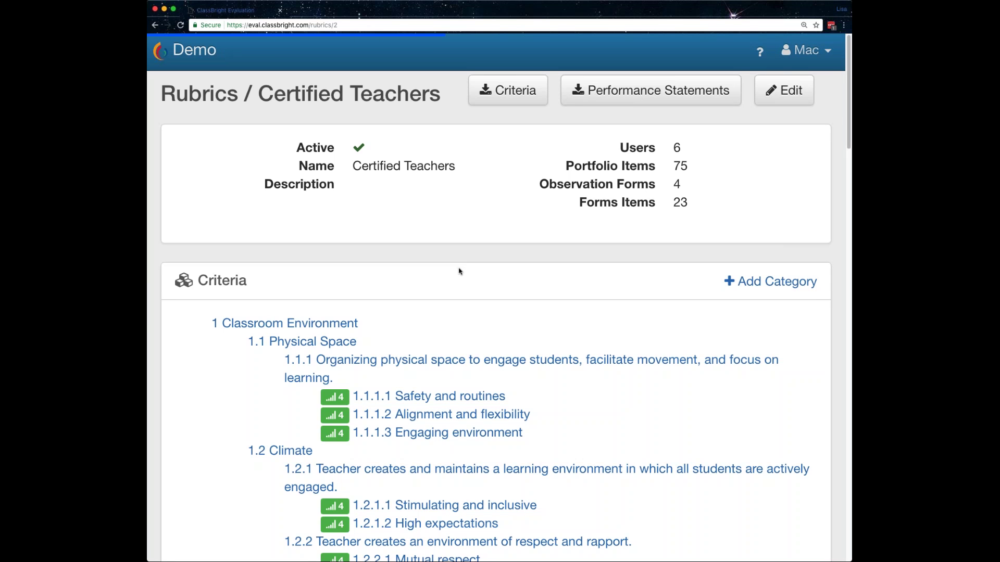
mouse_move(476, 326)
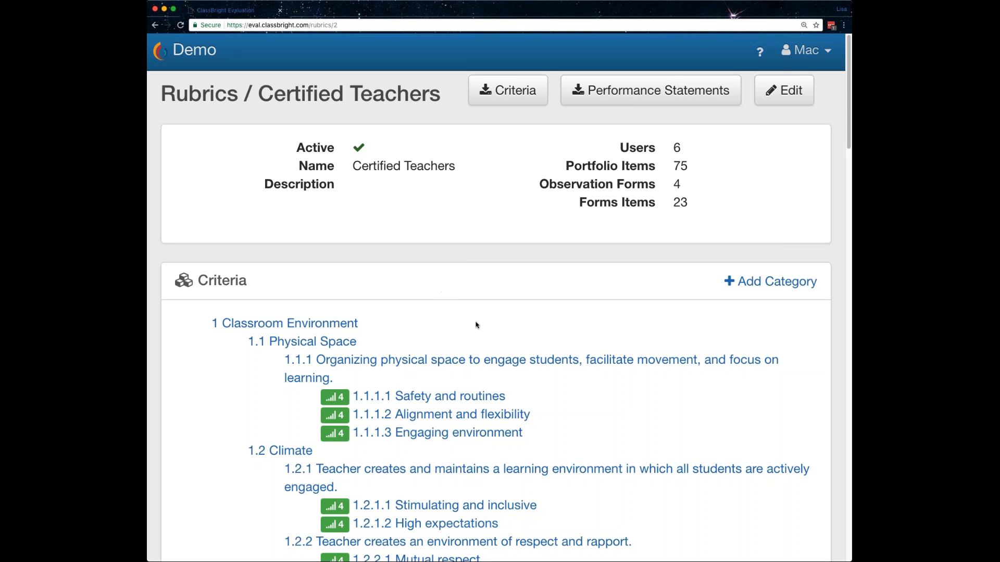
mouse_move(602, 330)
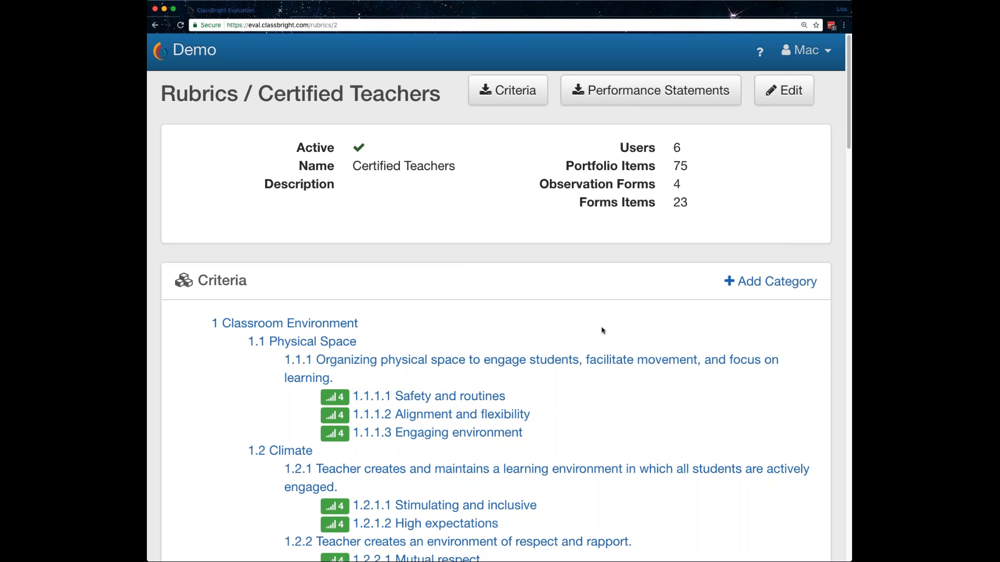
mouse_move(632, 333)
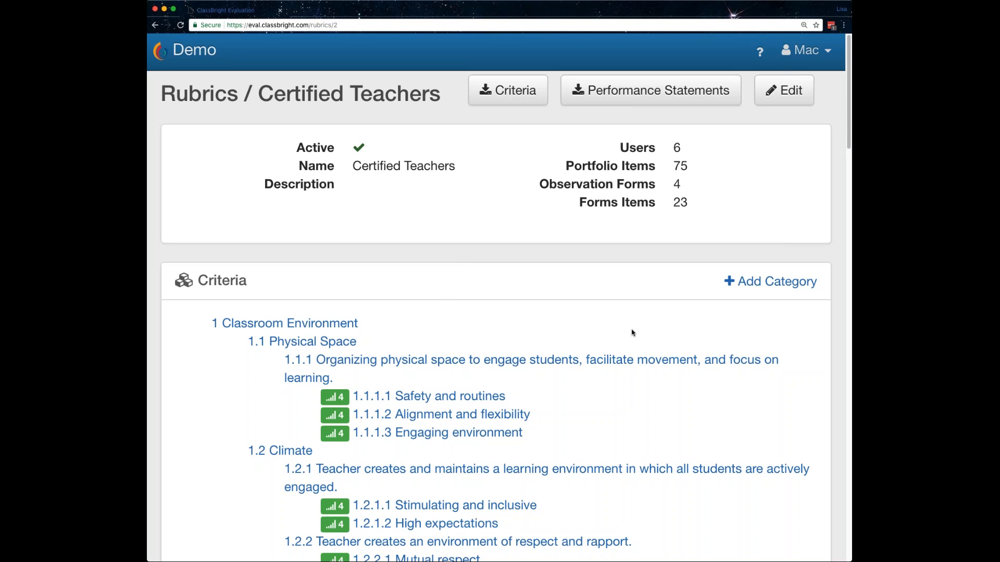
mouse_move(616, 346)
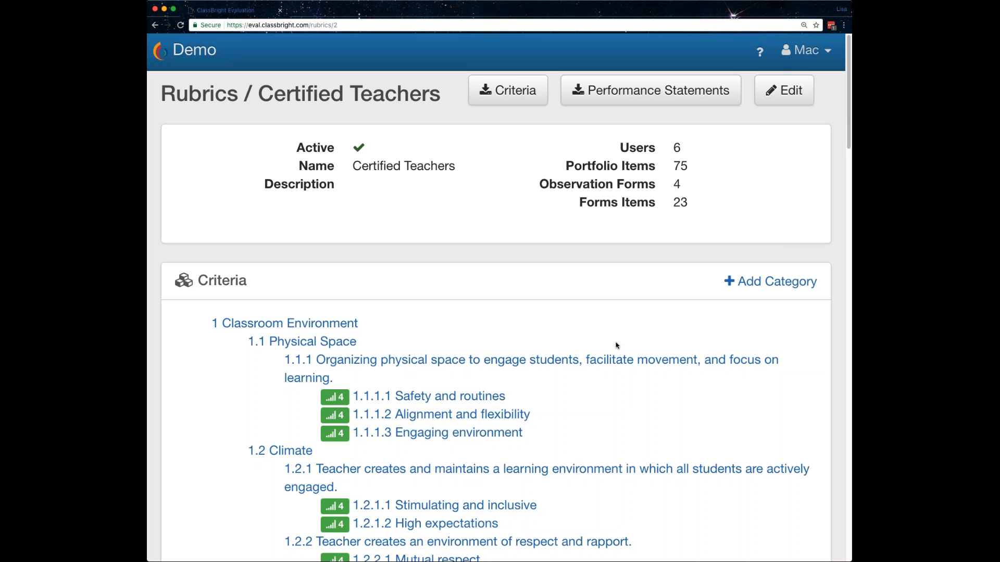
mouse_move(640, 413)
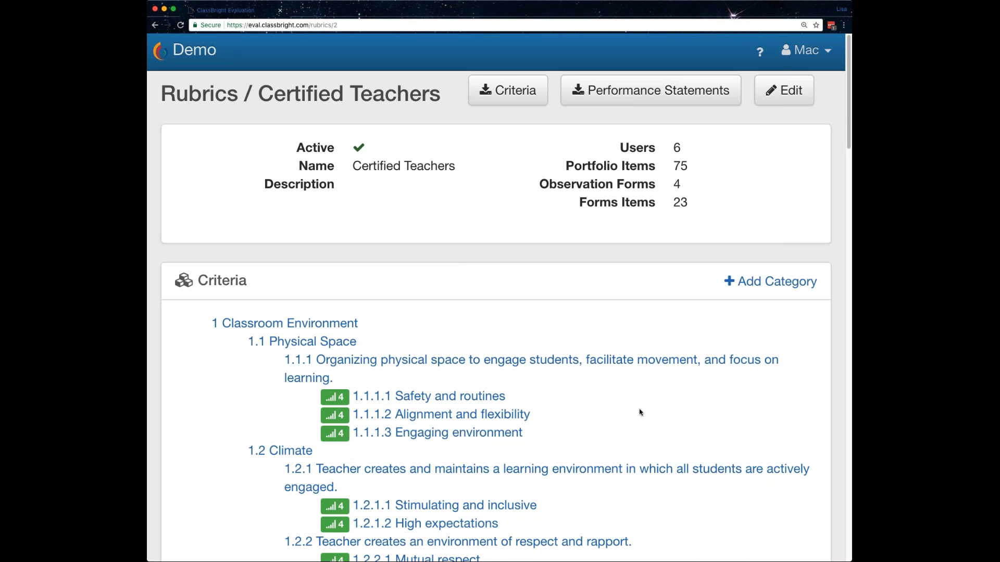
scroll(down, 3)
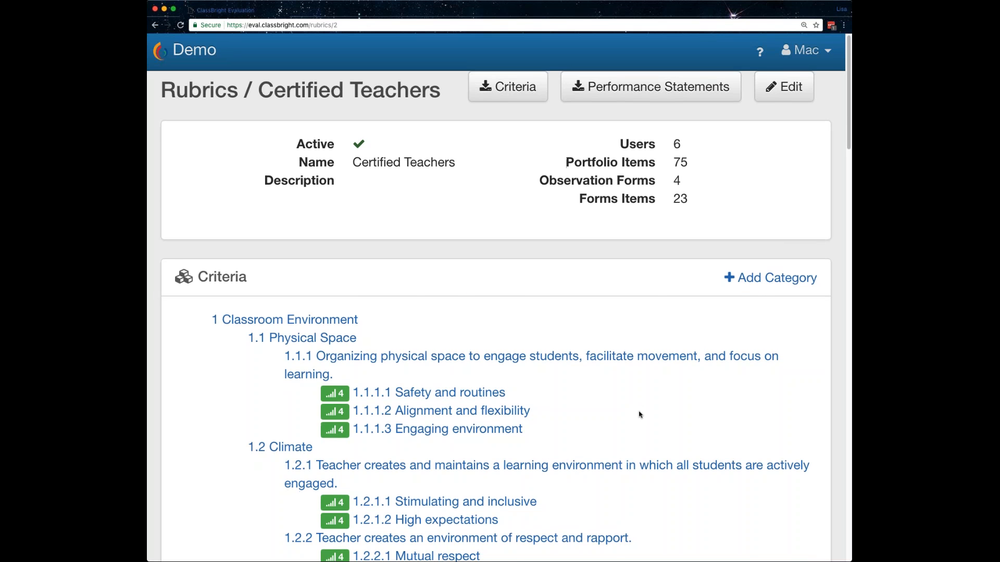
scroll(down, 3)
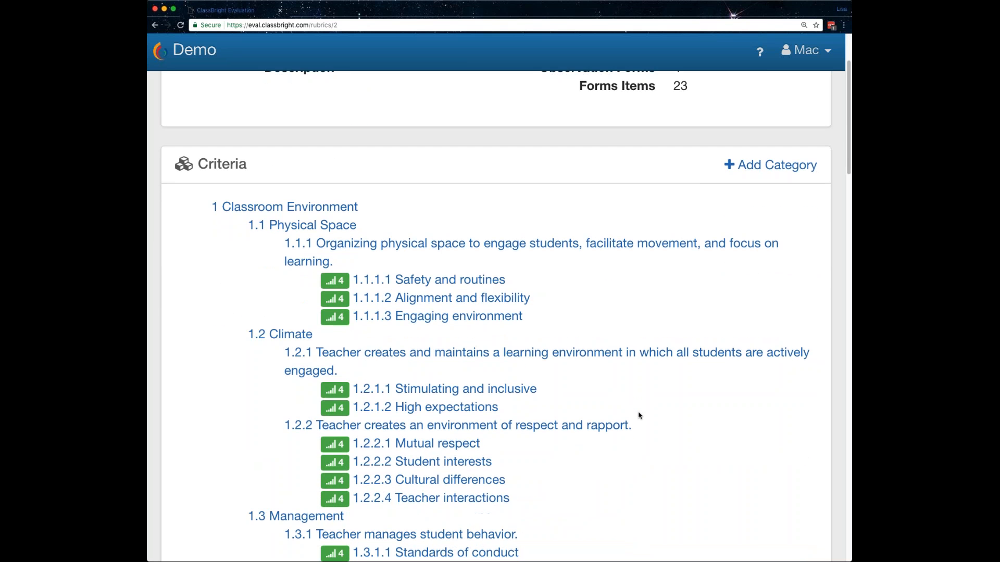
scroll(down, 3)
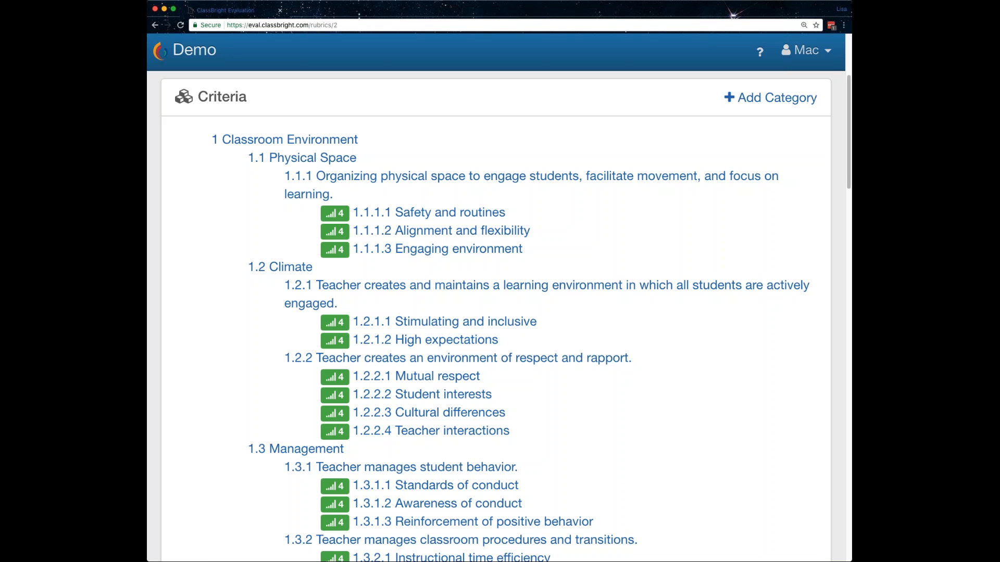
scroll(down, 3)
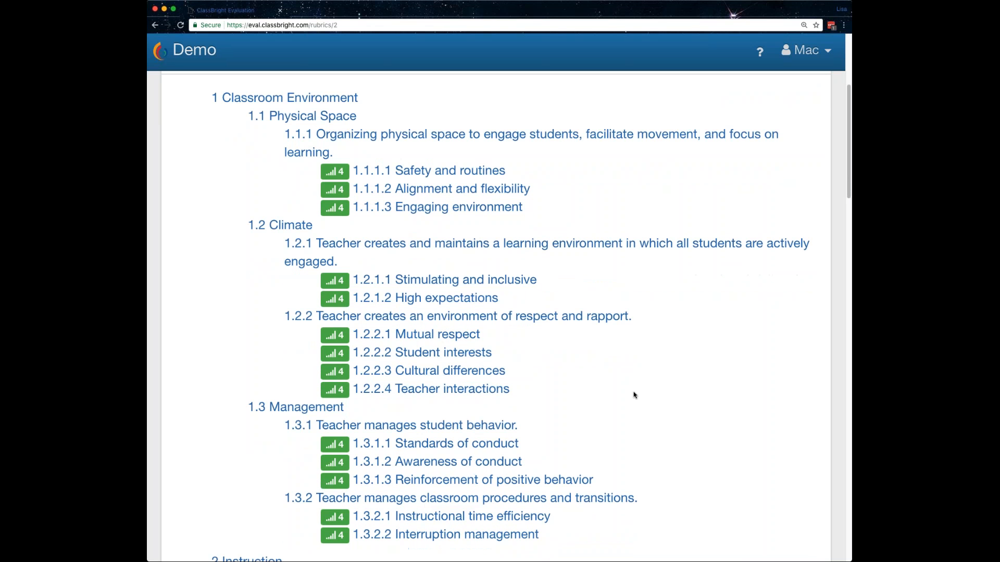
mouse_move(622, 417)
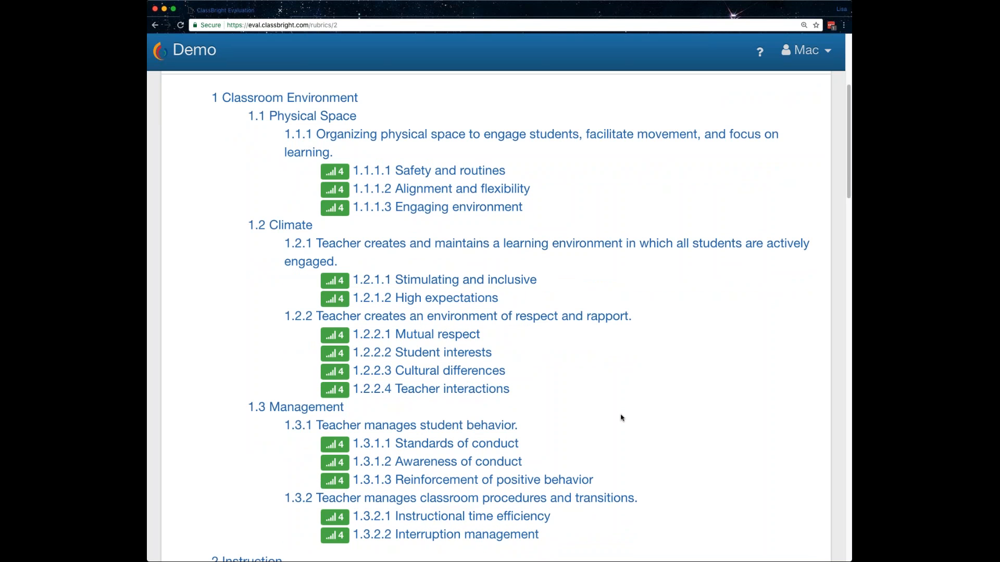
scroll(down, 3)
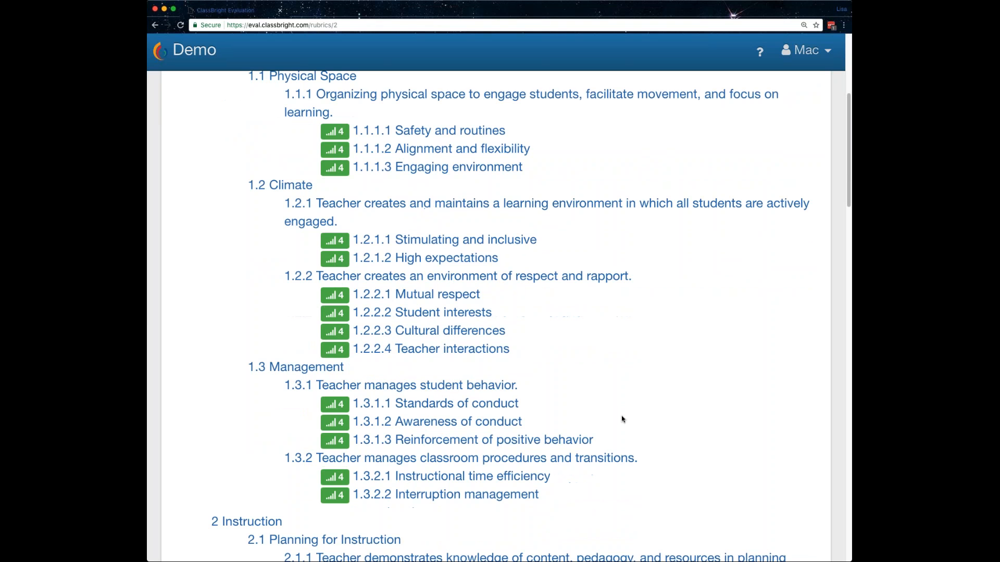
scroll(down, 3)
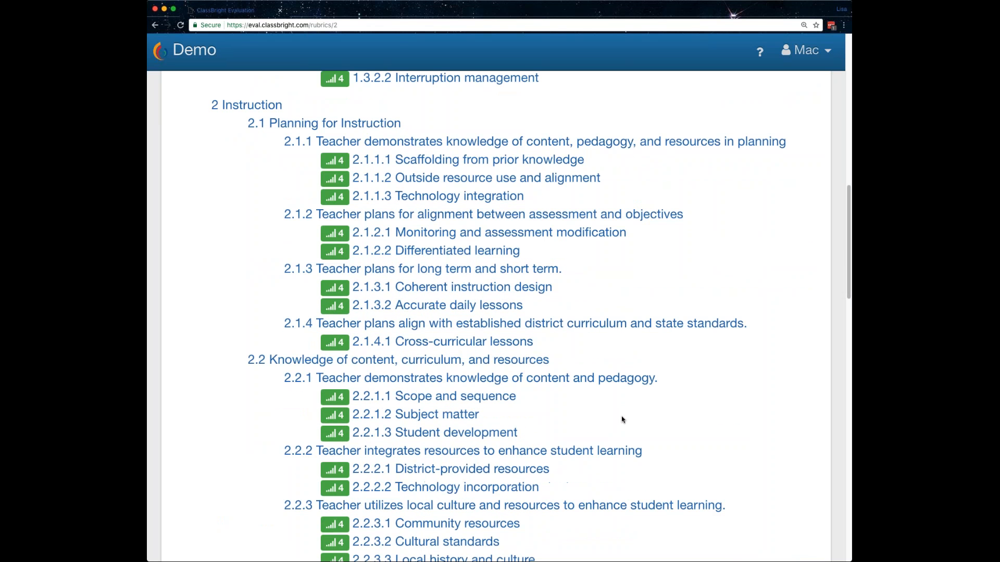
scroll(down, 3)
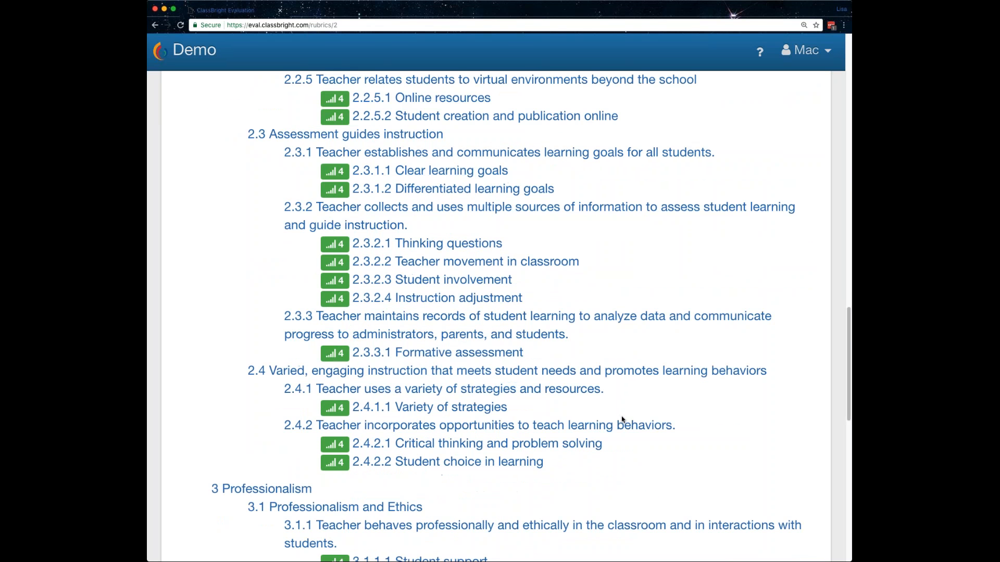
scroll(down, 3)
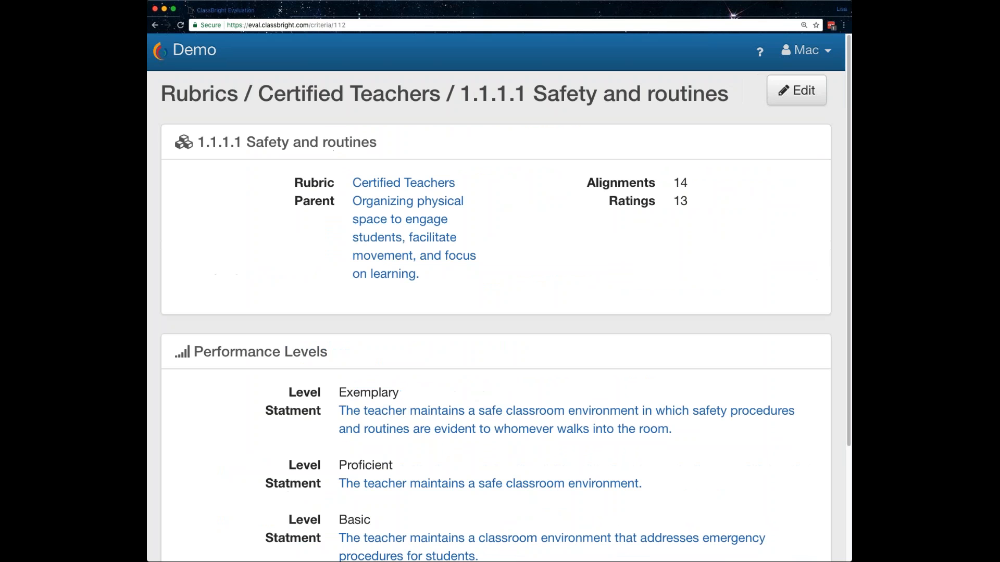
Scroll the 1.1.1.1 performance levels, then reopen the Certified Teachers rubric overview
scroll(down, 3)
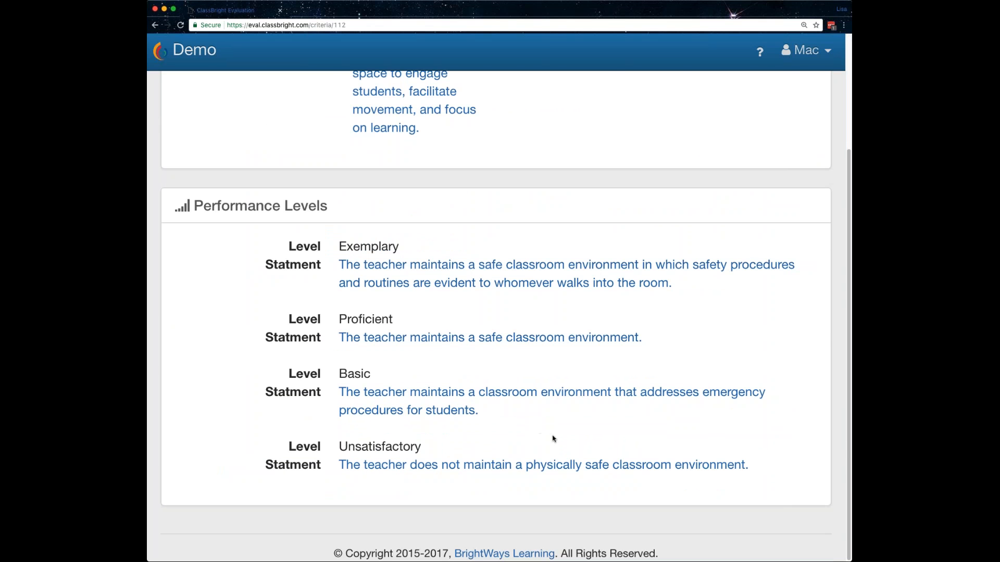
scroll(up, 3)
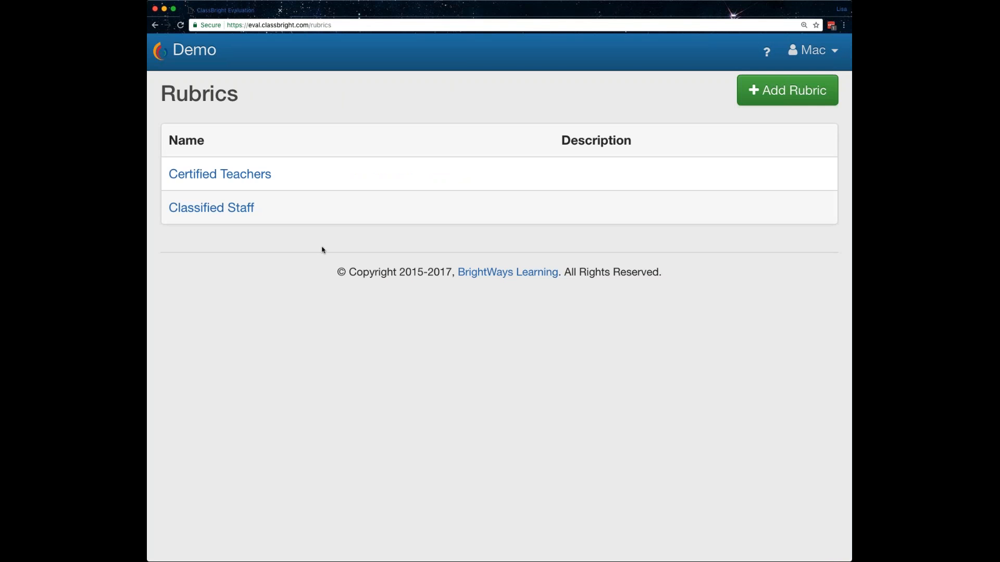
click(219, 174)
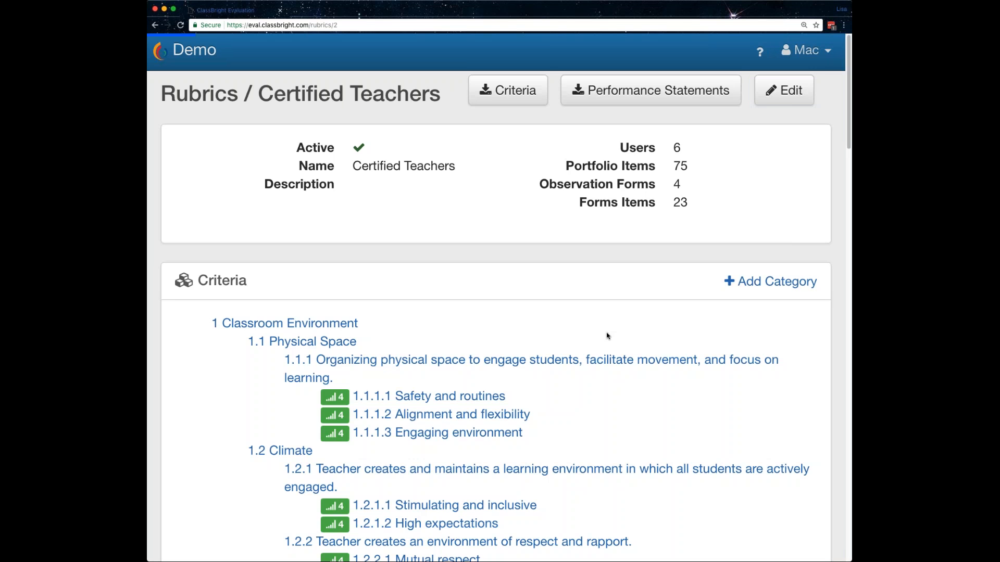
scroll(down, 3)
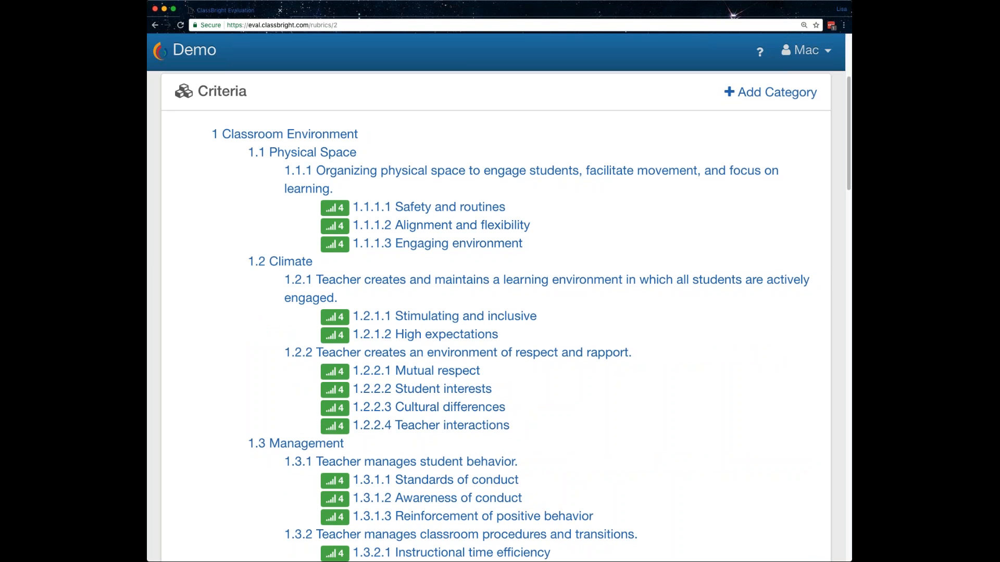
mouse_move(690, 348)
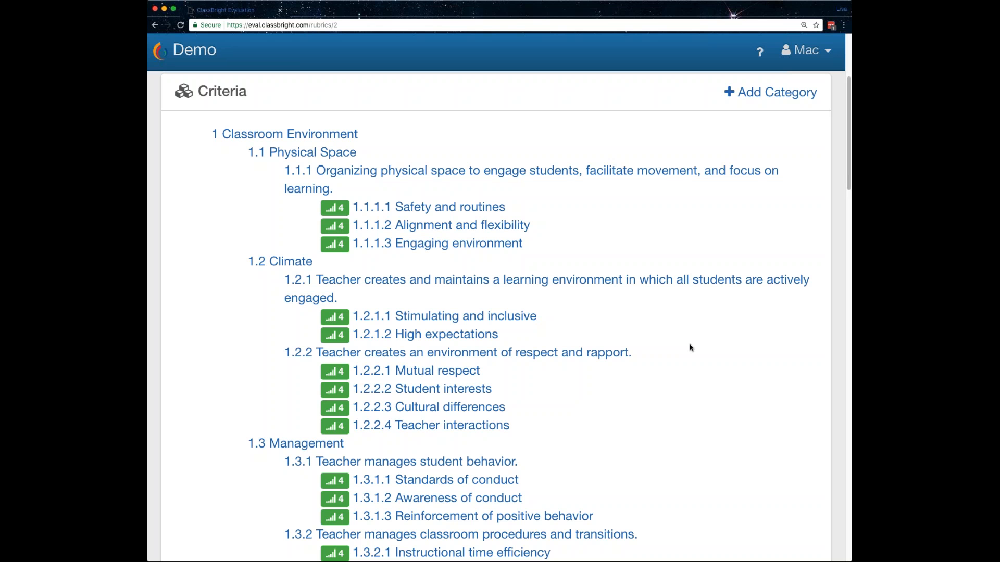
mouse_move(688, 416)
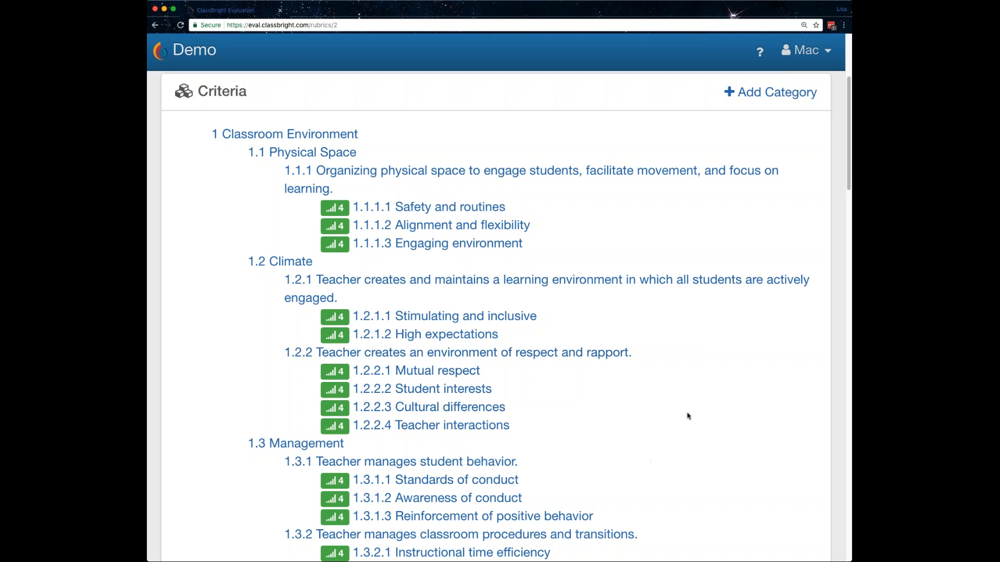
mouse_move(697, 409)
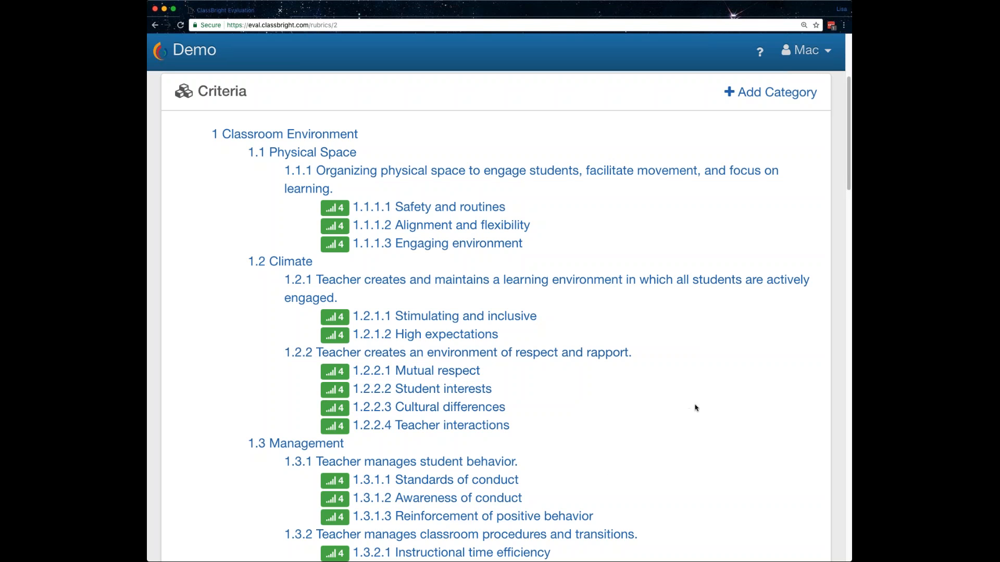
mouse_move(693, 404)
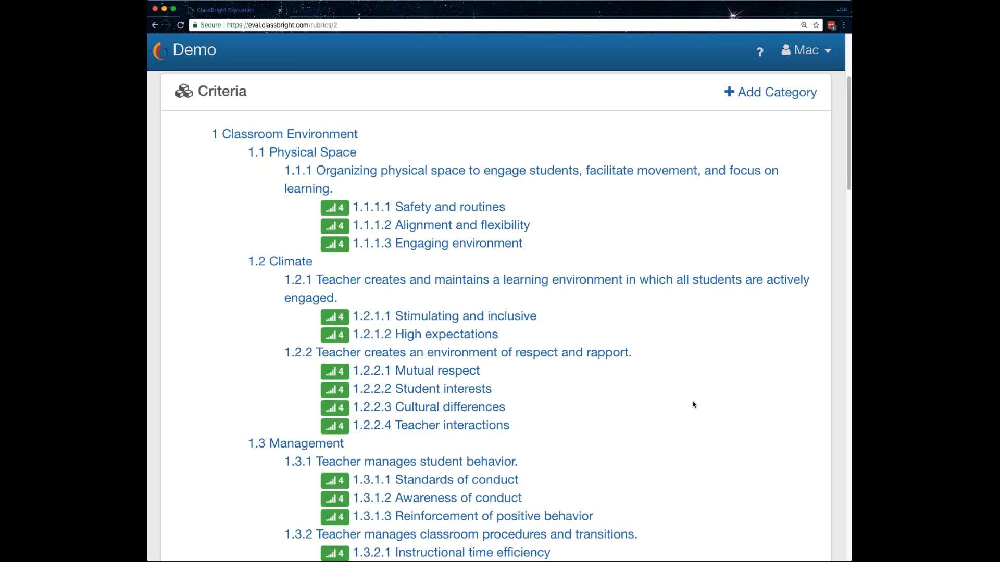
mouse_move(694, 429)
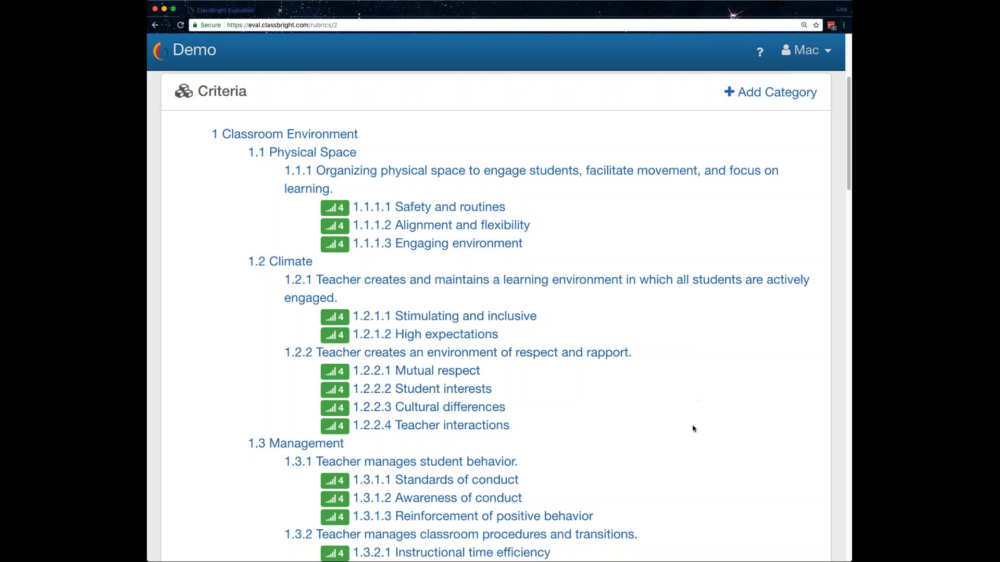
mouse_move(760, 420)
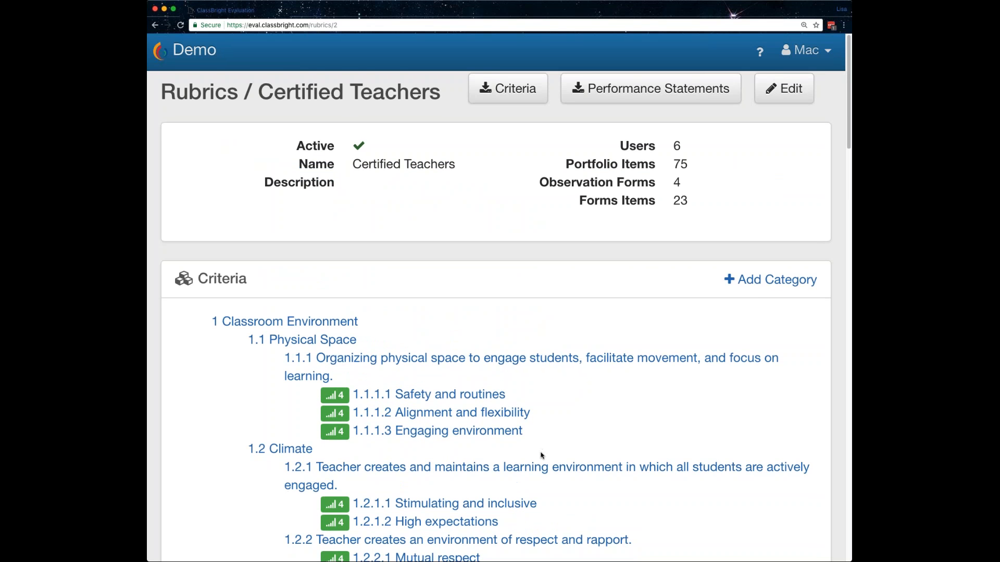
scroll(down, 3)
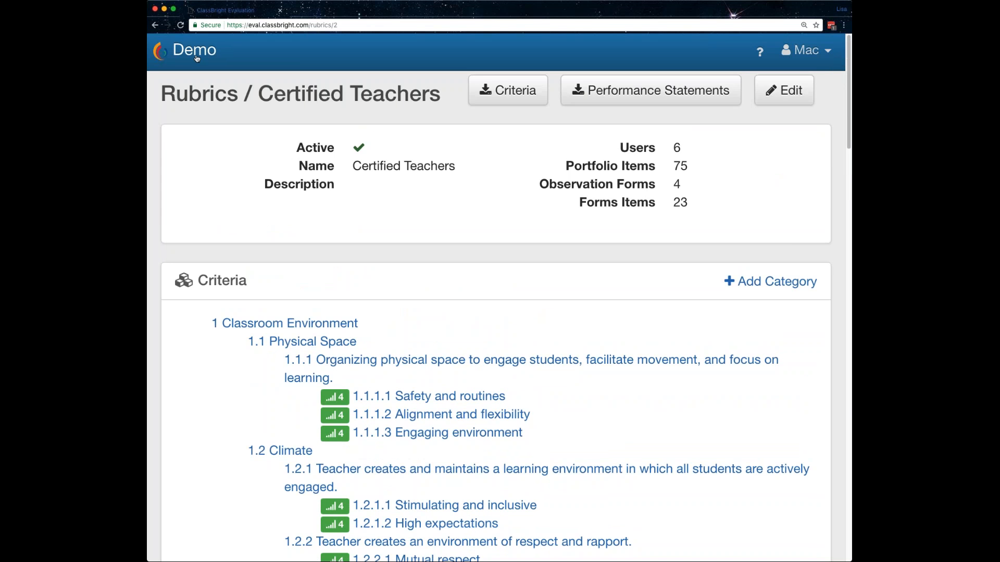
click(192, 50)
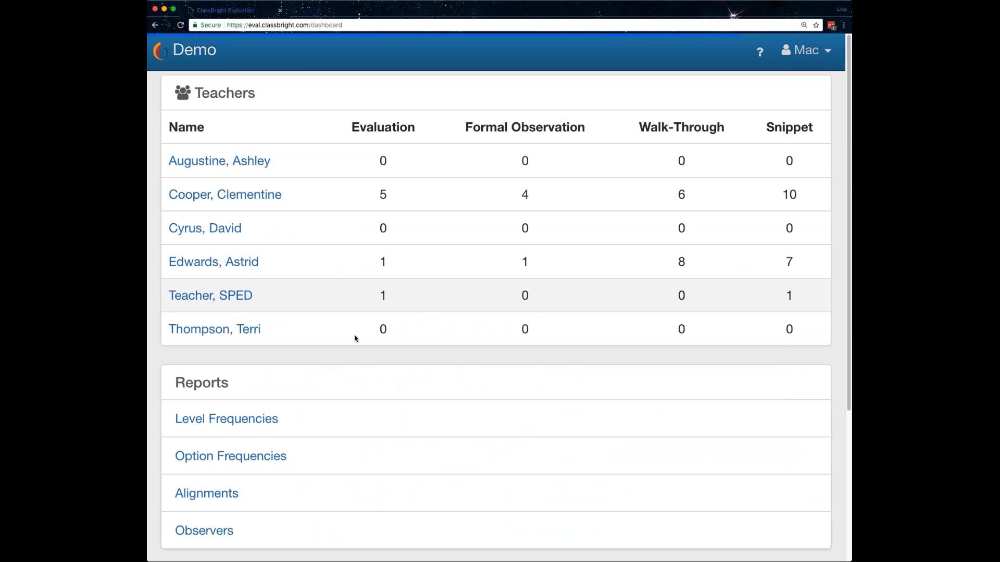
mouse_move(399, 375)
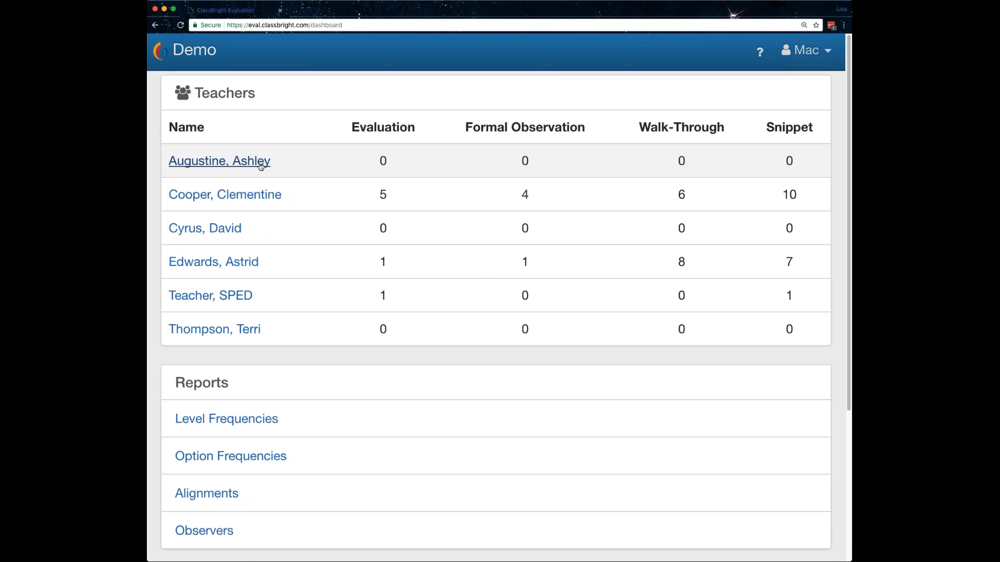
click(219, 161)
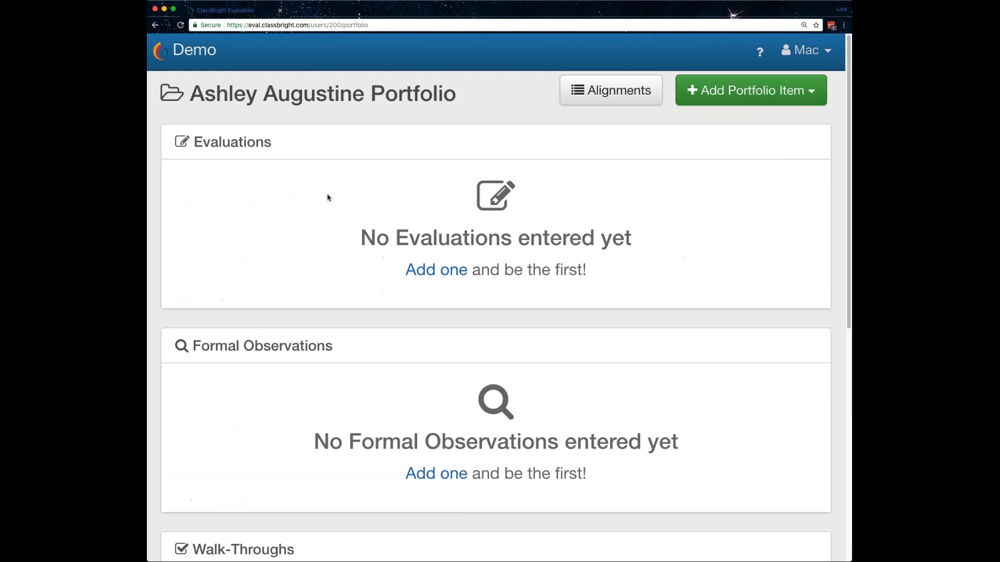
mouse_move(713, 282)
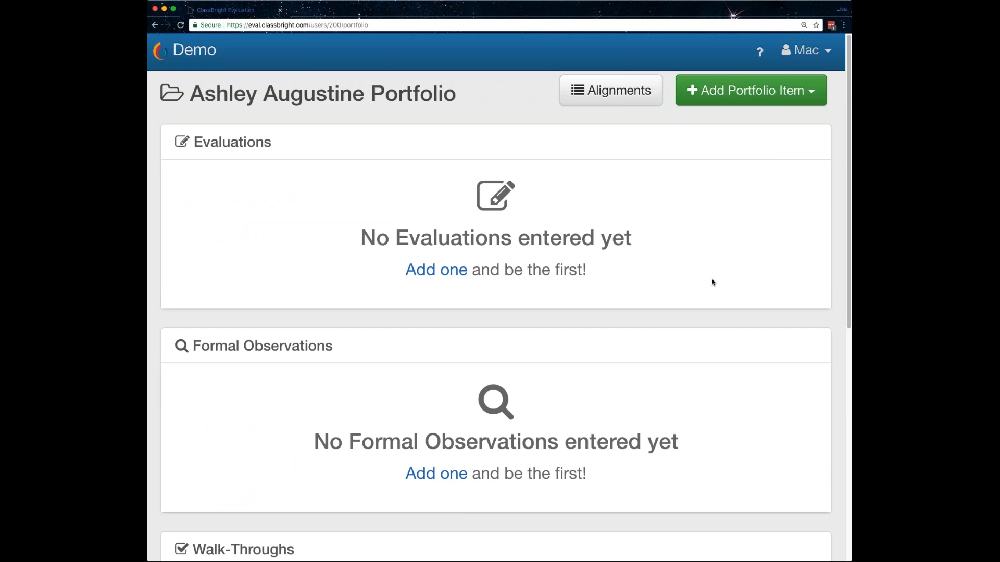
scroll(down, 3)
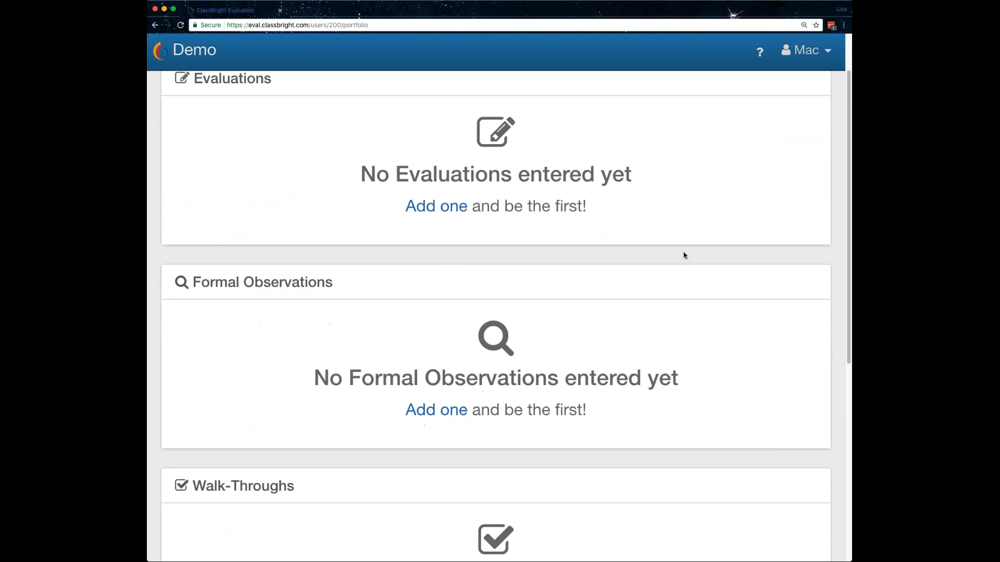
scroll(down, 3)
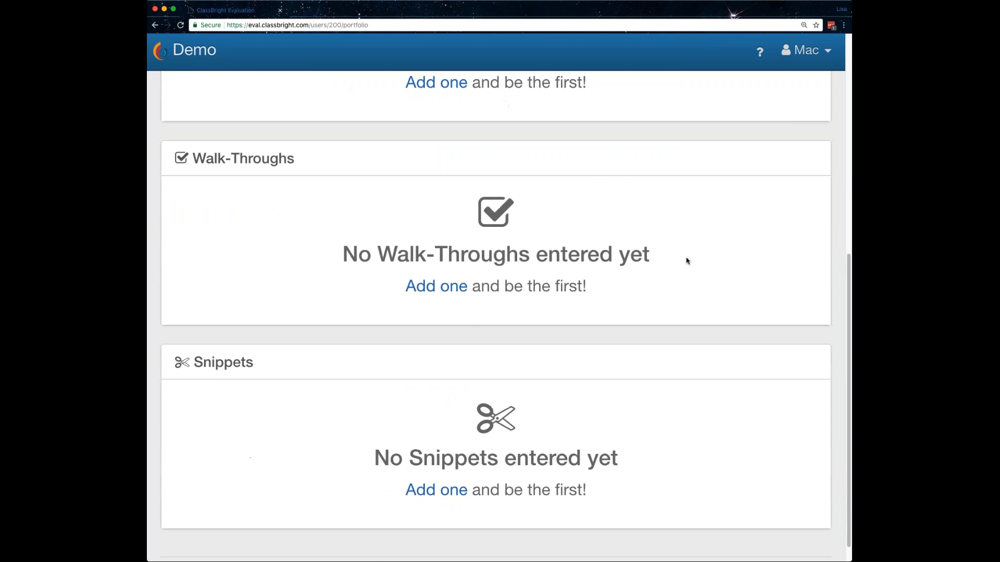
scroll(up, 3)
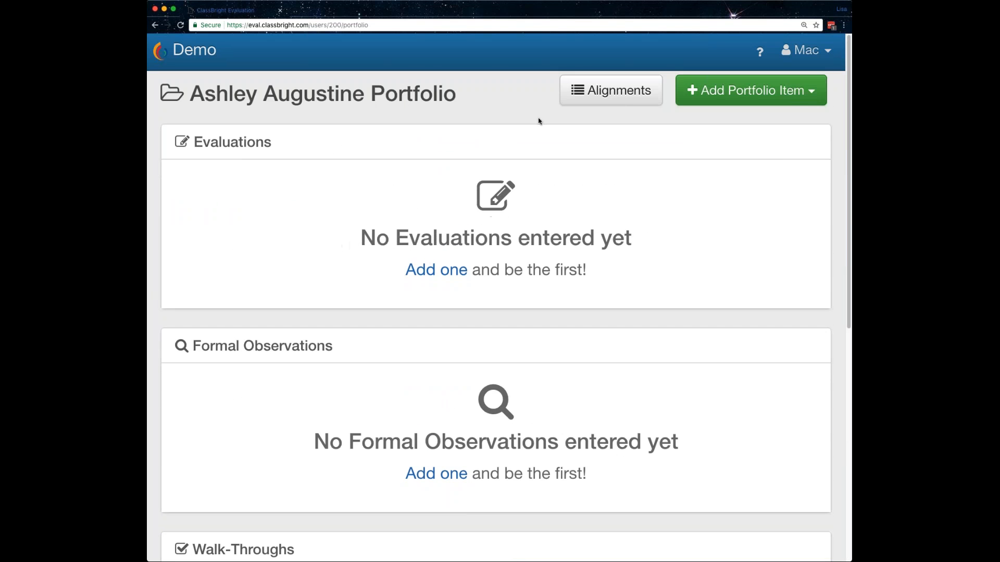
mouse_move(626, 97)
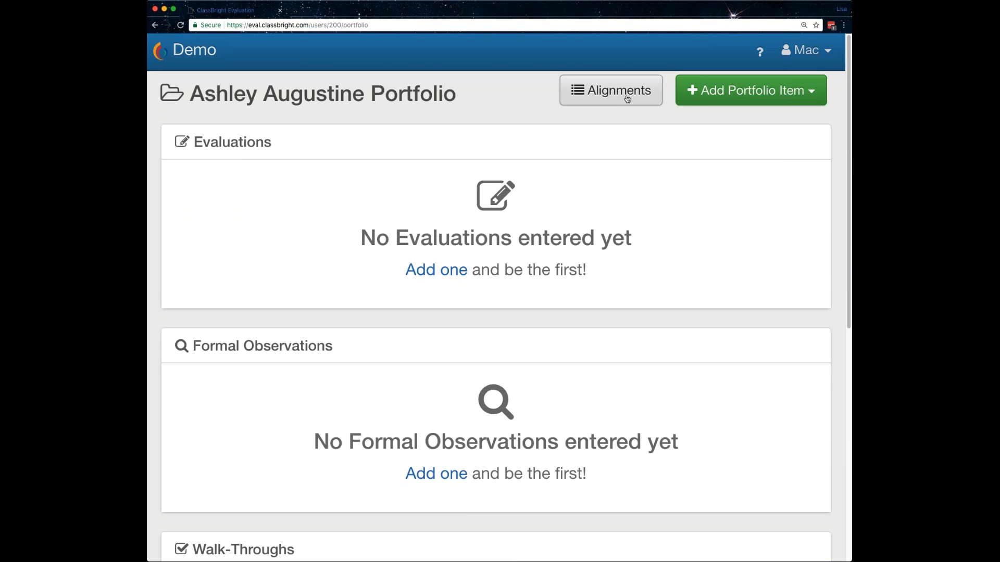
click(618, 90)
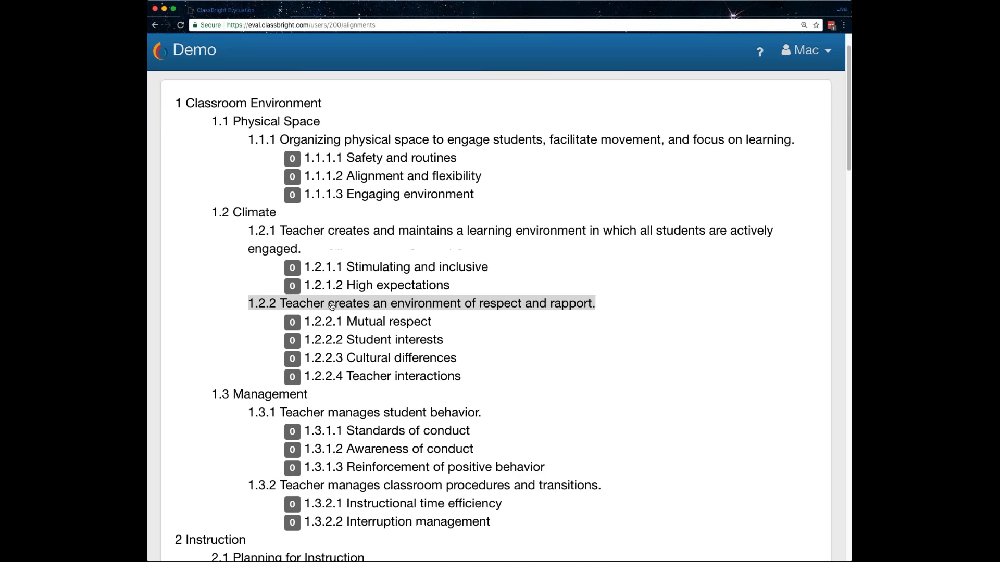
scroll(down, 3)
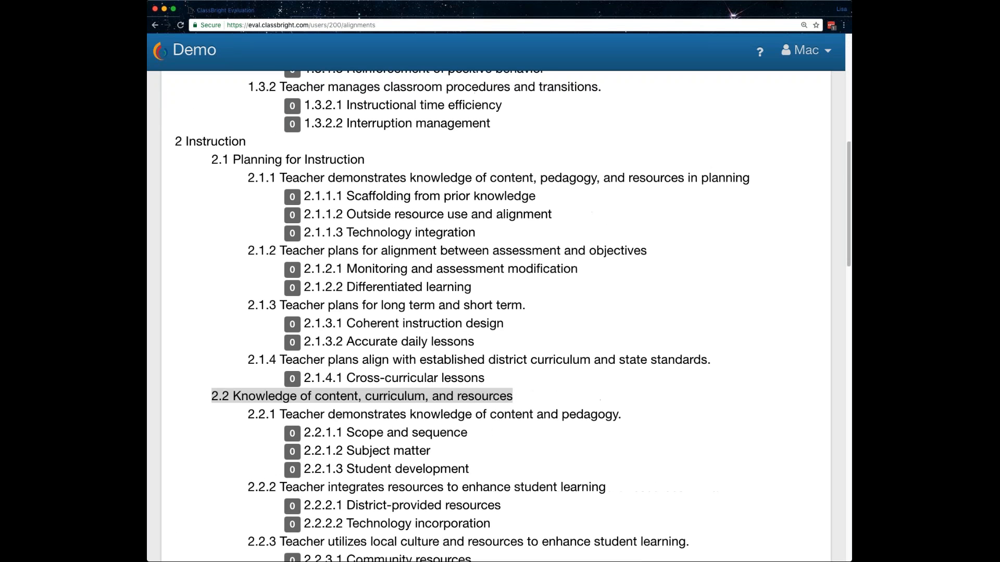
scroll(up, 3)
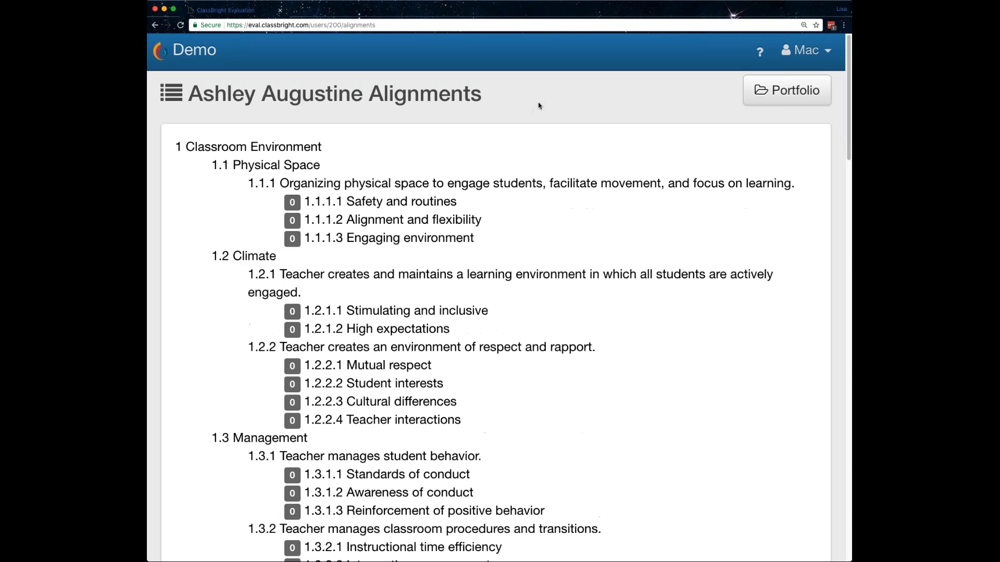
mouse_move(399, 179)
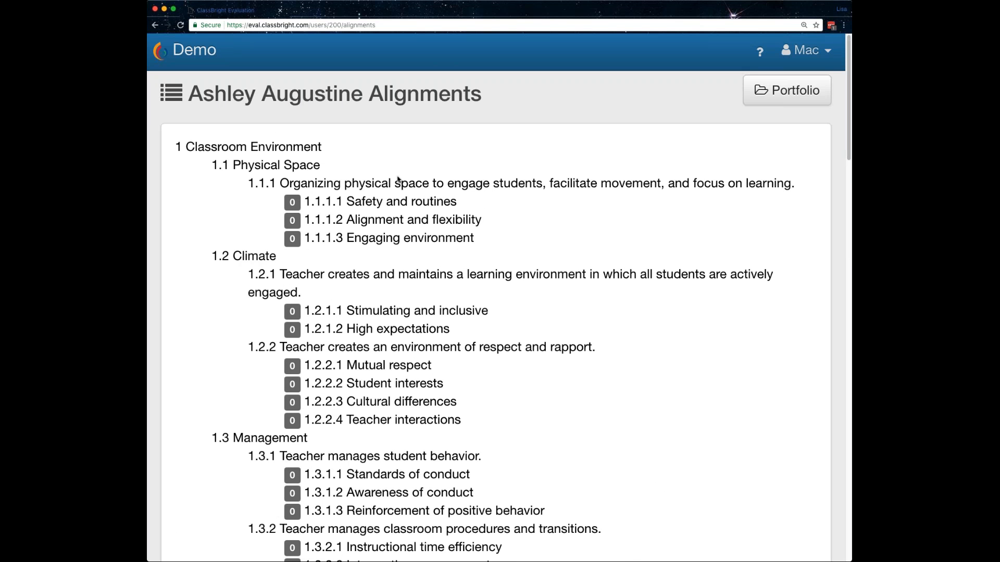
mouse_move(550, 230)
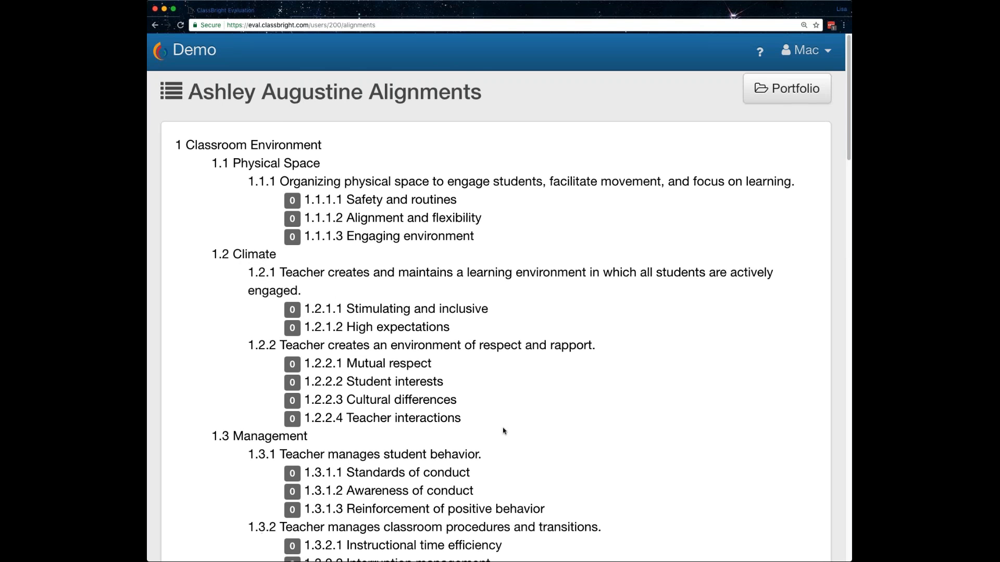
scroll(down, 3)
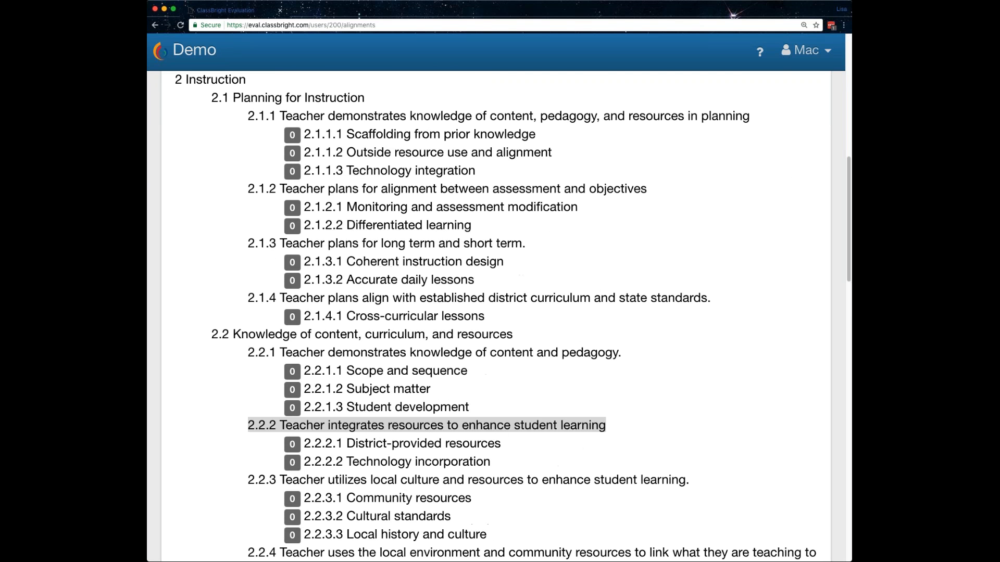
scroll(up, 3)
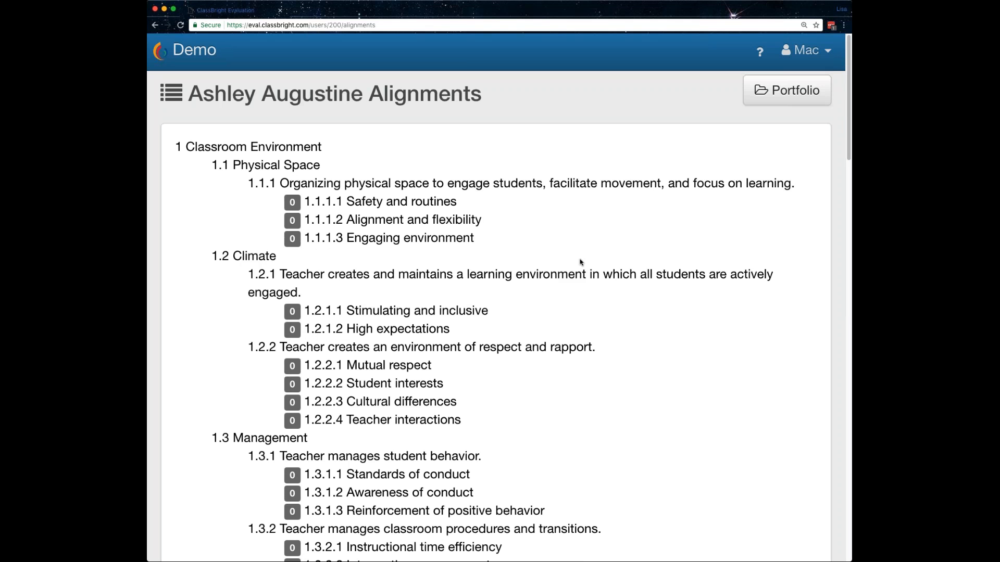
double_click(233, 146)
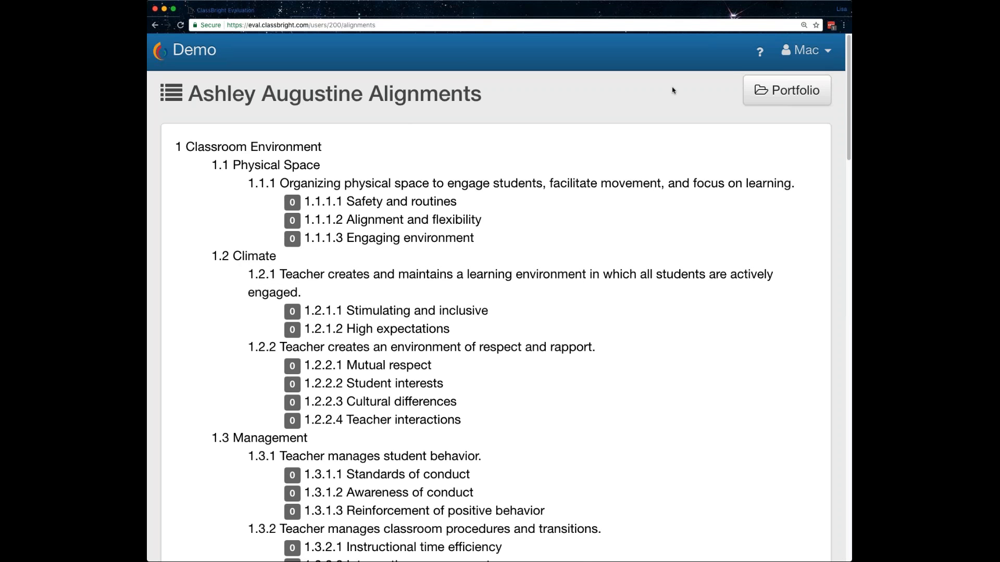
Return to Ashley Augustine's portfolio page
click(786, 90)
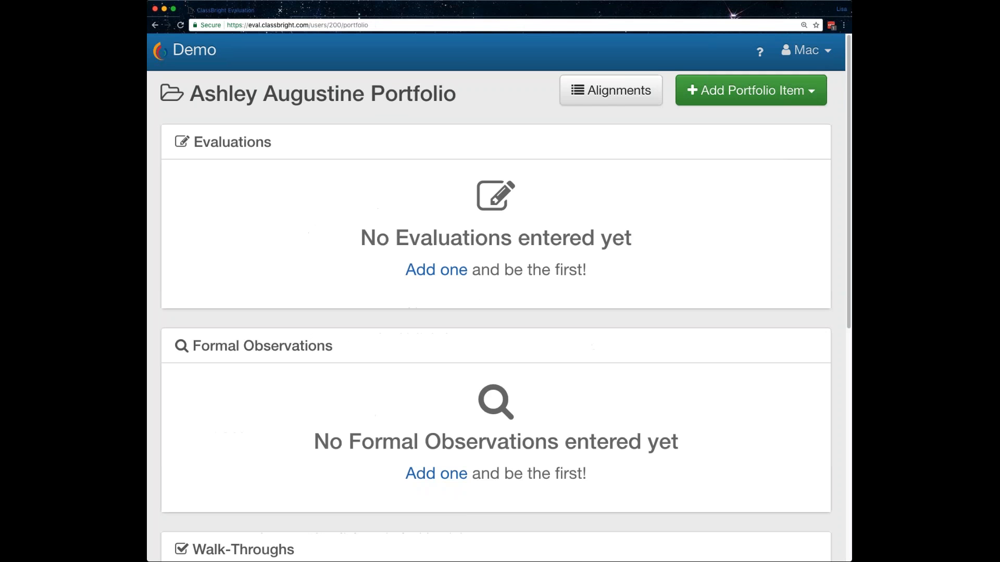
mouse_move(493, 97)
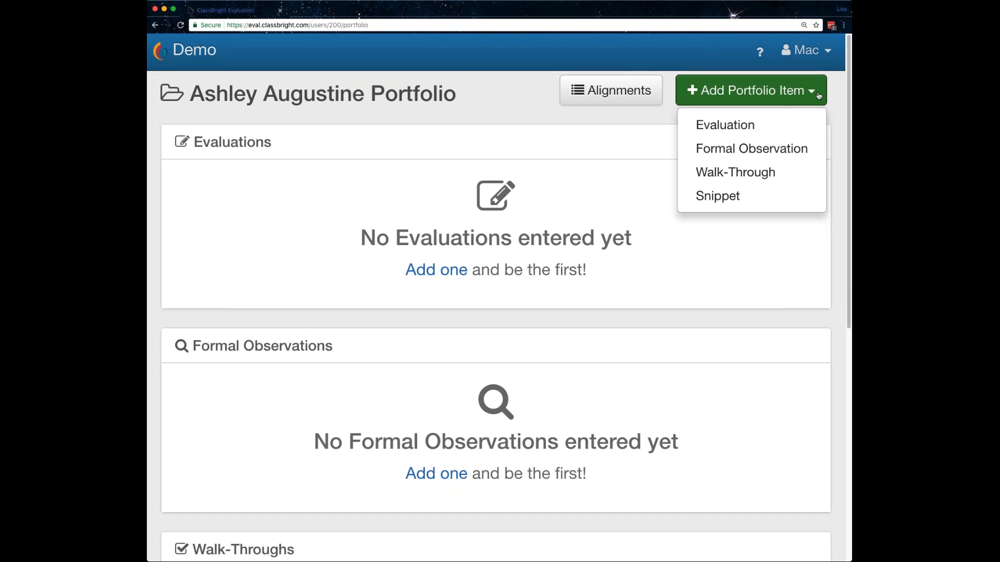
mouse_move(707, 200)
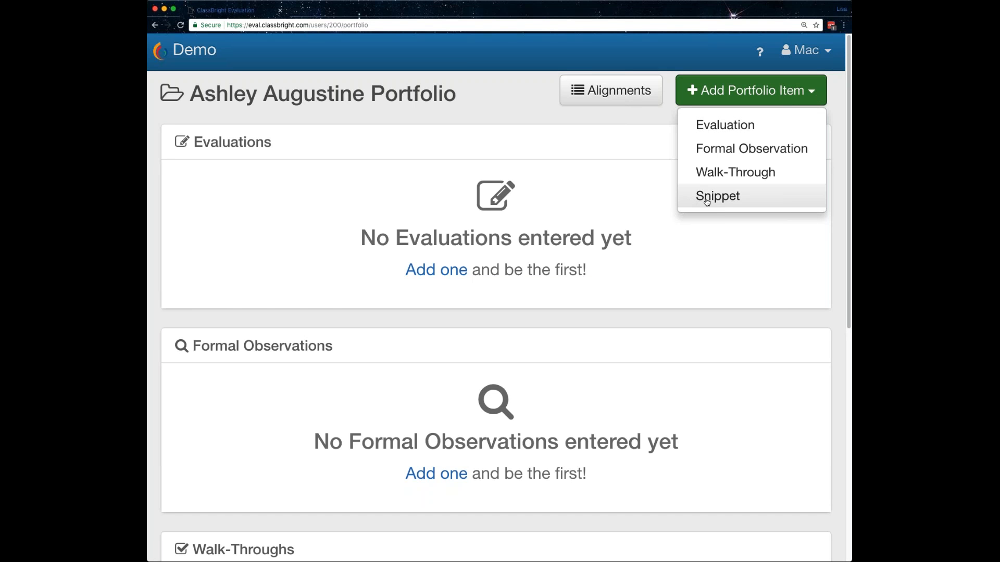
mouse_move(741, 180)
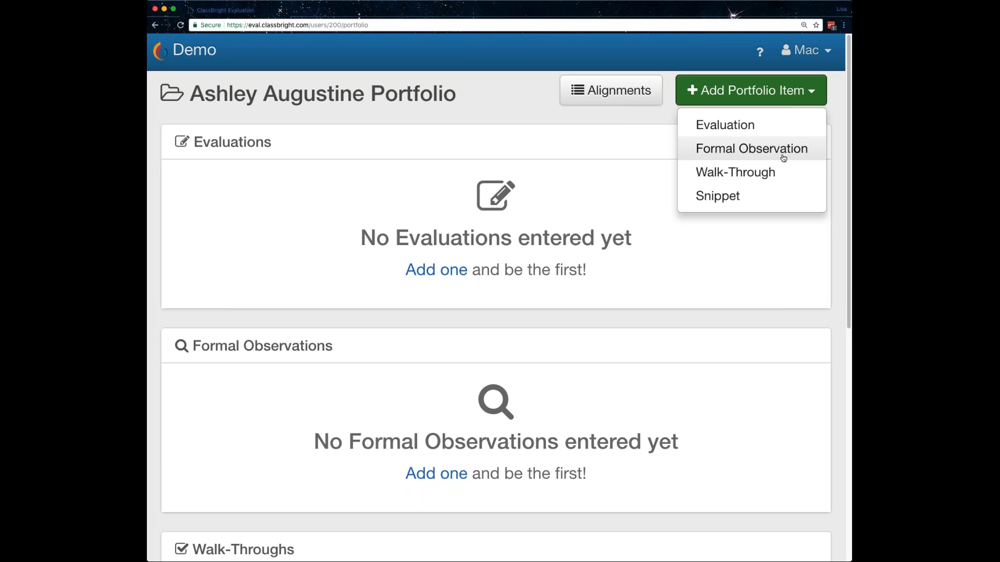
mouse_move(718, 196)
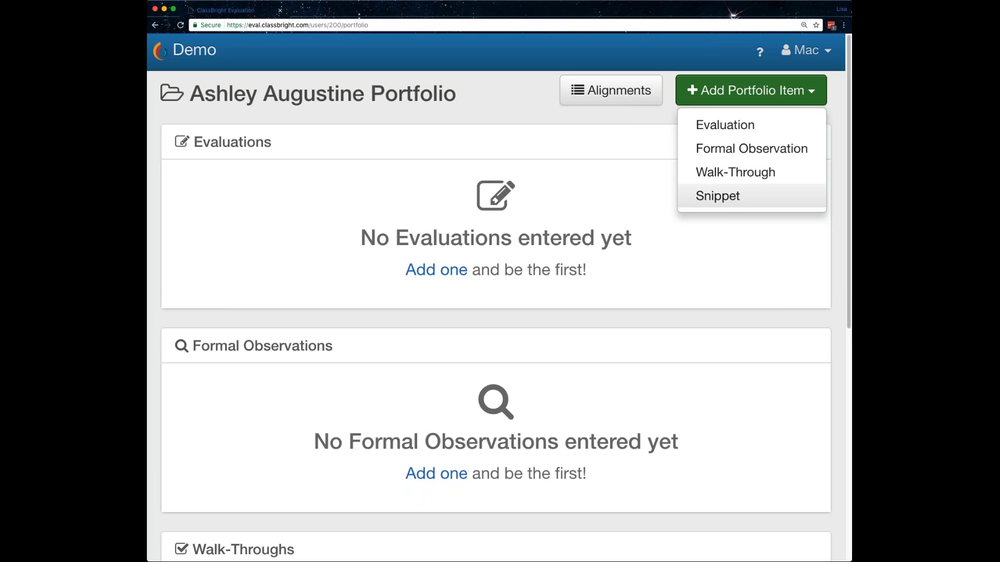
Start a snippet with notes 'PD Certificate' and attach a PDF file
click(718, 196)
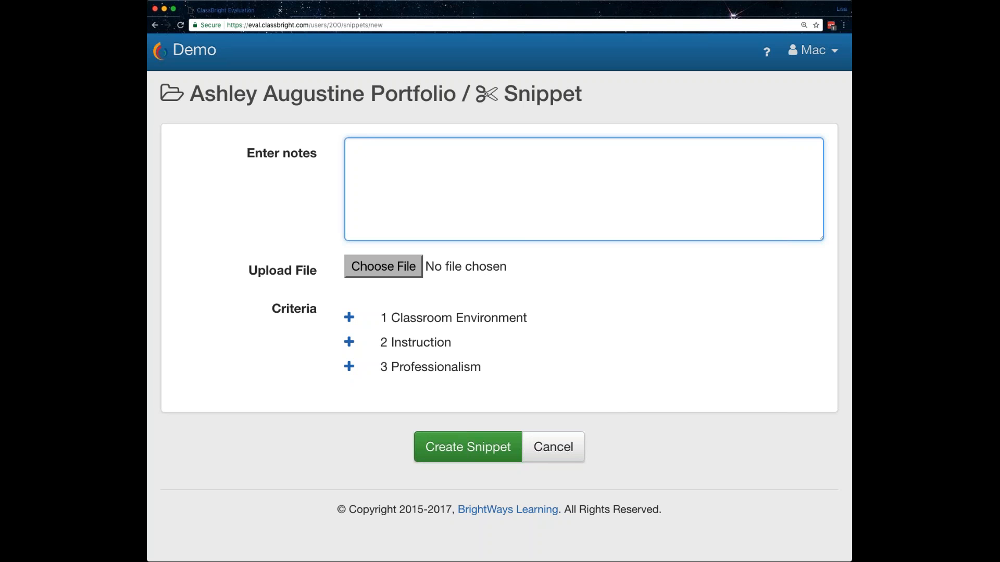
mouse_move(392, 272)
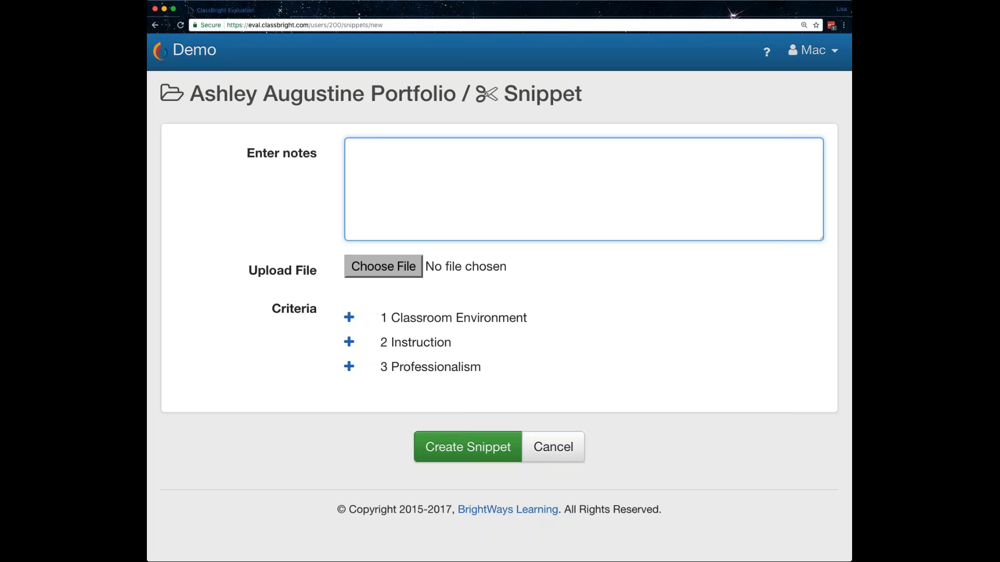
text(PD Certificate)
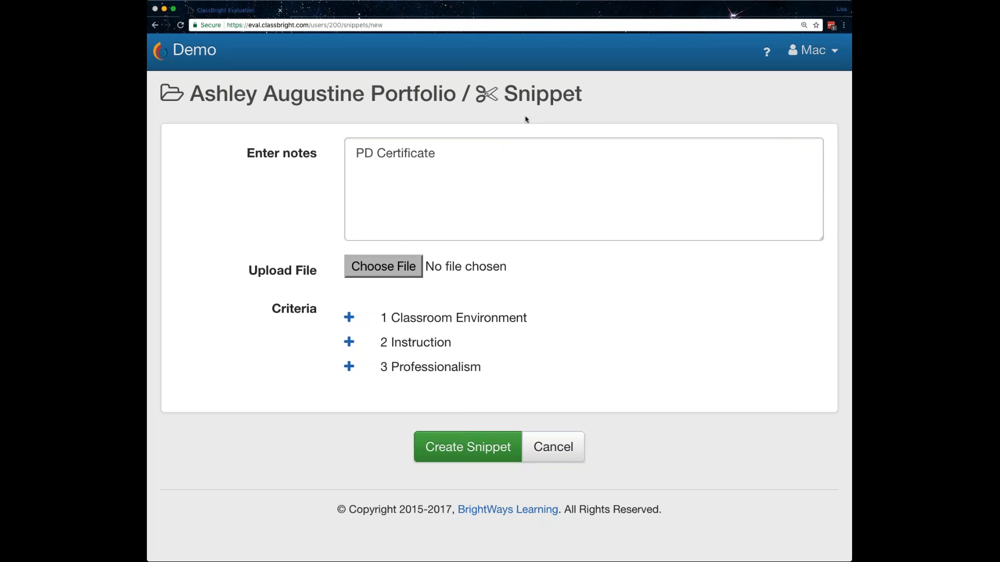
mouse_move(482, 93)
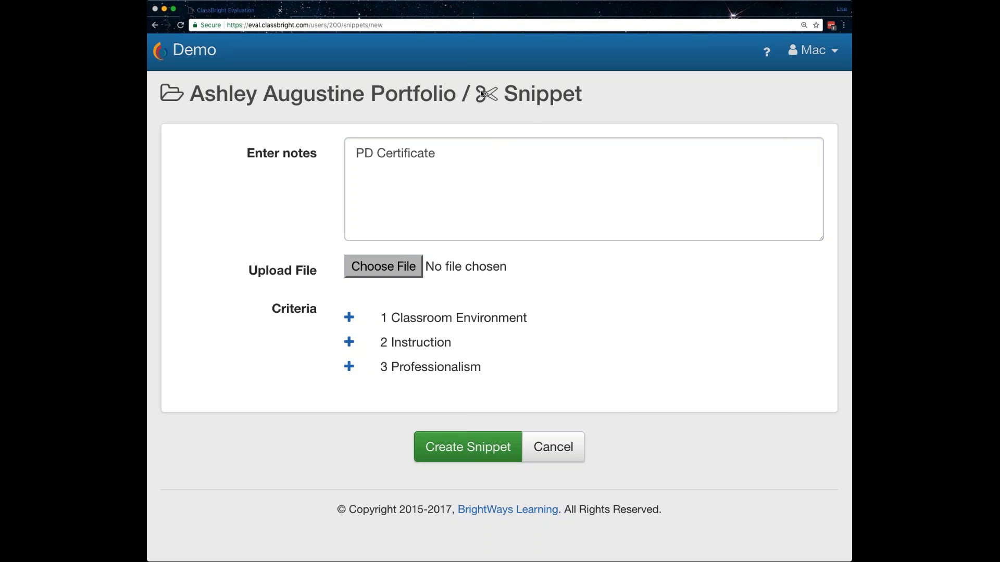
click(384, 267)
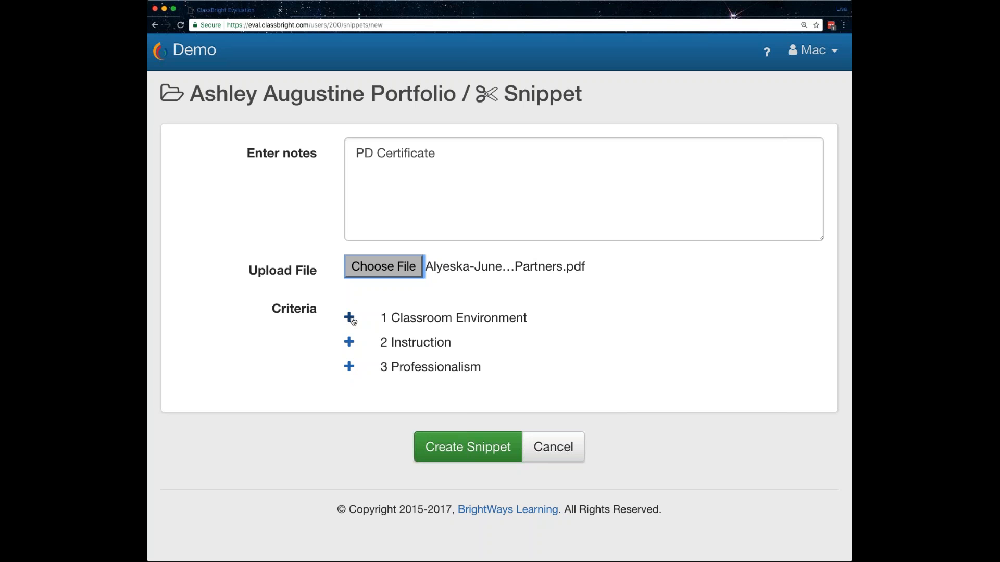
Tag the snippet with indicators 3.2.1.1, 3.2.1.3 and 3.2.2.1 and create it
click(349, 318)
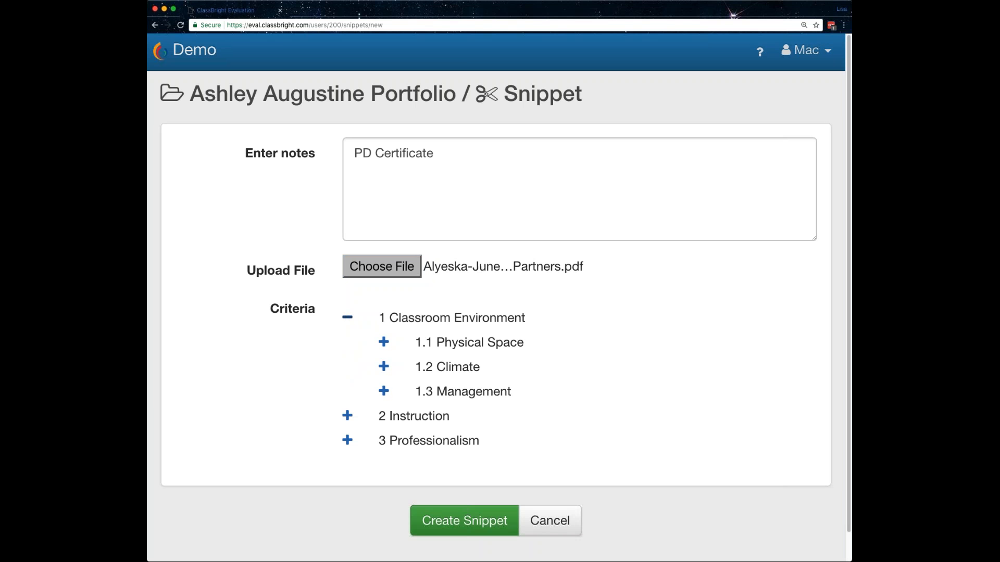
mouse_move(383, 342)
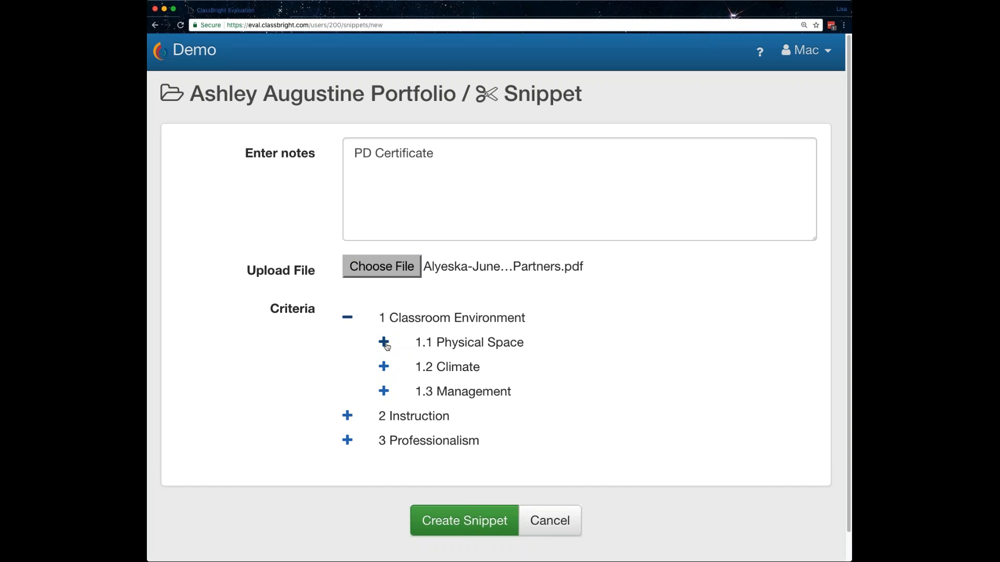
click(383, 343)
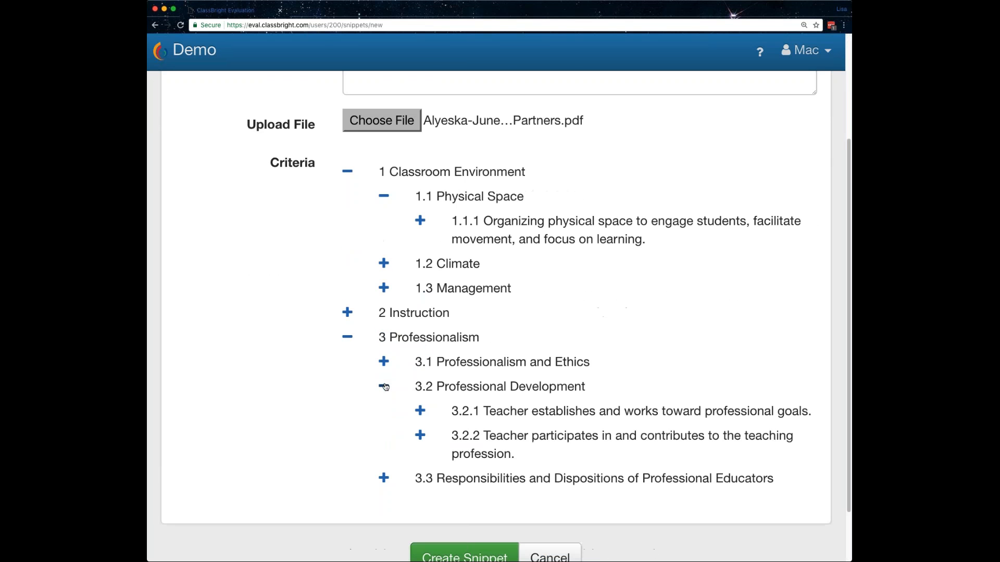
scroll(down, 3)
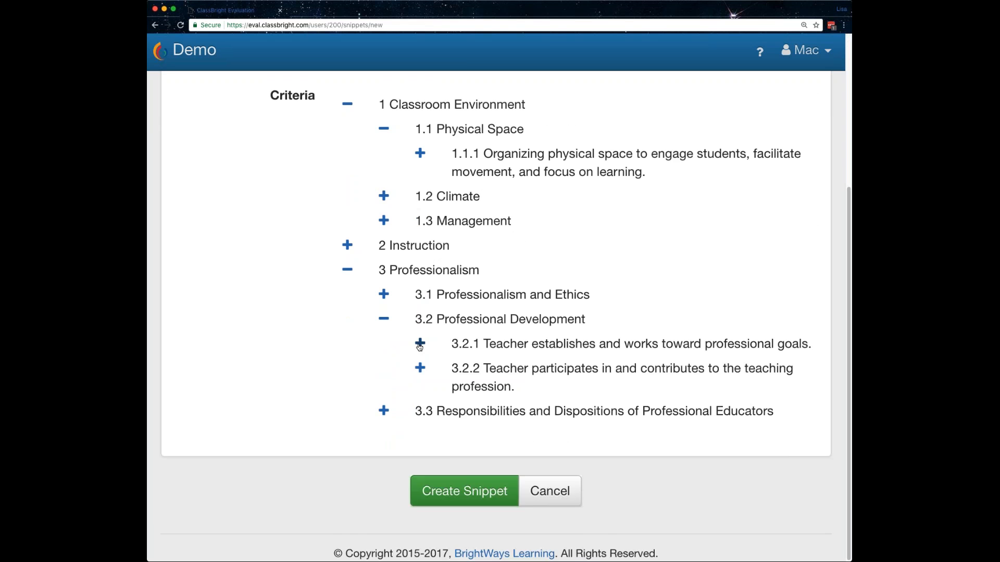
click(420, 344)
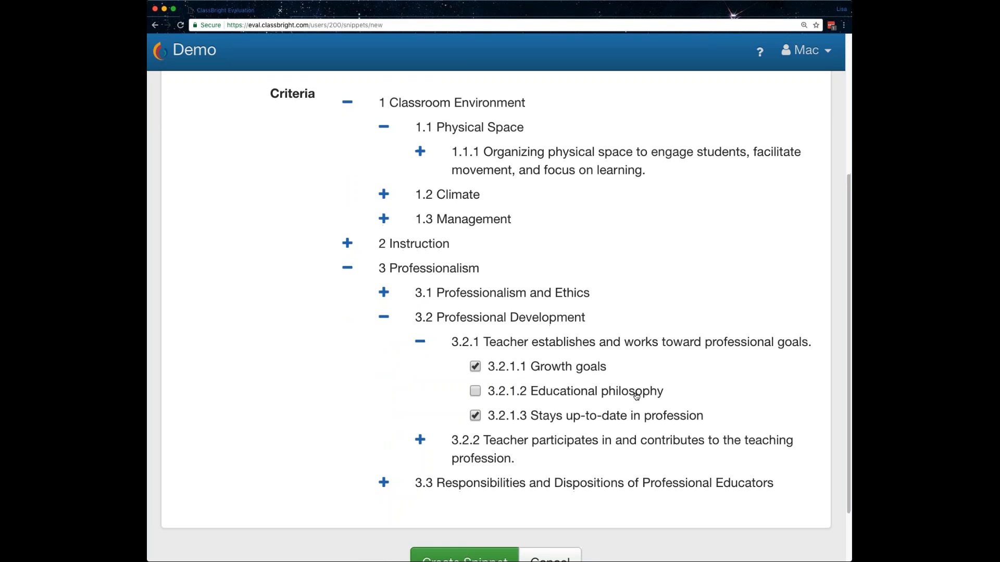
scroll(down, 3)
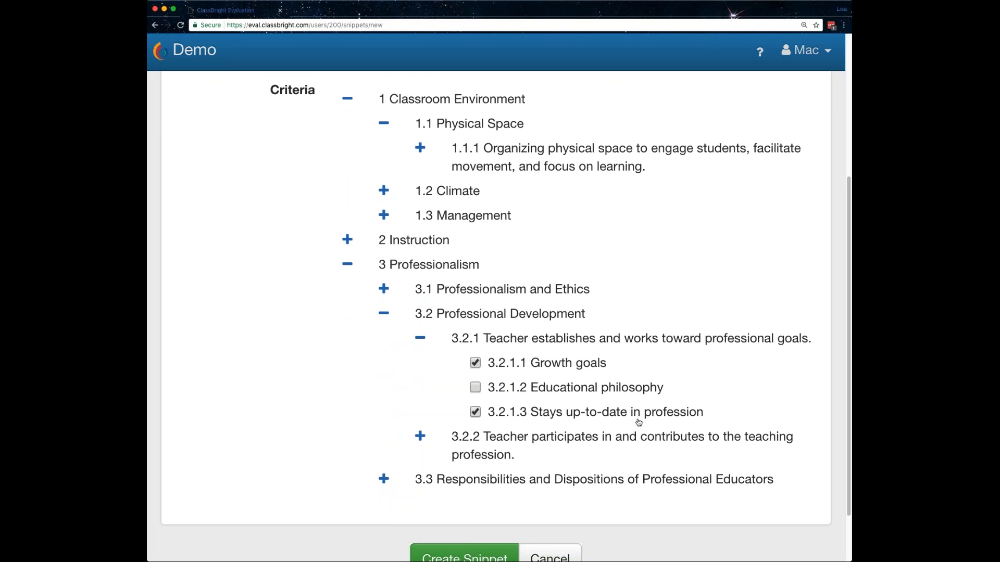
click(419, 436)
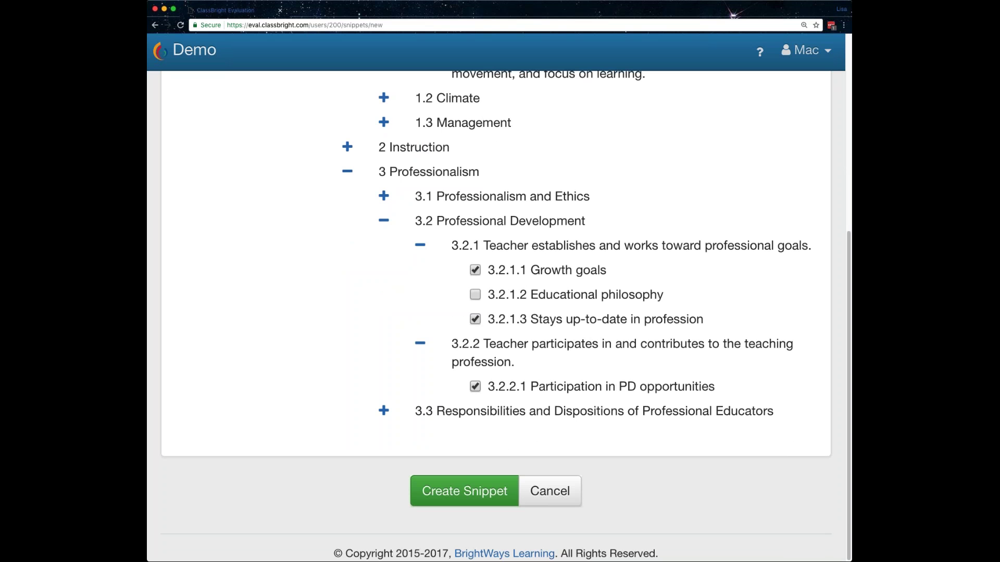
click(464, 491)
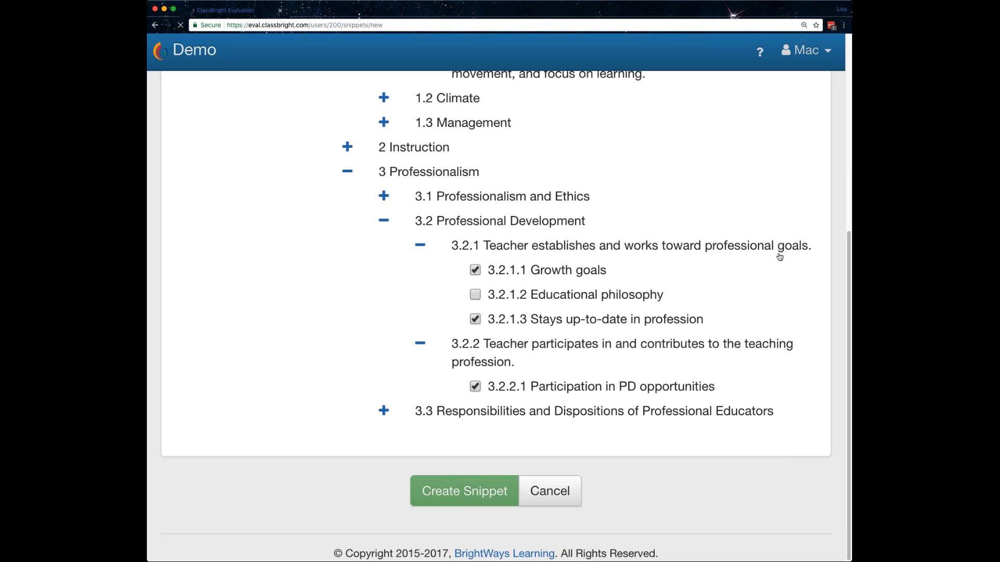
click(463, 491)
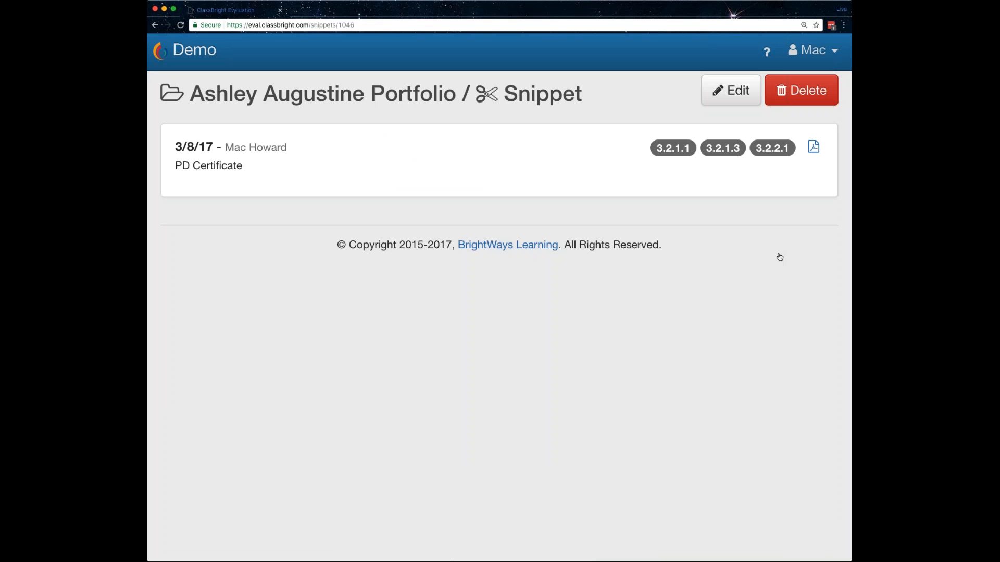
mouse_move(847, 98)
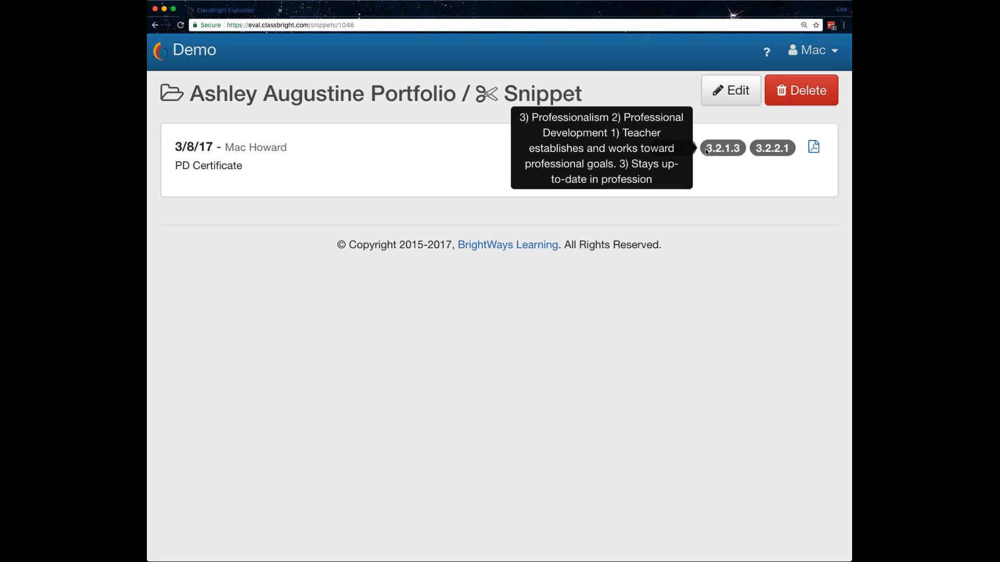
mouse_move(815, 153)
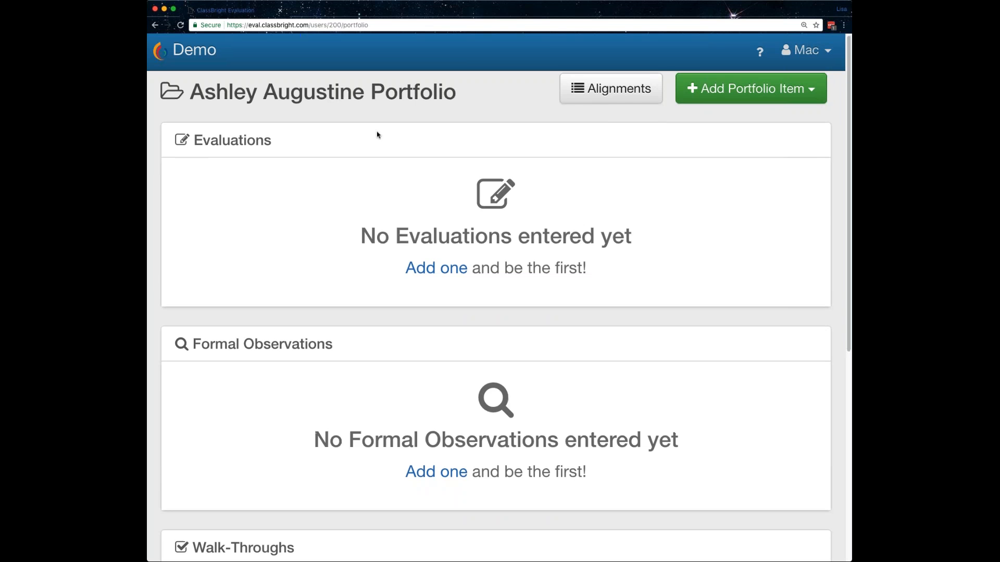
scroll(down, 3)
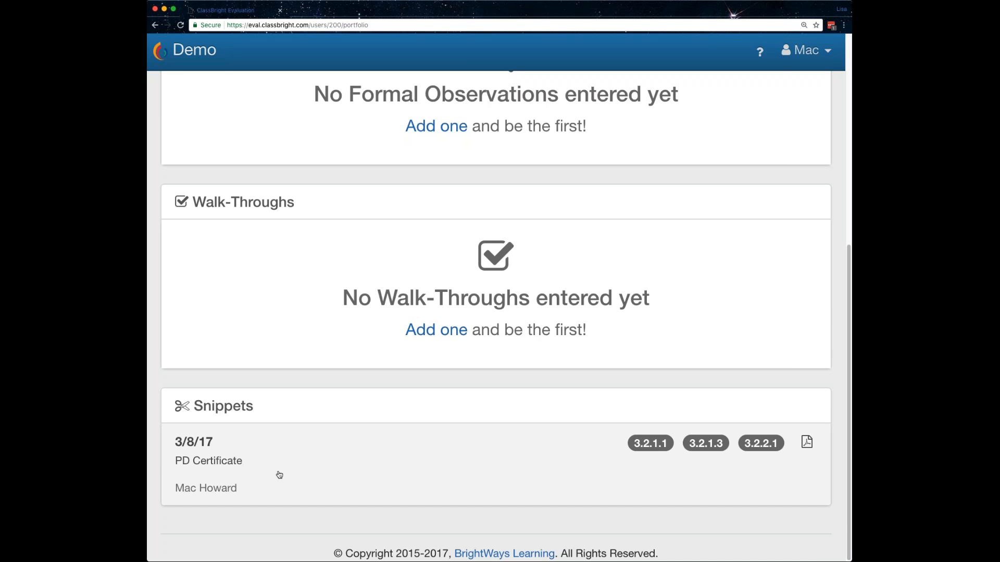
mouse_move(204, 496)
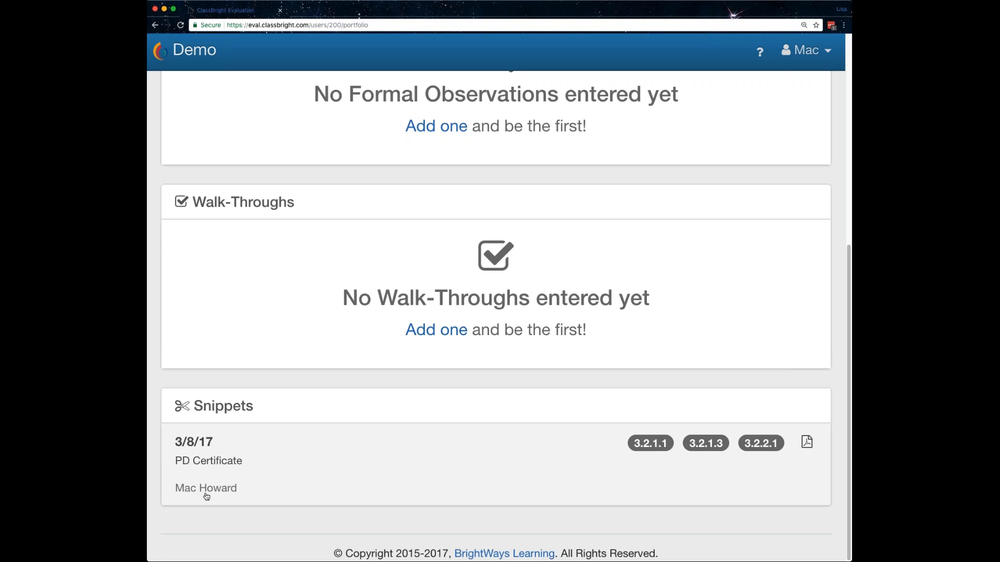
mouse_move(241, 507)
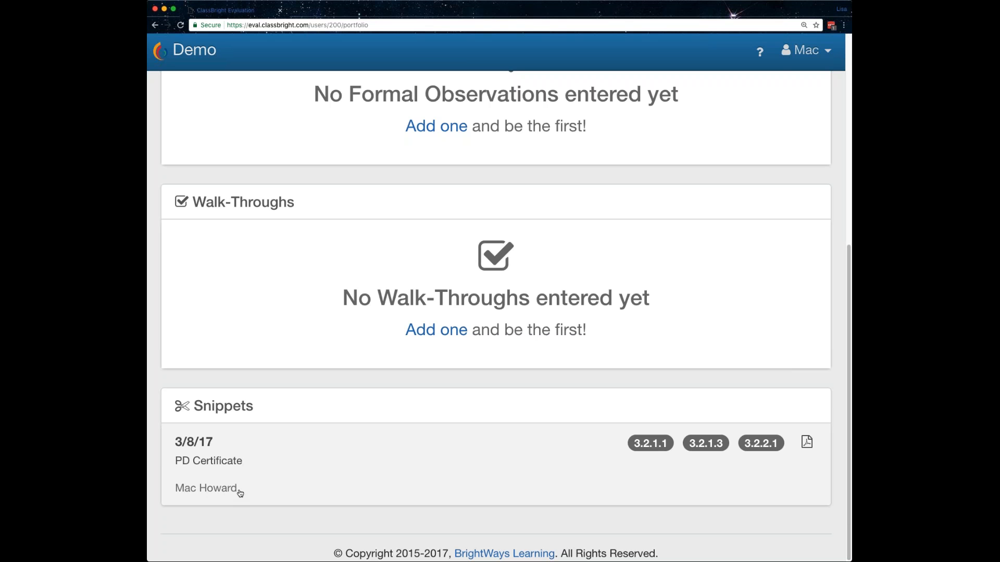
mouse_move(258, 507)
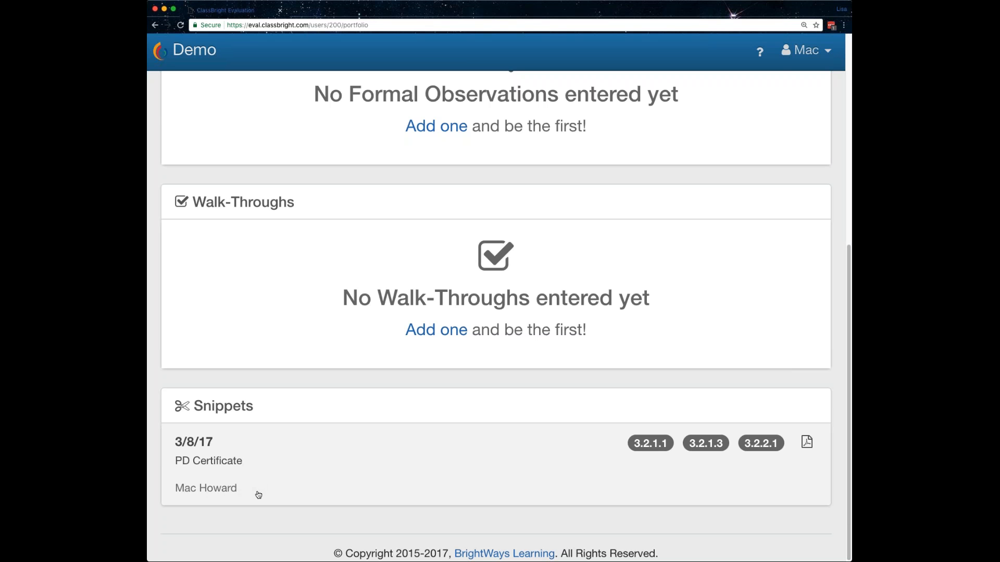
mouse_move(211, 495)
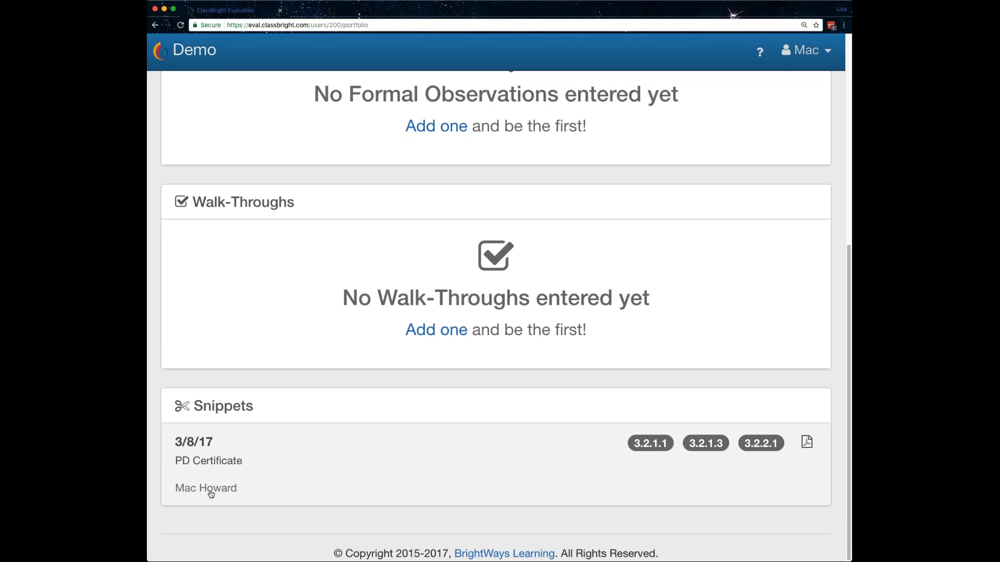
mouse_move(650, 443)
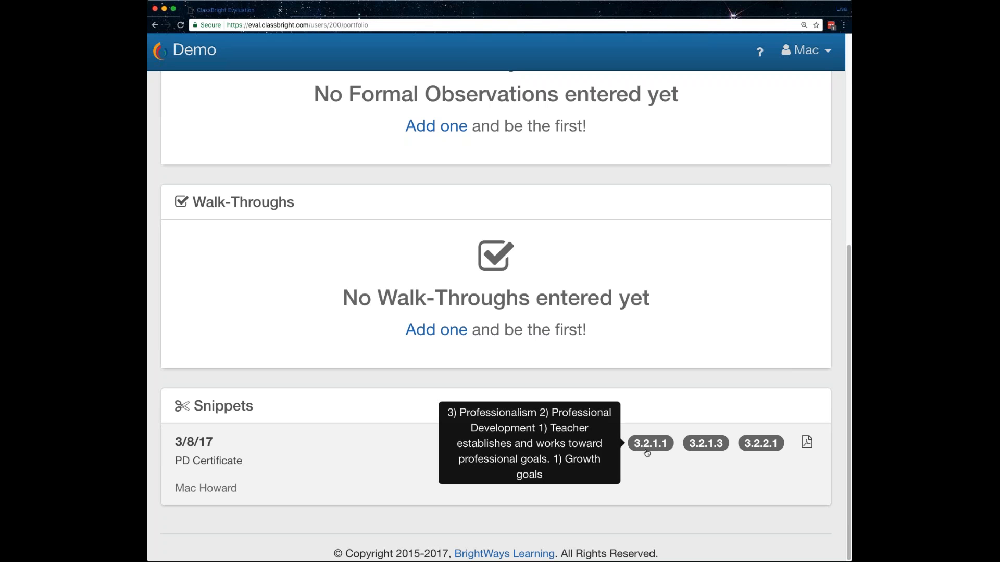
mouse_move(763, 469)
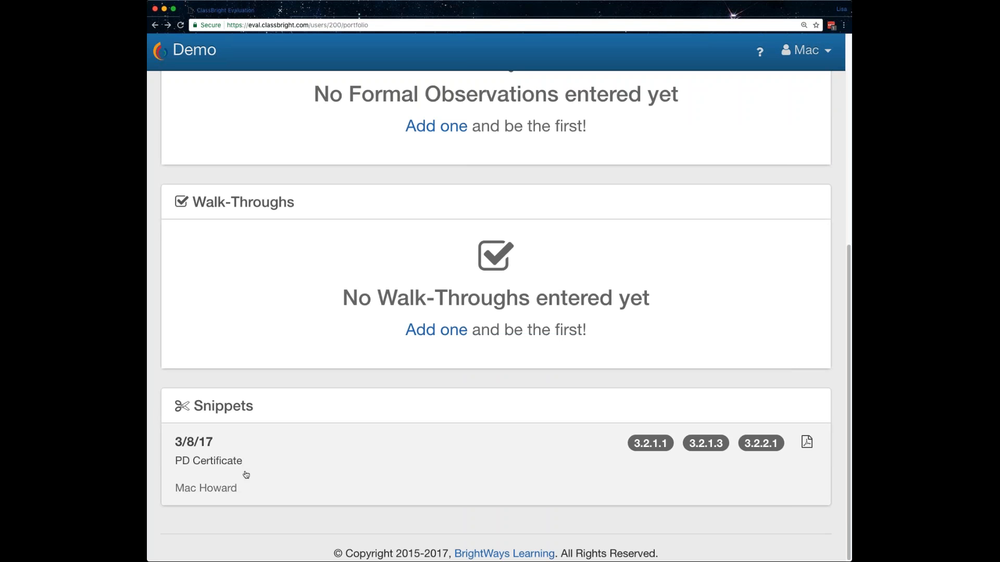
mouse_move(343, 502)
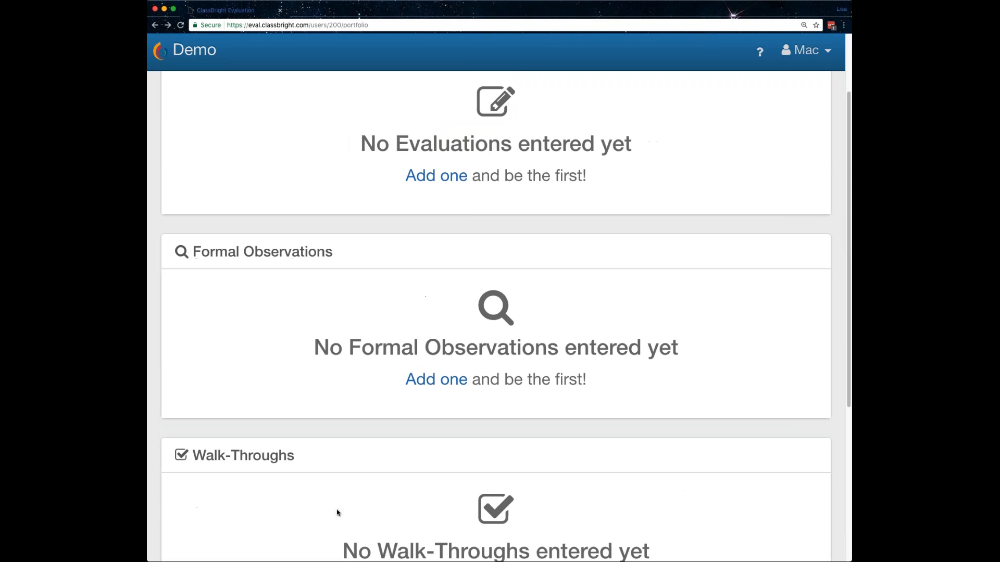
mouse_move(549, 388)
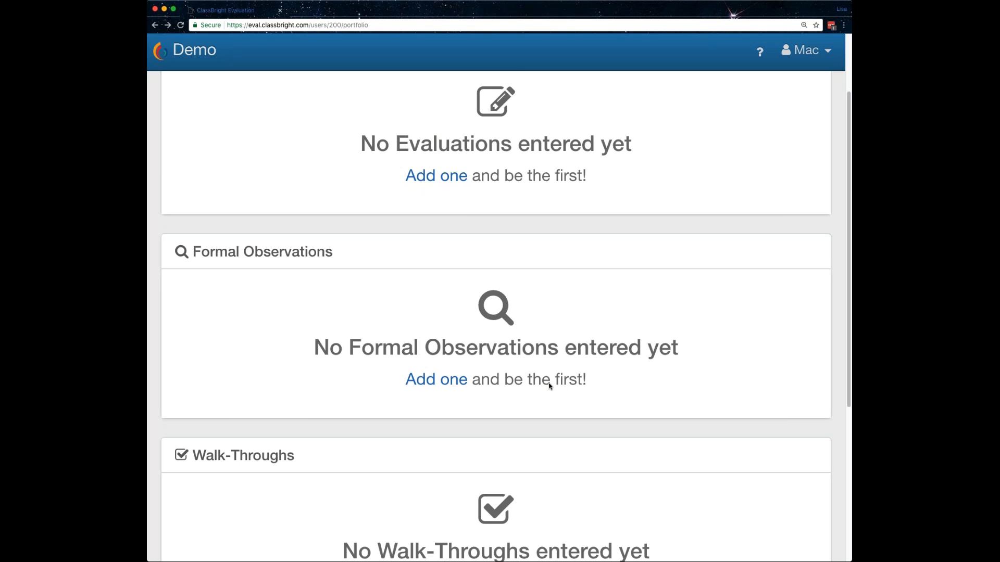
mouse_move(840, 273)
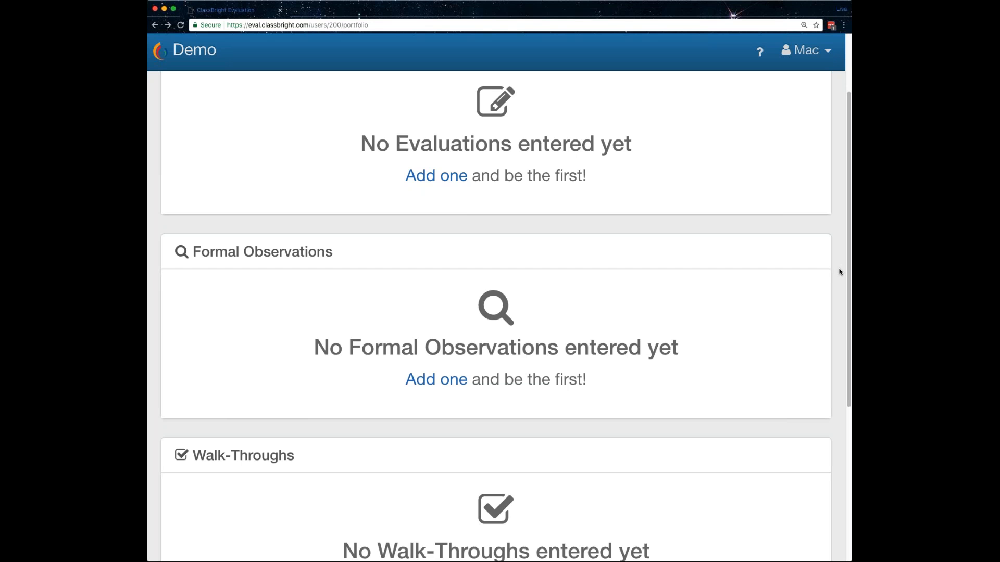
scroll(down, 3)
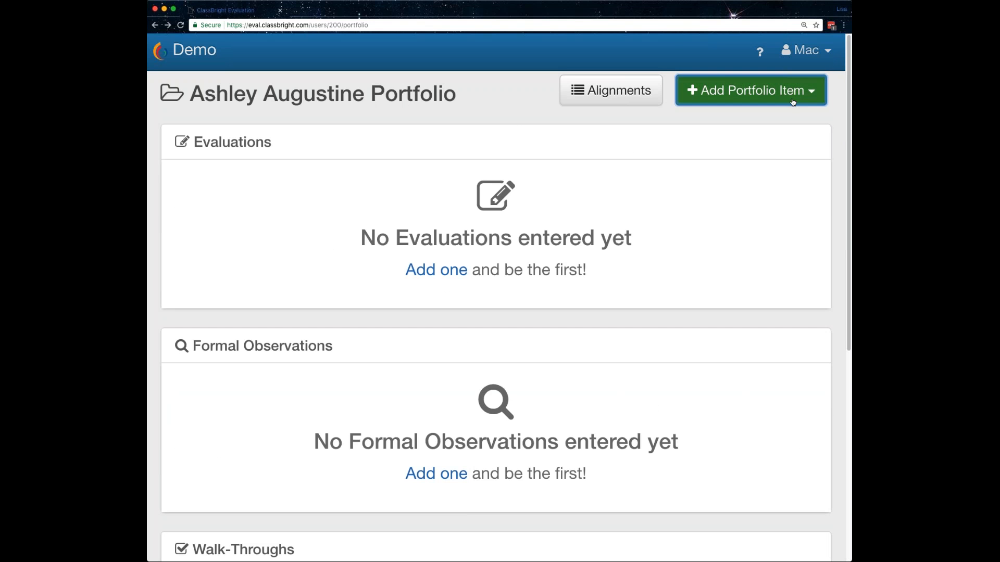
Add a March 8, 2017 walk-through using the Snapshot Walkthrough form
click(750, 90)
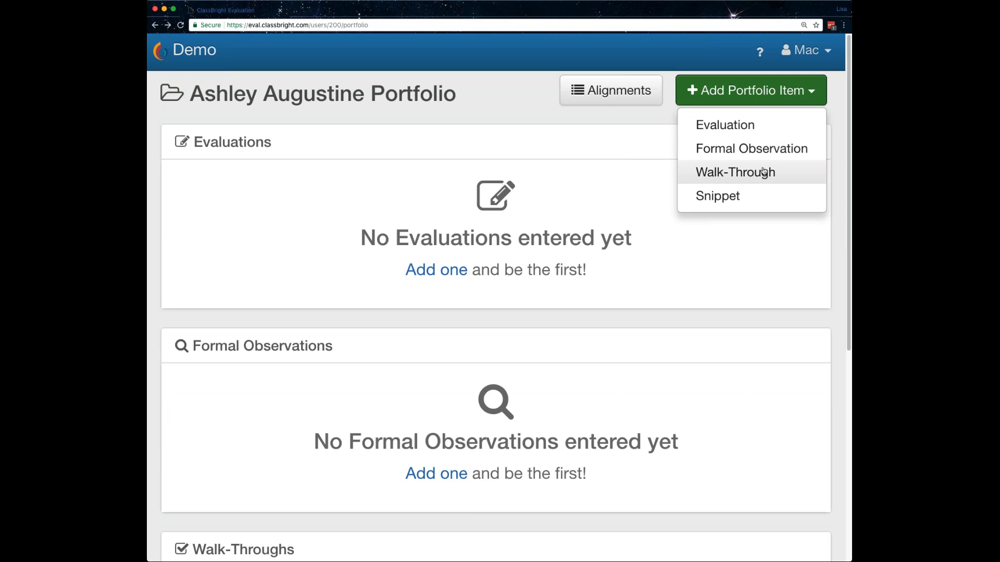
click(735, 172)
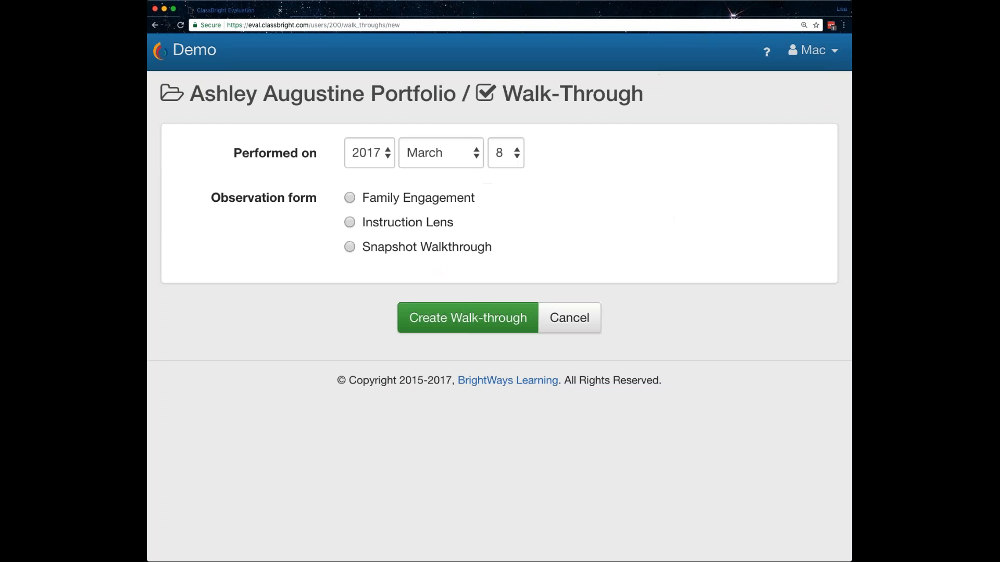
mouse_move(739, 185)
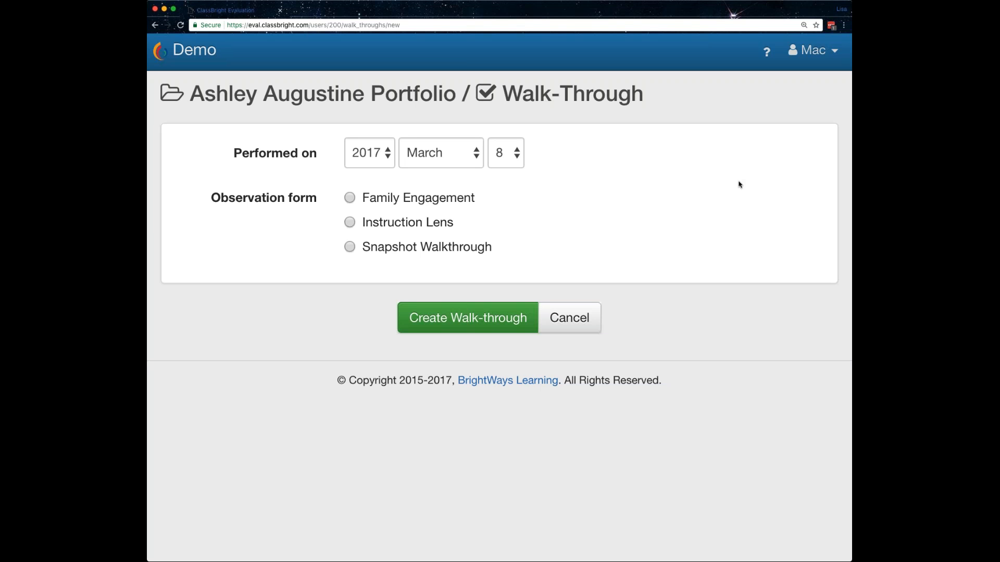
mouse_move(695, 183)
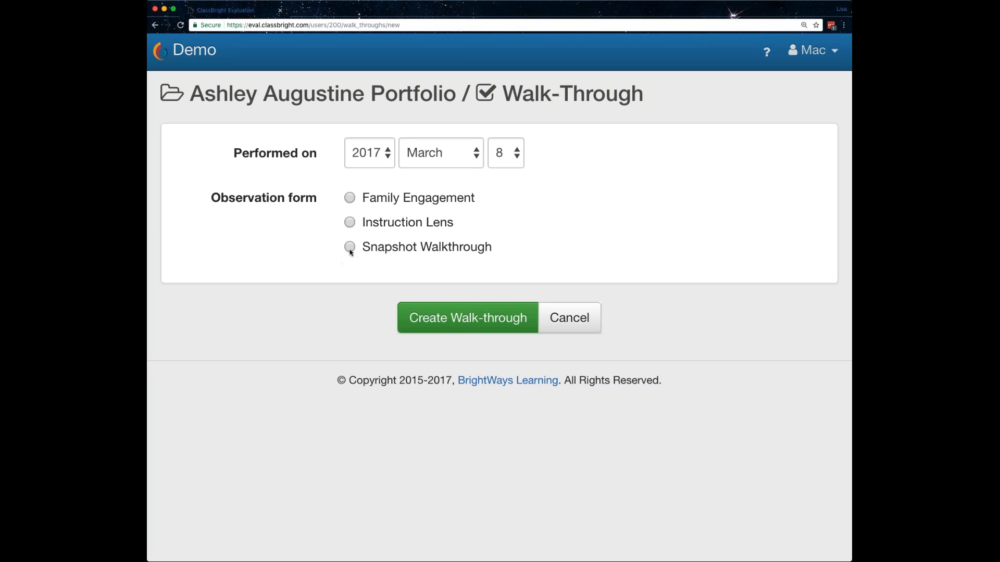
click(350, 247)
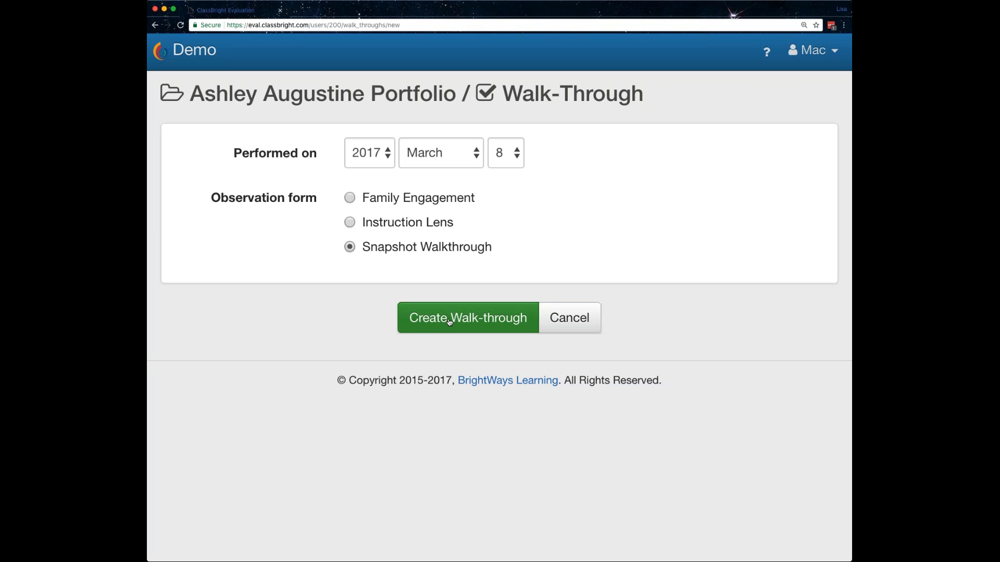
click(468, 318)
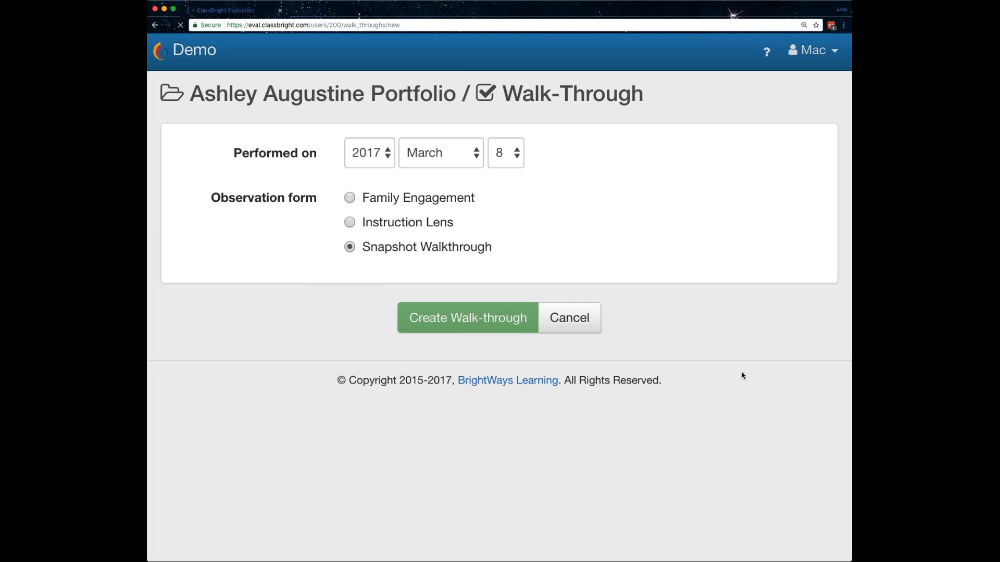
click(468, 318)
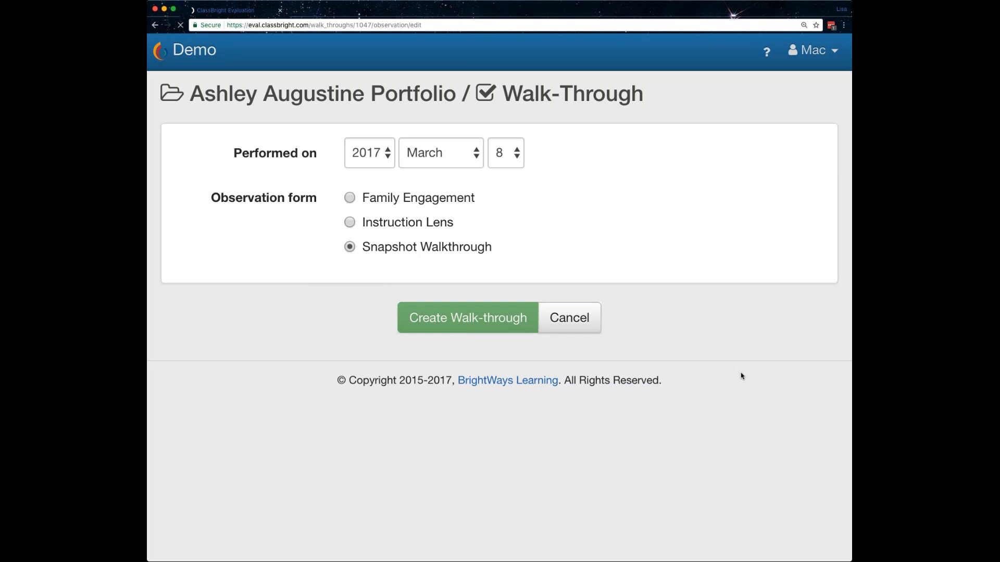
Answer Snapshot items Yes/No, tick Independent Work, At teacher desk, Respectful, Positive, and save
click(468, 317)
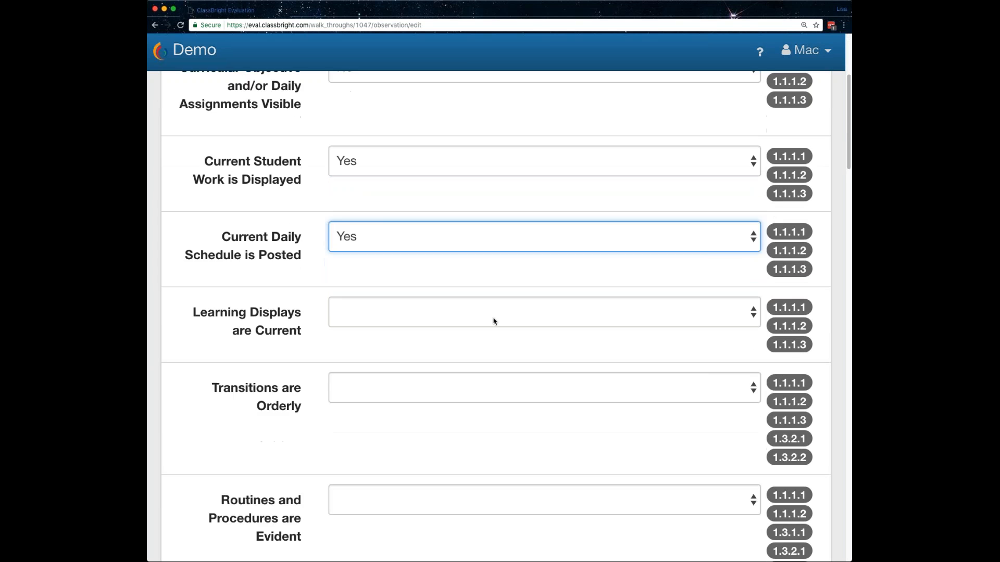
scroll(down, 3)
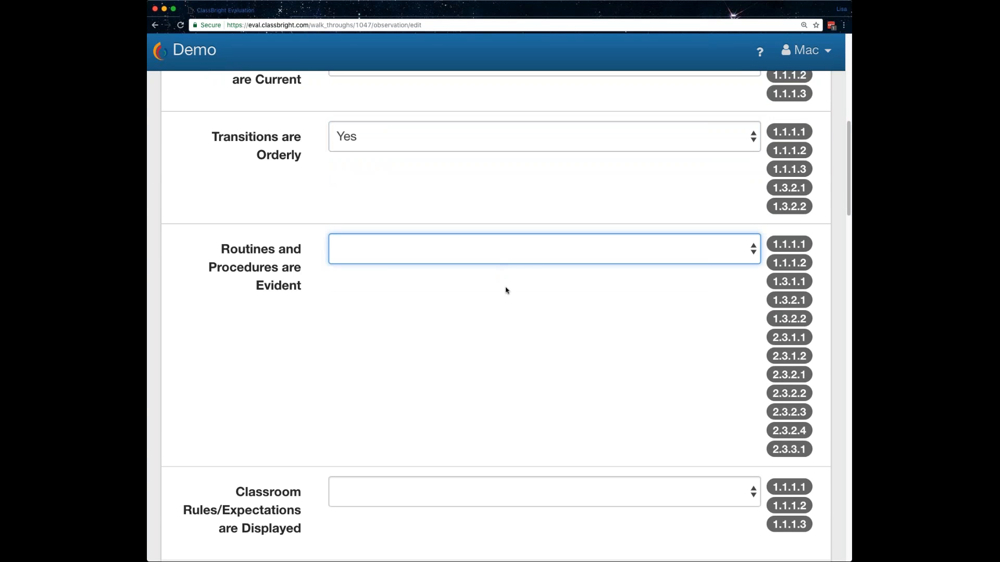
scroll(down, 3)
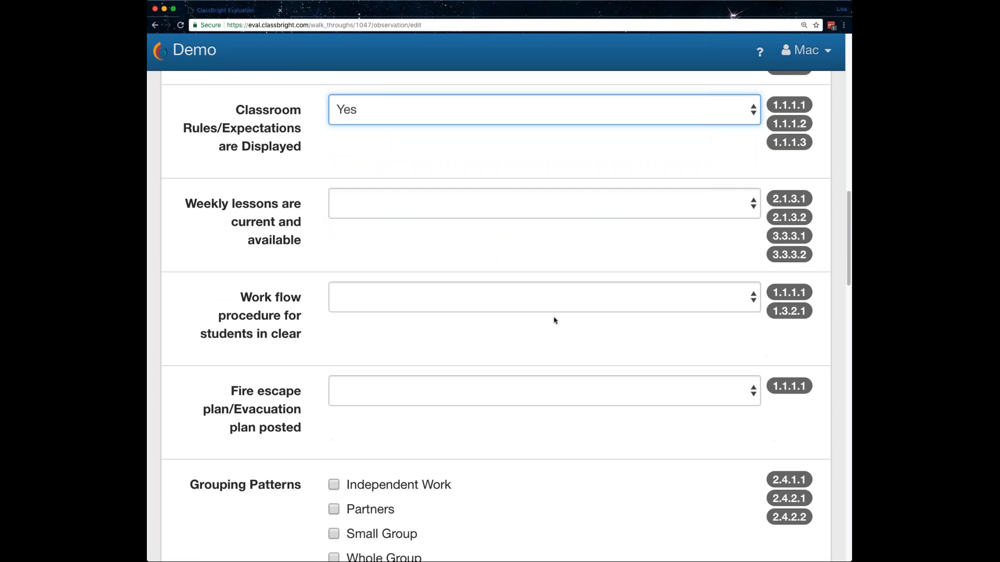
scroll(down, 3)
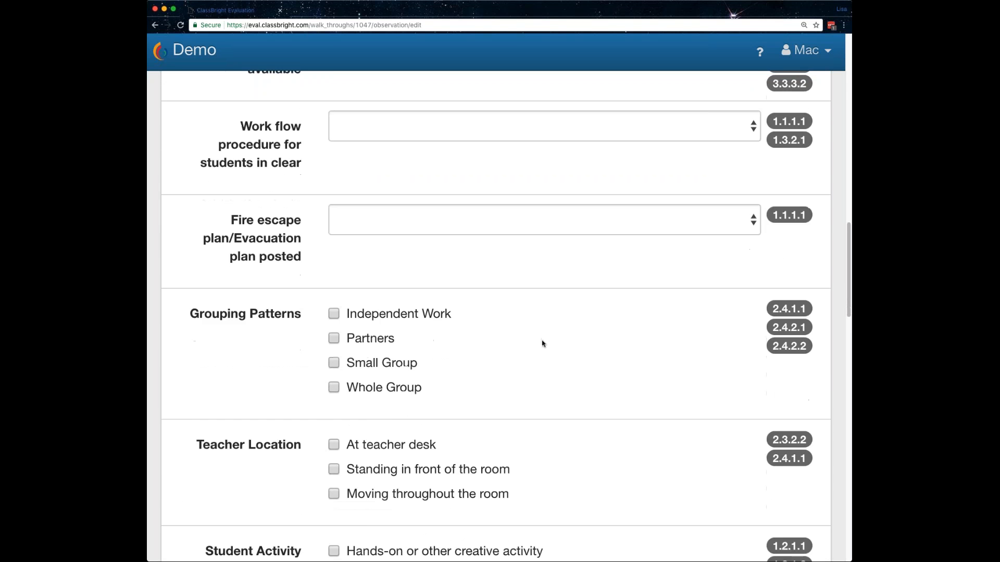
scroll(down, 3)
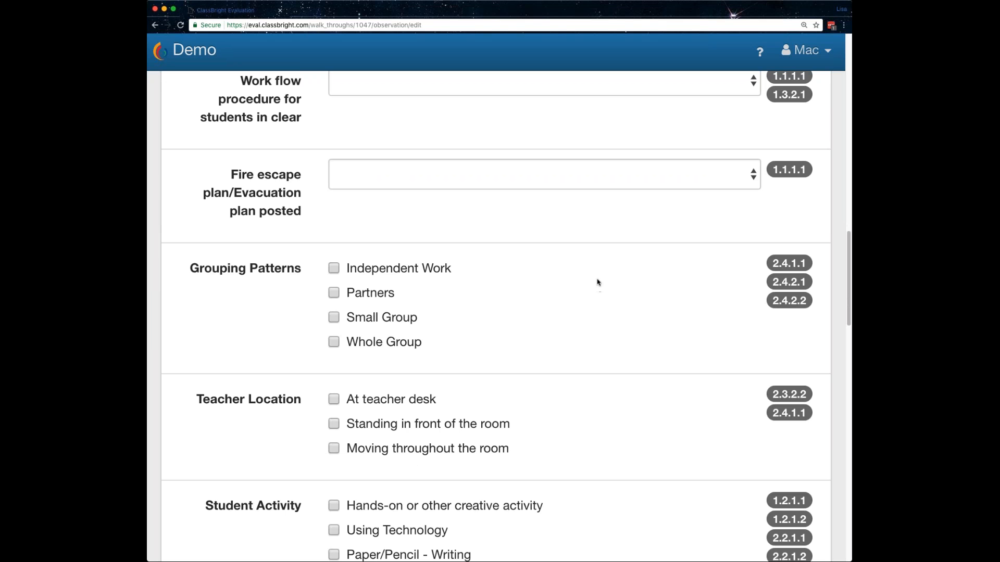
mouse_move(537, 293)
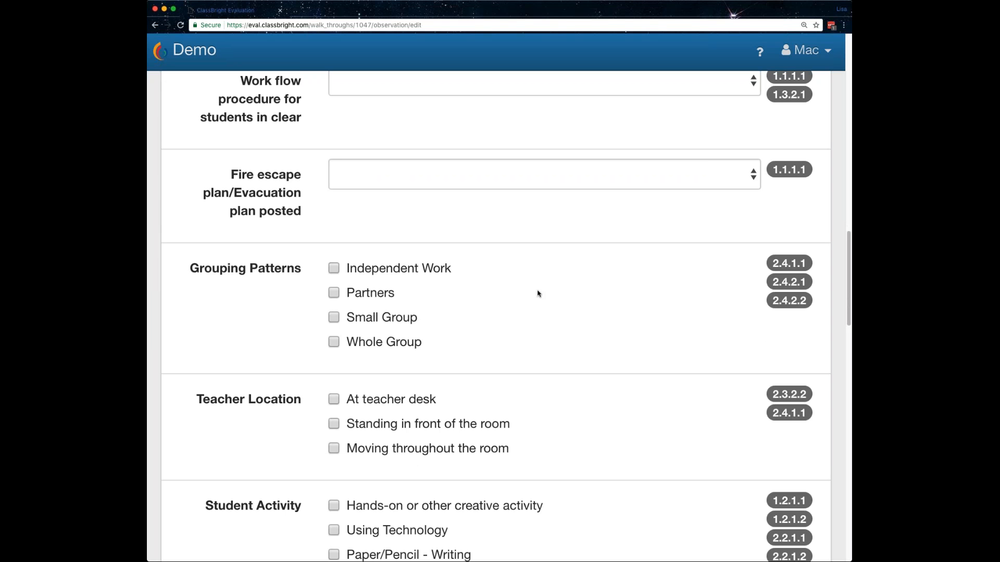
mouse_move(547, 283)
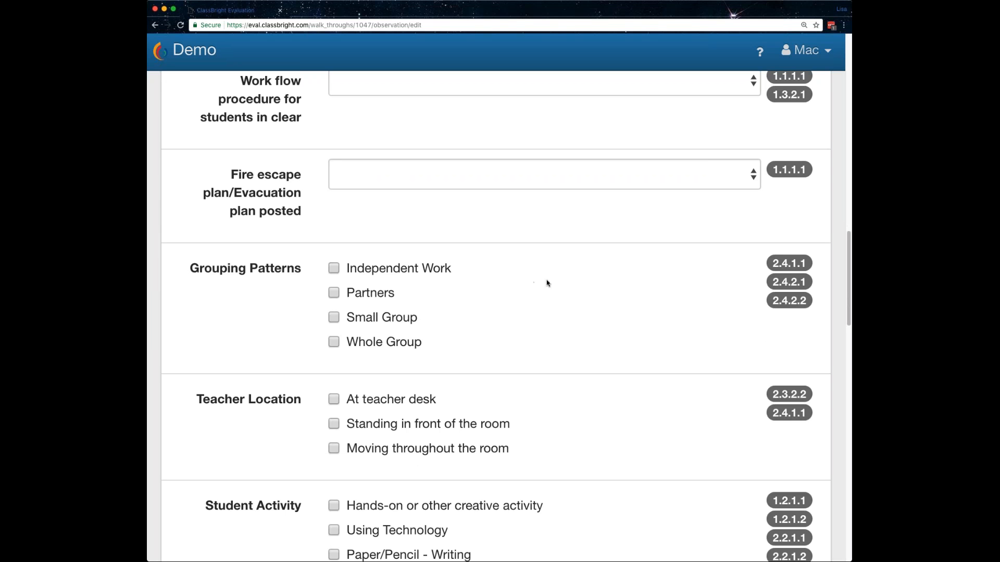
click(334, 269)
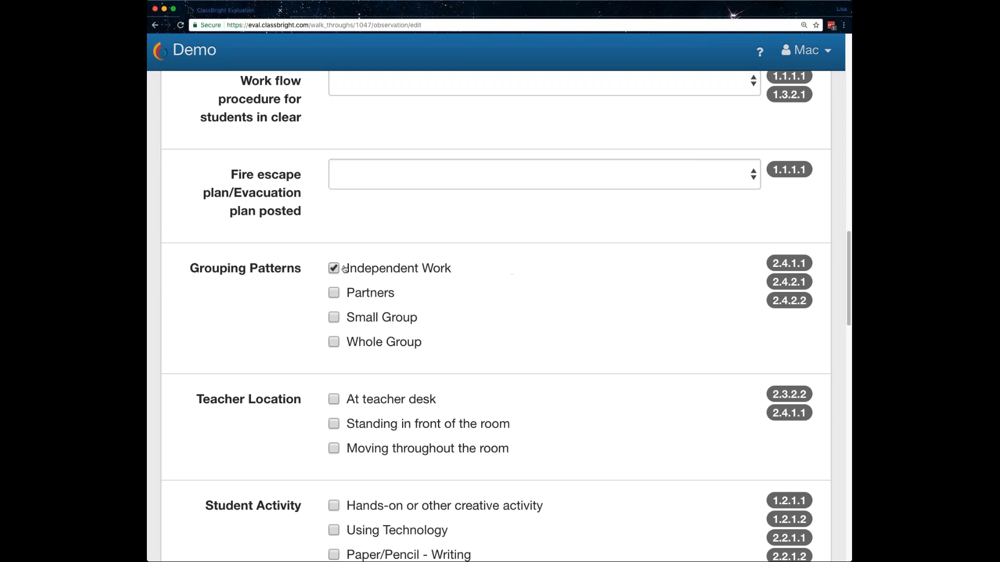
click(333, 318)
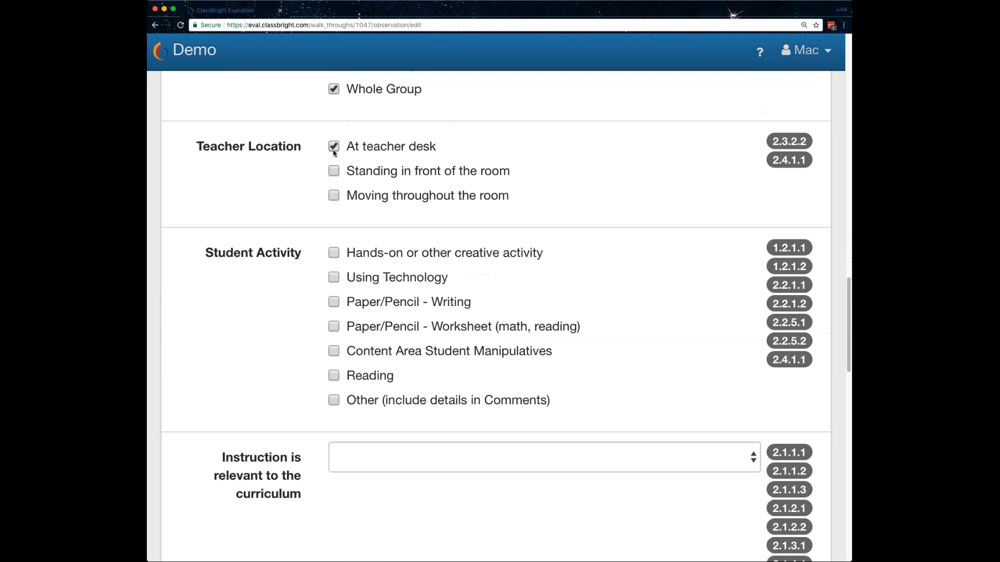
click(333, 252)
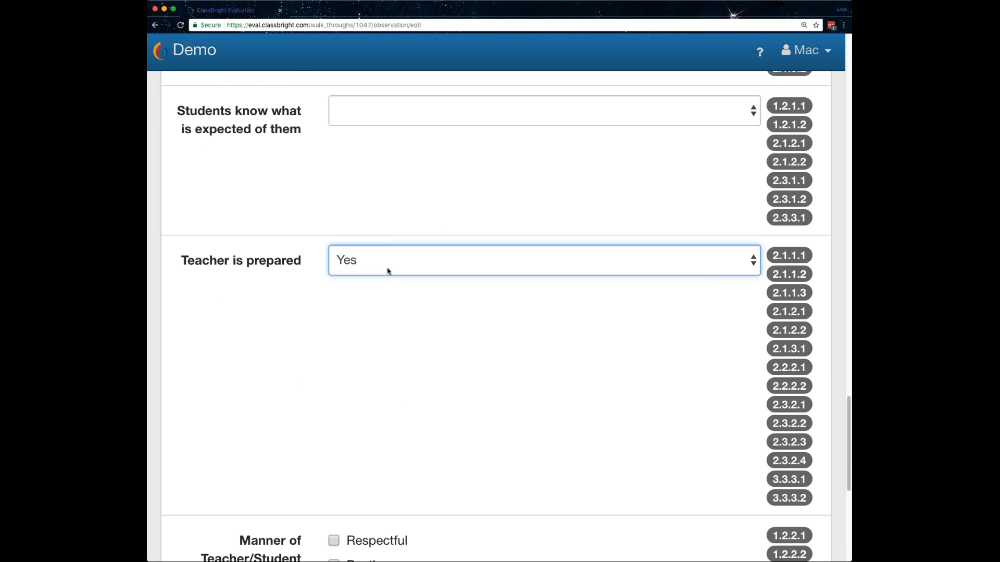
scroll(down, 3)
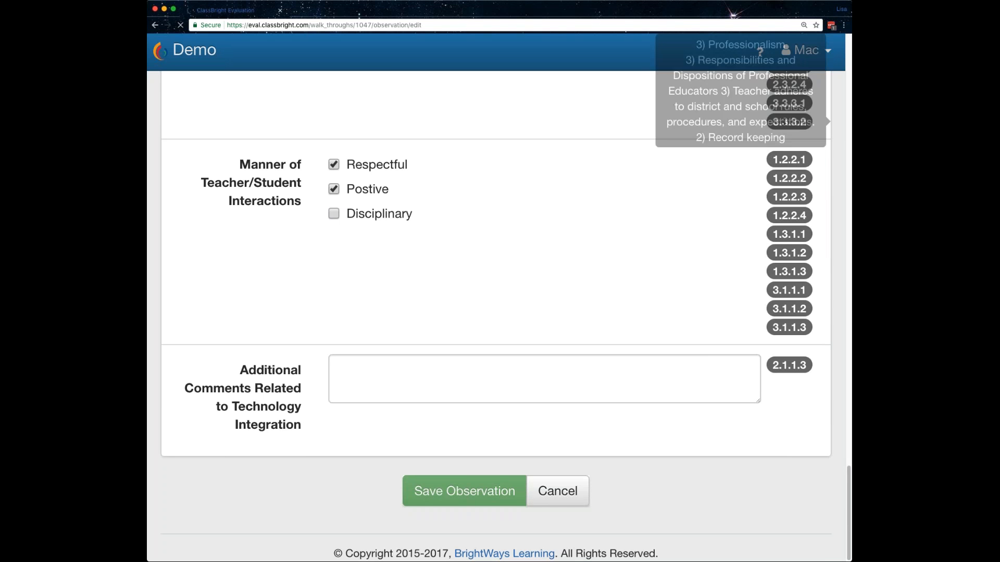
click(464, 491)
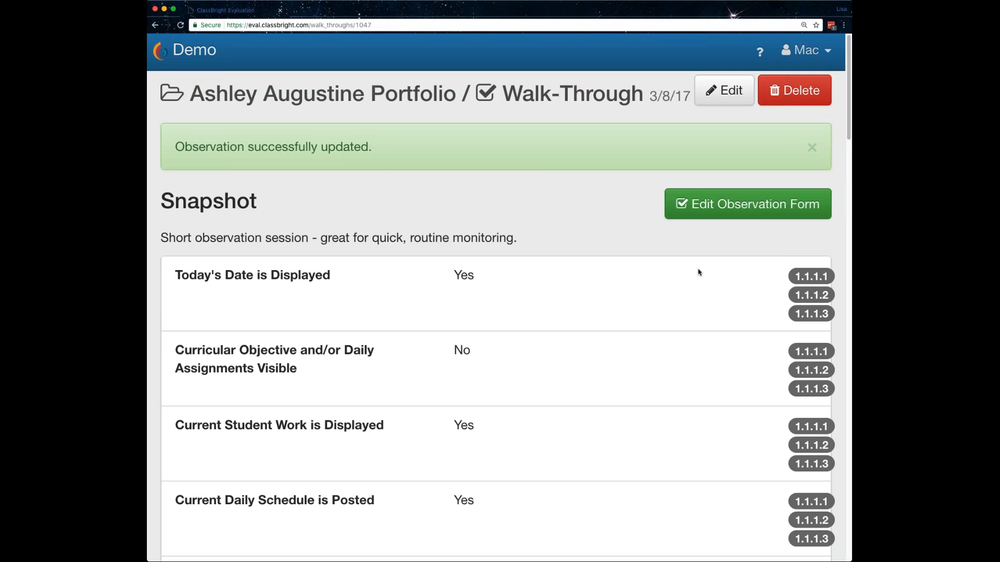
mouse_move(581, 319)
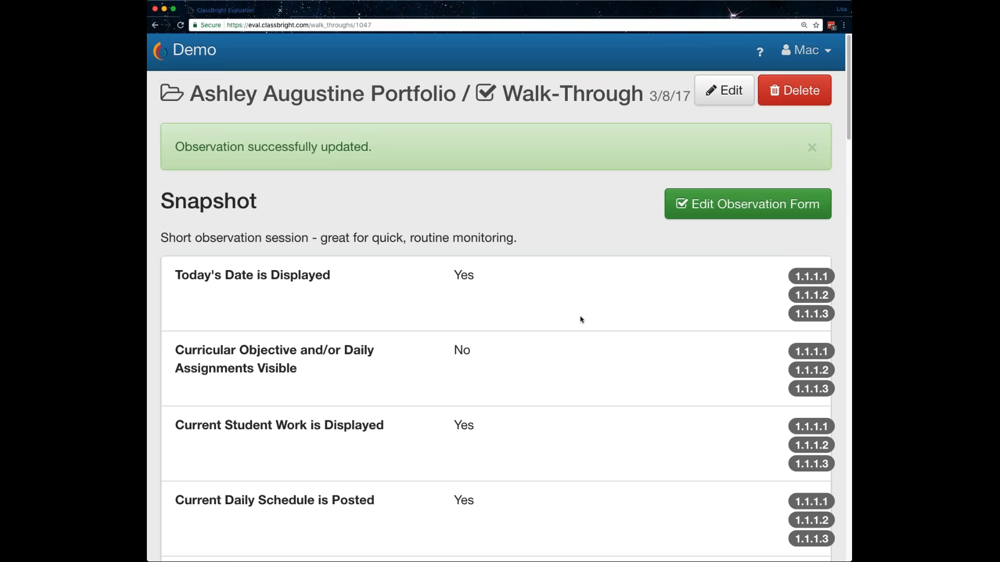
Scroll through the saved walk-through's Snapshot answers, such as Transitions are Orderly: Yes
scroll(down, 3)
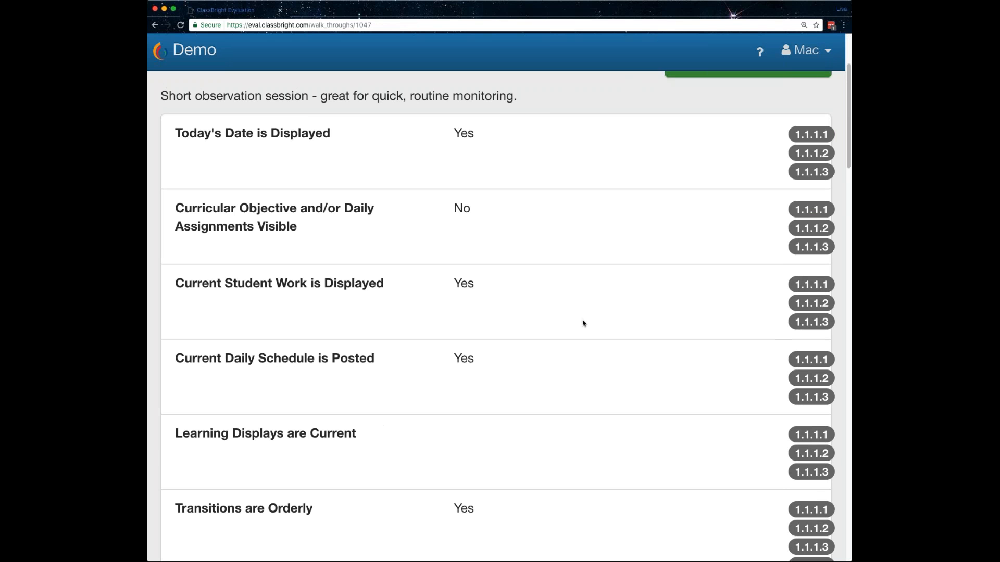
scroll(down, 3)
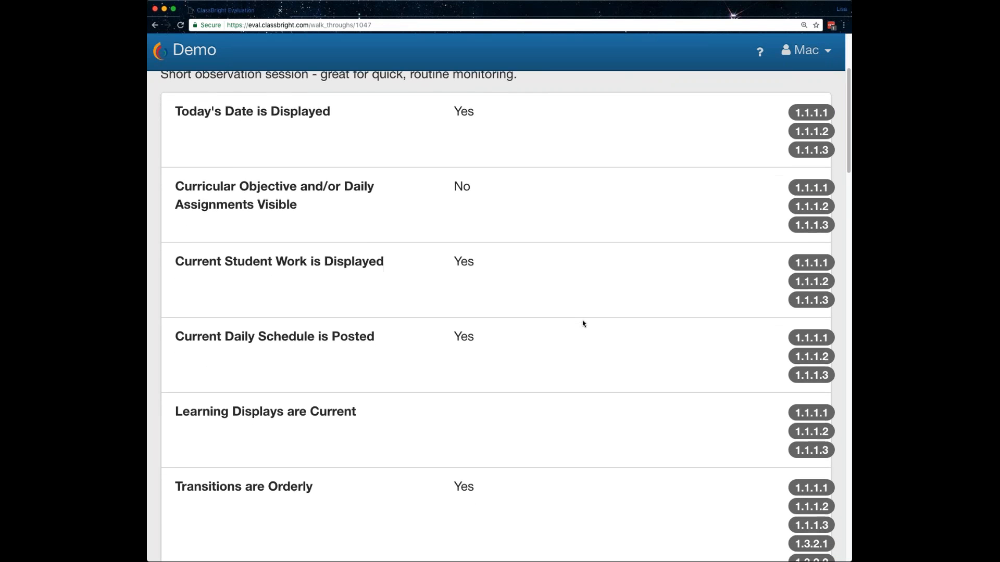
scroll(down, 3)
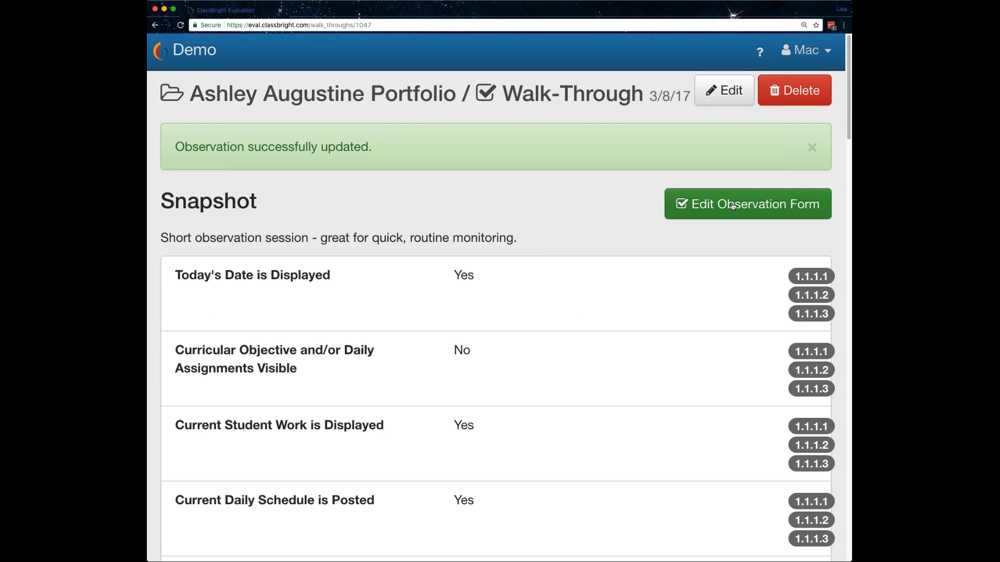
mouse_move(413, 118)
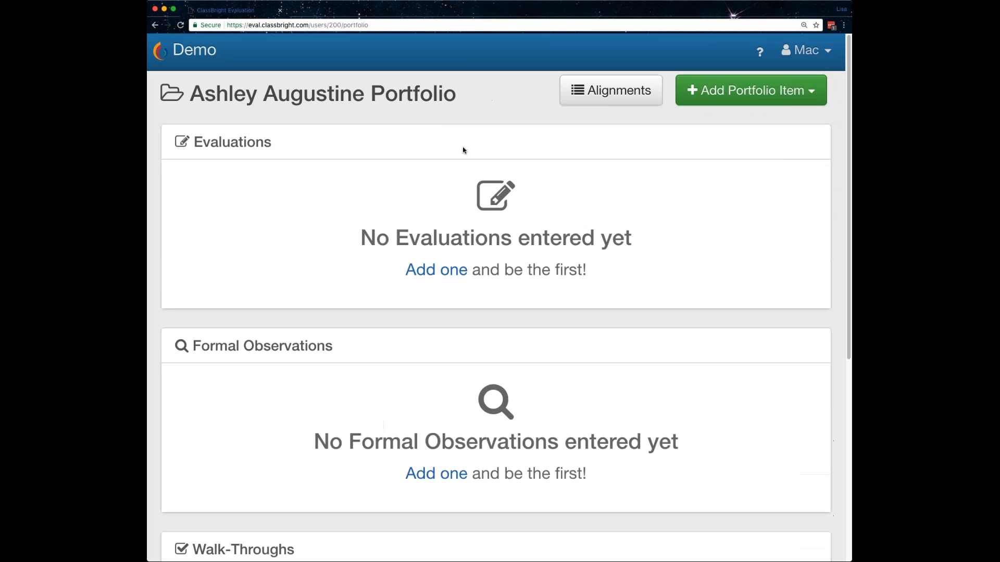
Leave the 3/8/17 Snapshot Walkthrough and show the portfolio item type choices
scroll(down, 3)
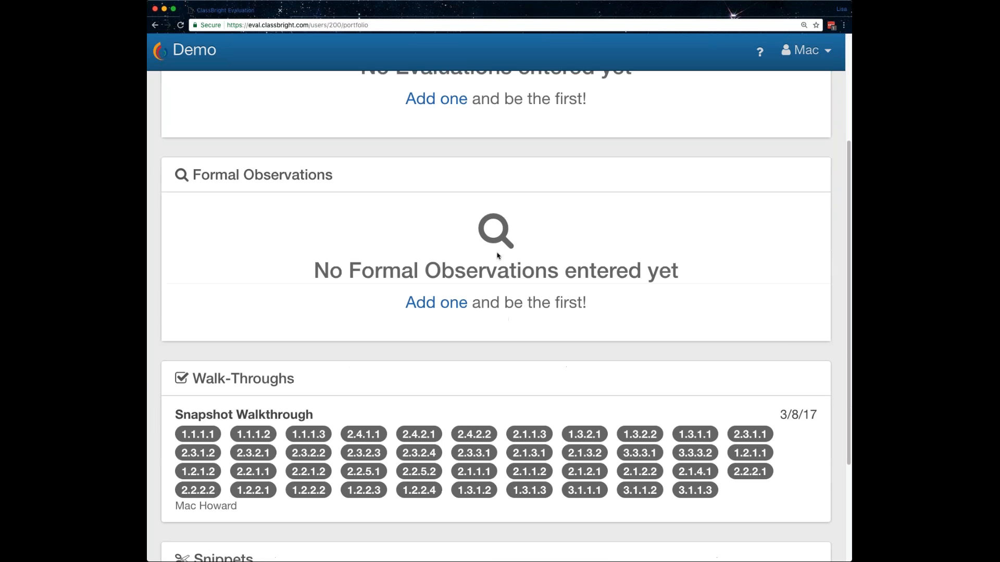
scroll(down, 3)
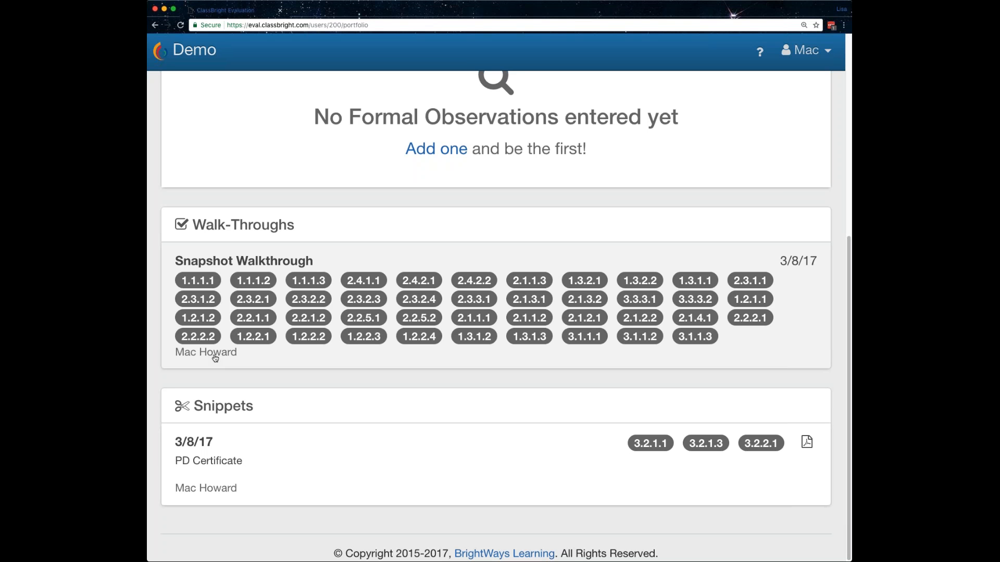
mouse_move(512, 375)
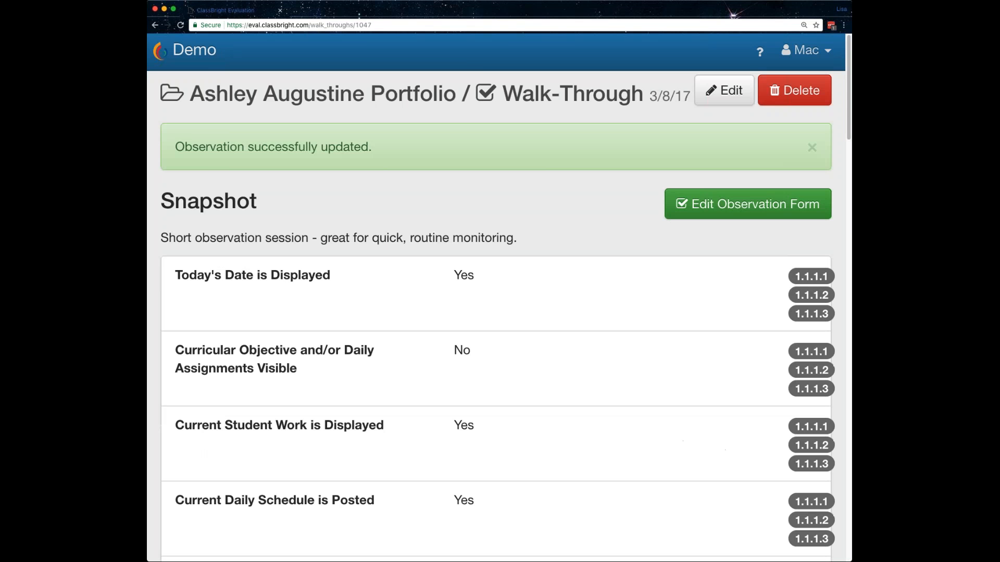
click(812, 147)
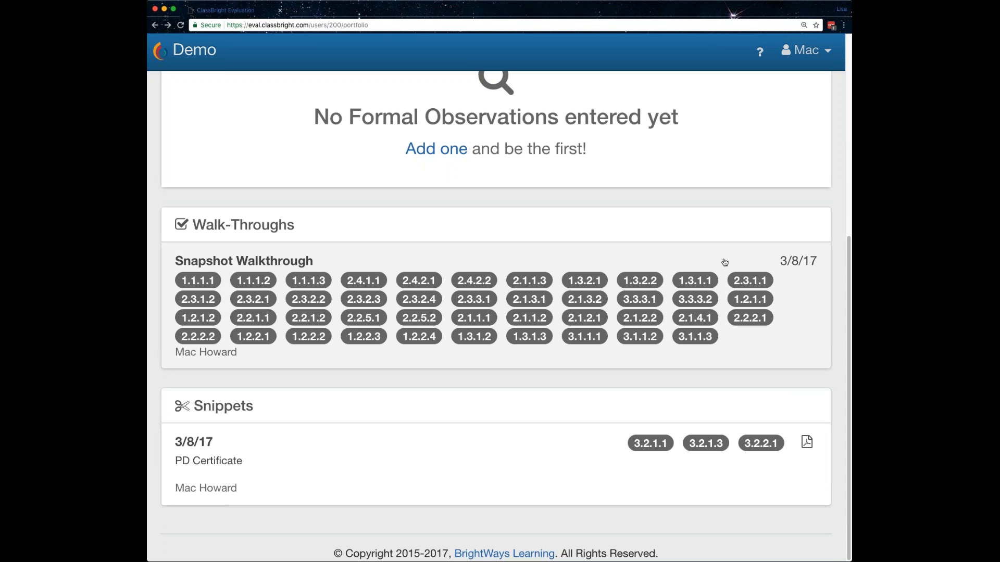
scroll(up, 3)
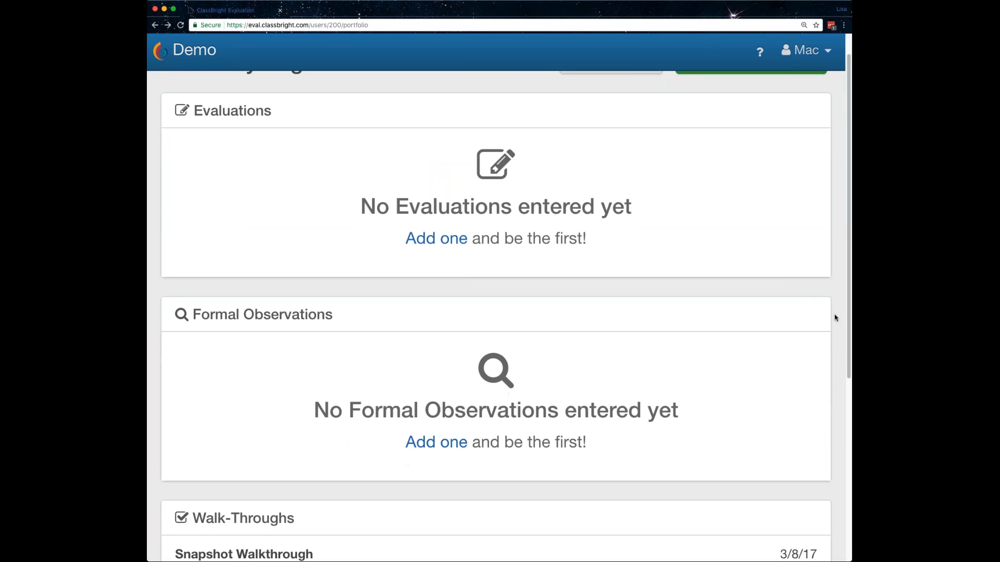
mouse_move(838, 325)
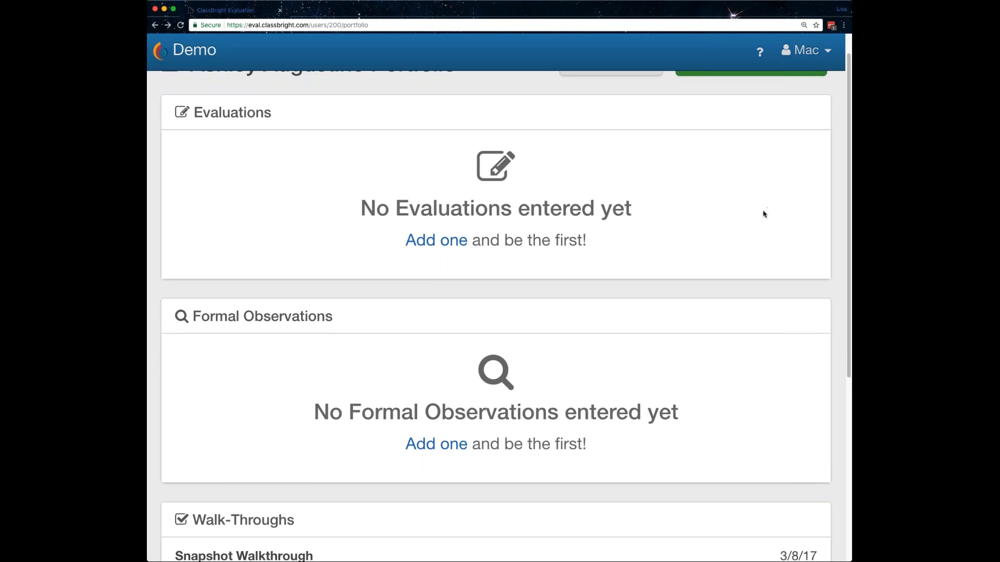
click(751, 90)
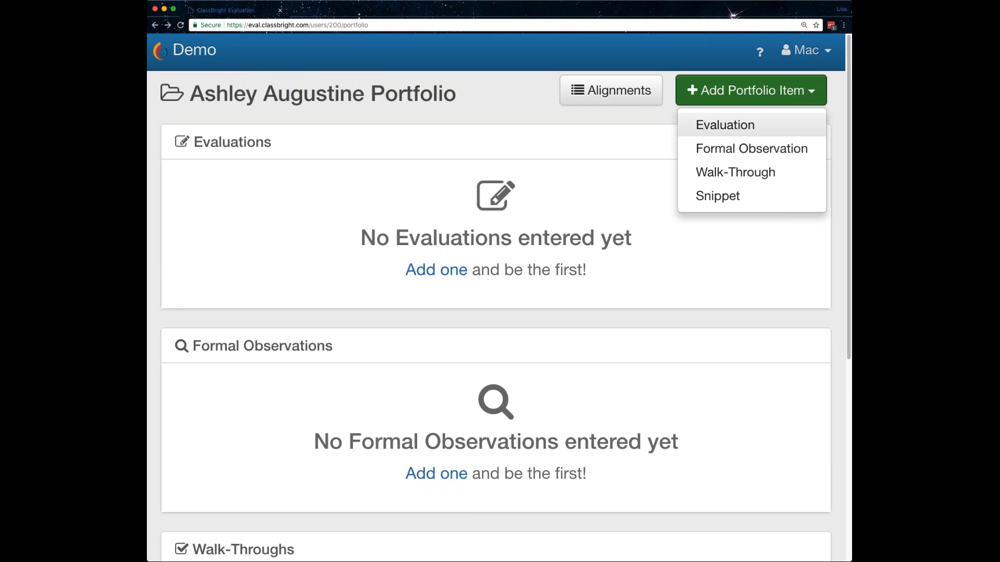
mouse_move(779, 150)
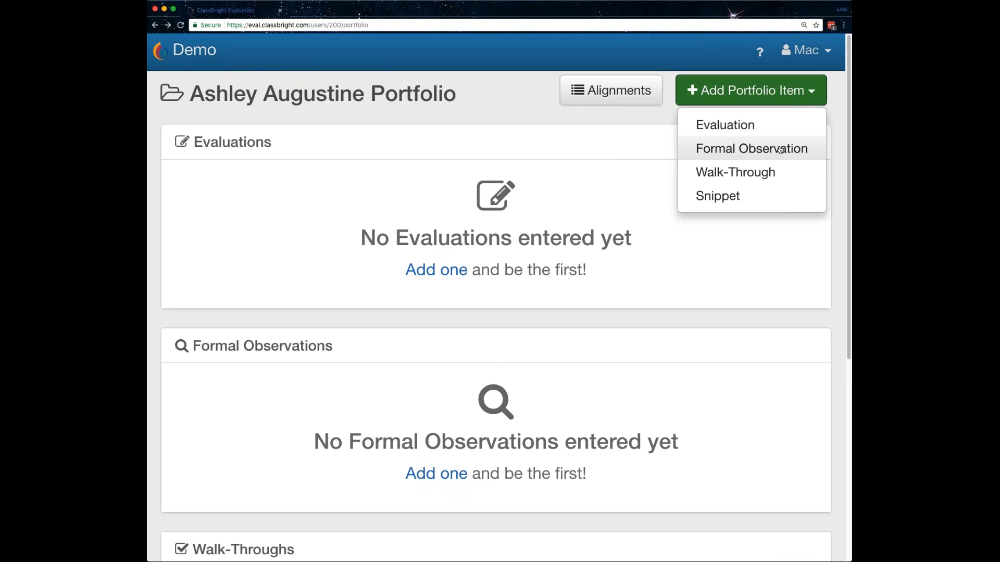
Create a 3/8/17 formal observation with pre-conference note 'Talked to teacher about the lesson coming up...' and open it
click(751, 149)
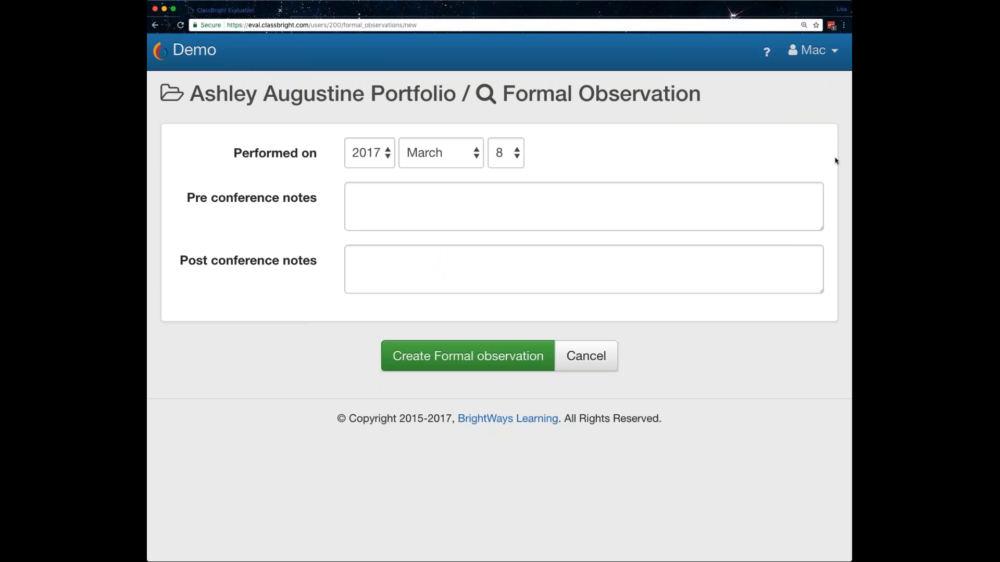
mouse_move(527, 153)
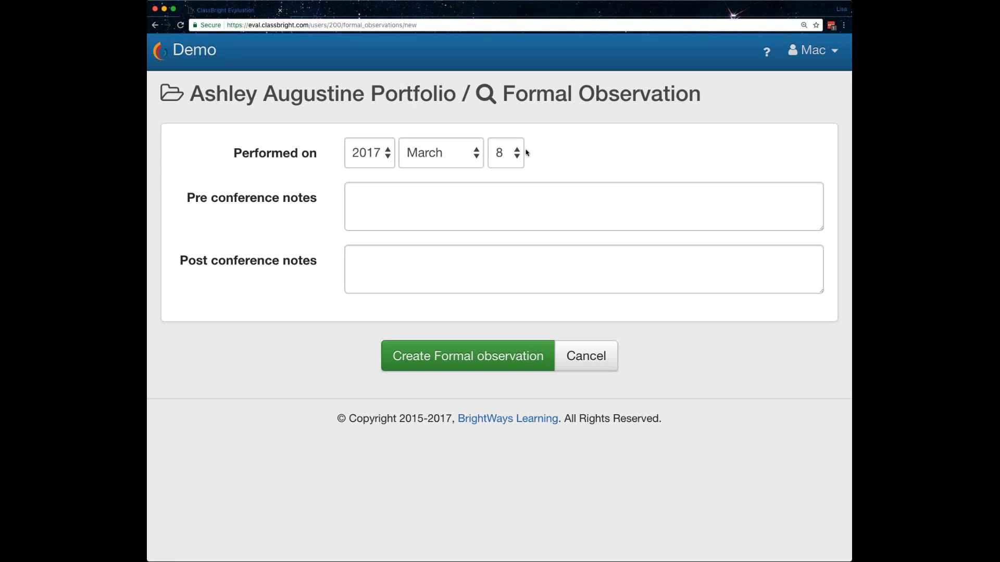
click(505, 153)
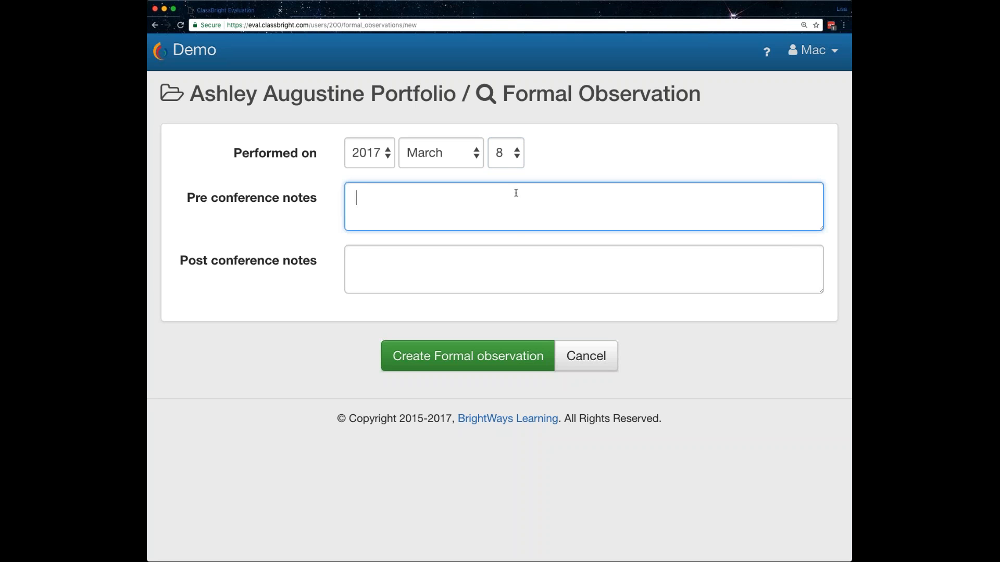
text(Talked to teacher abo)
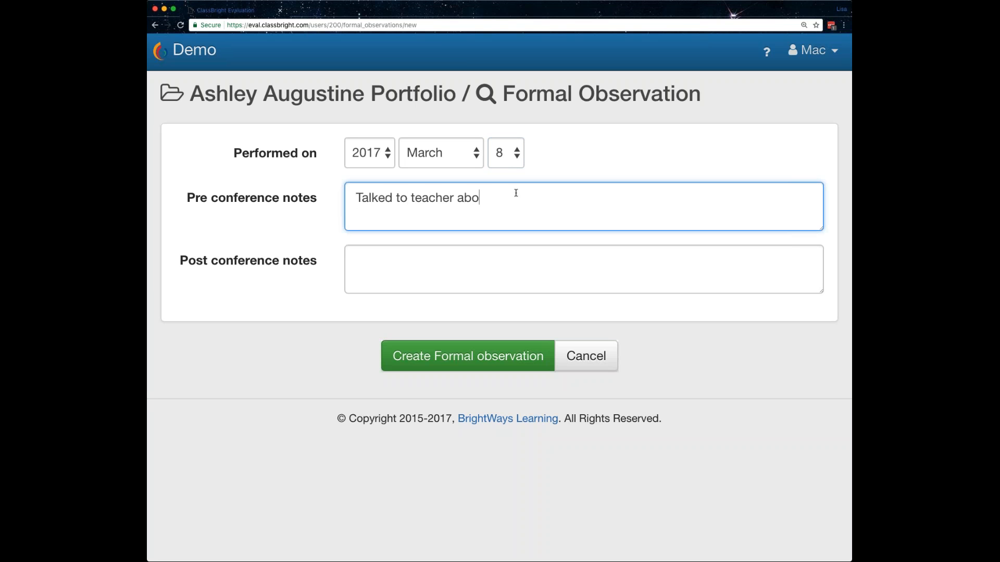
text(ut the le)
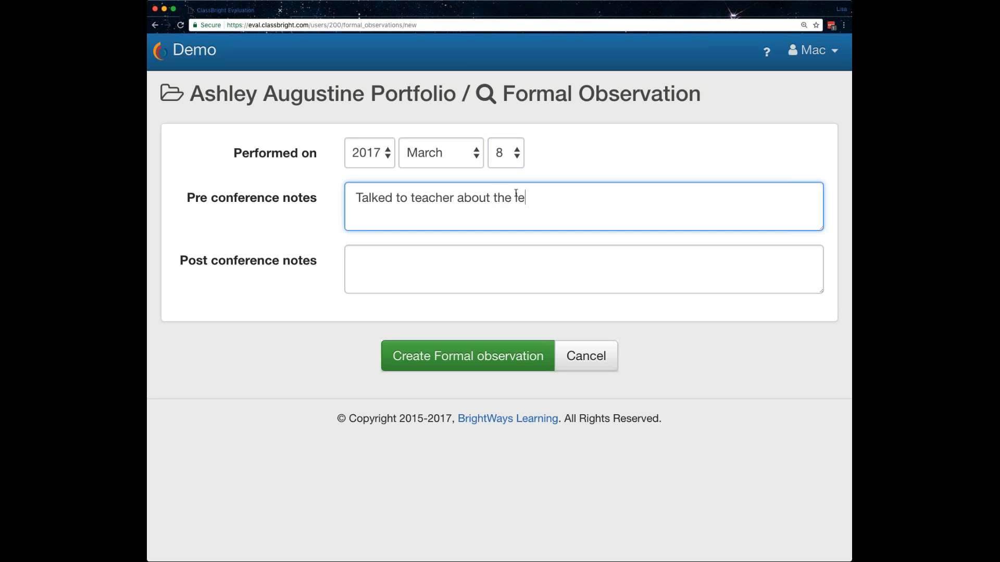
text(sson comi)
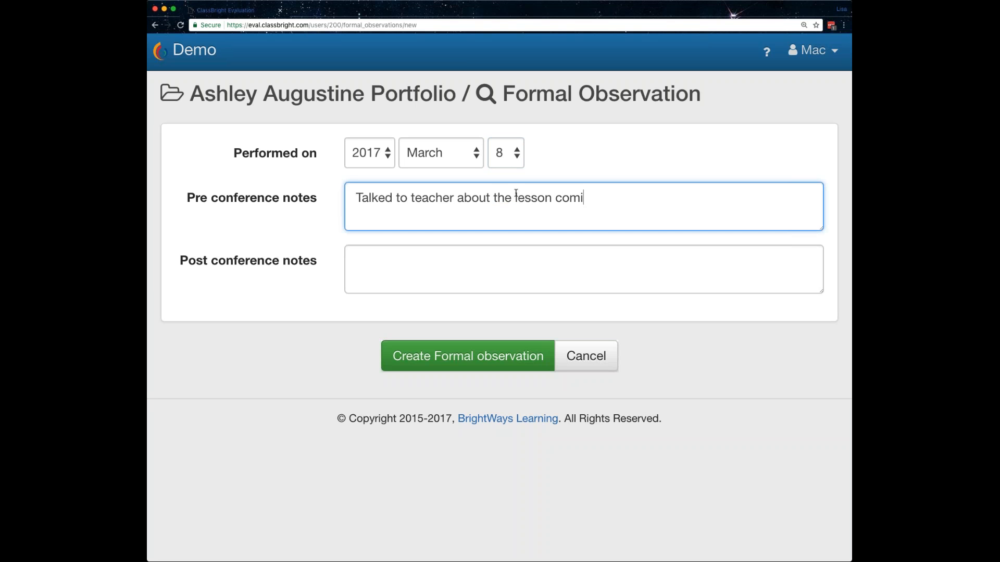
text(ng up...)
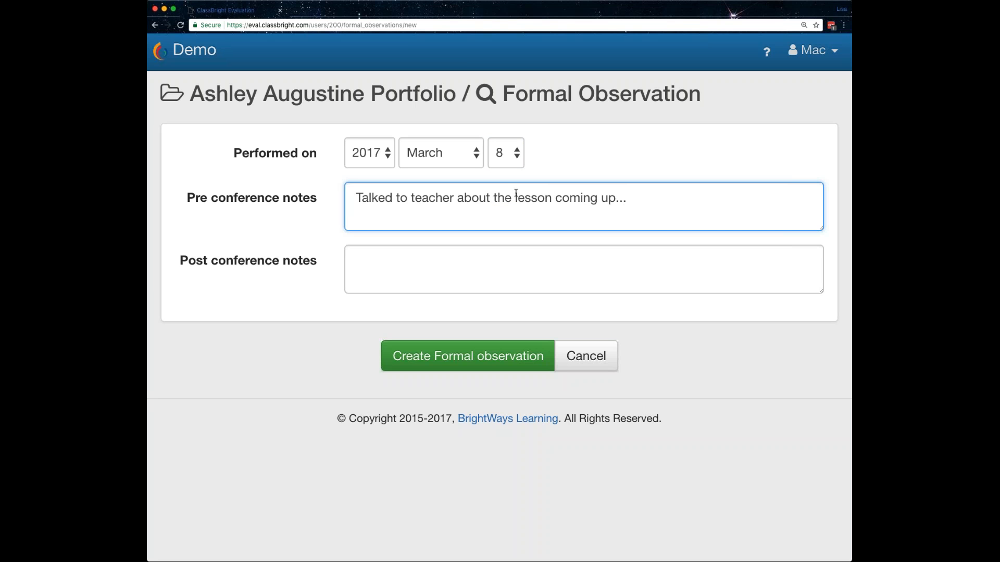
click(467, 356)
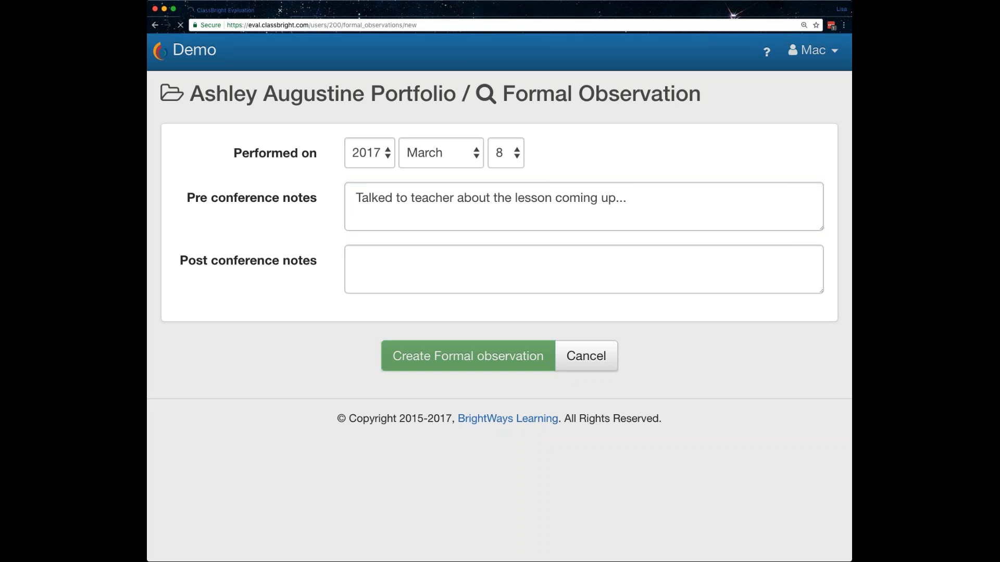
click(467, 356)
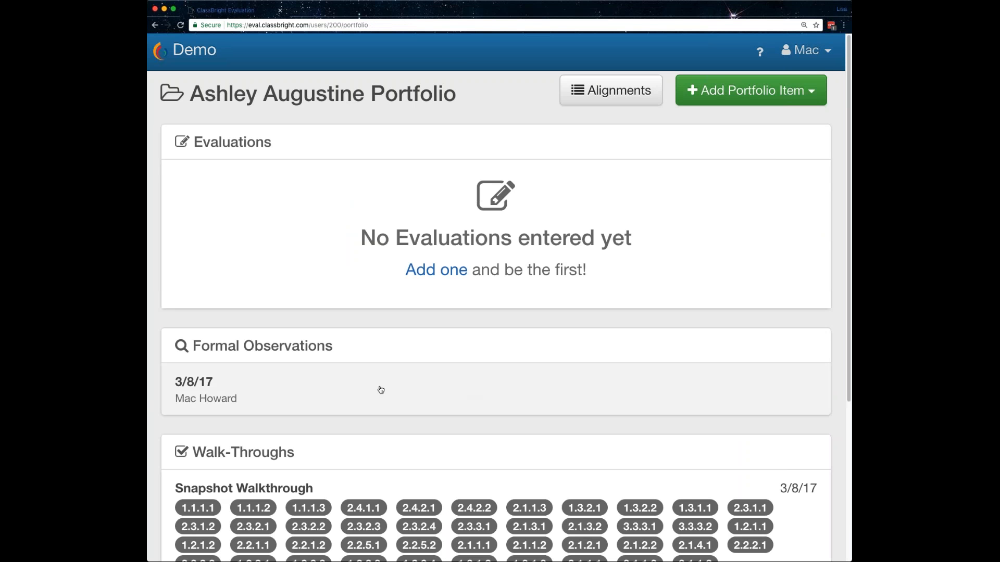
mouse_move(280, 412)
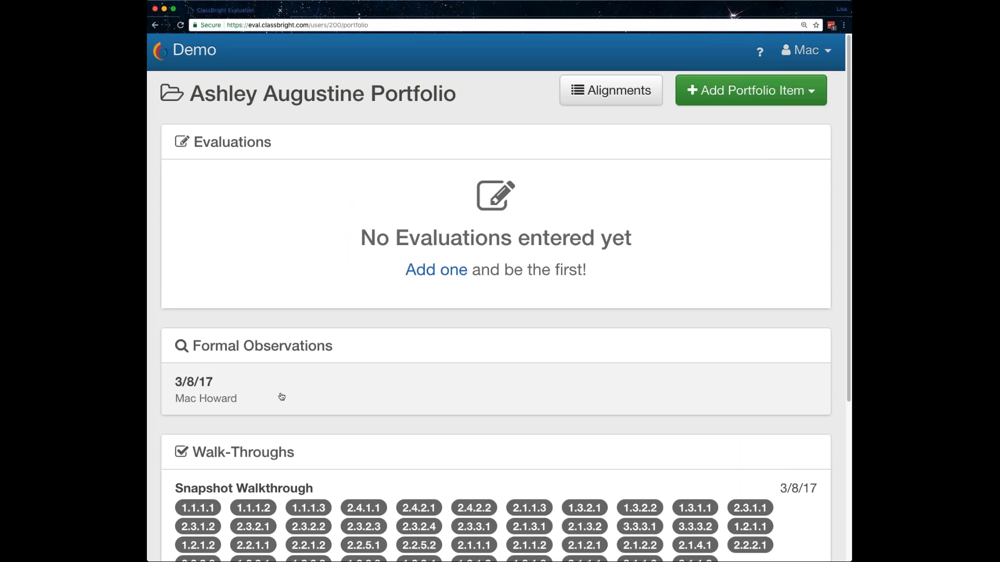
click(216, 396)
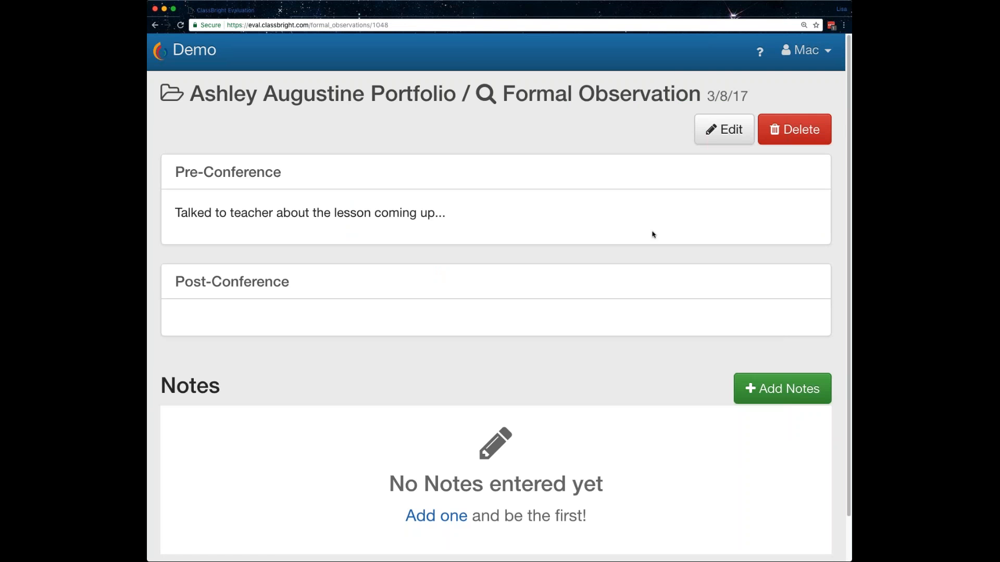
Start a new observation note reading 'Teacher welcomes each student by name'
scroll(down, 3)
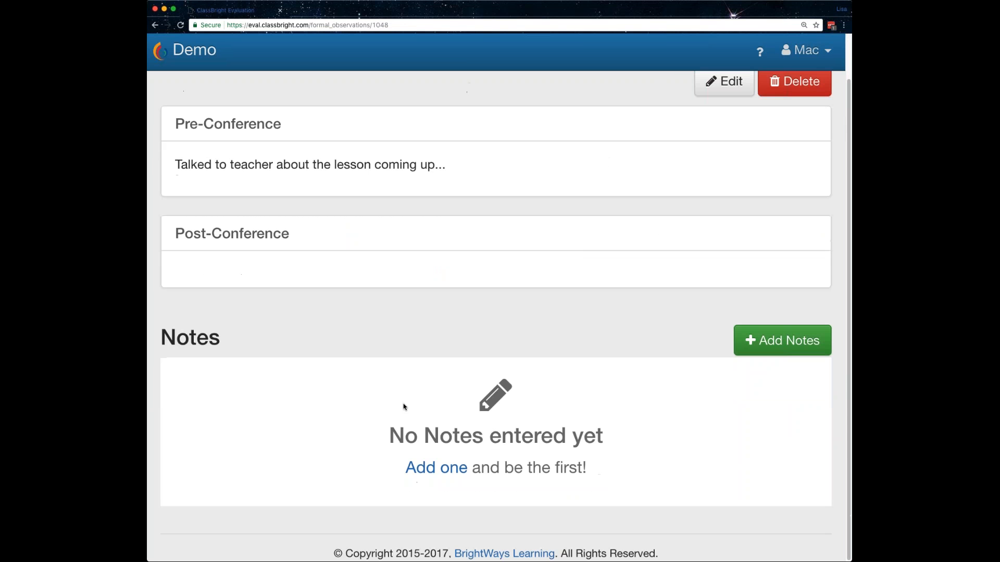
mouse_move(590, 366)
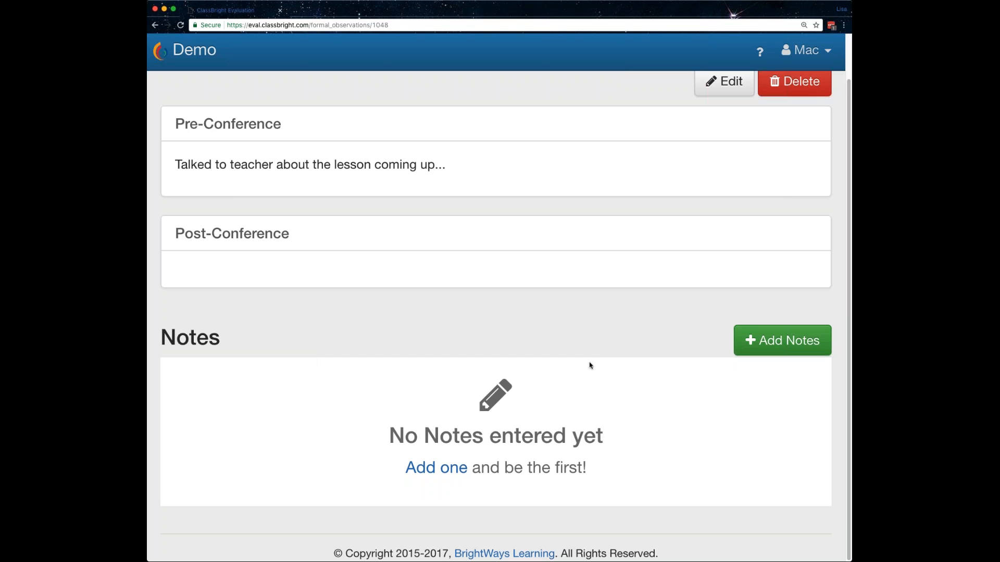
click(782, 340)
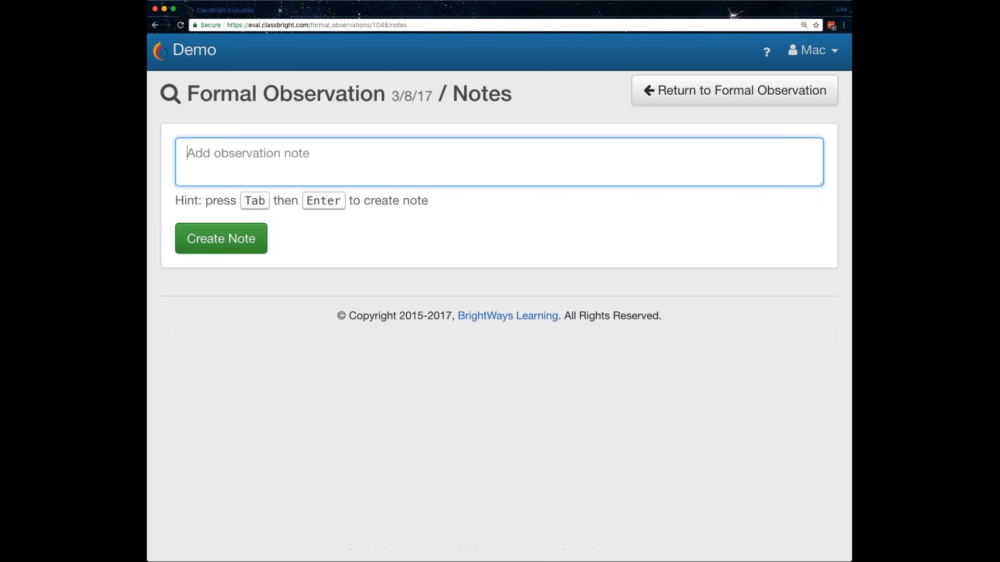
mouse_move(485, 166)
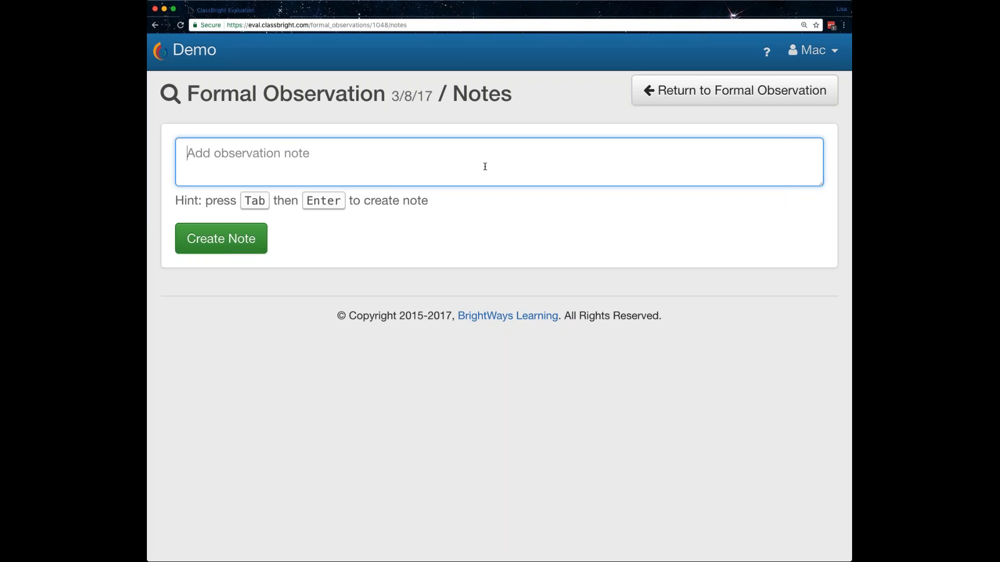
text(Te)
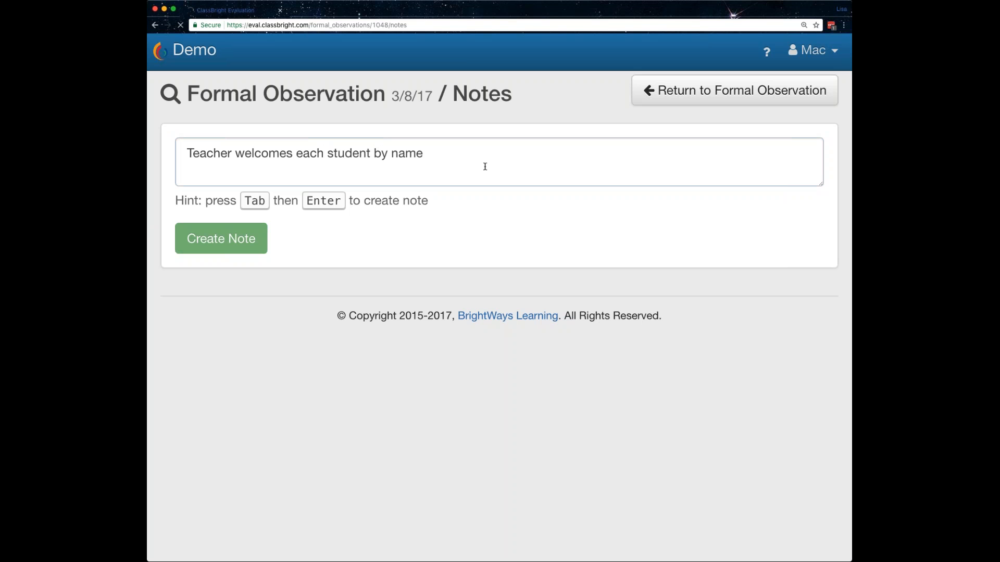
Save the note and align it to criteria 1.2.2.1, 1.2.2.2 and 1.2.2.4
click(221, 238)
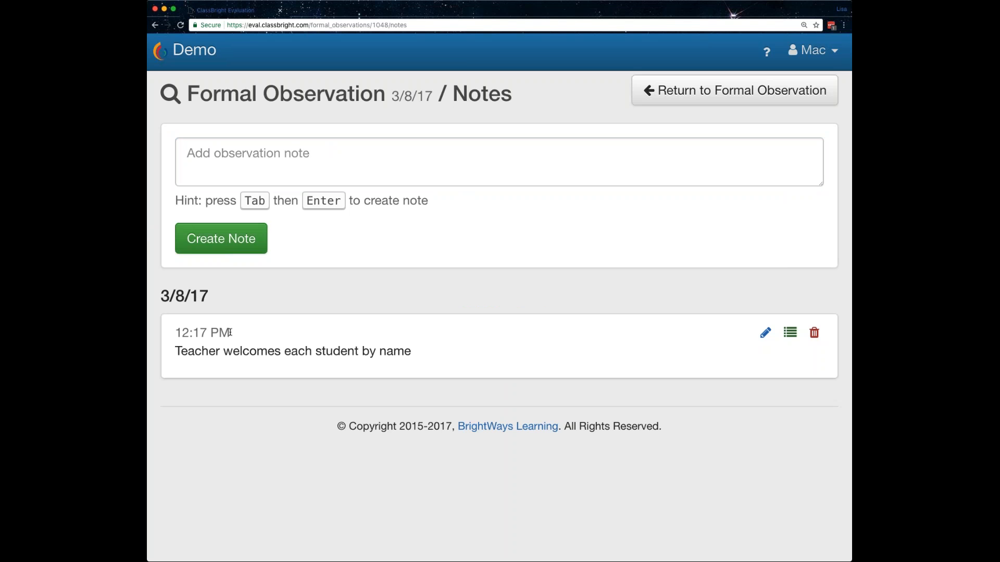
mouse_move(726, 331)
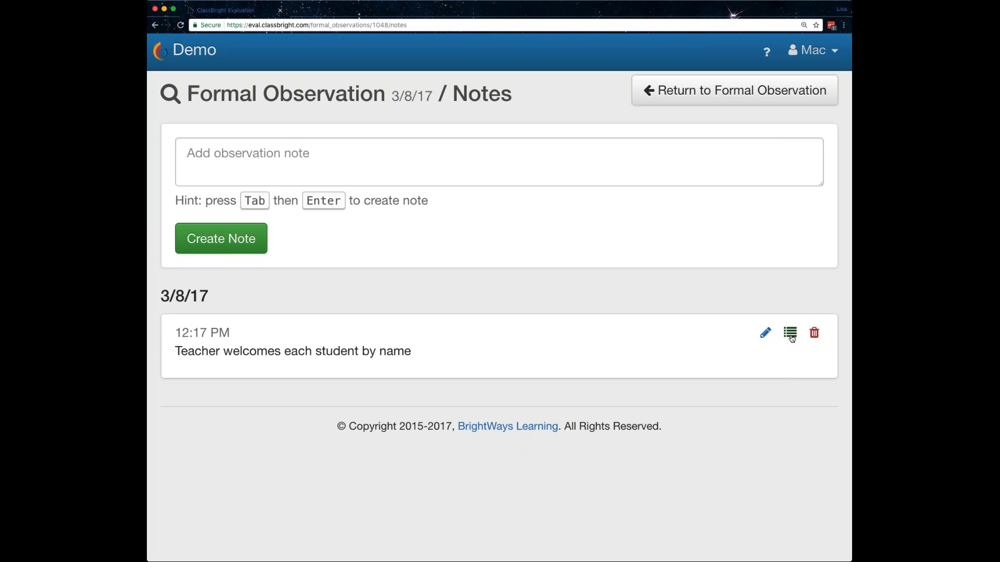
click(790, 333)
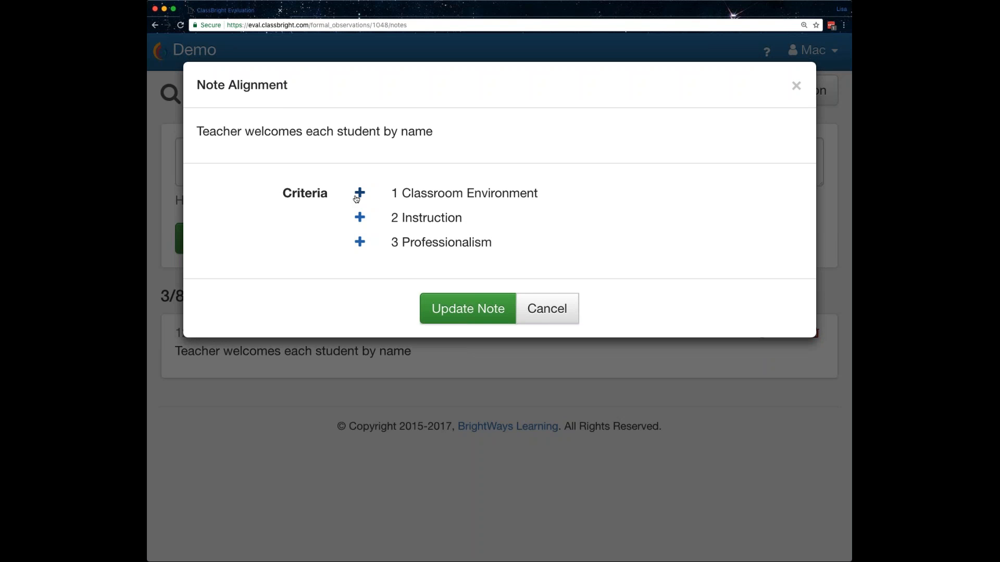
click(359, 193)
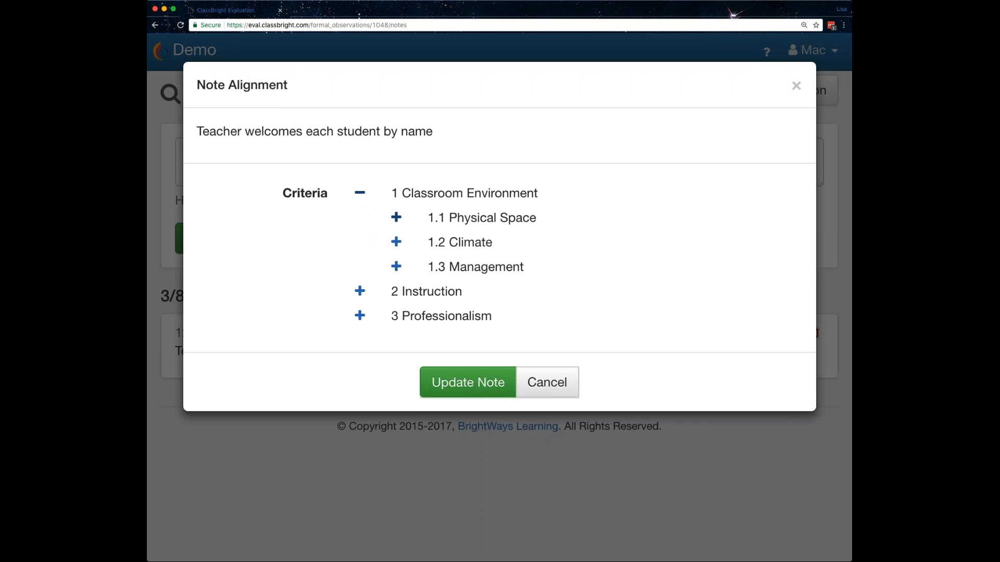
click(396, 217)
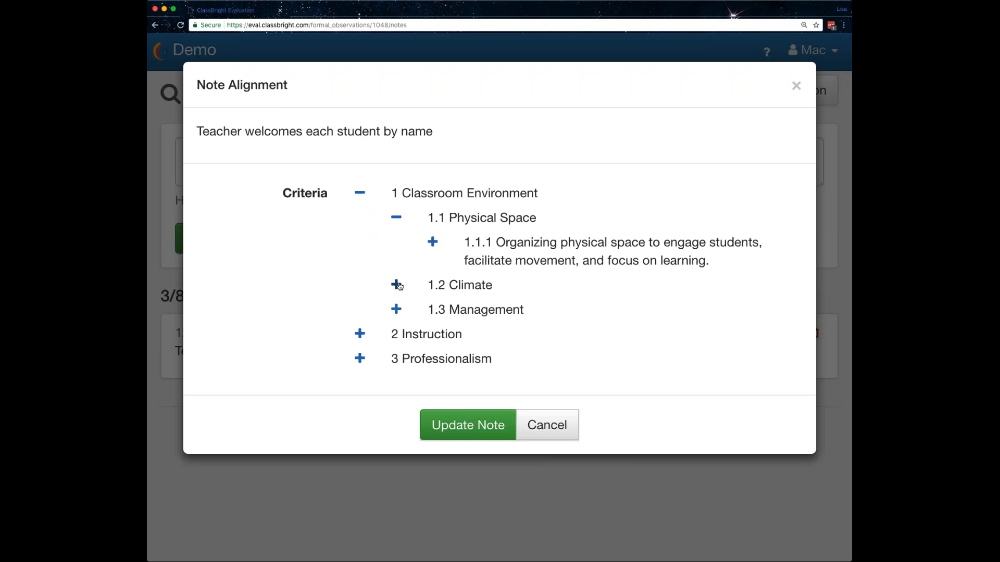
click(396, 285)
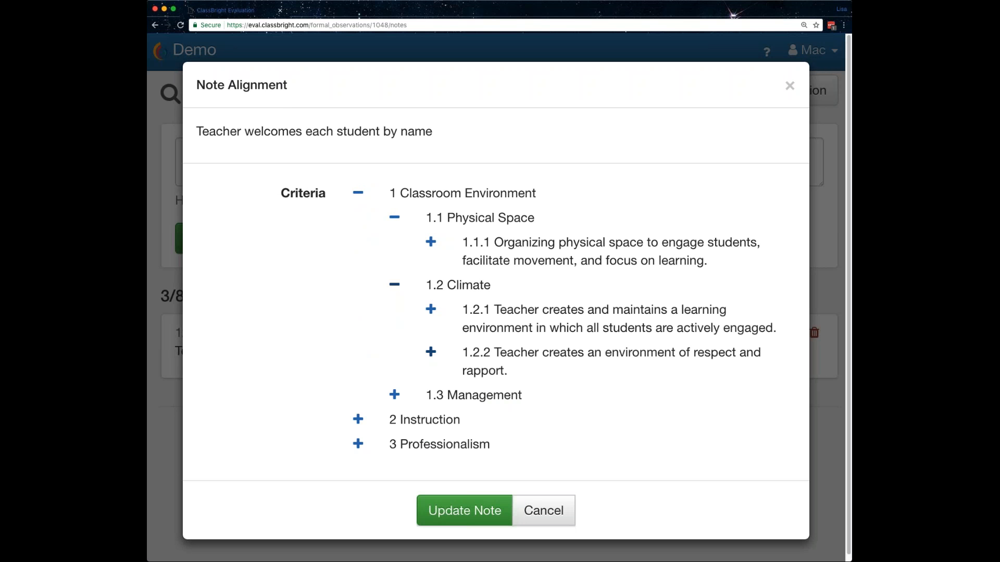
click(430, 353)
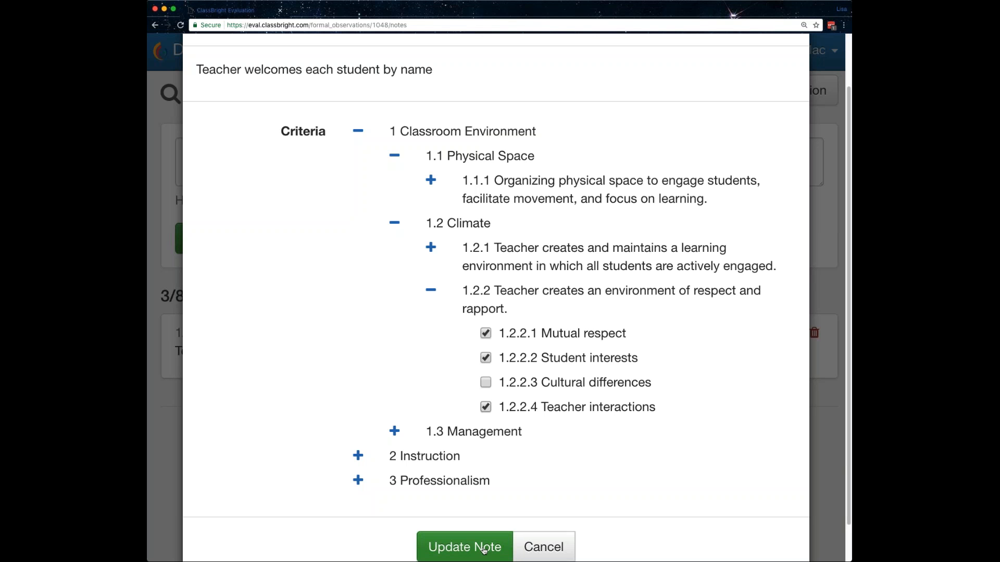
click(463, 547)
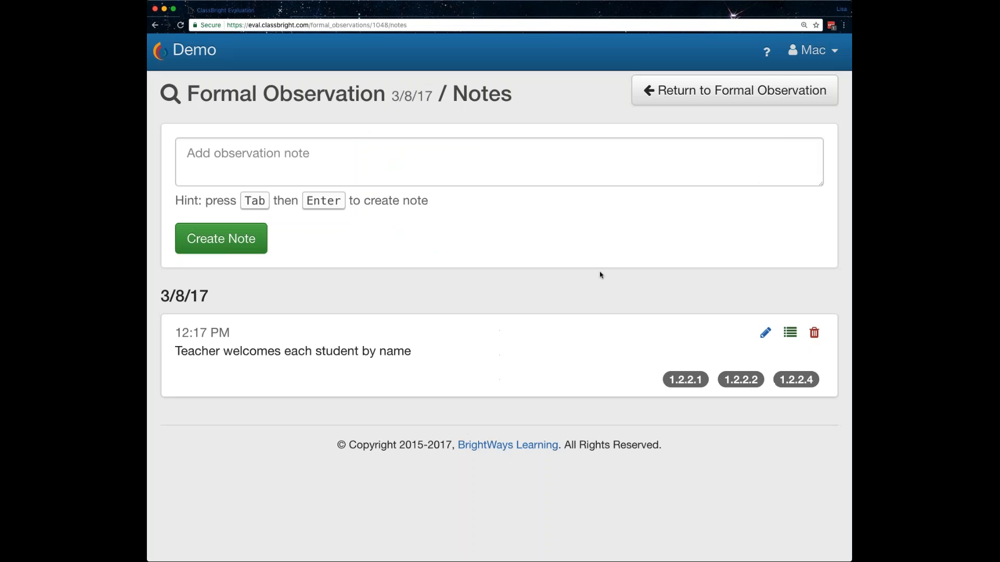
Add the observation note 'students know to take seats quickly'
click(352, 163)
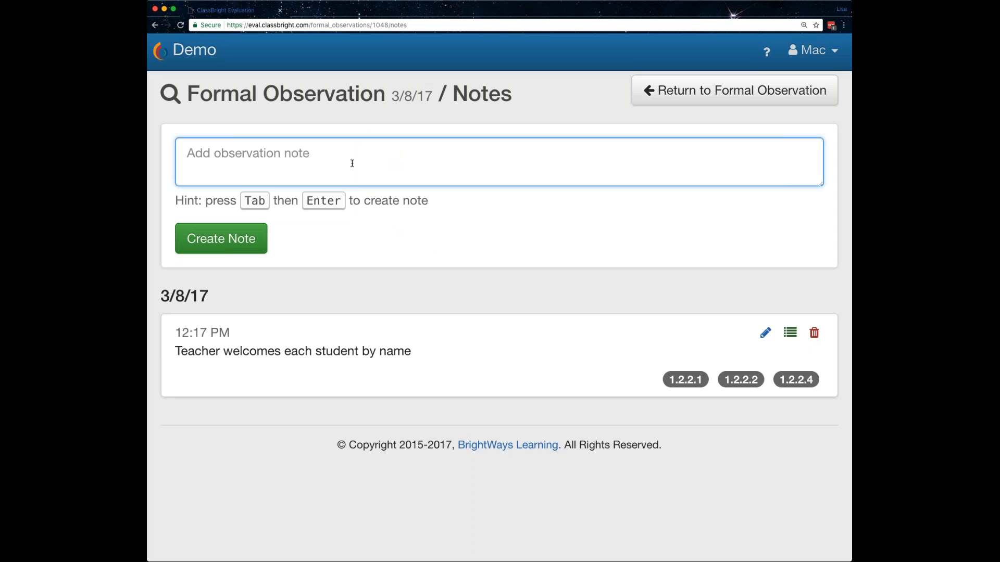
text(students kno)
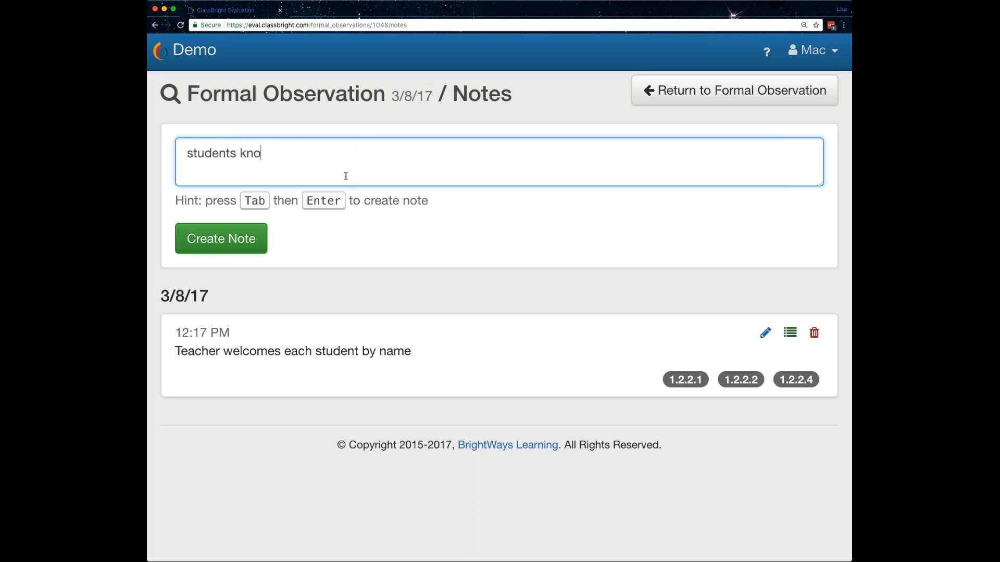
text(w to take seats quickly)
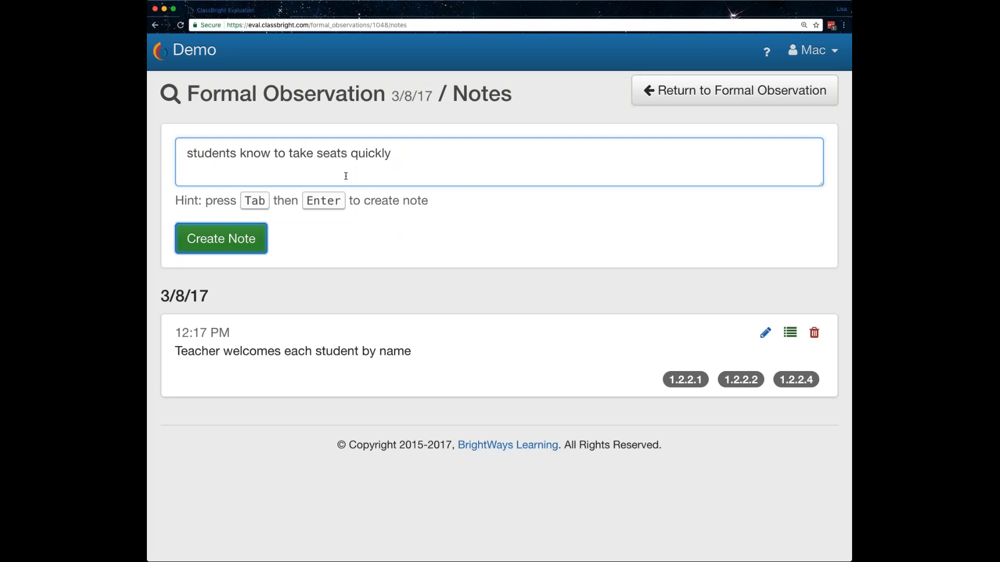
click(220, 238)
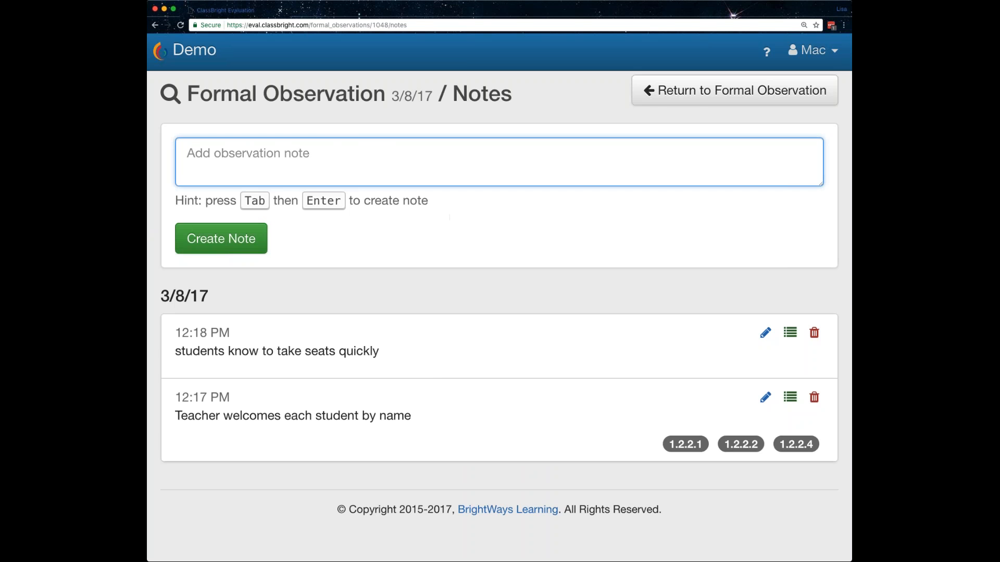
Return to the formal observation and review its listed notes
click(734, 90)
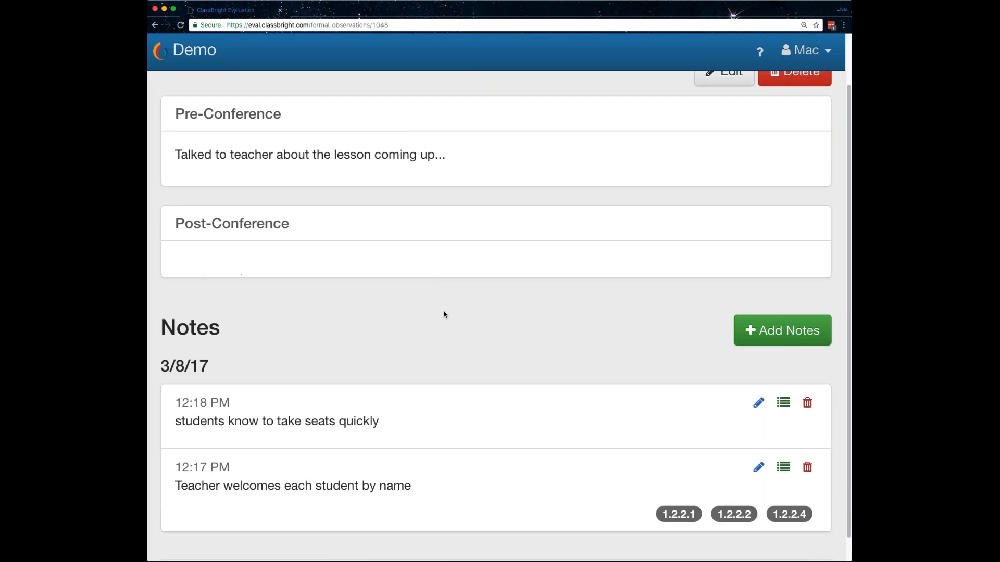
scroll(down, 3)
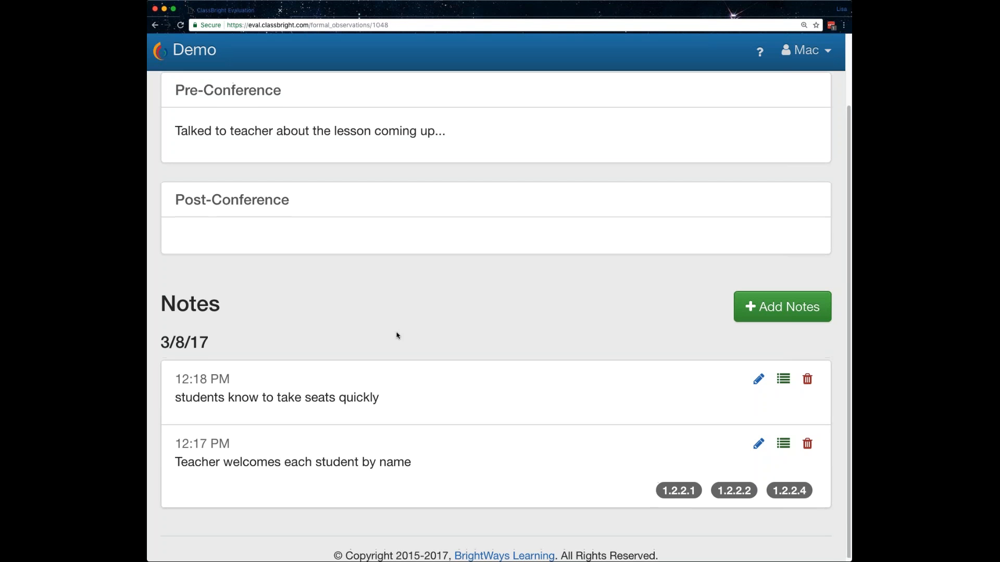
mouse_move(269, 239)
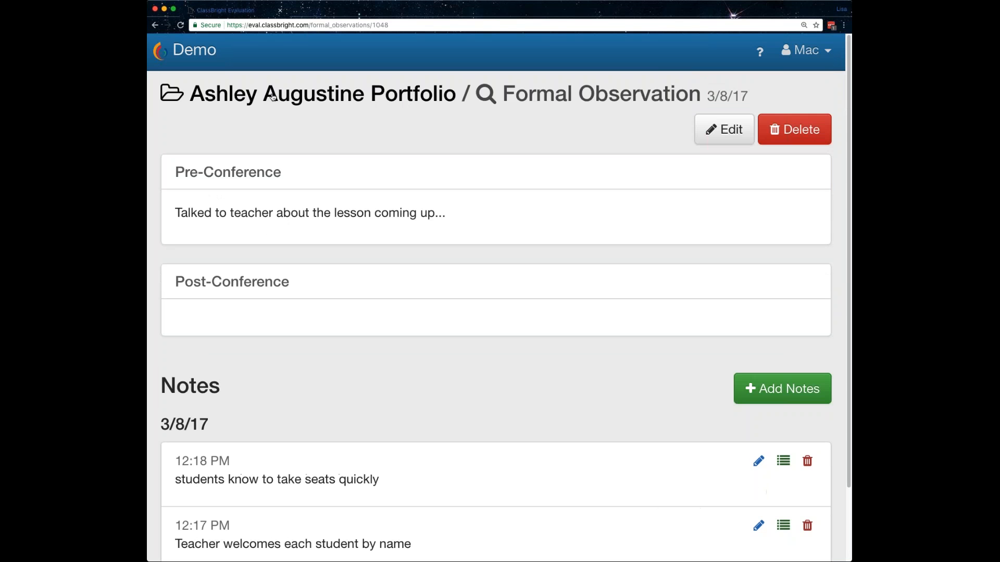
click(319, 94)
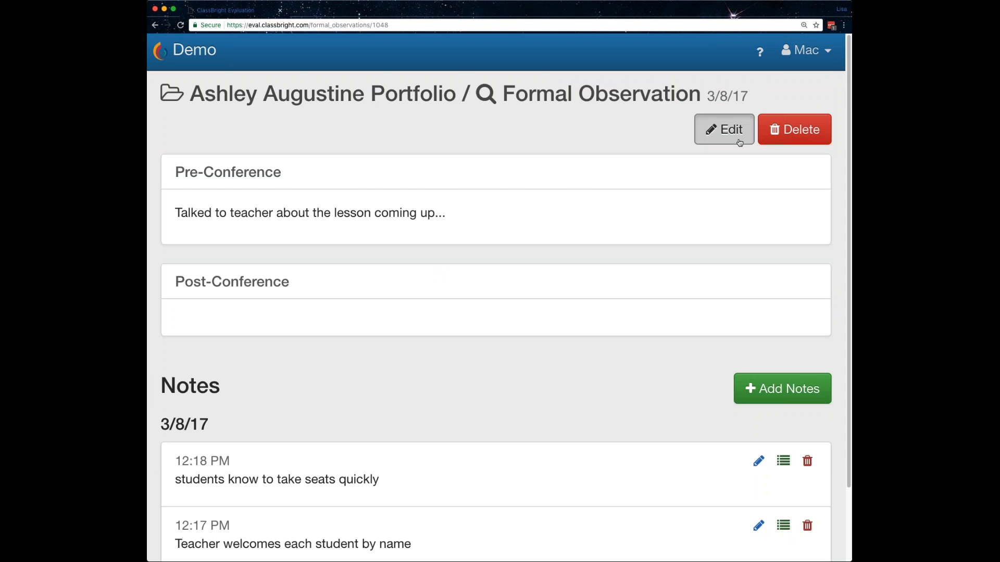
click(724, 129)
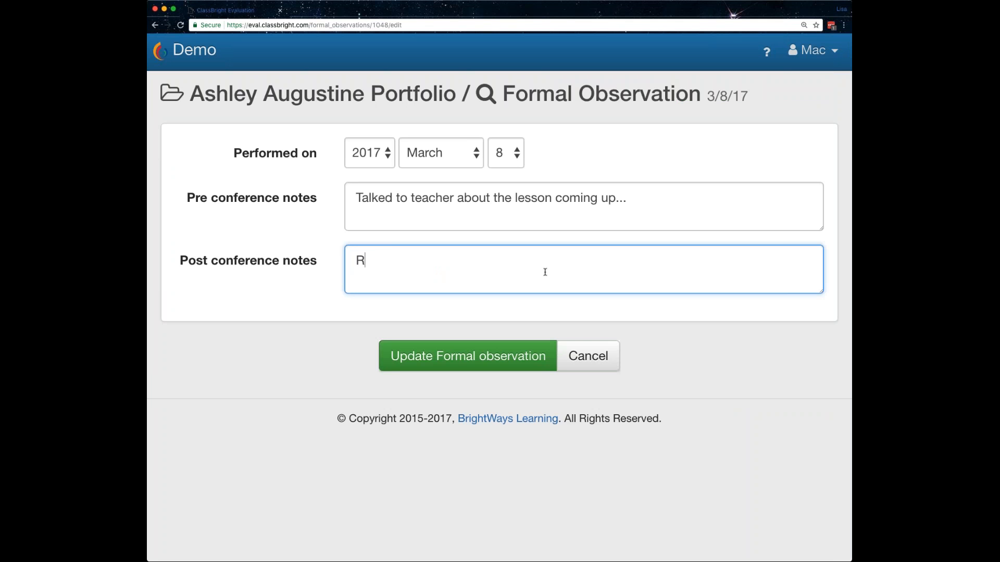
text(eview)
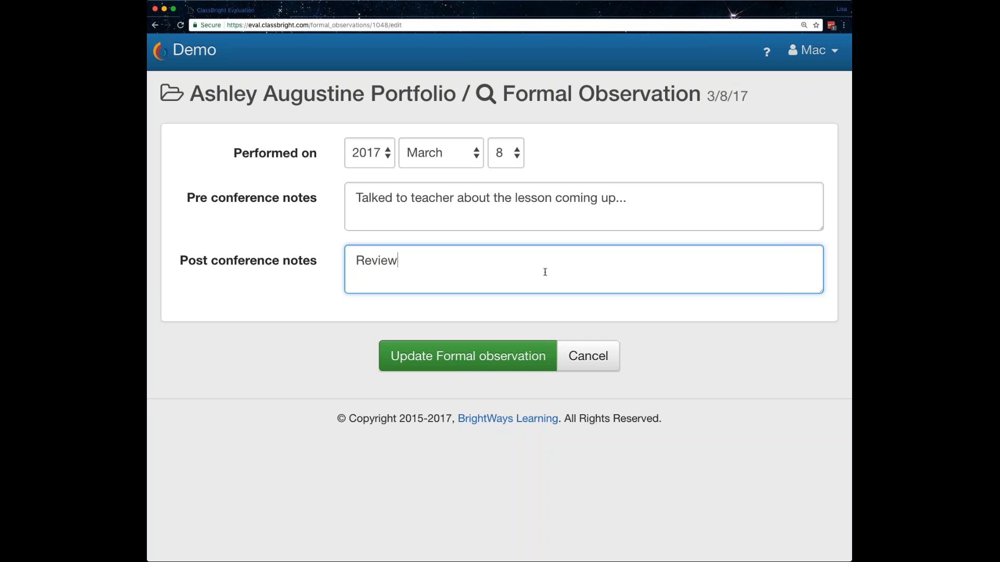
text(ed)
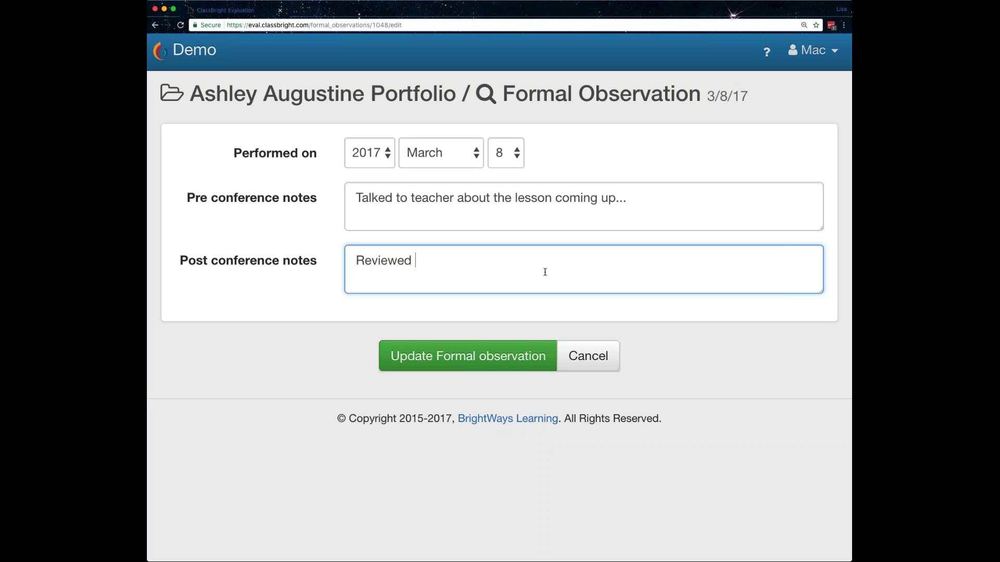
text(notes;)
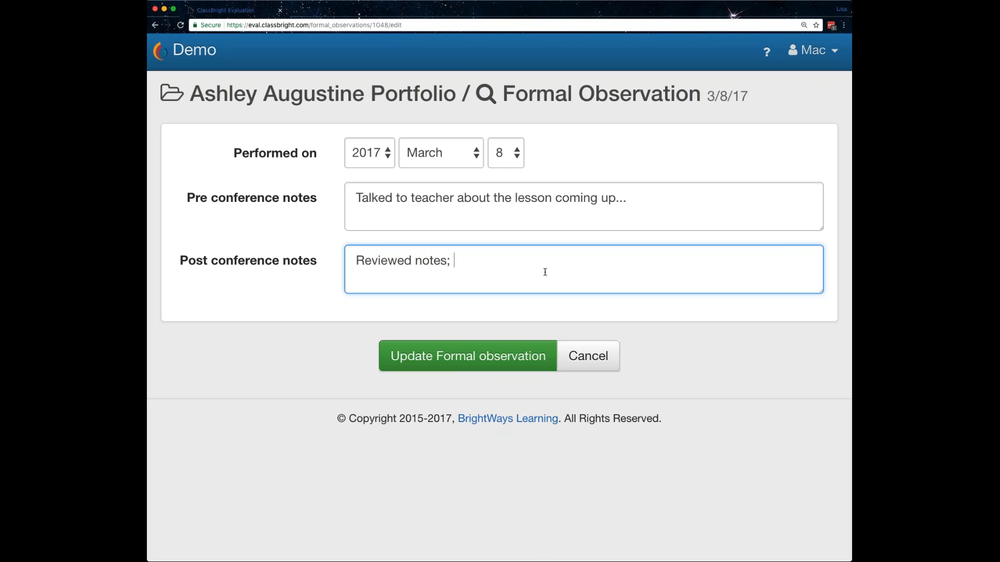
text(talked about)
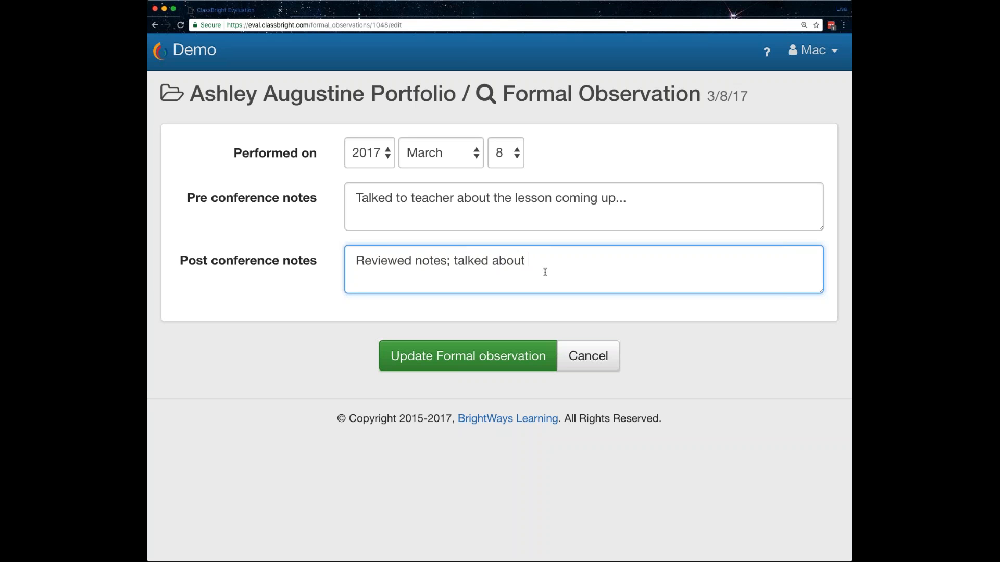
text(improvement)
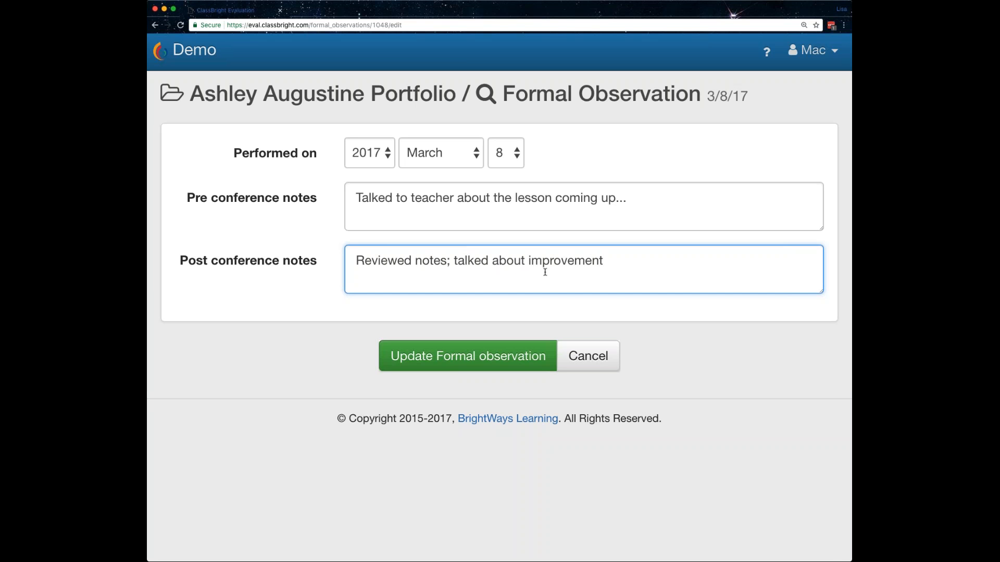
click(467, 356)
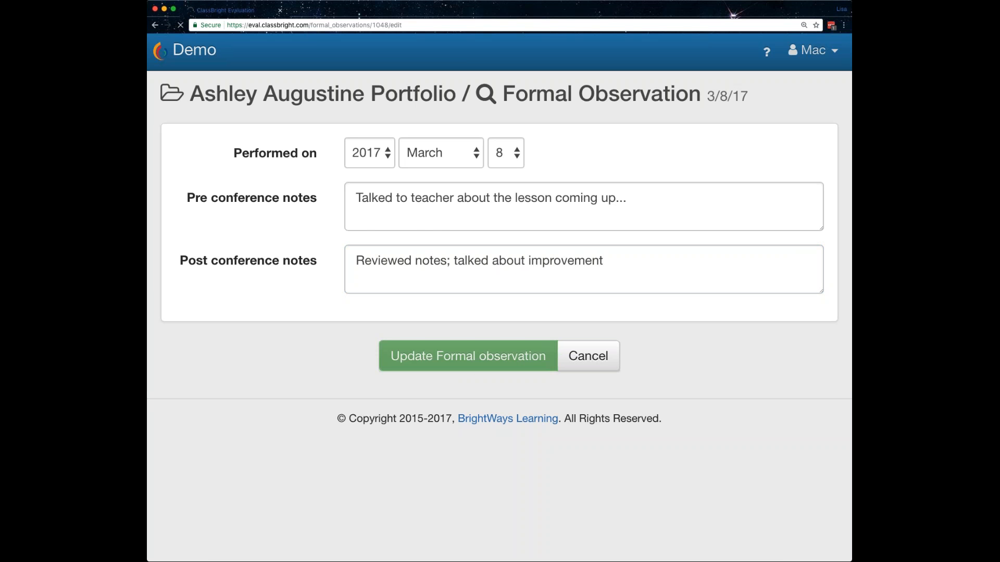
click(468, 356)
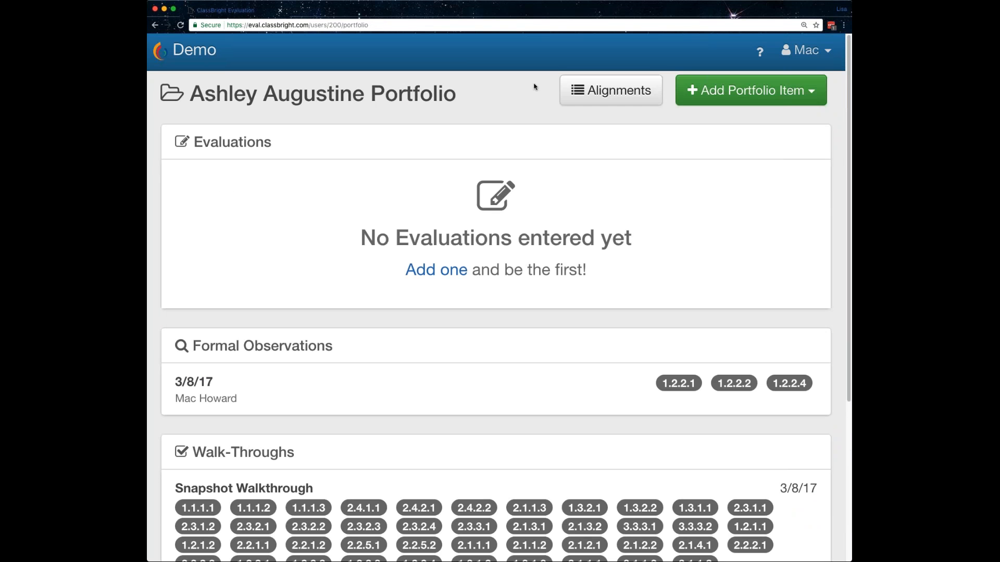
mouse_move(620, 104)
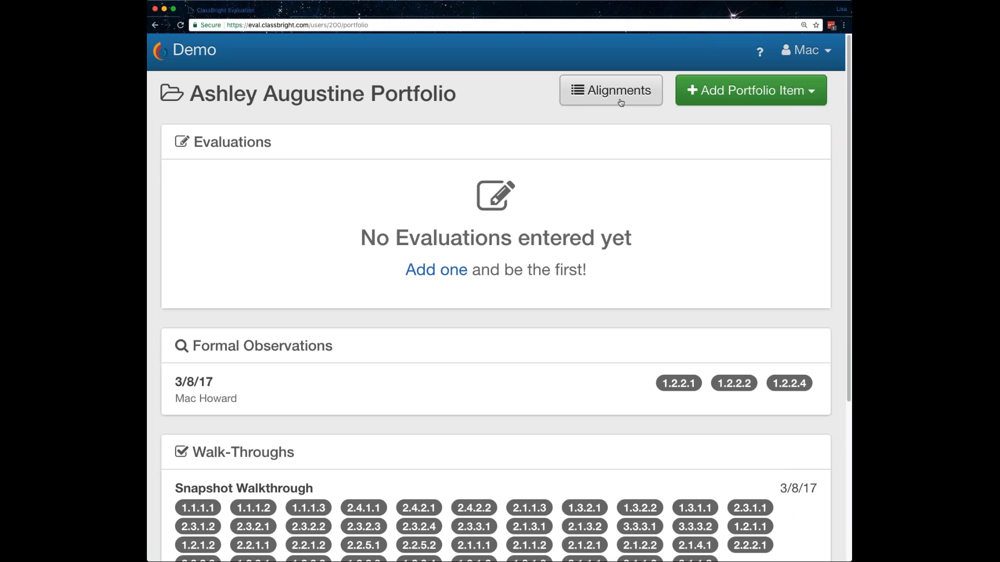
click(619, 98)
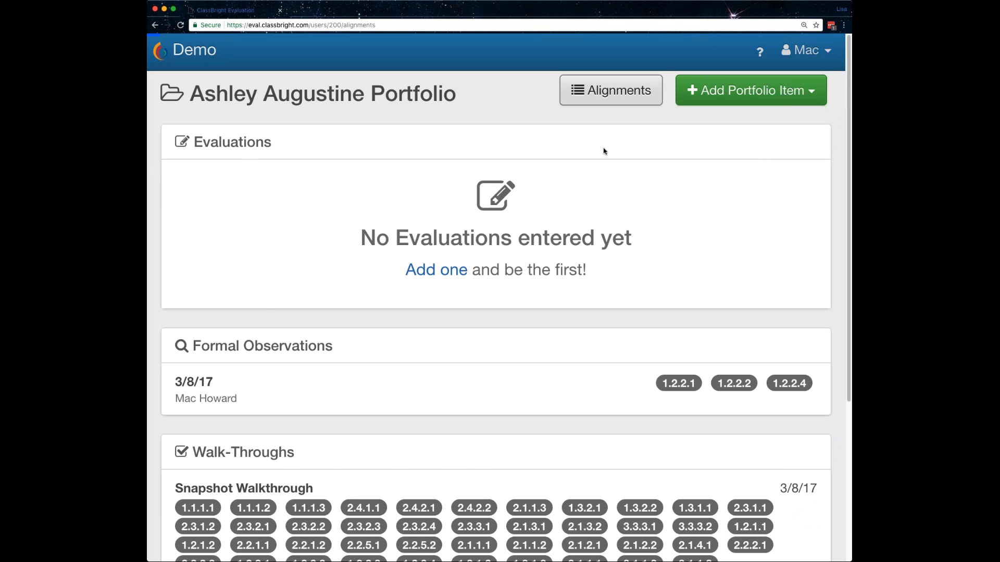
click(611, 90)
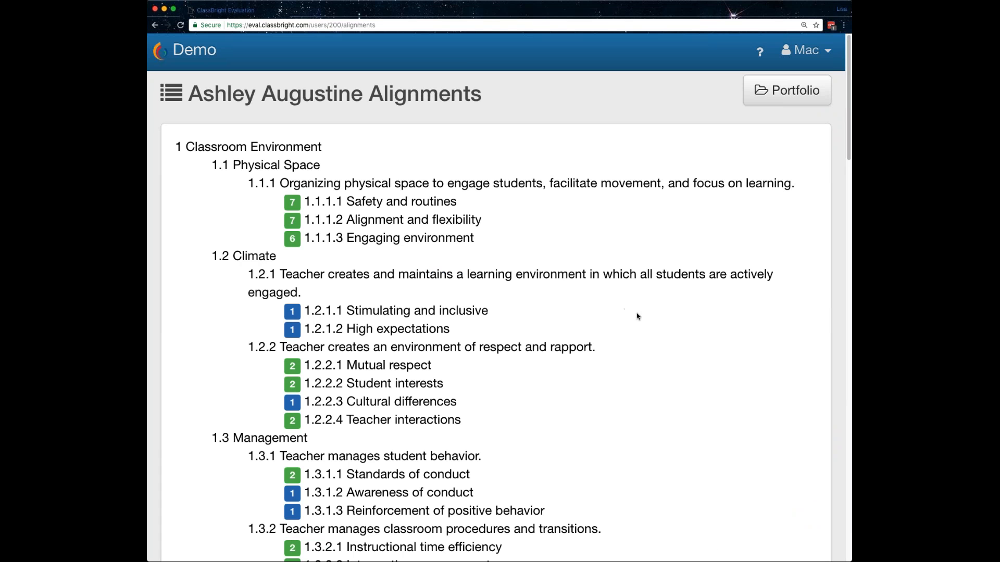
mouse_move(648, 339)
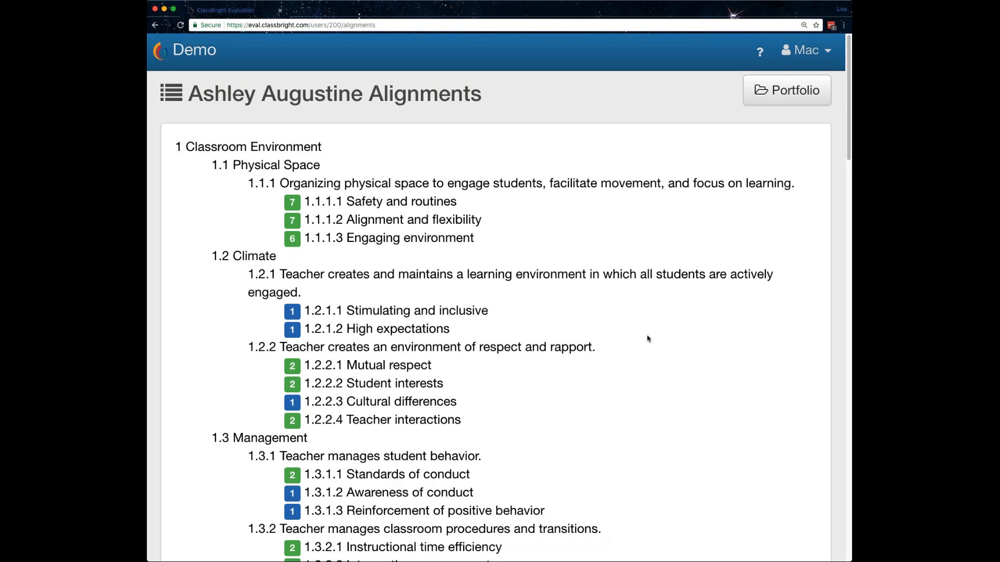
mouse_move(669, 339)
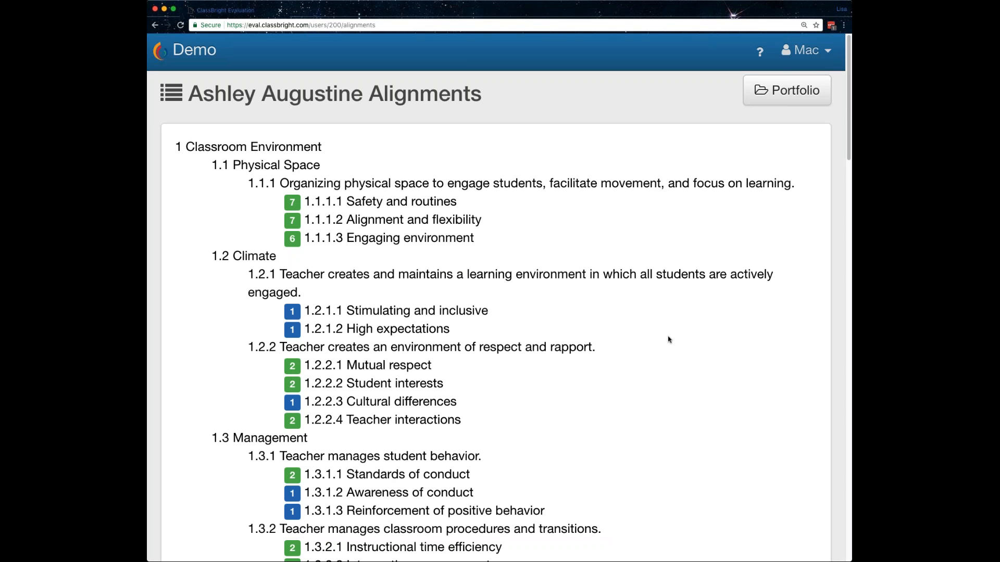
mouse_move(550, 307)
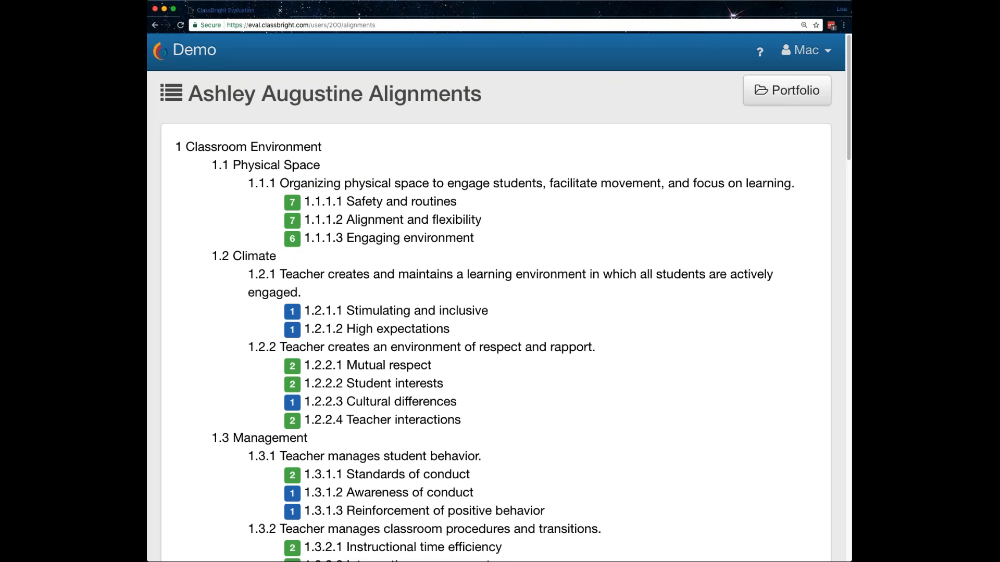
mouse_move(579, 221)
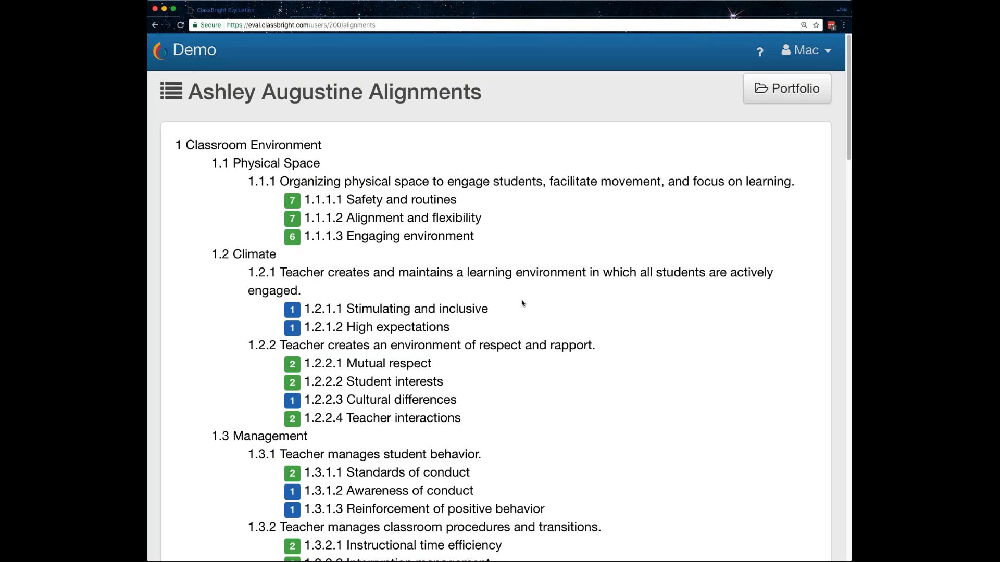
scroll(down, 3)
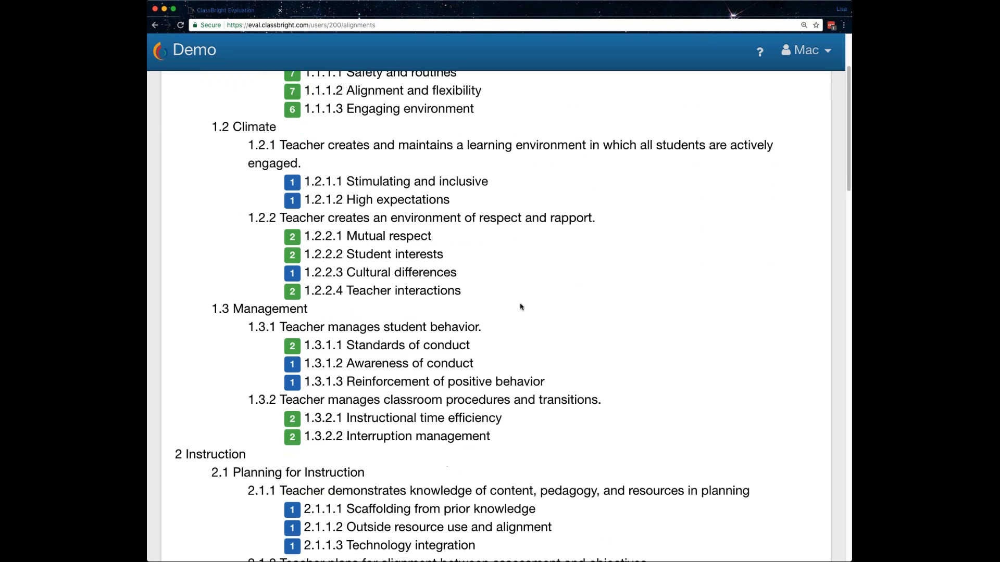
scroll(down, 3)
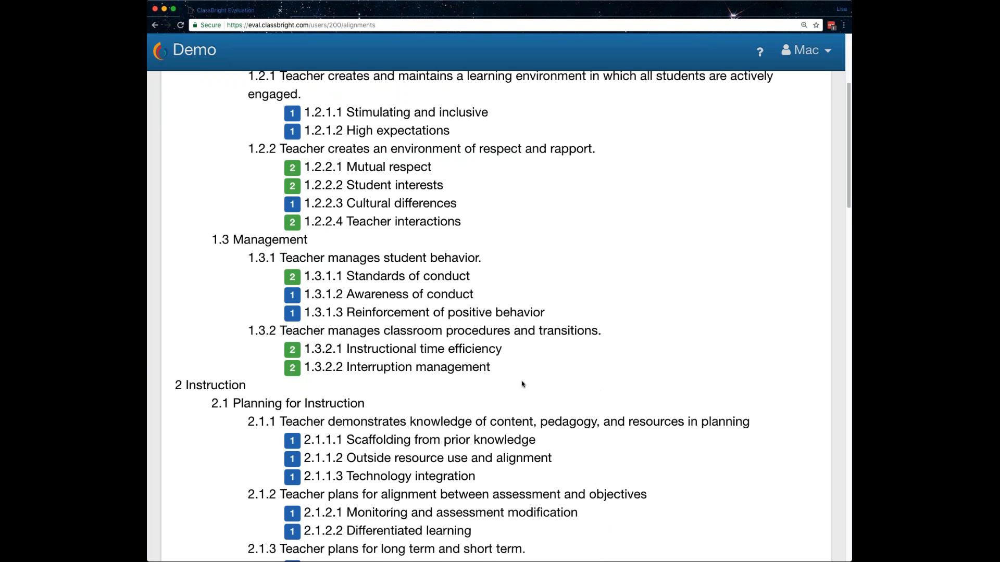
scroll(down, 3)
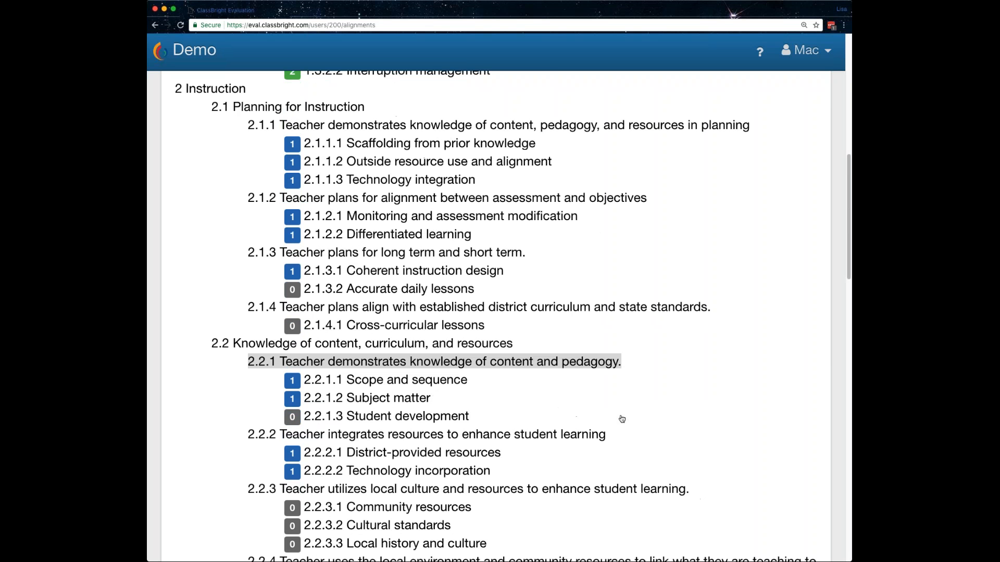
scroll(down, 3)
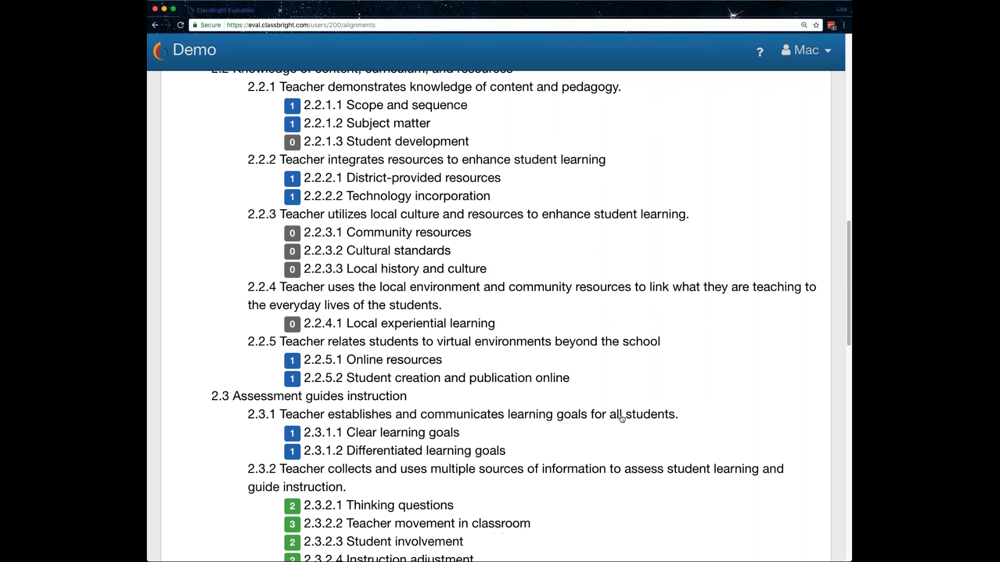
scroll(down, 3)
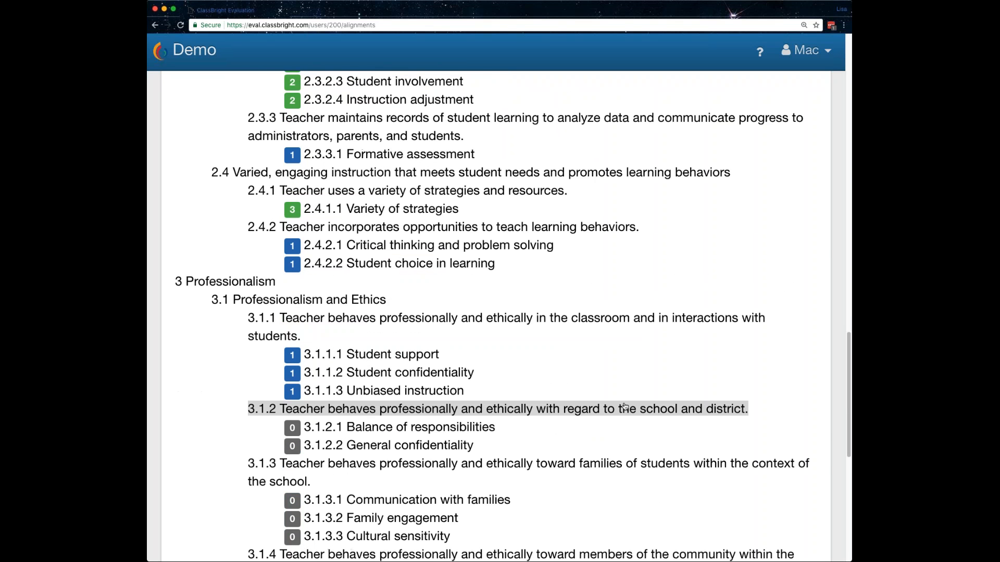
scroll(down, 3)
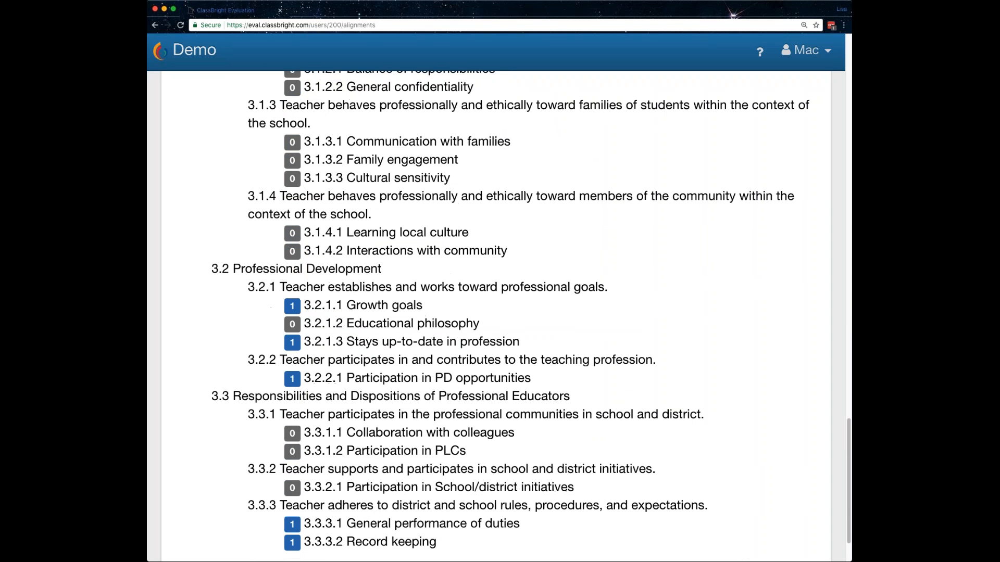
scroll(up, 3)
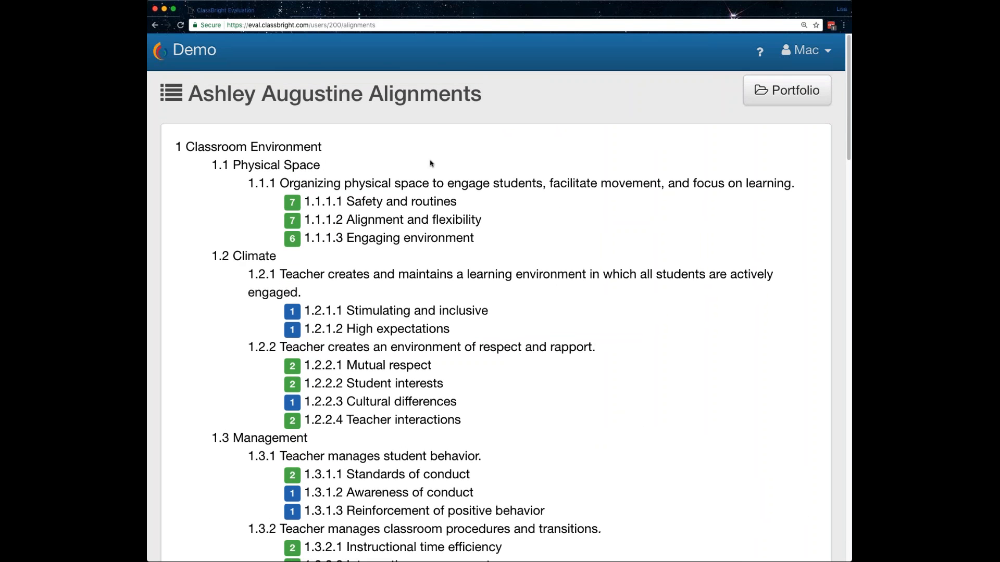
Open the 1.1.1.1 Safety and routines examples and read the Exemplary level description
click(405, 202)
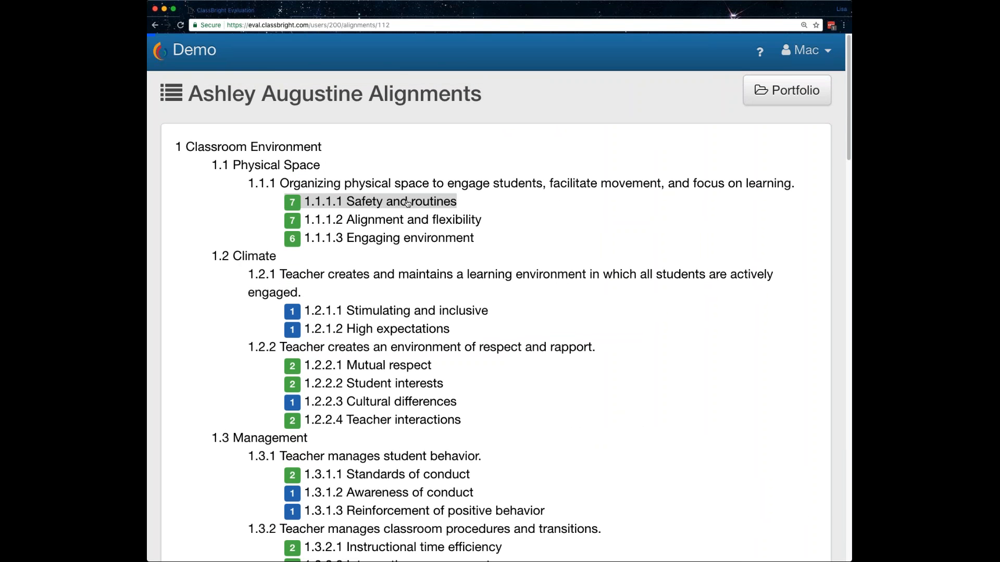
click(380, 202)
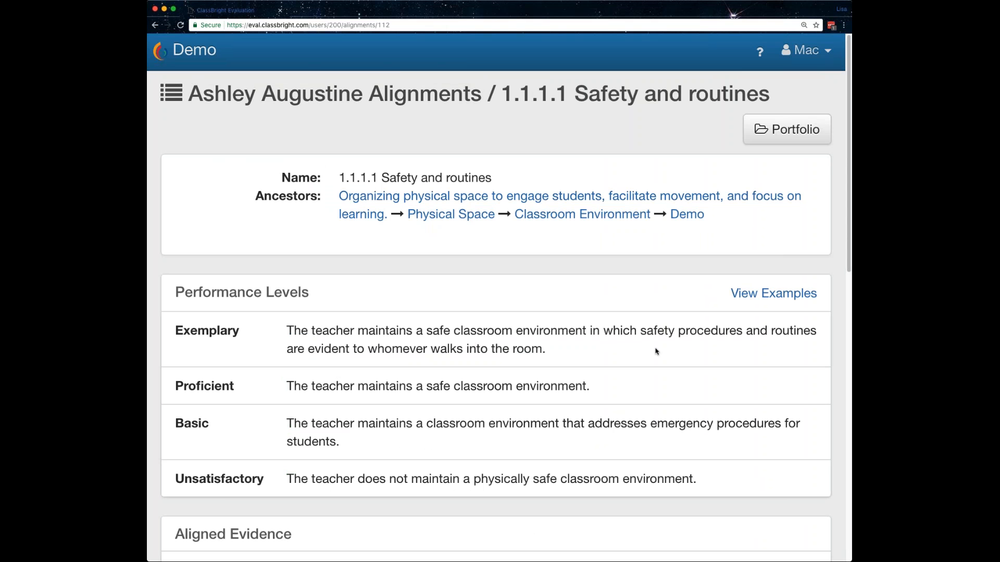
mouse_move(767, 343)
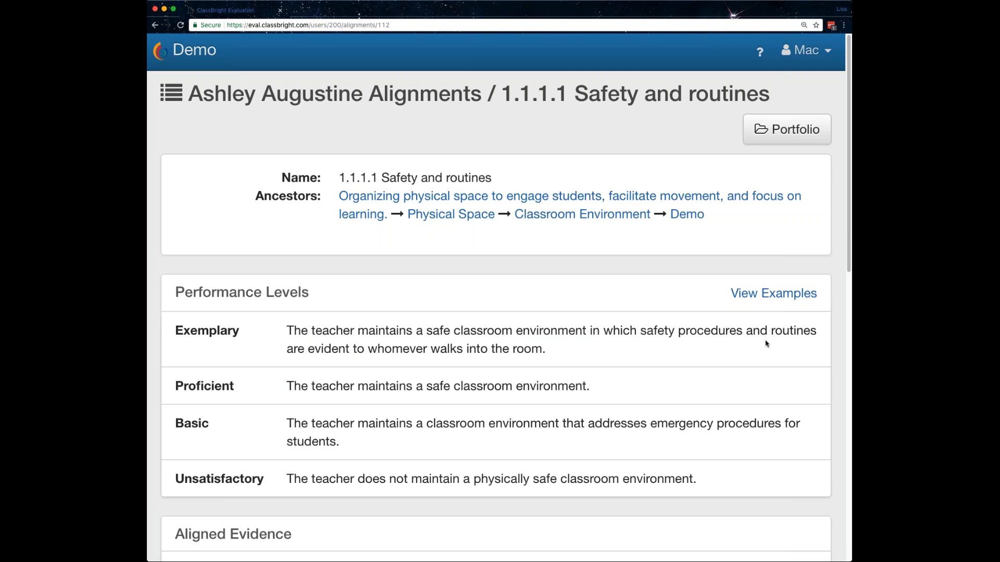
mouse_move(794, 297)
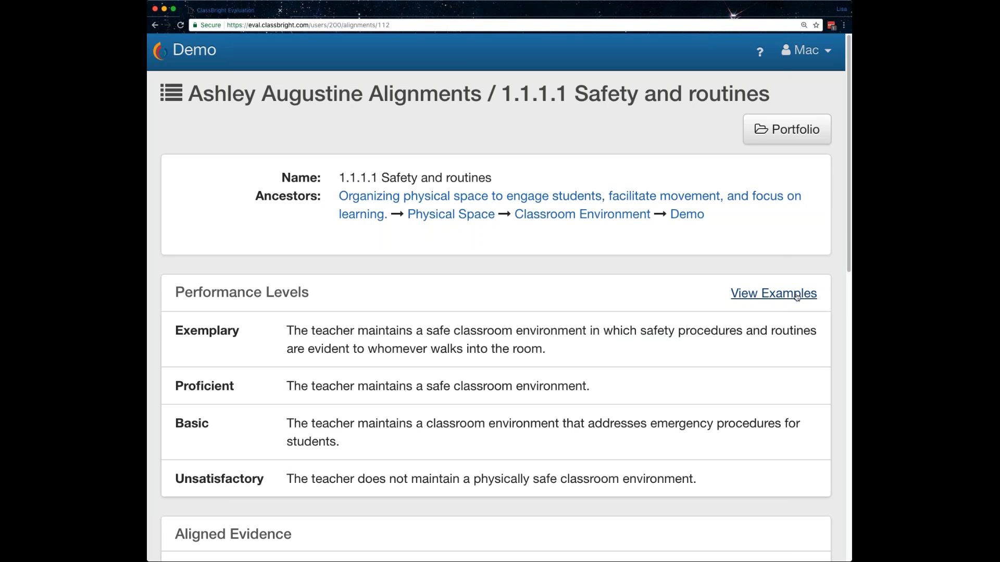
mouse_move(801, 298)
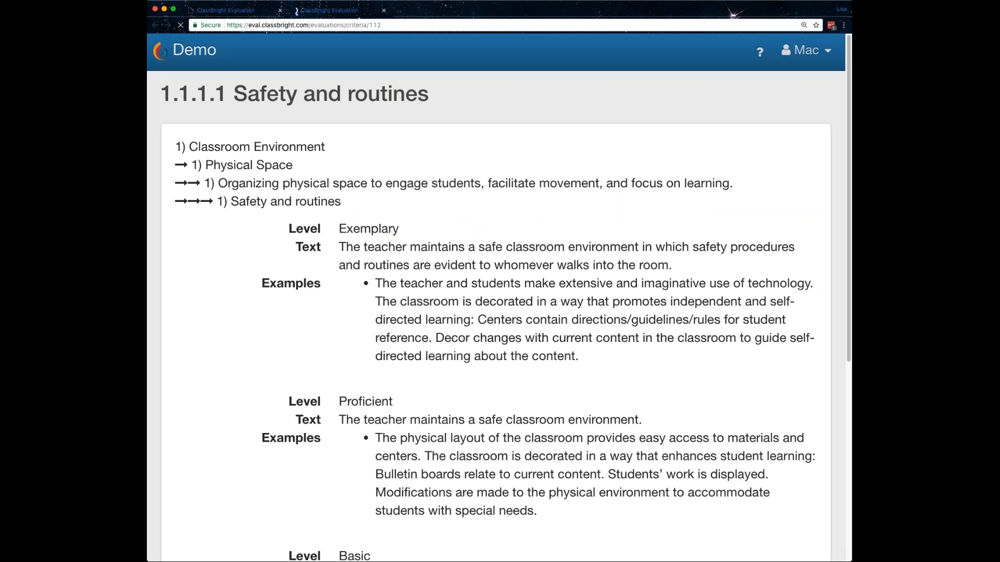
scroll(down, 3)
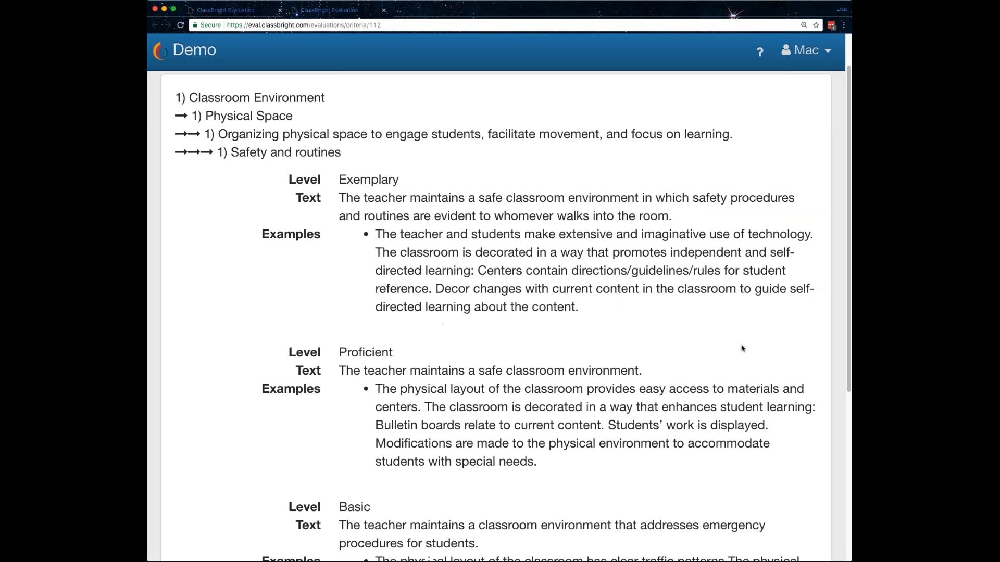
scroll(down, 3)
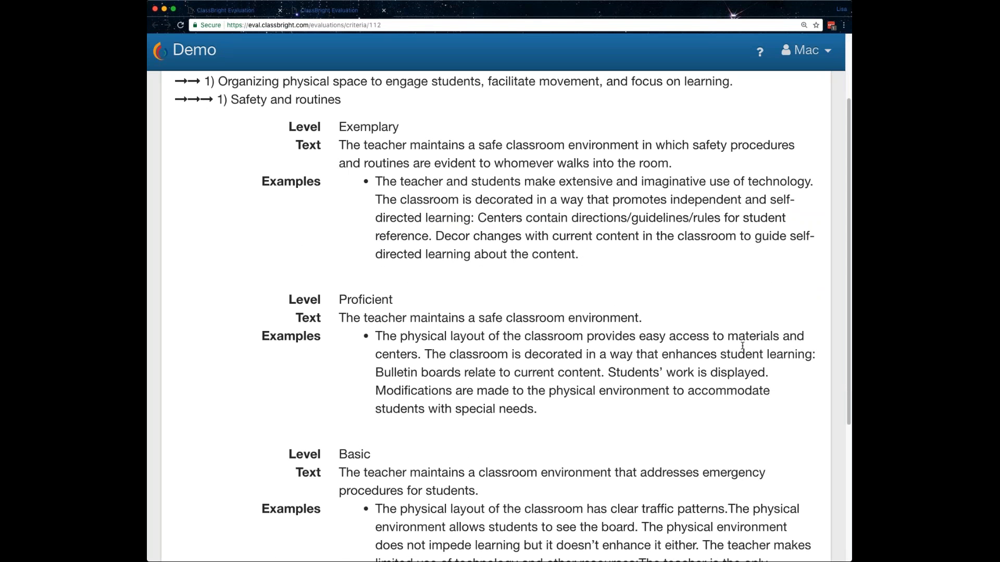
drag(376, 181, 578, 249)
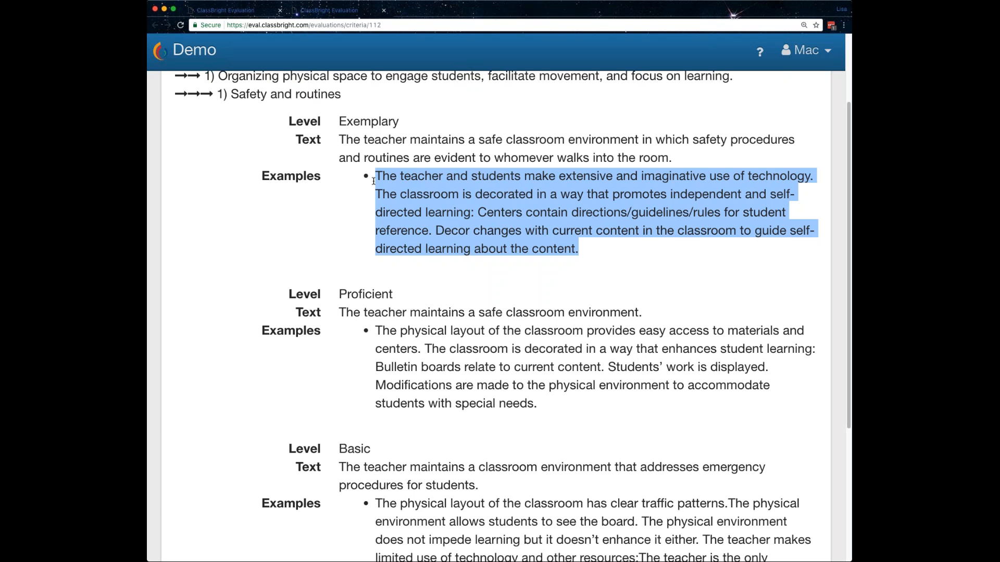
mouse_move(549, 407)
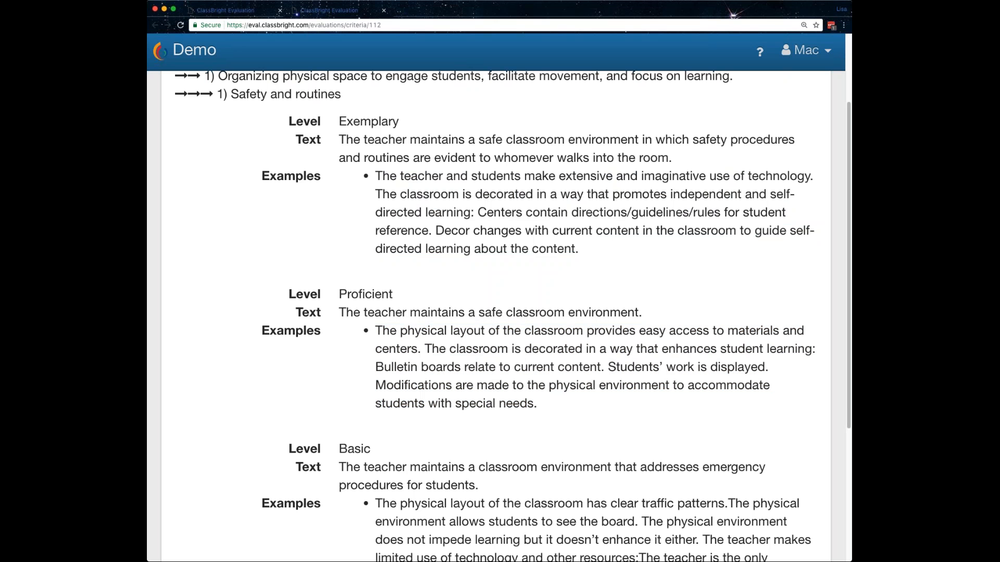
drag(375, 176, 578, 249)
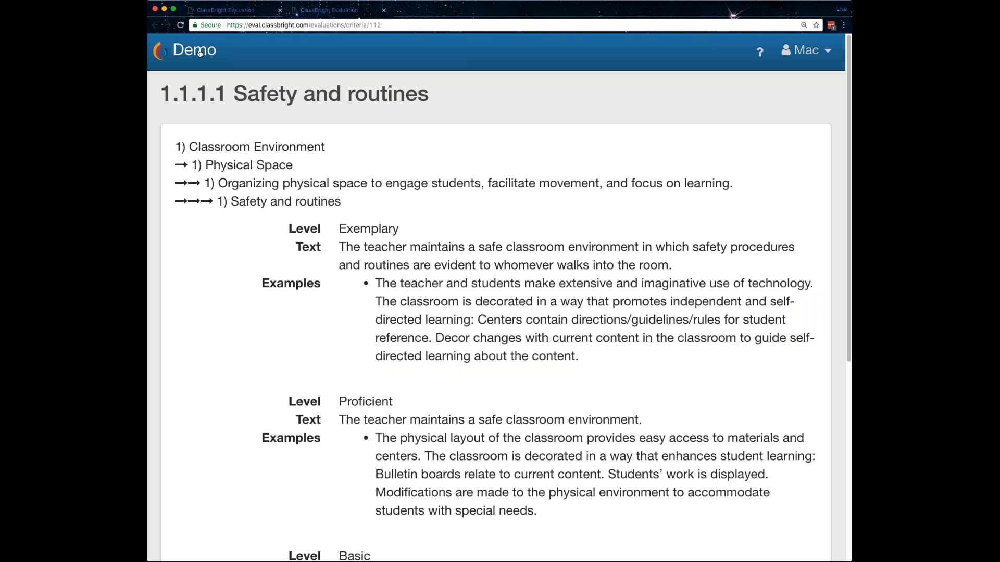
click(193, 50)
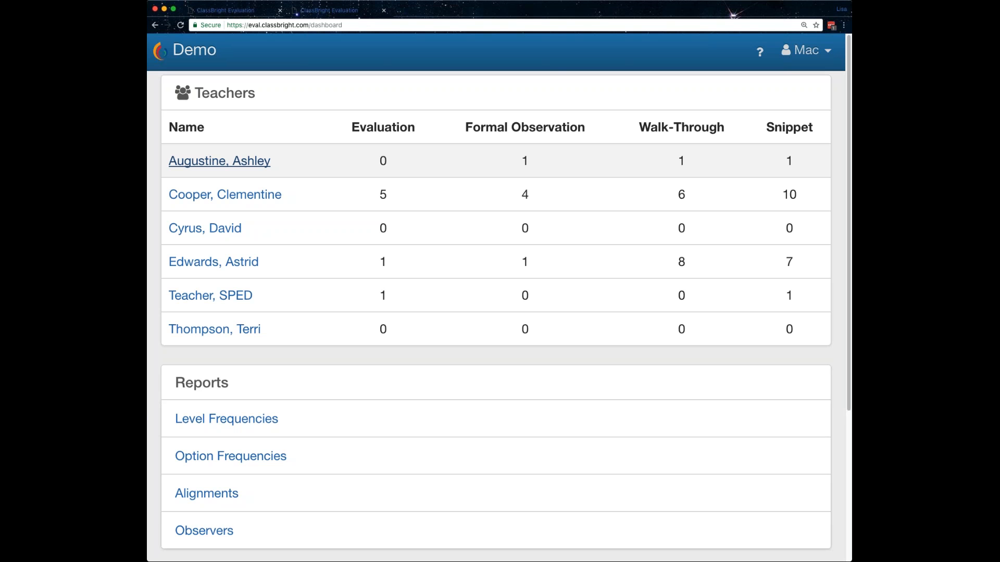
click(219, 160)
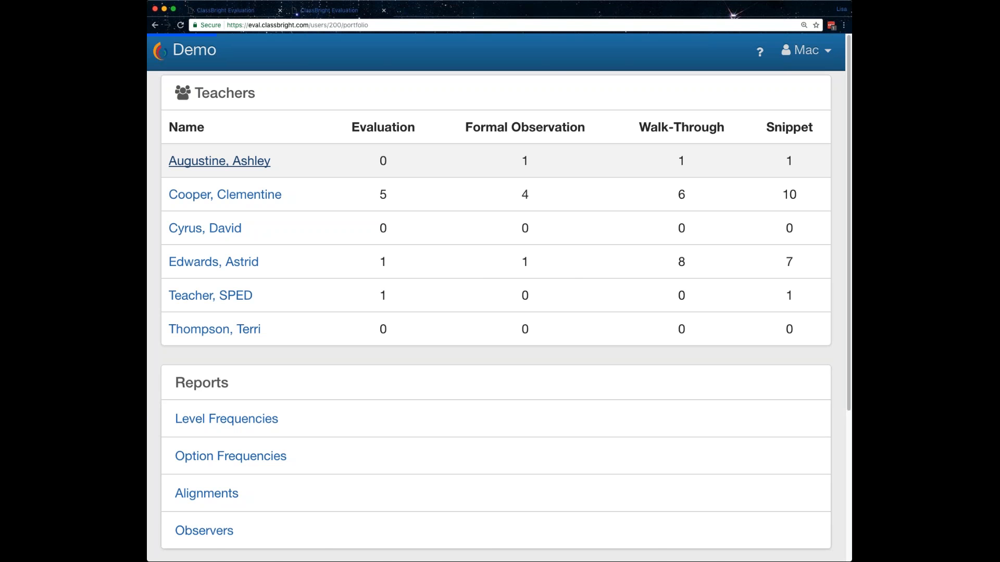
click(219, 161)
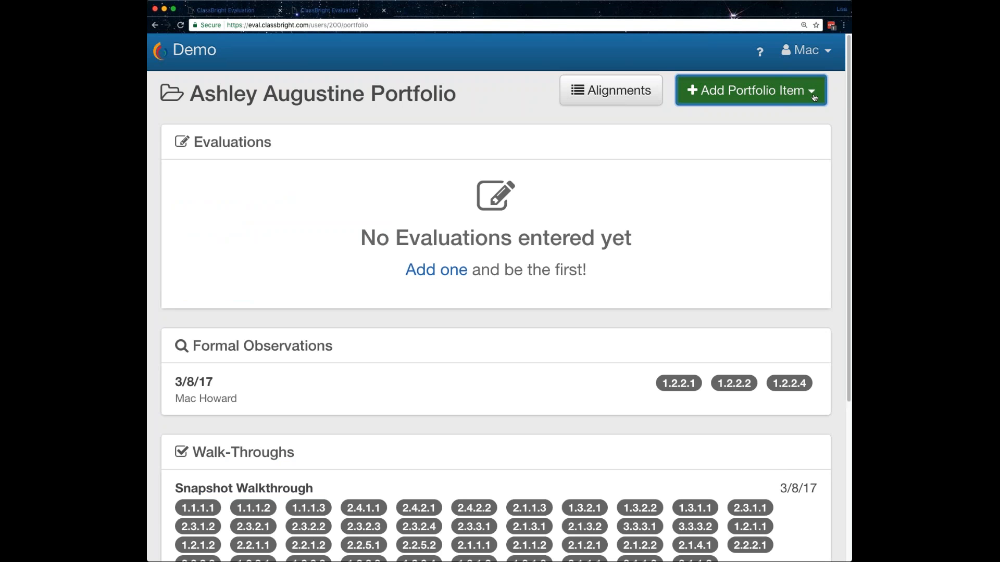
Create a March 8, 2017 evaluation with the default Strengths and Improvement comments
click(750, 90)
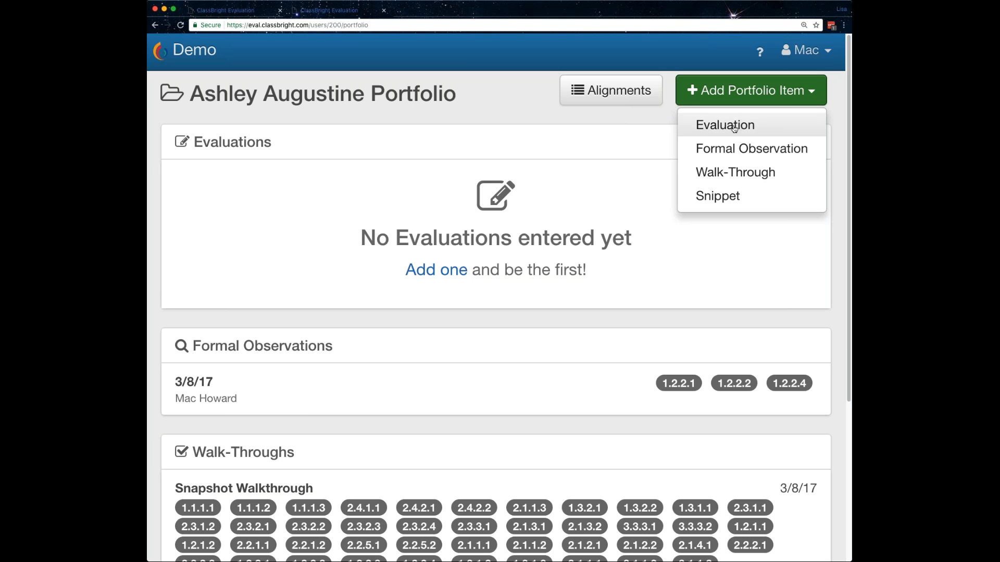
click(724, 125)
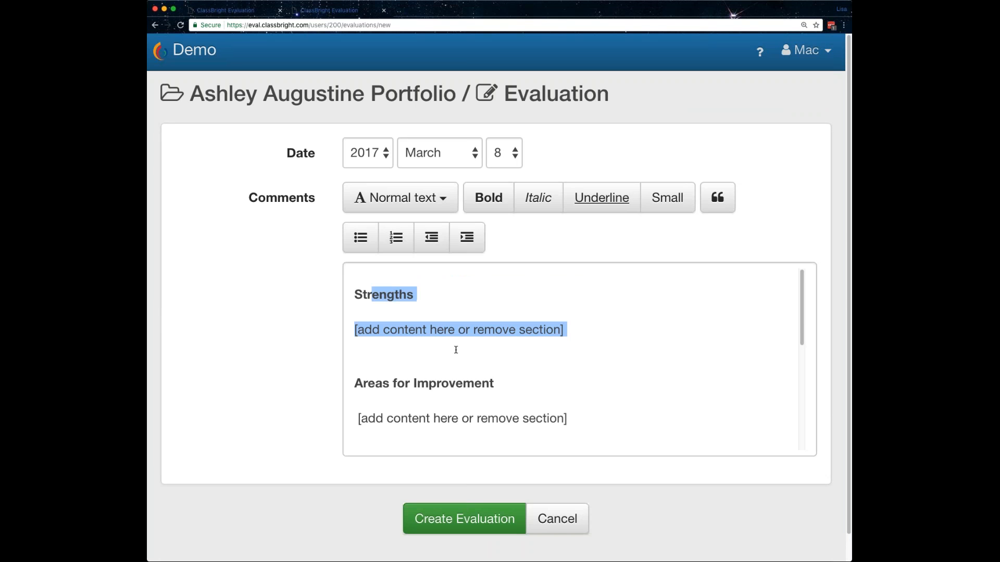
scroll(down, 3)
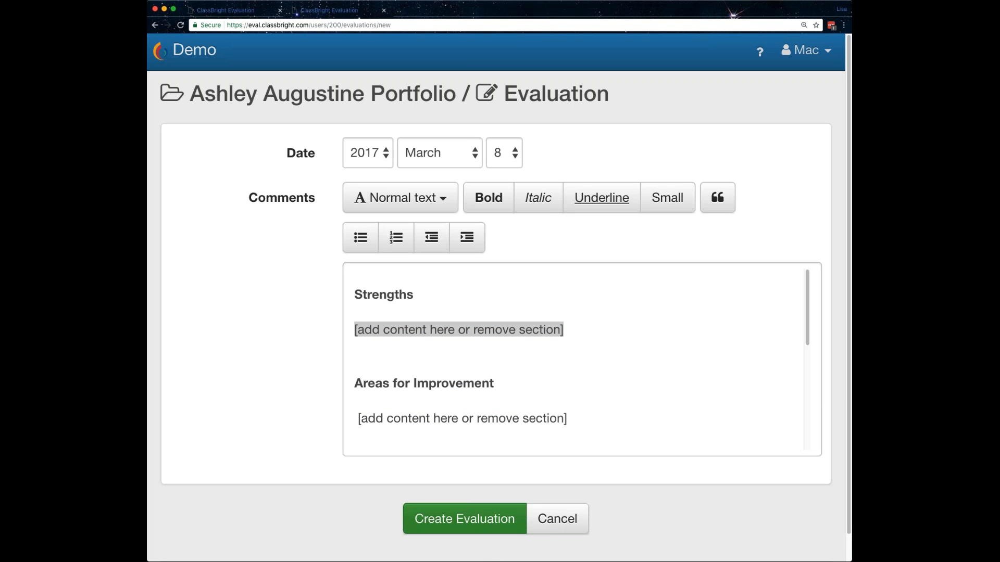
click(464, 519)
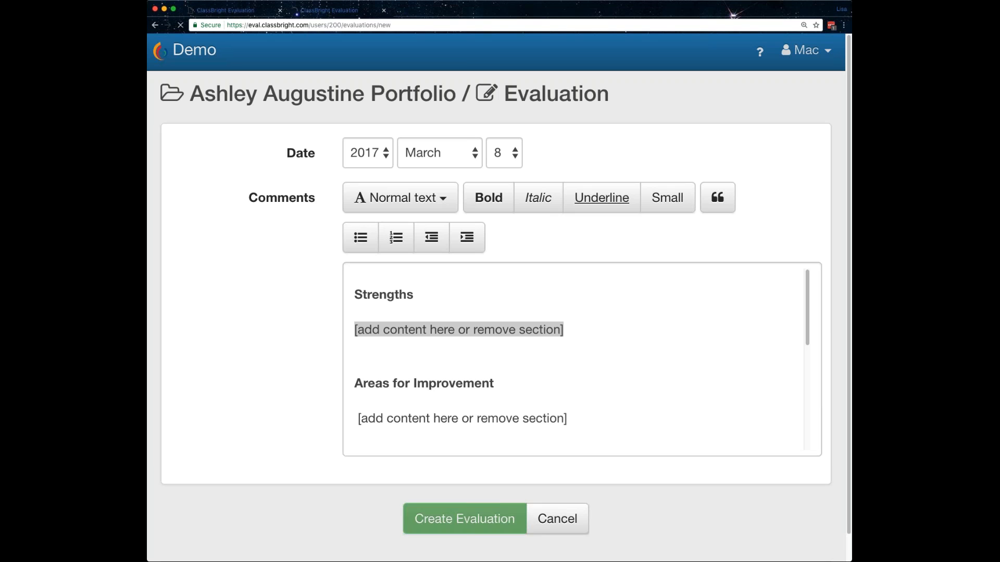
Submit the evaluation form so the unrated draft evaluation loads
click(464, 519)
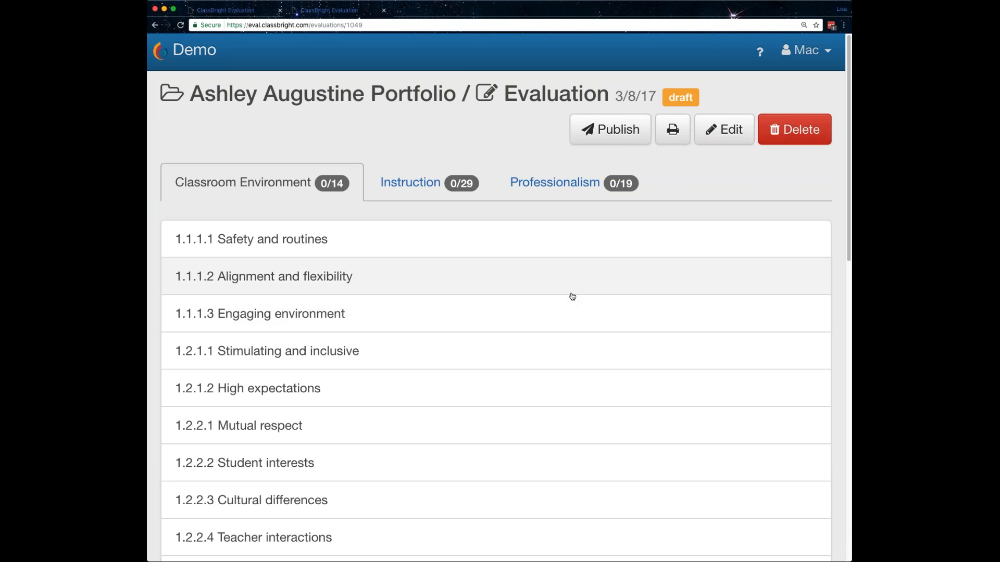
mouse_move(350, 249)
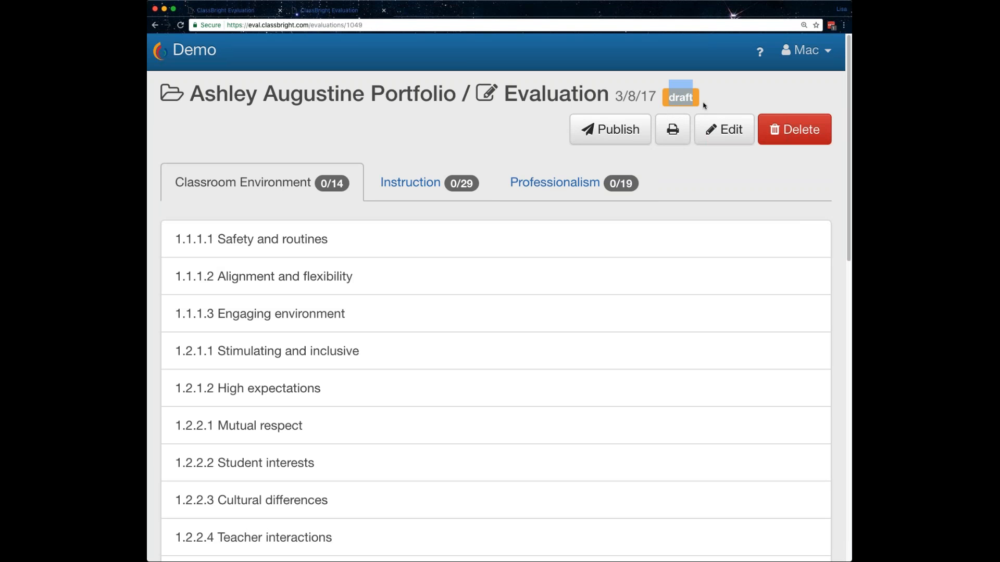
mouse_move(718, 101)
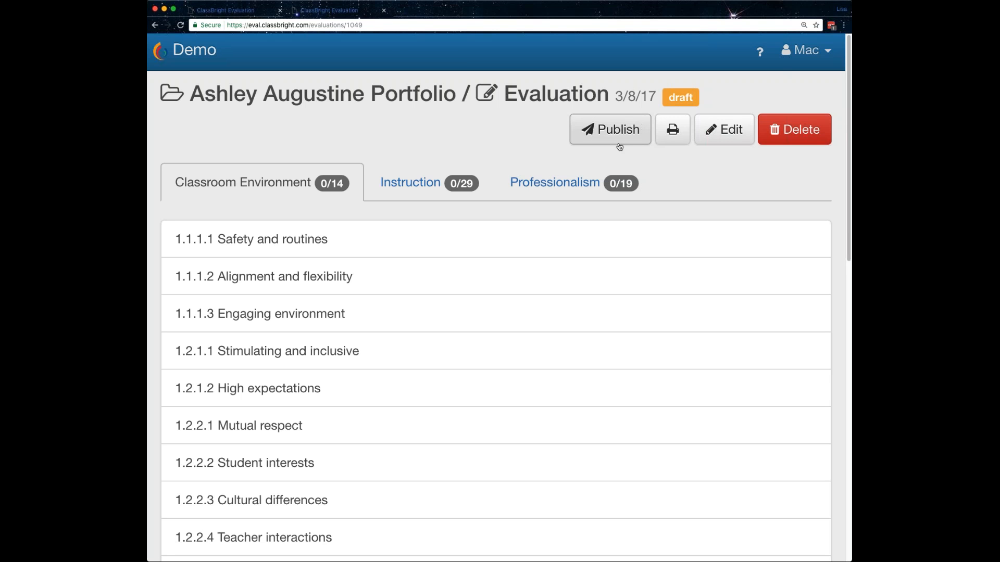
mouse_move(635, 130)
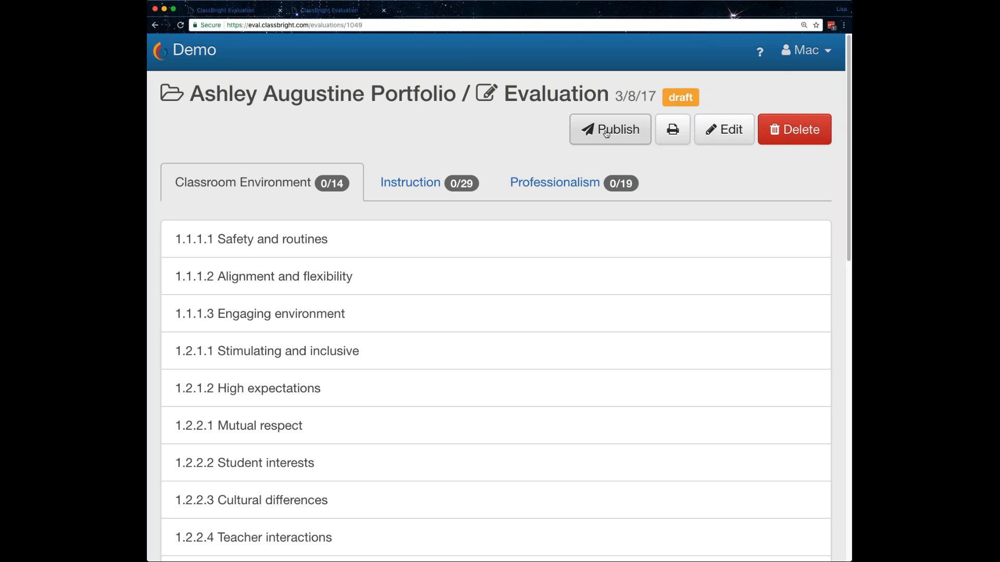
mouse_move(286, 246)
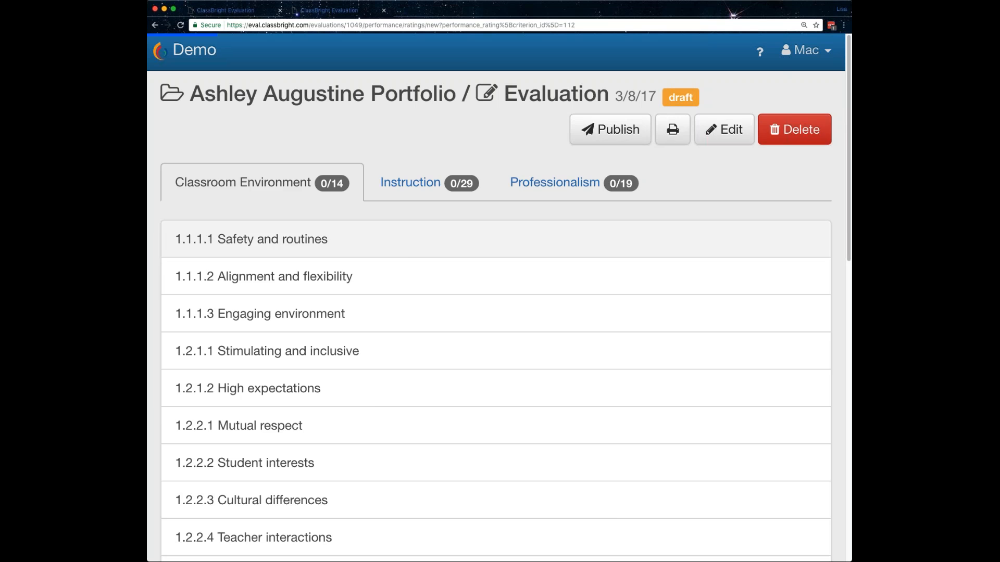
Rate 1.1.1.1 Safety and routines as Exemplary and scroll through its collected evidence
click(252, 240)
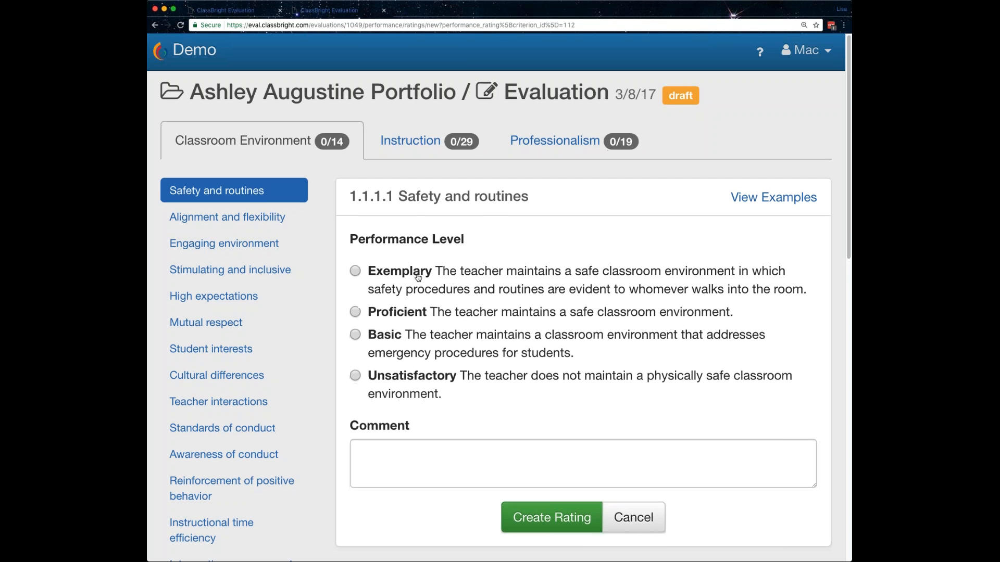
scroll(down, 3)
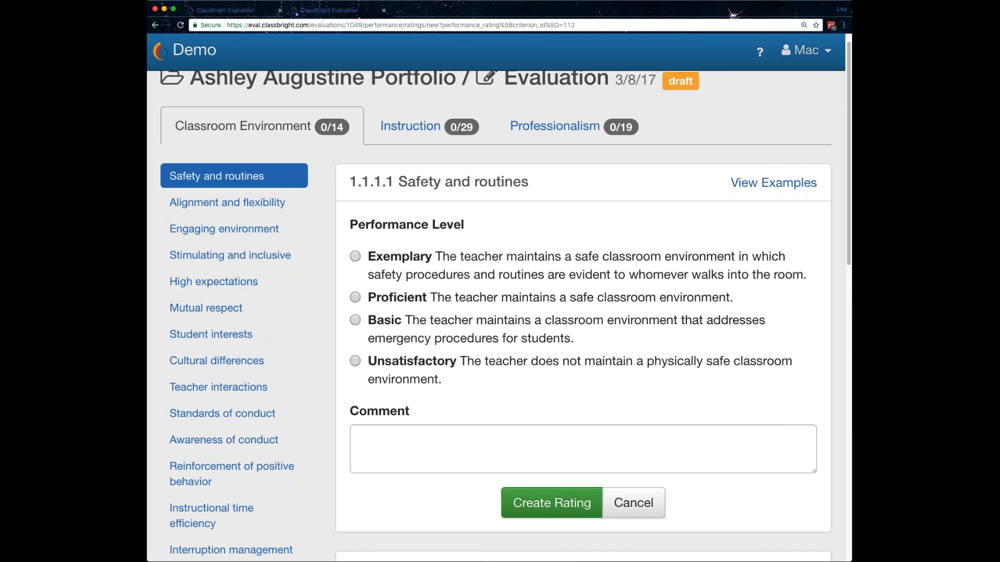
scroll(down, 3)
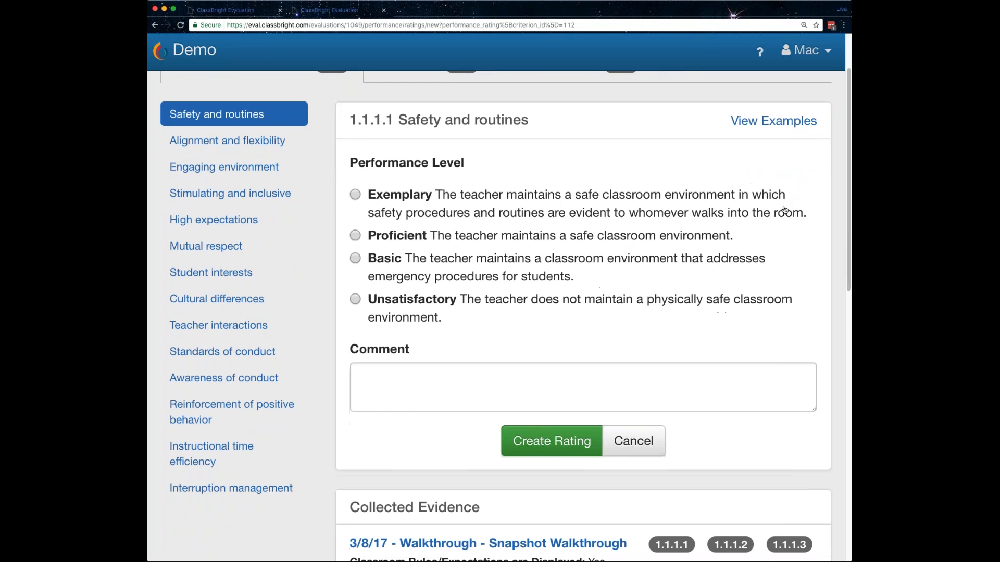
scroll(down, 3)
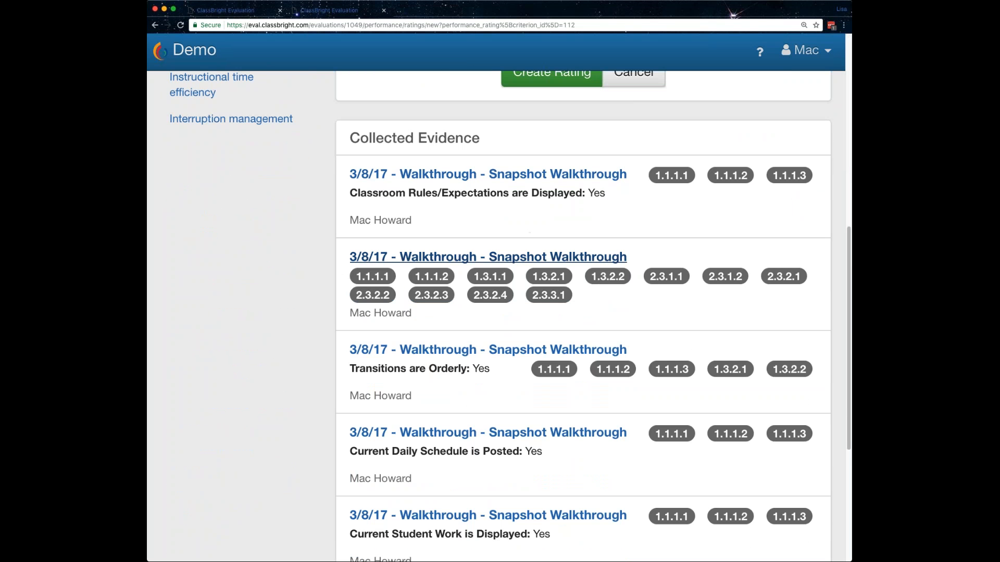
scroll(down, 3)
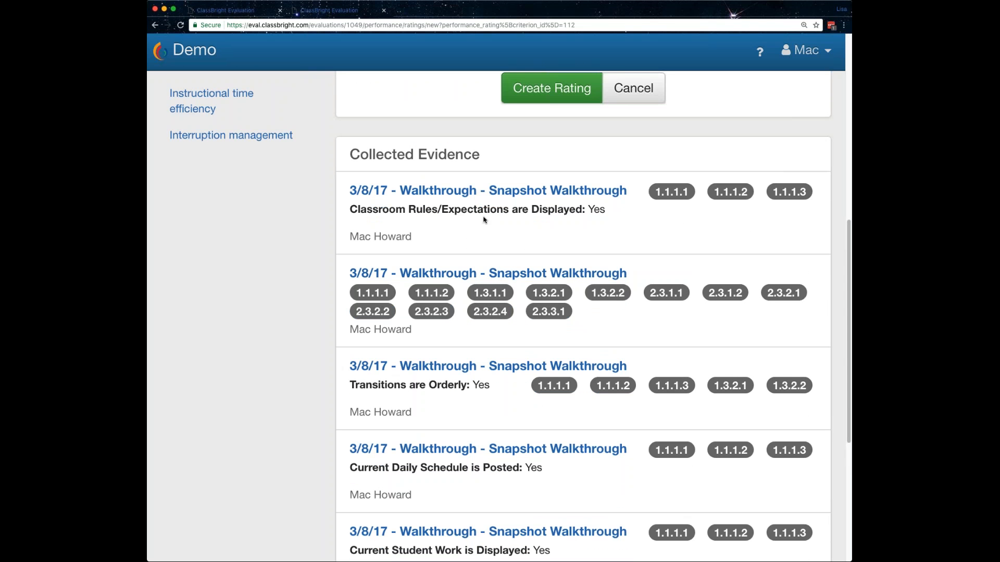
mouse_move(307, 228)
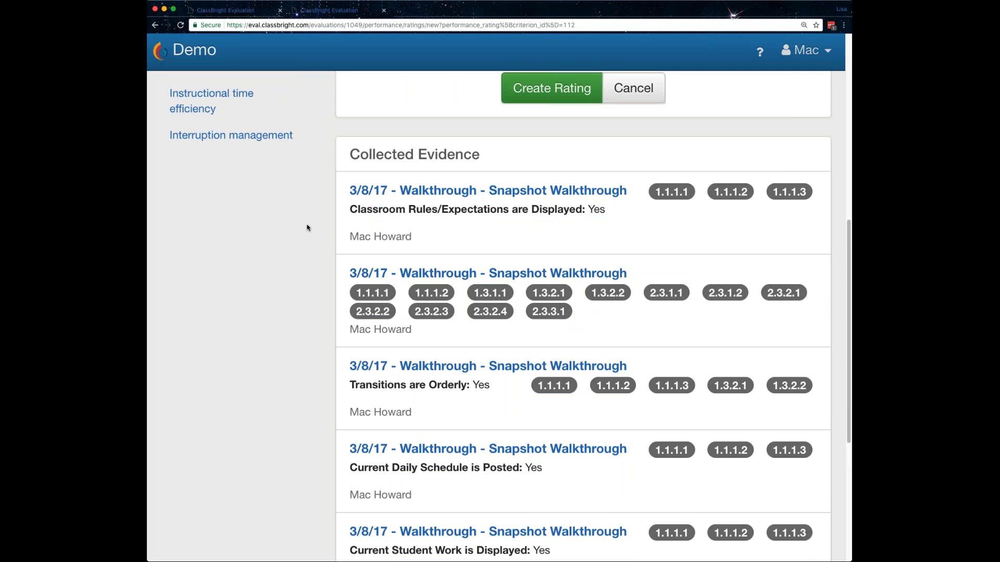
scroll(down, 3)
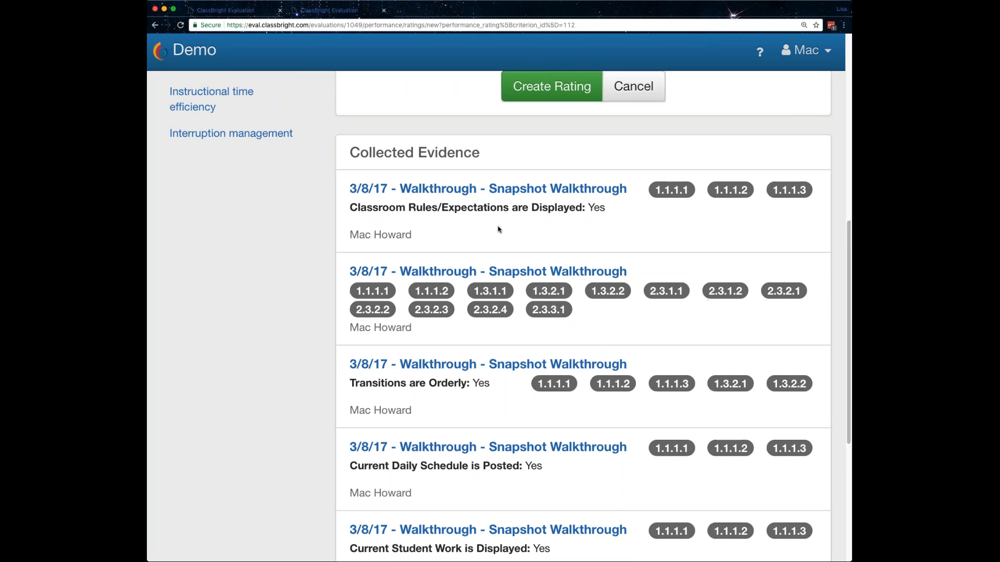
scroll(down, 3)
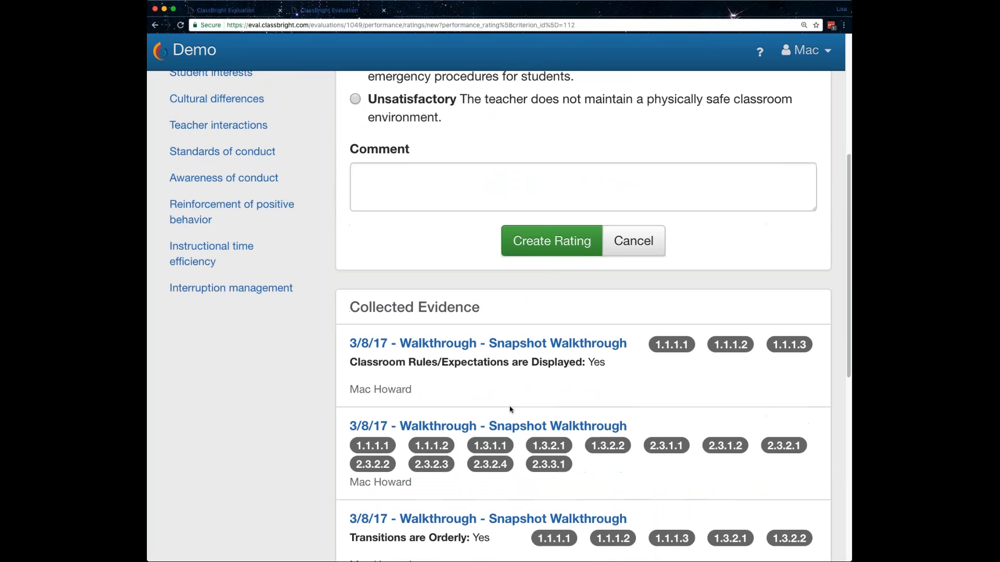
scroll(down, 3)
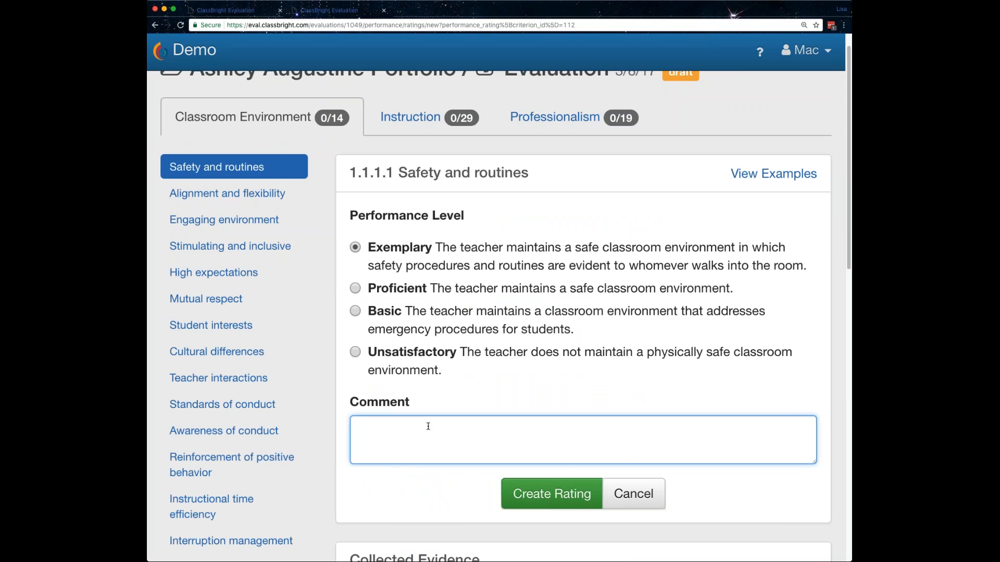
Save the Exemplary Safety and routines rating with the comment 'Always does a great job!'
text(Always does a great job!)
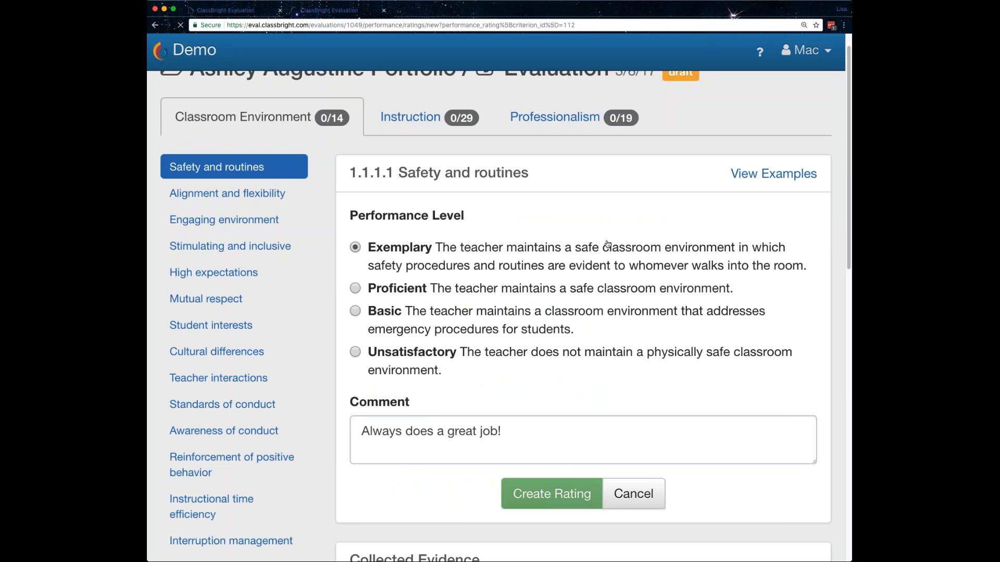
click(551, 493)
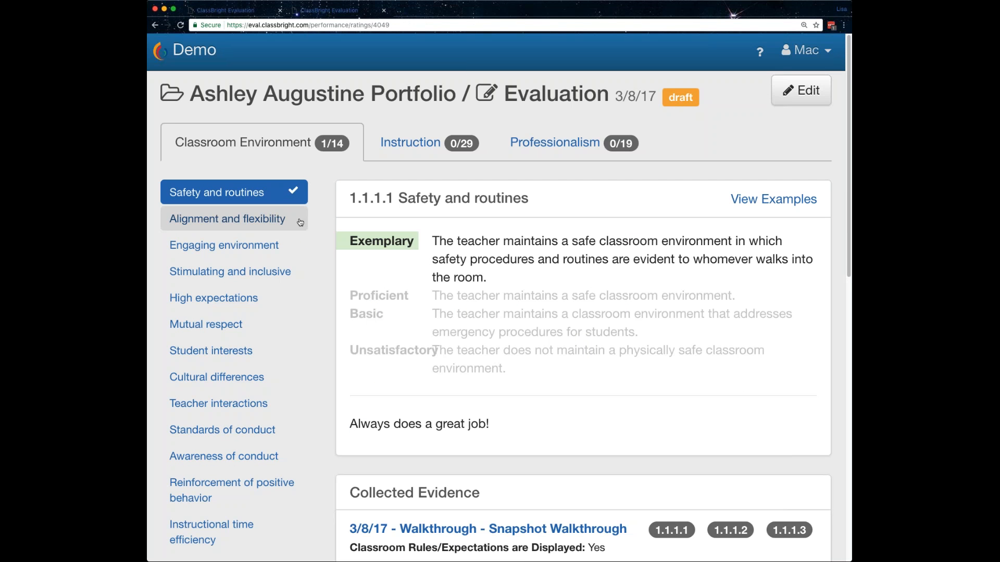
click(225, 219)
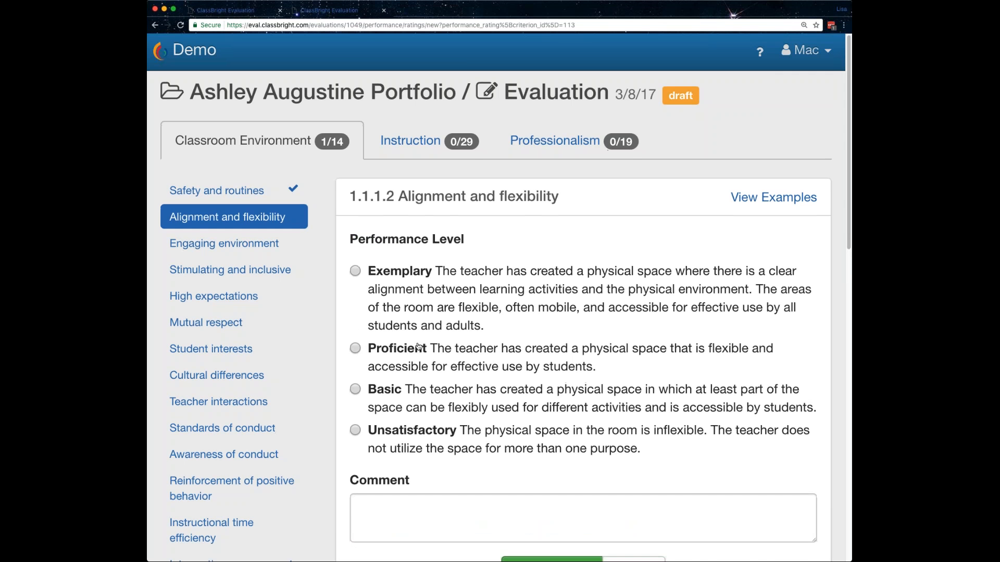
scroll(down, 3)
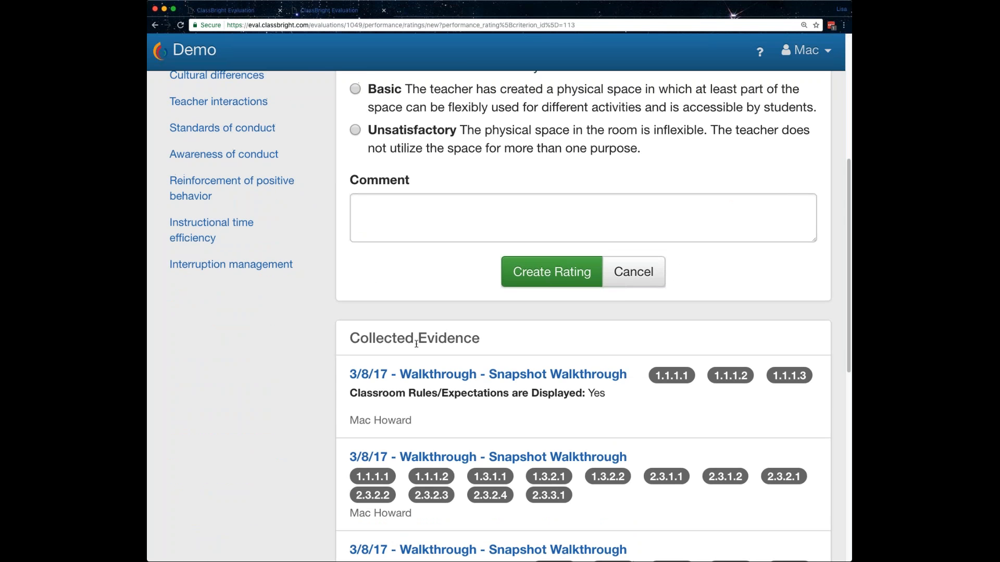
click(552, 272)
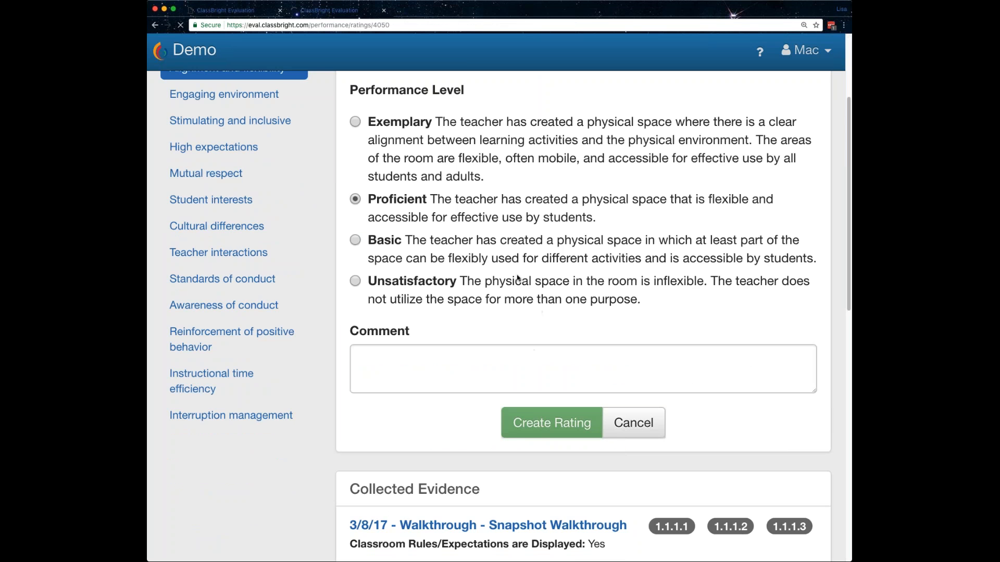
click(551, 422)
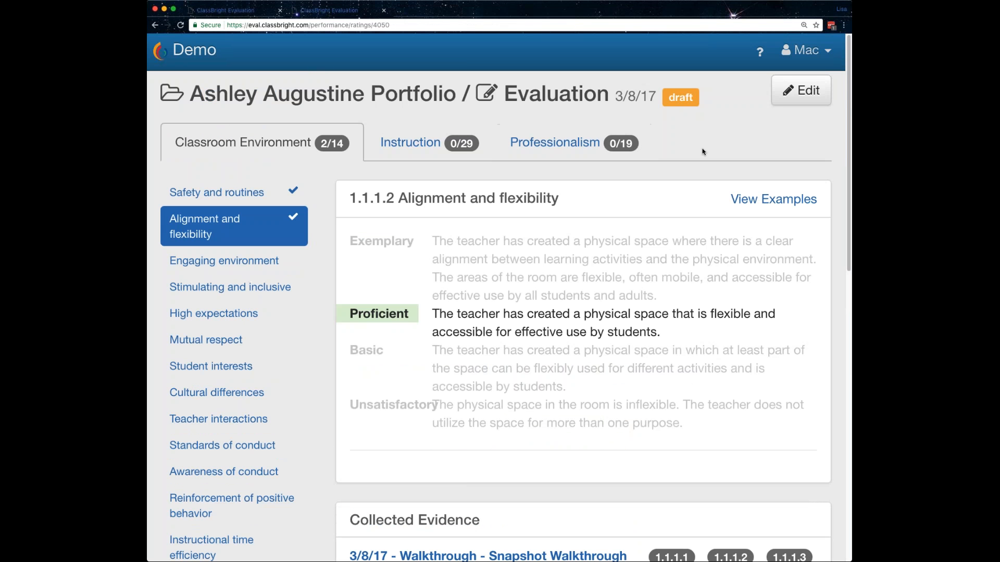
mouse_move(663, 109)
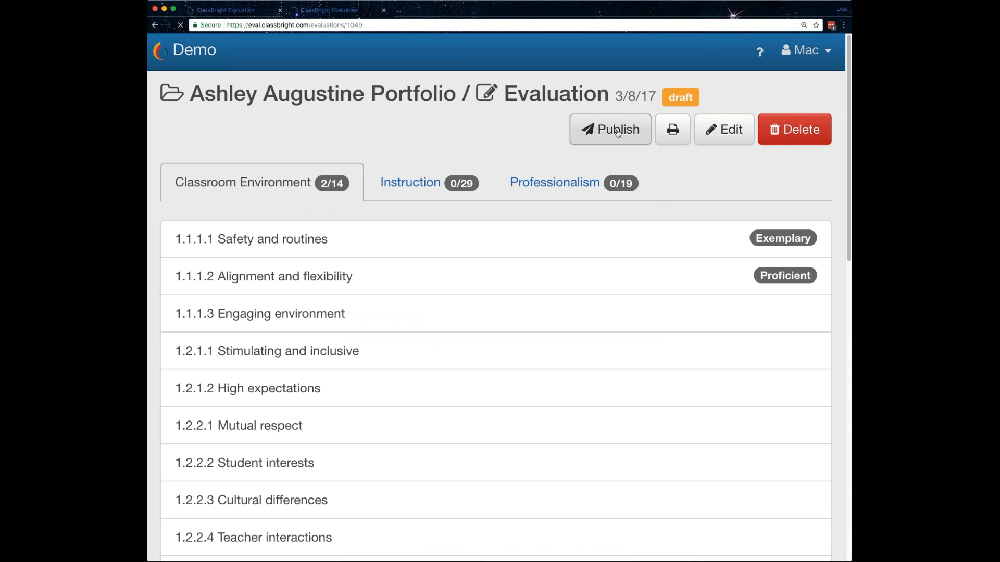
click(610, 129)
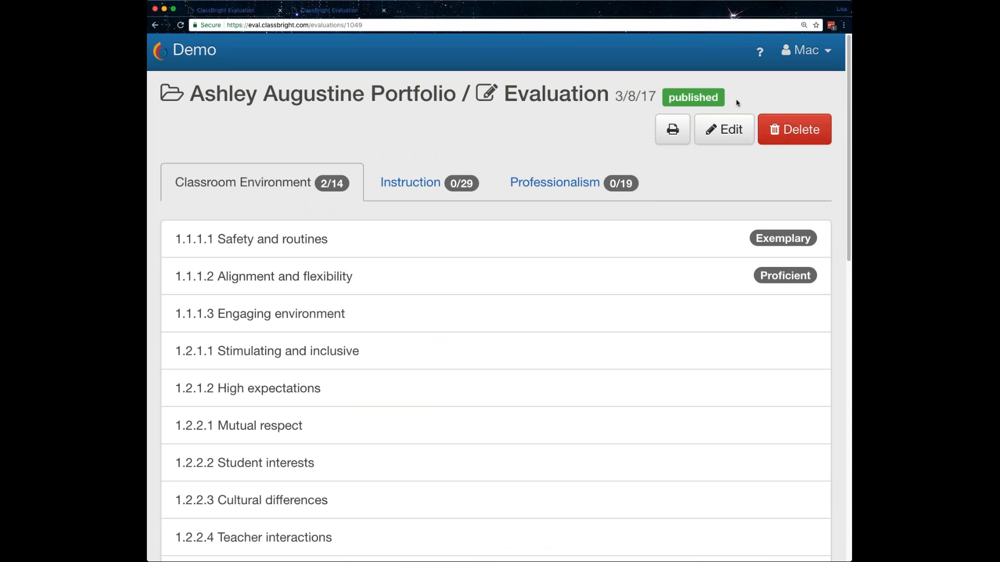
mouse_move(767, 91)
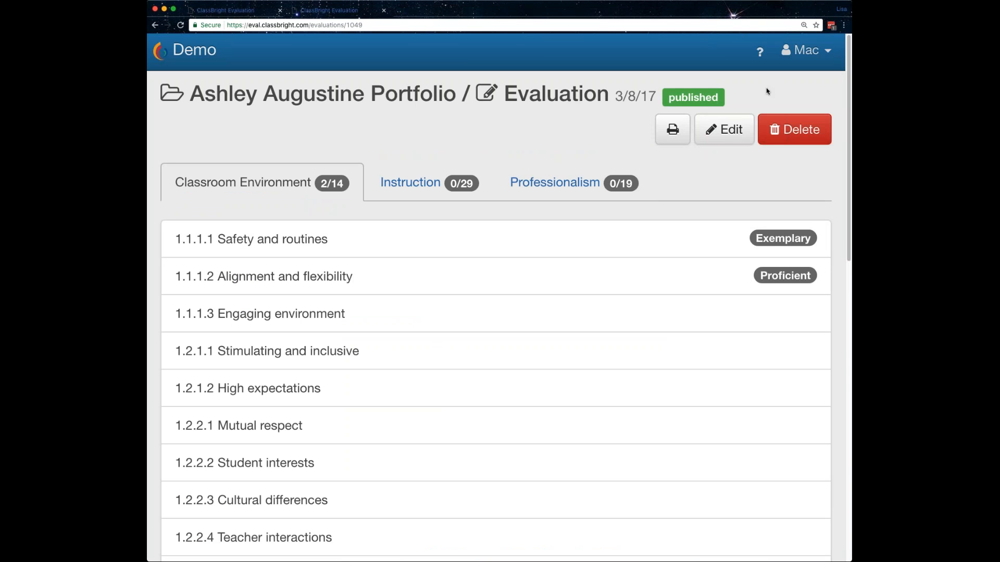
mouse_move(672, 137)
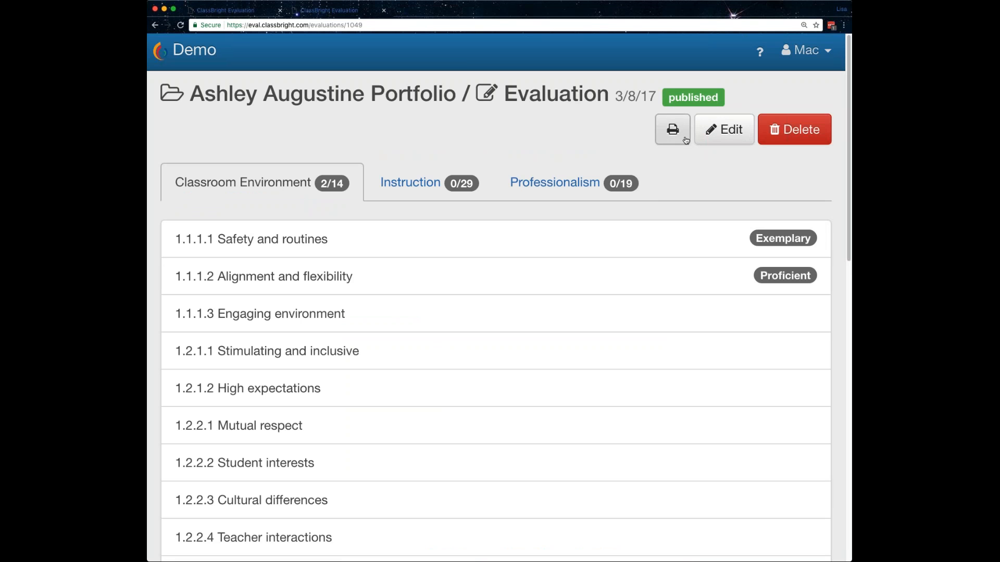
Generate the 7-page report.pdf of the evaluation and scroll through its pages
click(672, 129)
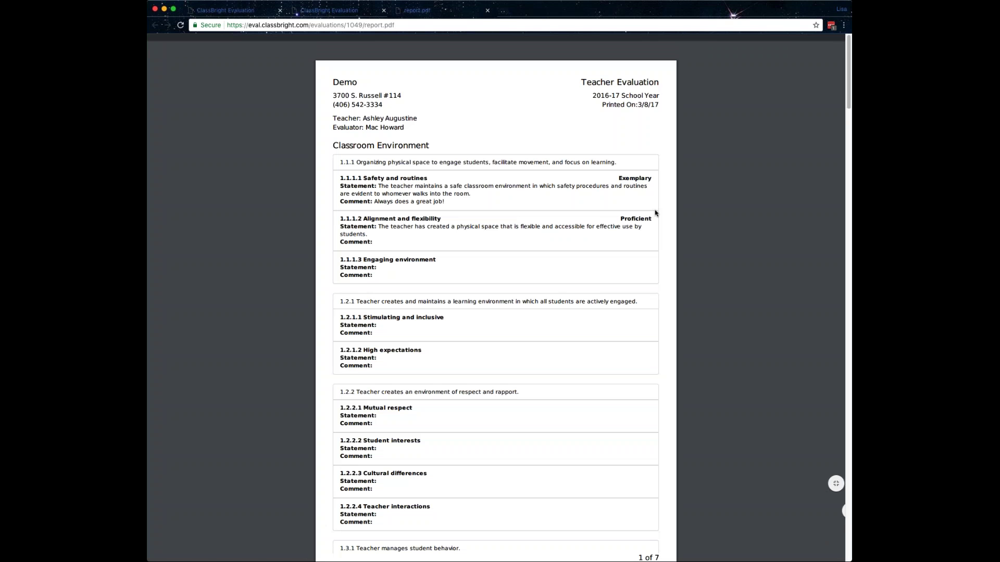
mouse_move(665, 204)
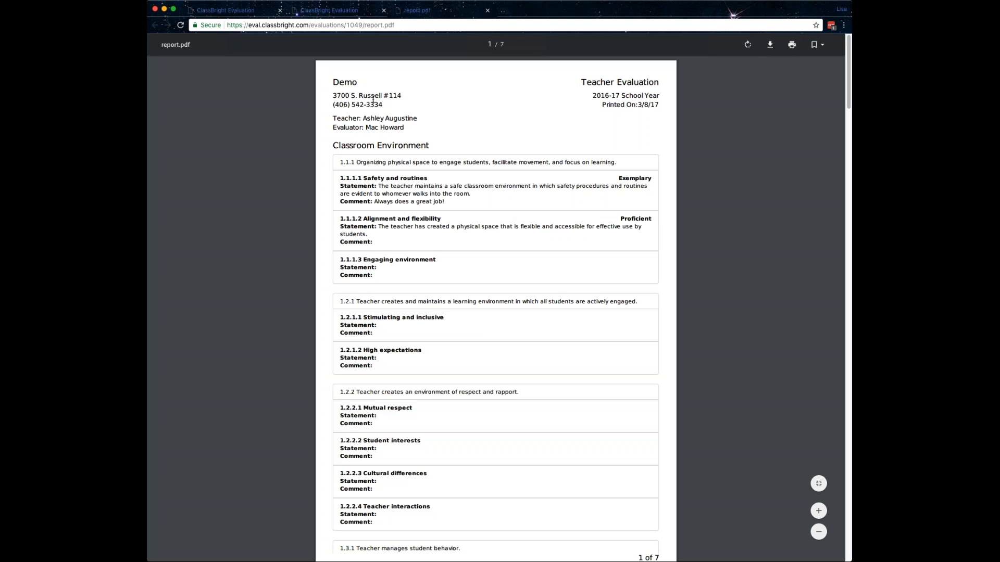
mouse_move(476, 139)
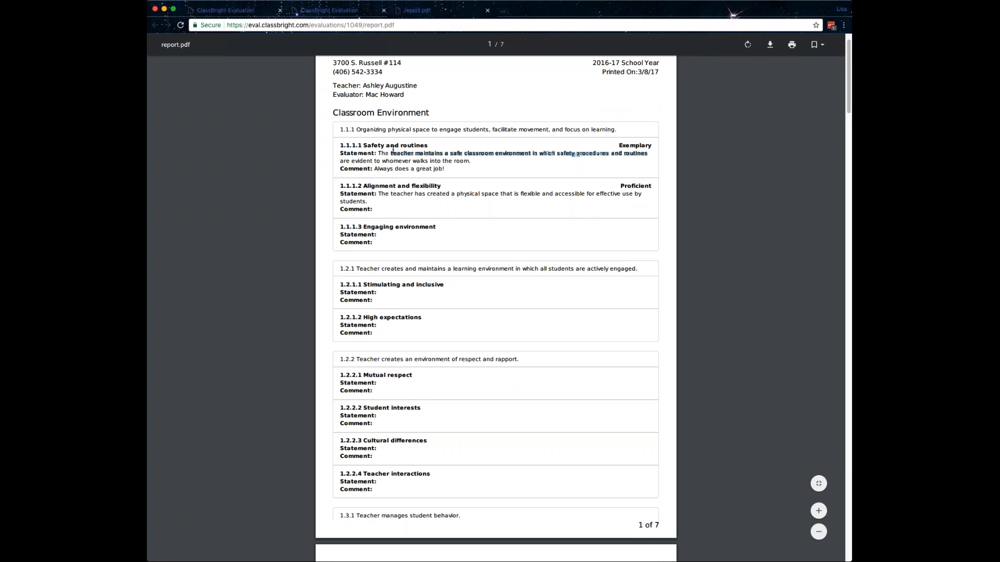
scroll(down, 3)
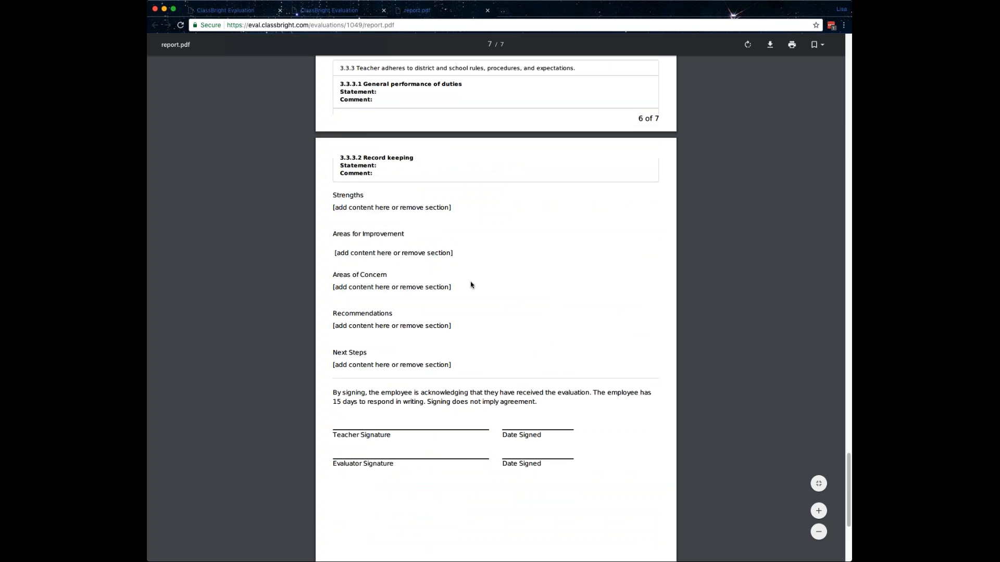
scroll(up, 3)
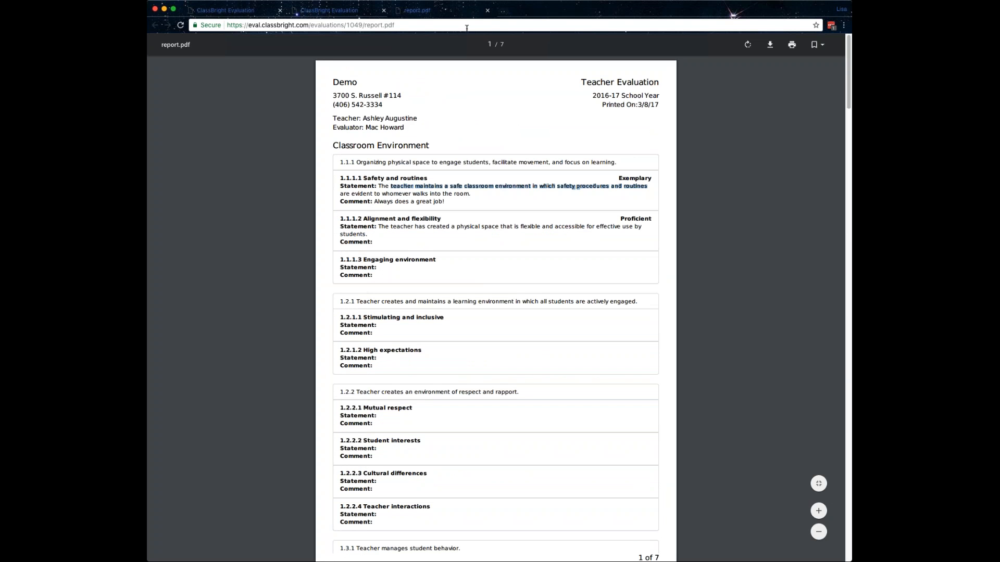
mouse_move(689, 70)
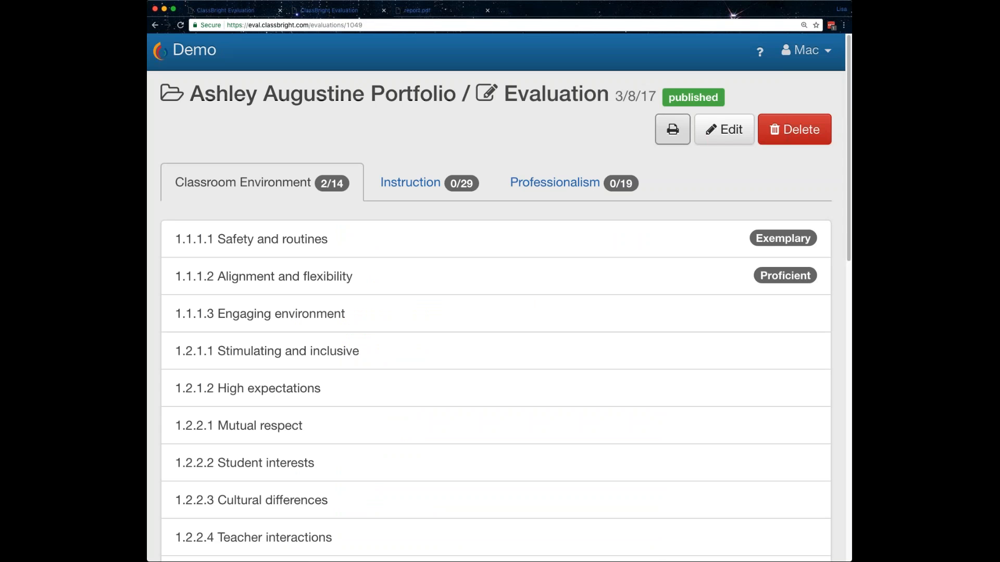
mouse_move(187, 54)
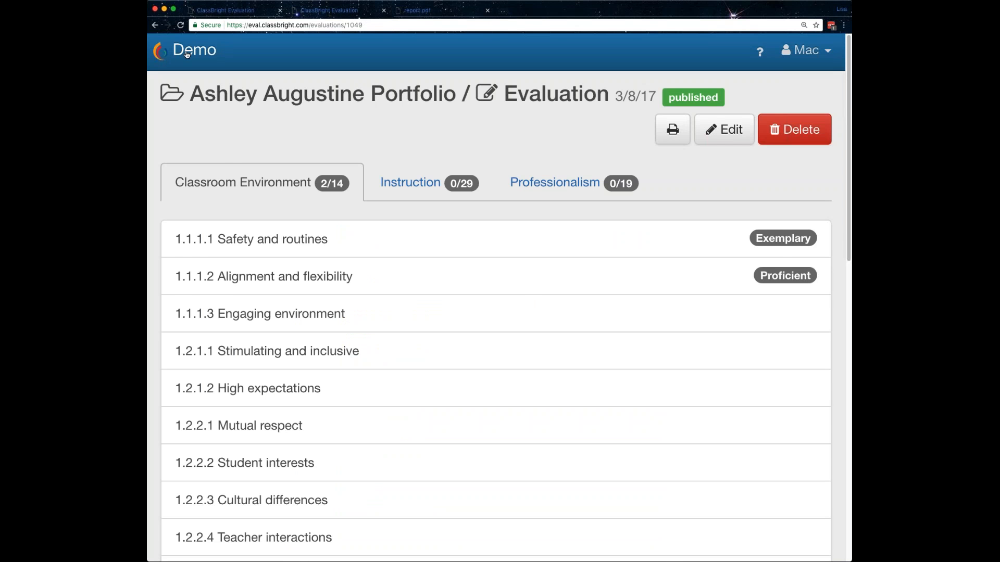
click(193, 50)
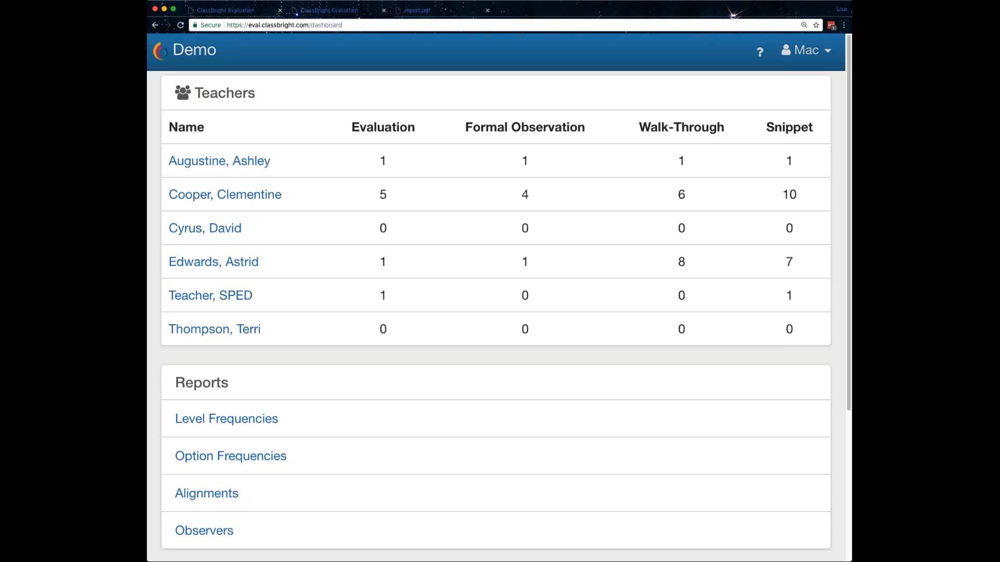
mouse_move(697, 91)
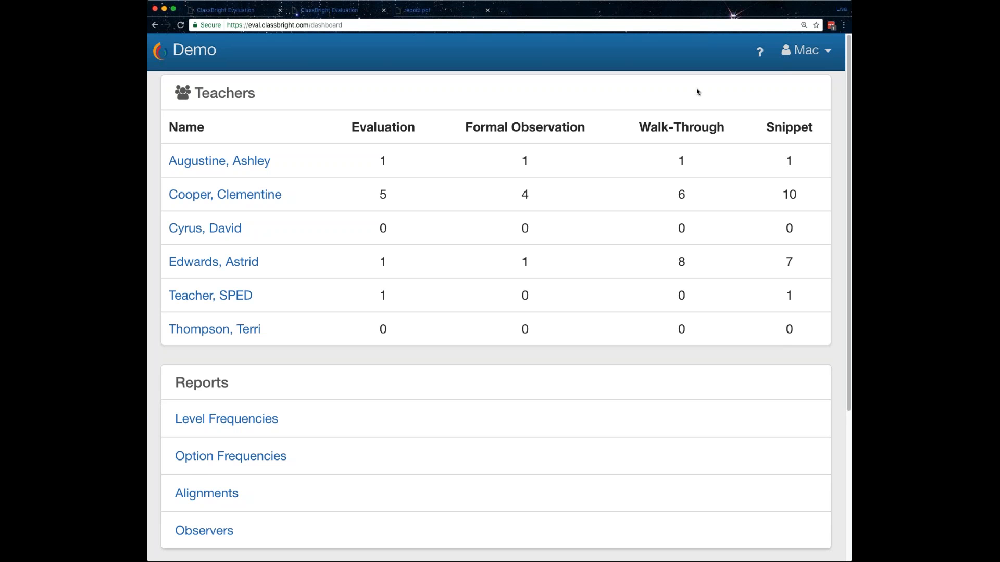
click(219, 161)
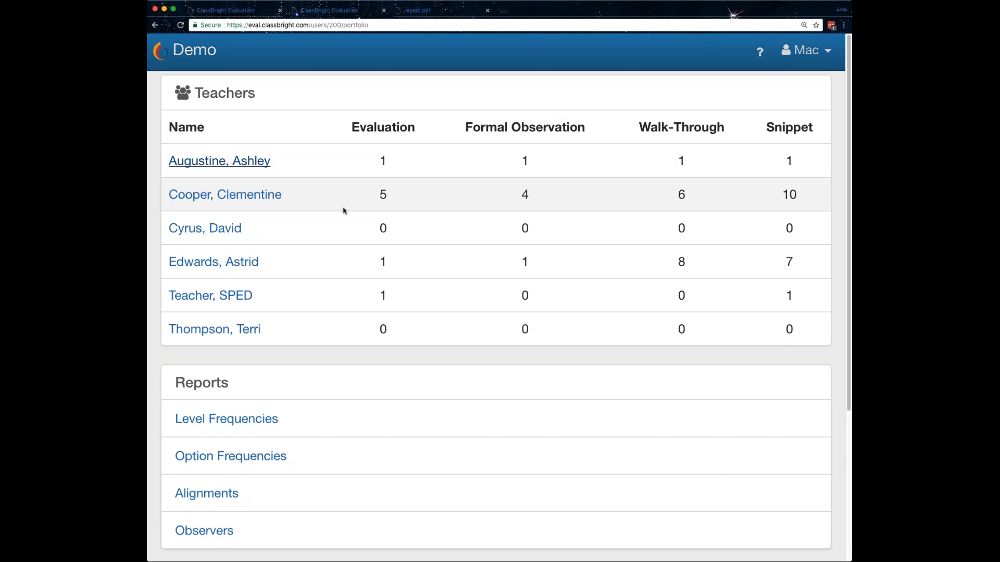
click(219, 161)
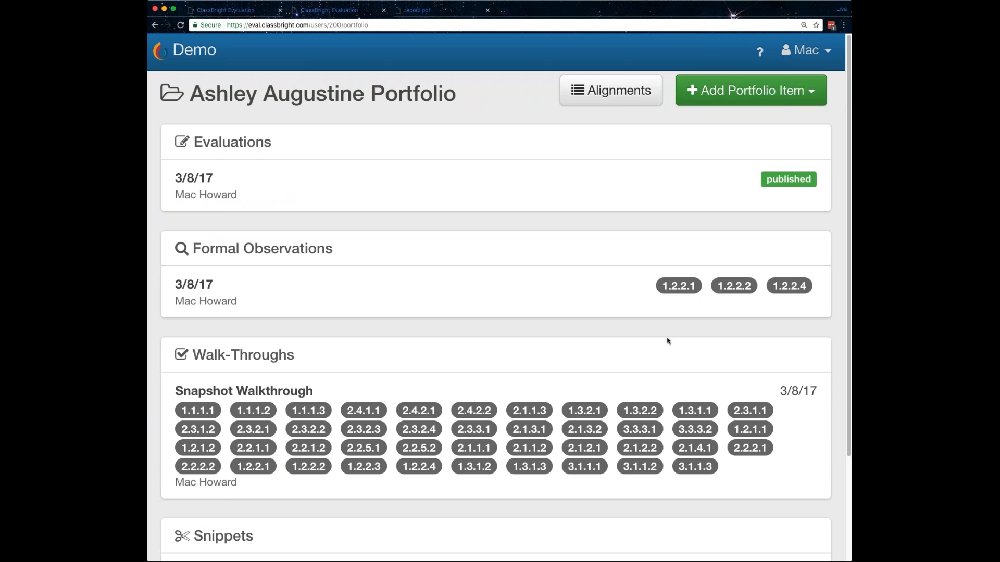
mouse_move(718, 357)
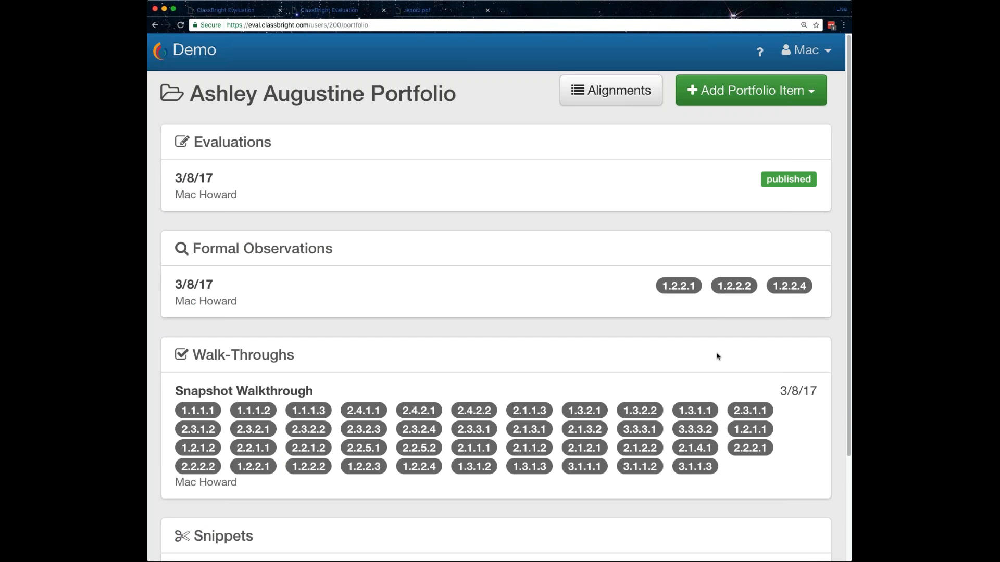
mouse_move(439, 260)
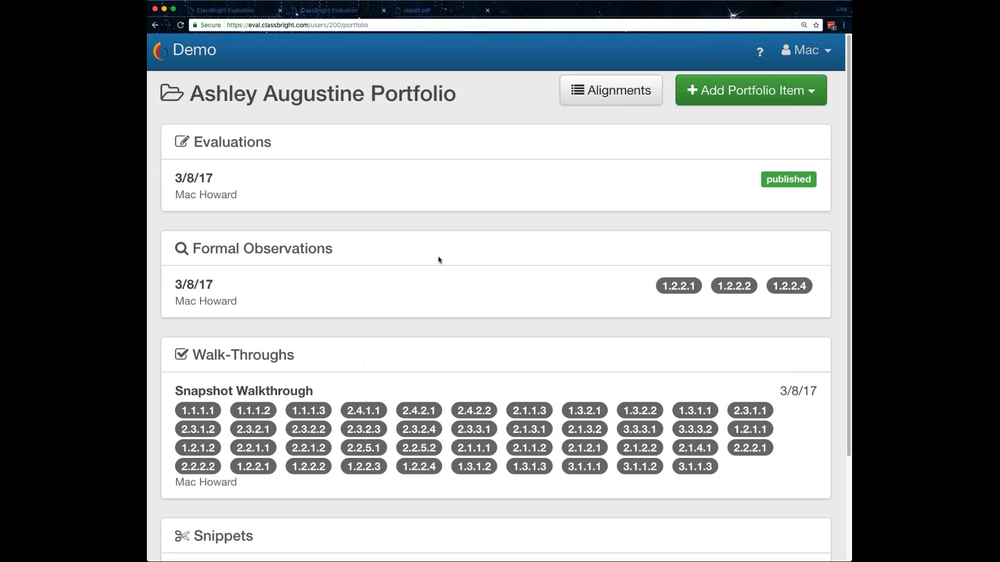
mouse_move(549, 230)
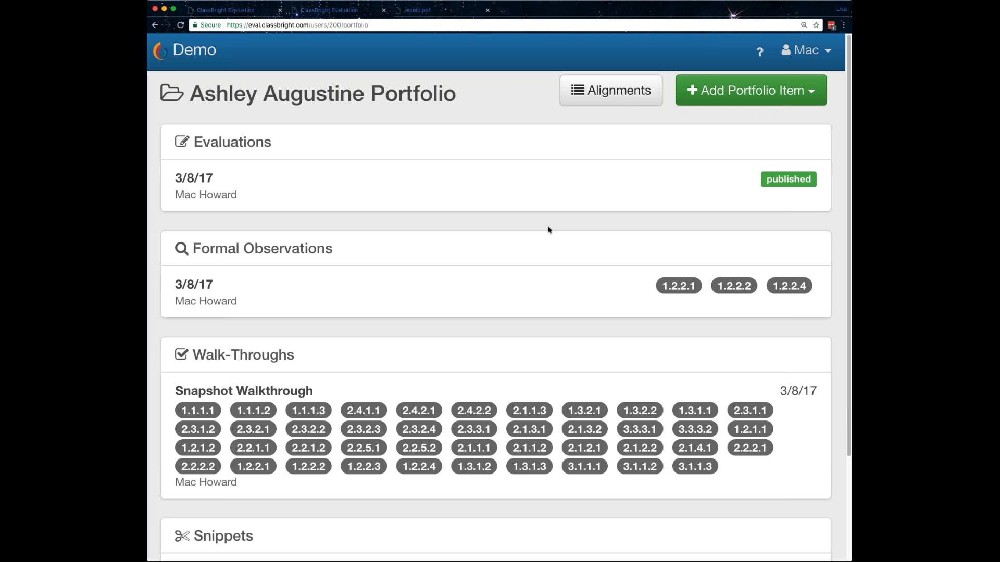
mouse_move(542, 114)
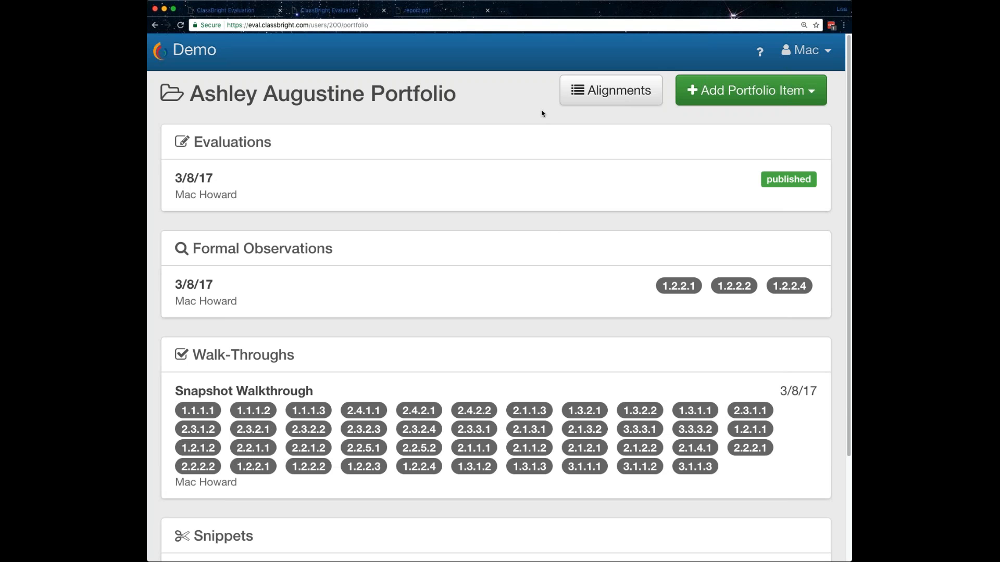
mouse_move(674, 314)
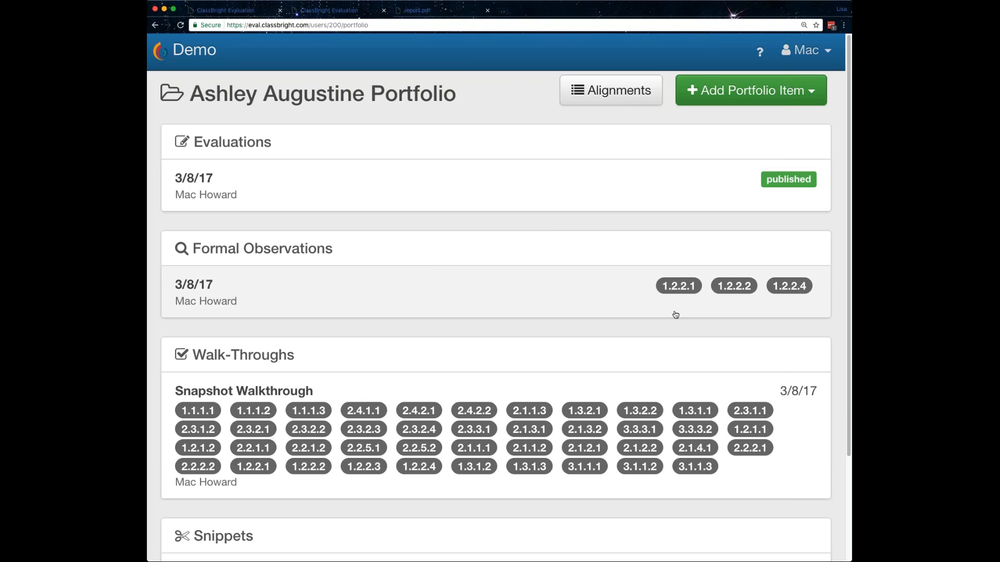
mouse_move(526, 86)
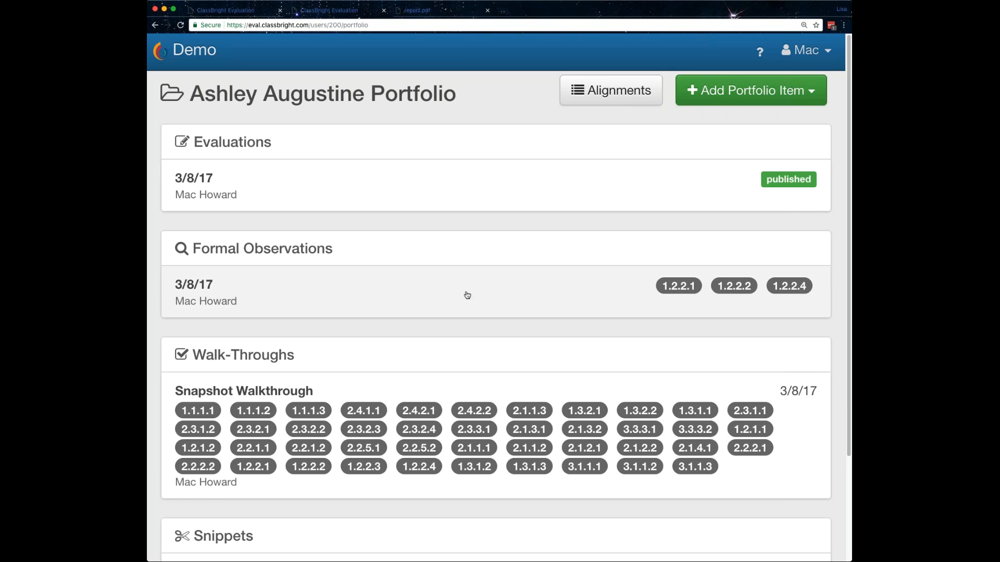
scroll(down, 3)
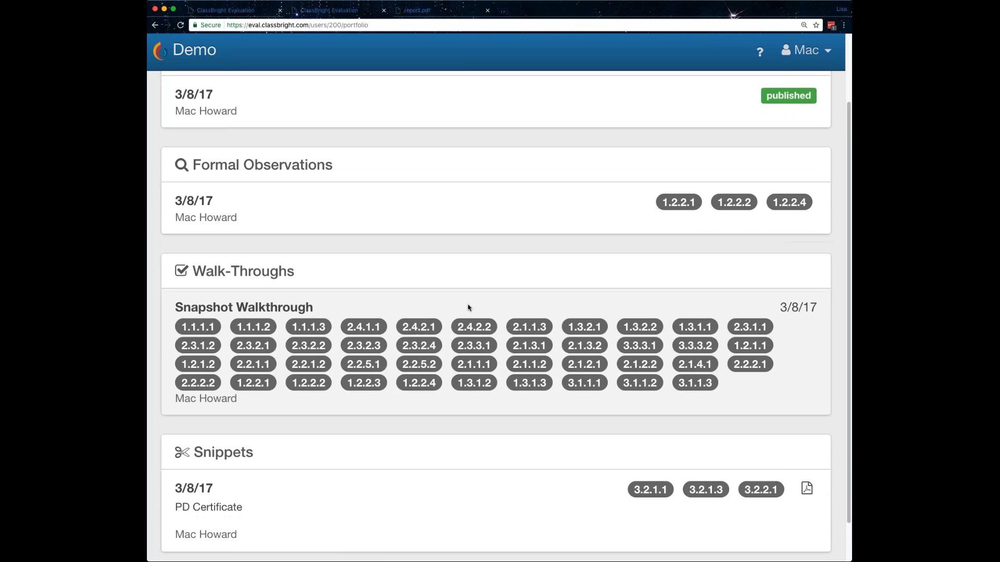
scroll(down, 3)
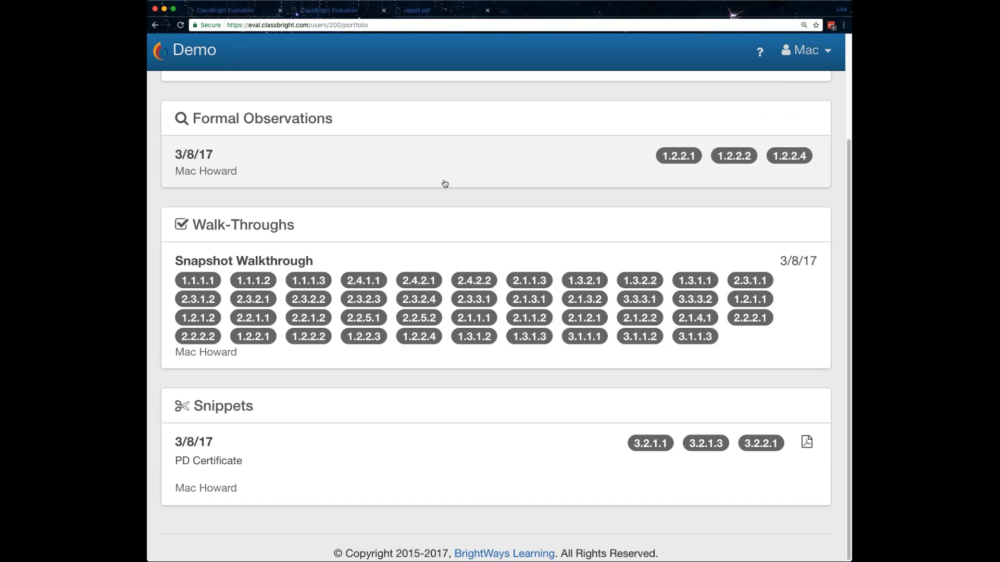
mouse_move(445, 174)
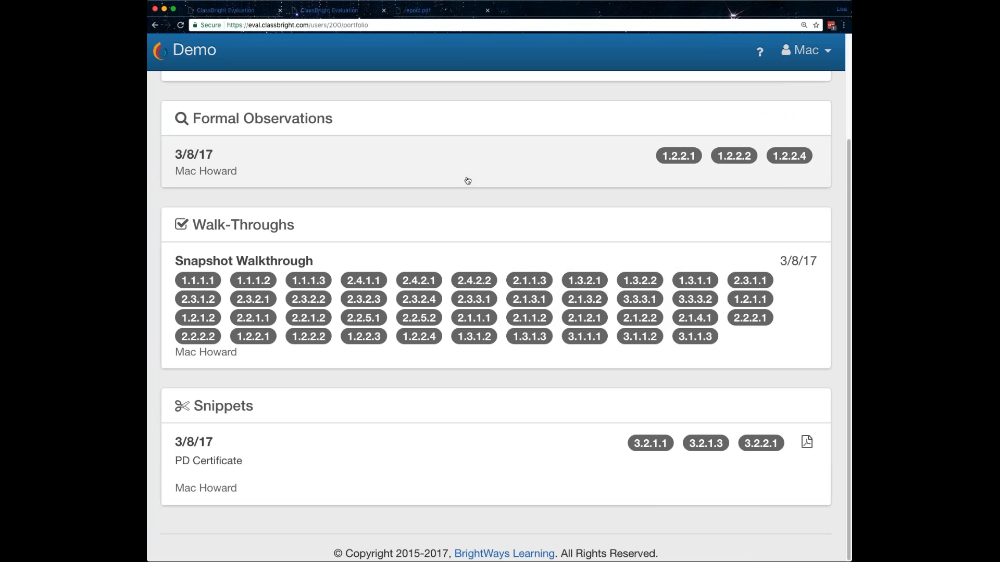
scroll(up, 3)
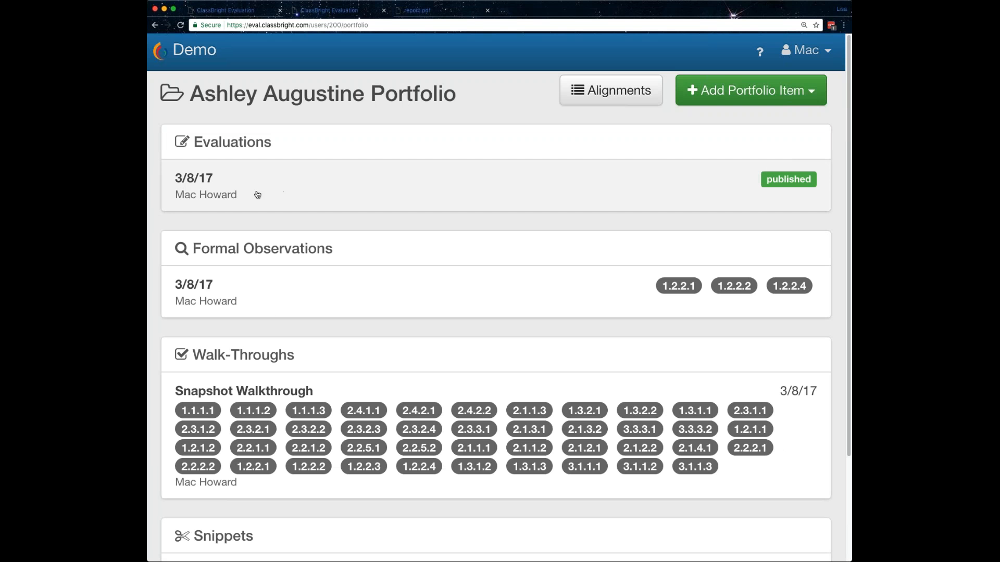
mouse_move(255, 195)
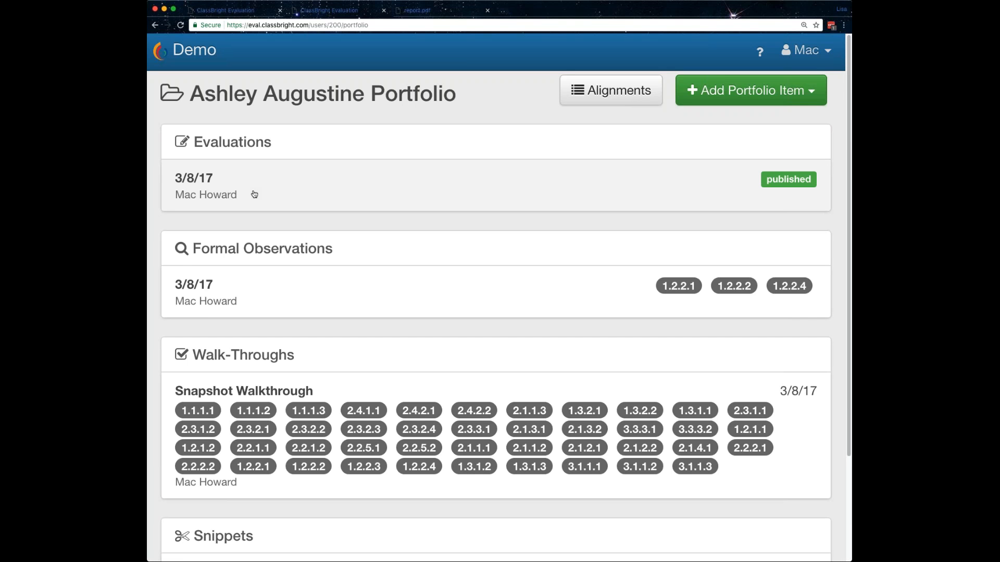
click(206, 188)
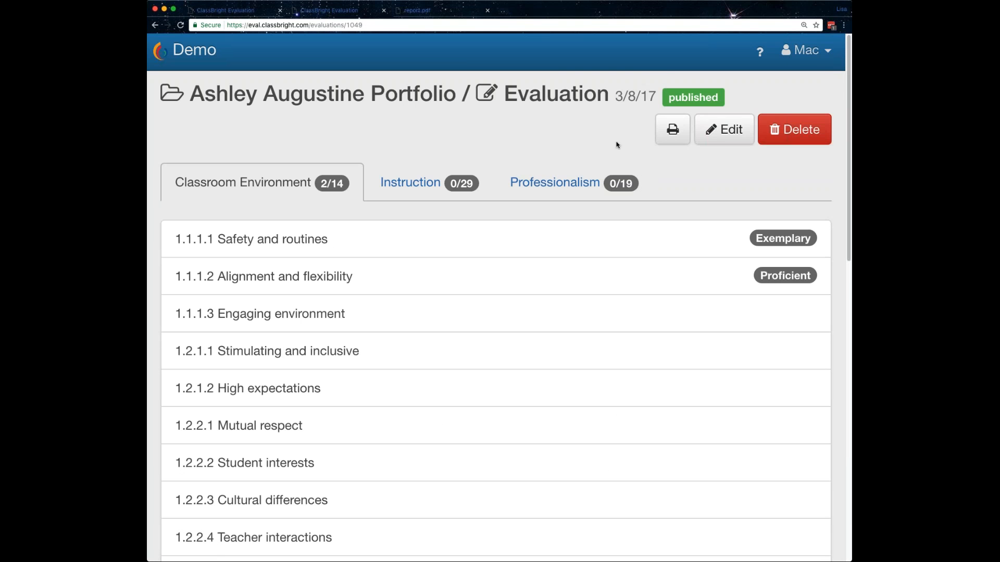
click(157, 26)
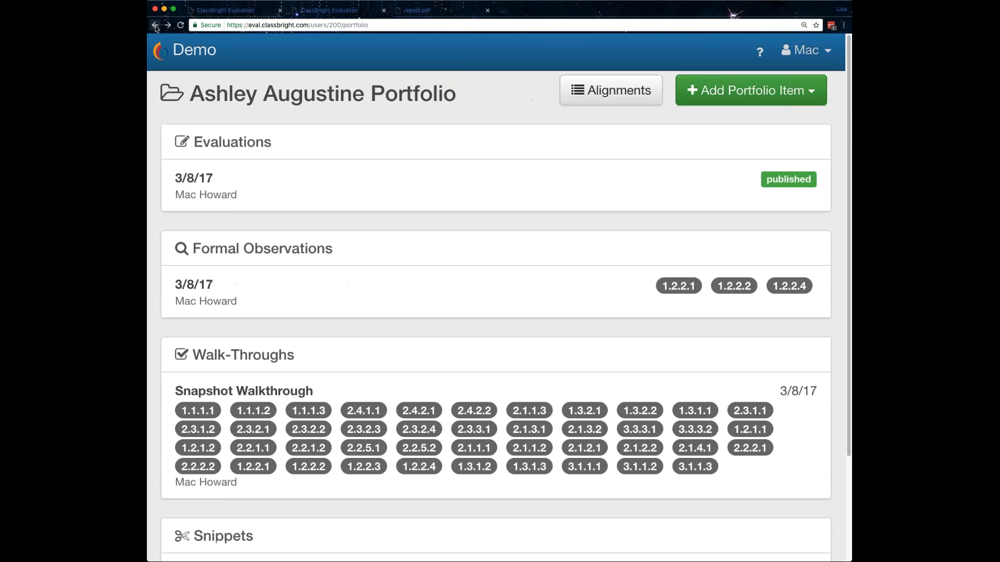
mouse_move(510, 110)
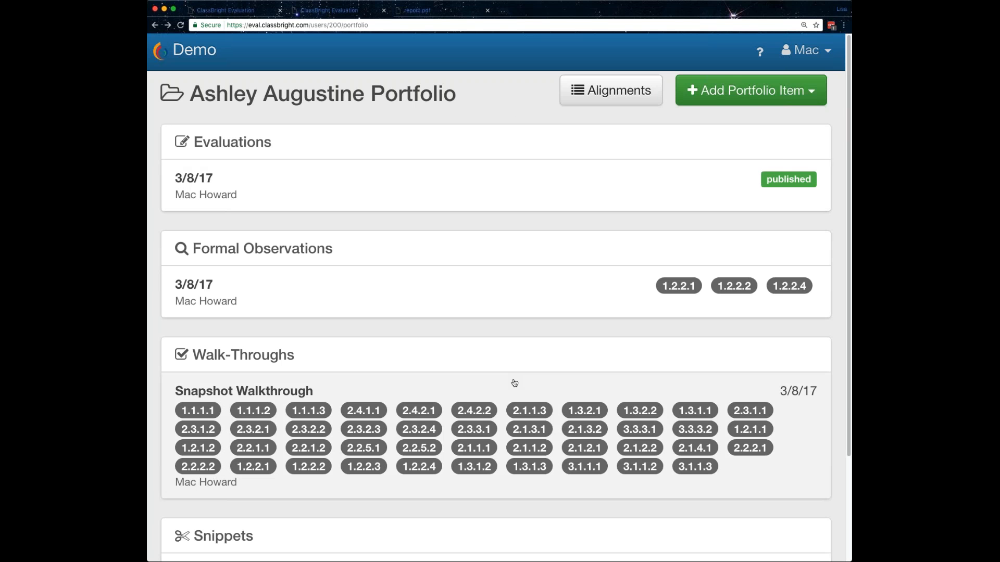
scroll(down, 3)
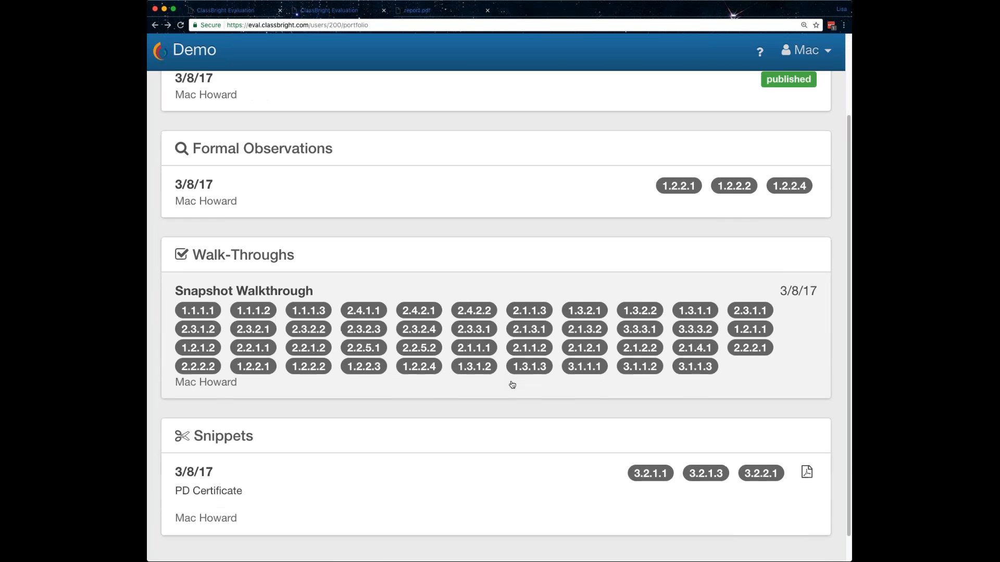
scroll(down, 3)
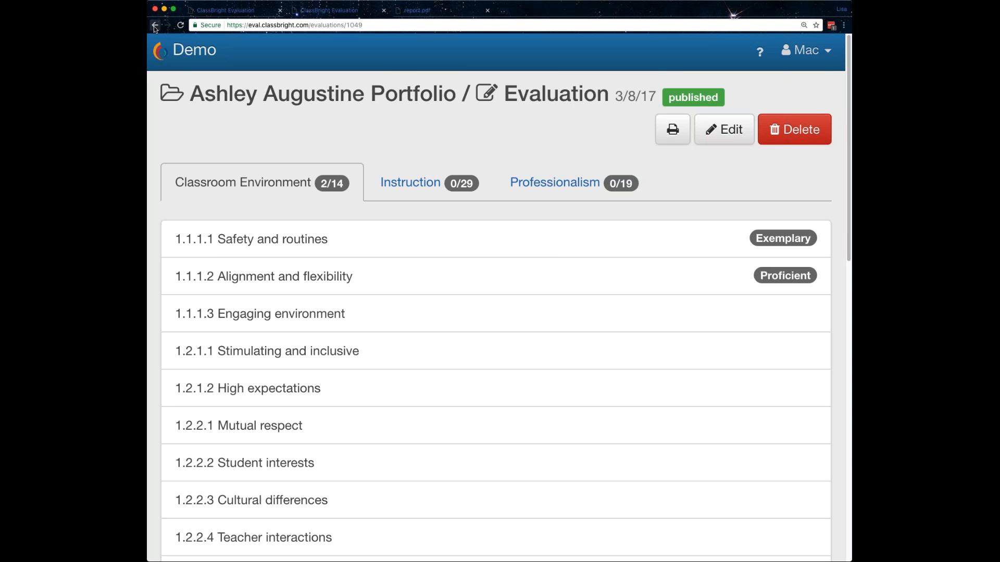
click(156, 25)
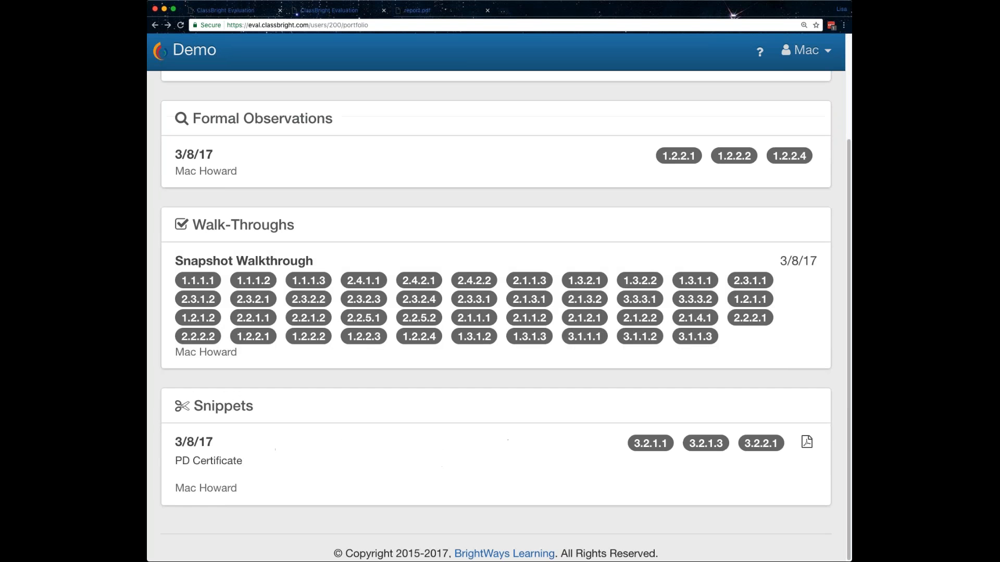
mouse_move(619, 192)
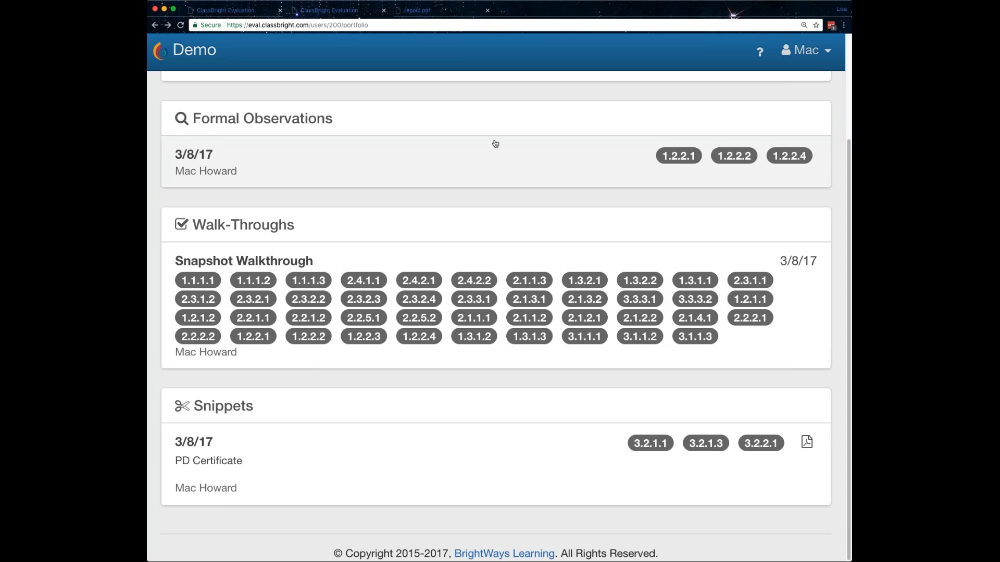
mouse_move(506, 207)
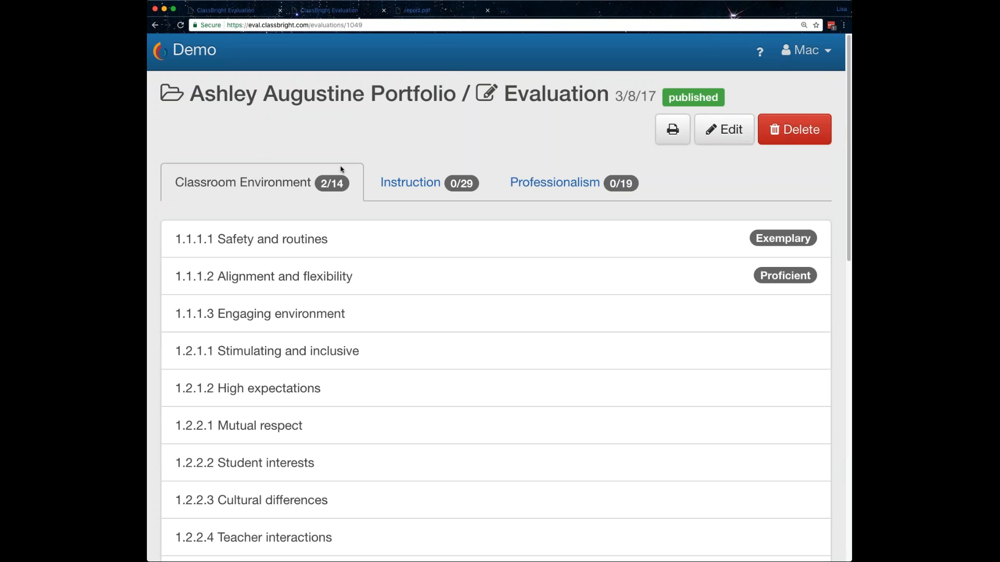
mouse_move(398, 238)
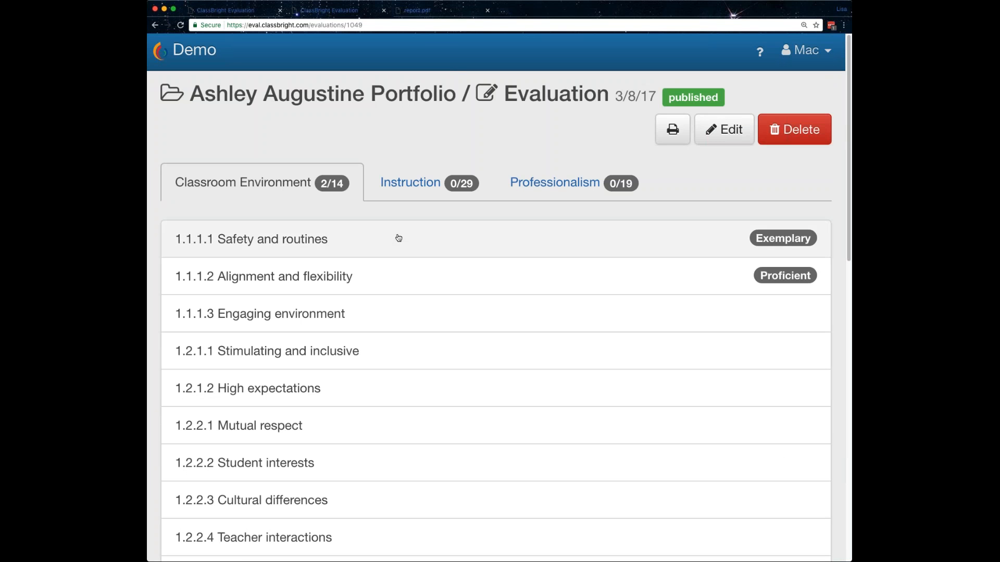
mouse_move(585, 145)
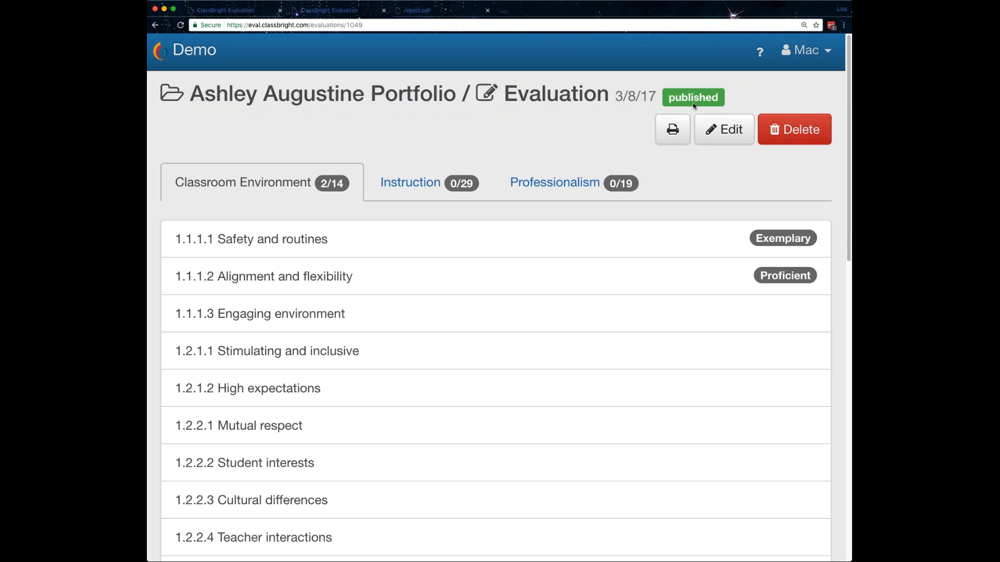
mouse_move(630, 137)
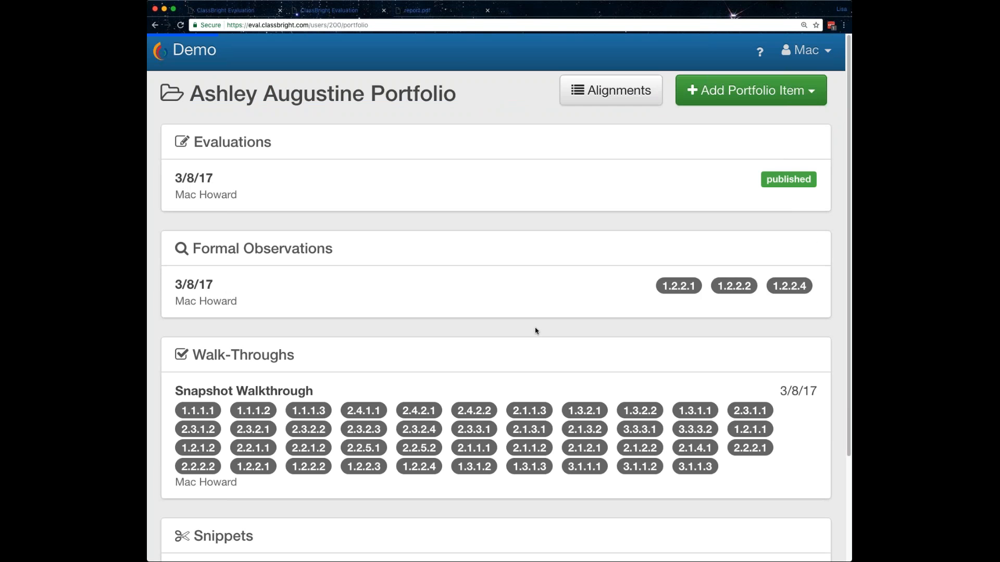
scroll(down, 3)
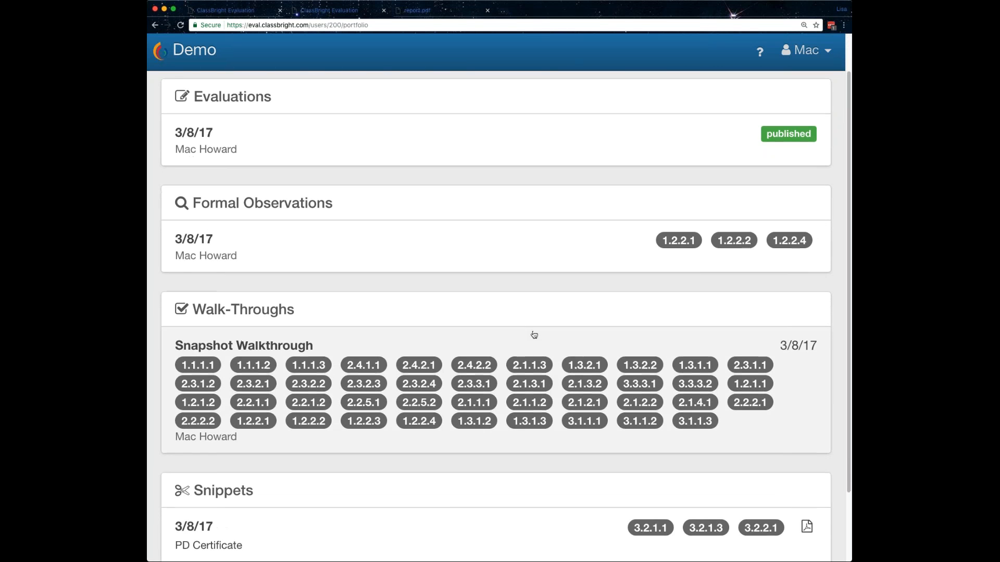
scroll(down, 3)
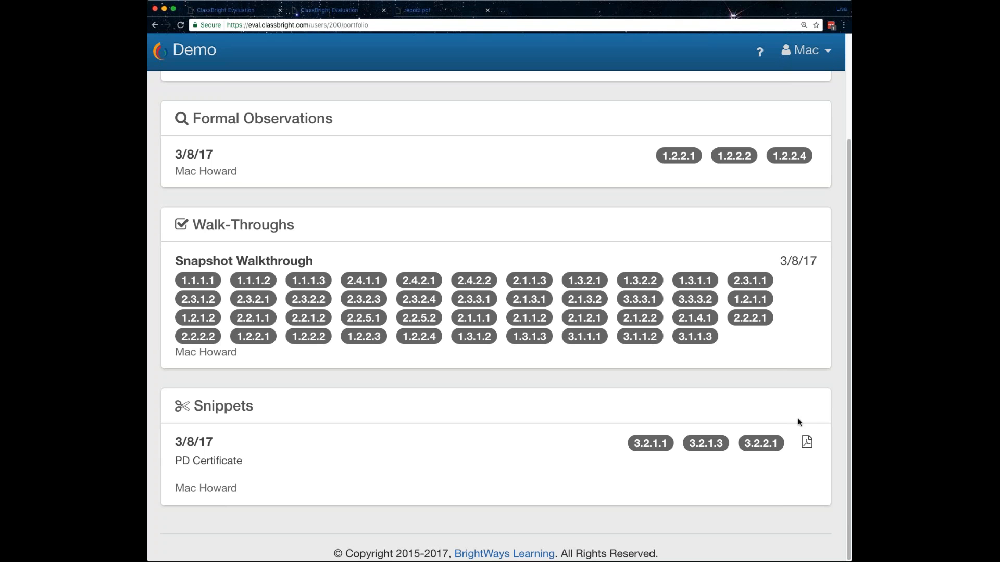
mouse_move(810, 391)
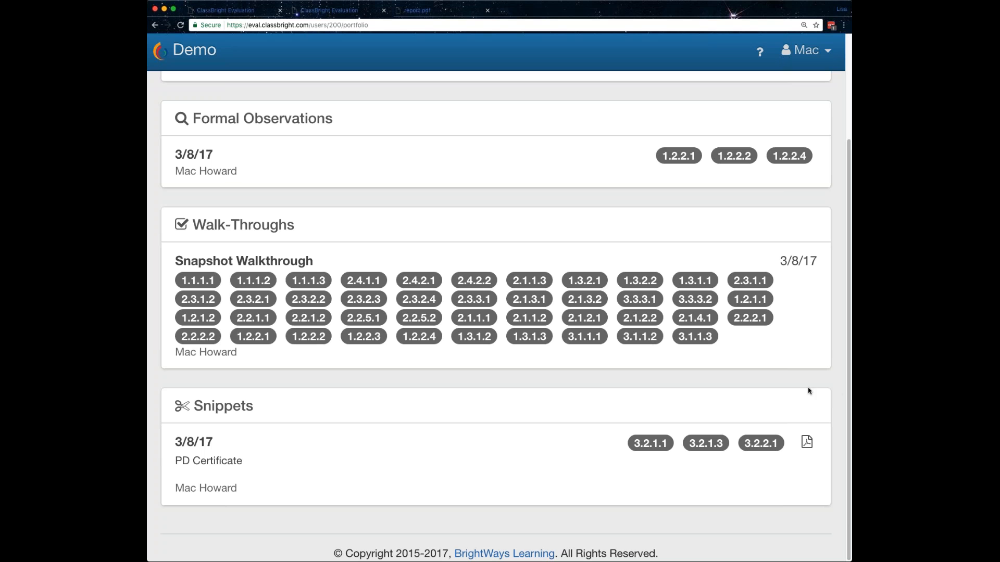
mouse_move(841, 394)
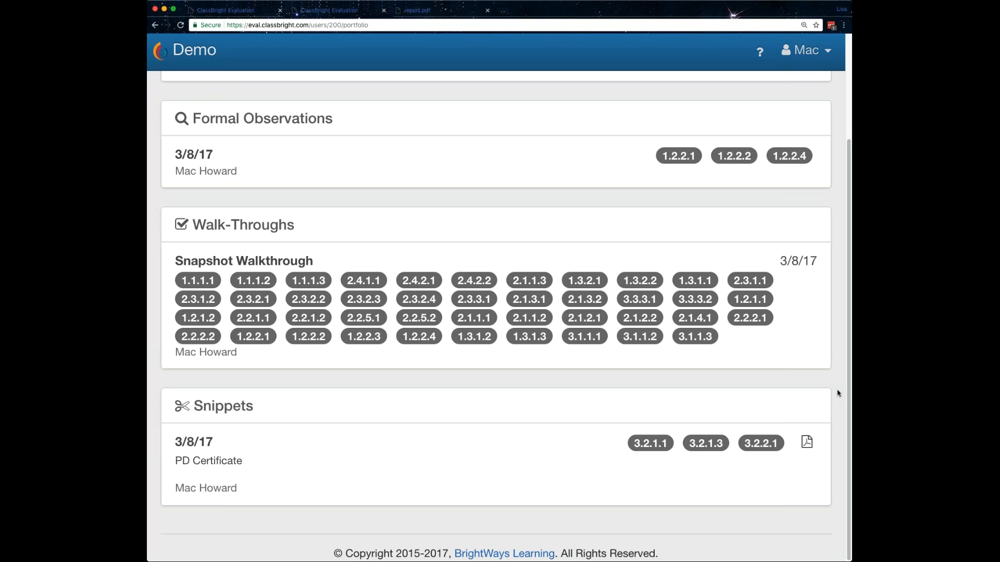
mouse_move(838, 400)
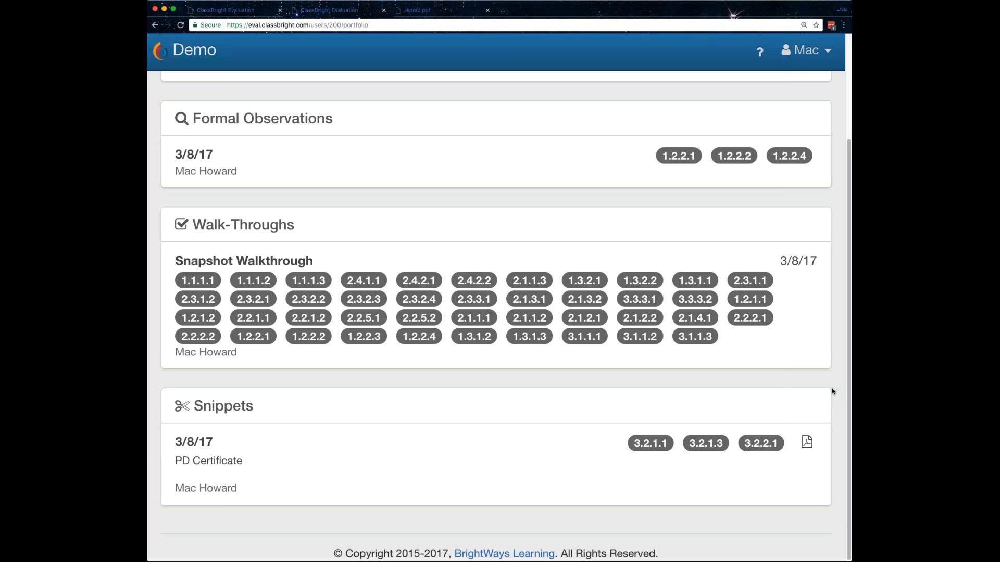
mouse_move(781, 395)
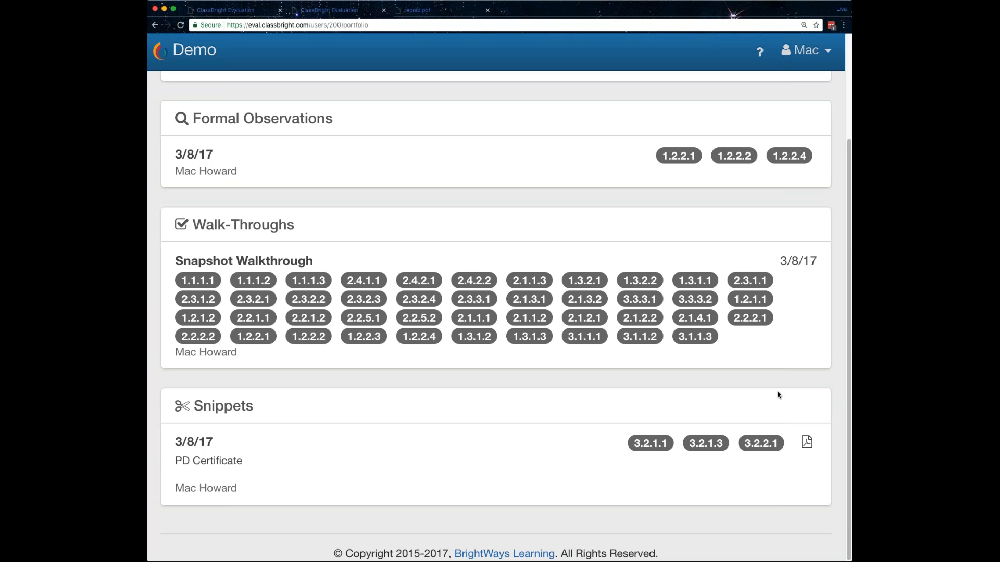
scroll(up, 3)
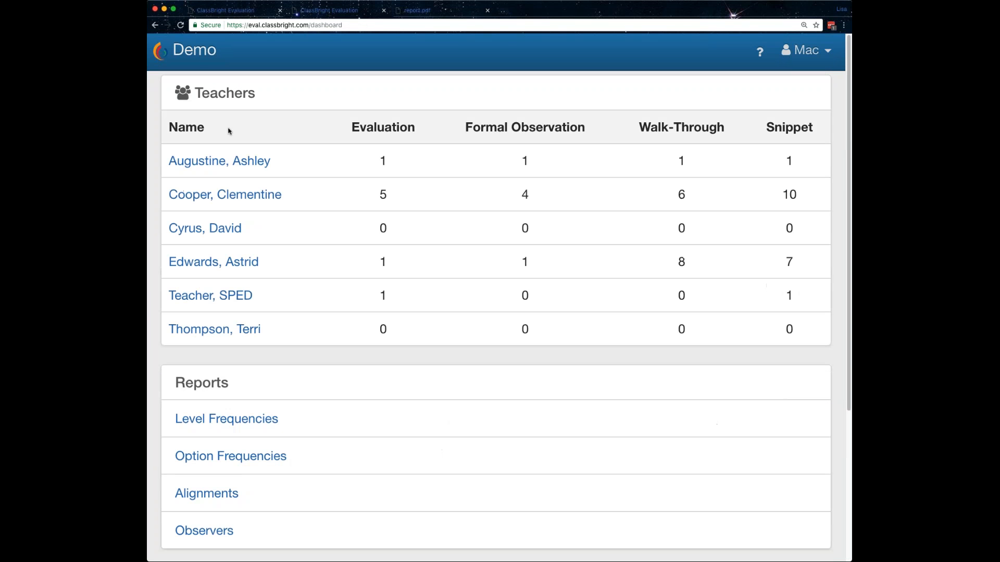
mouse_move(404, 431)
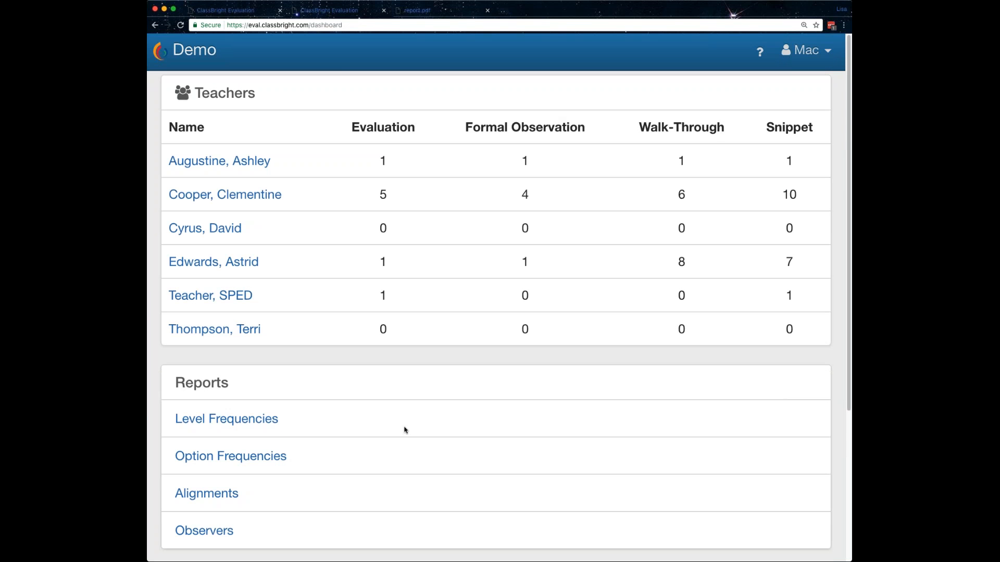
mouse_move(407, 436)
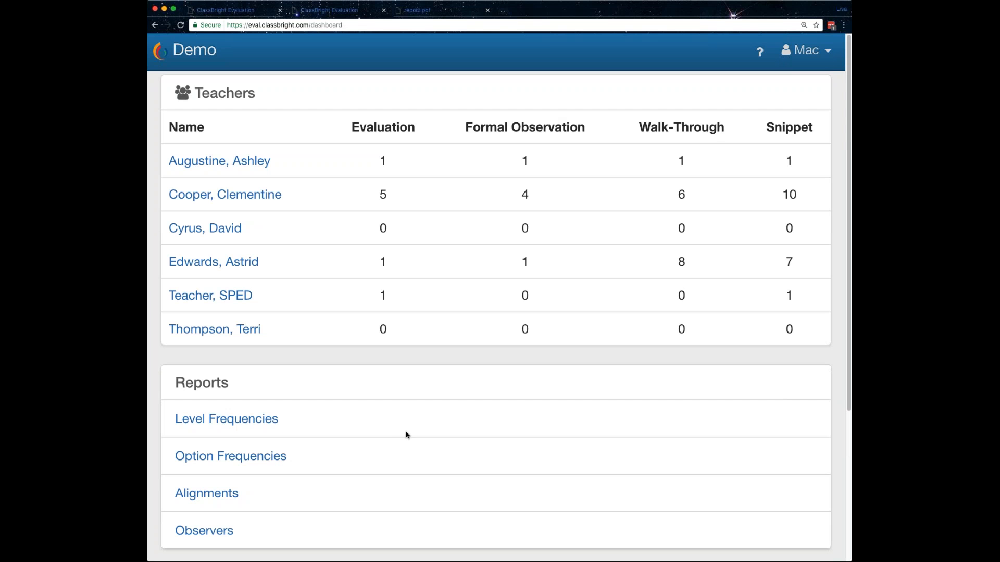
Scroll the Rubrics page listing Certified Teachers and Classified Staff
scroll(down, 3)
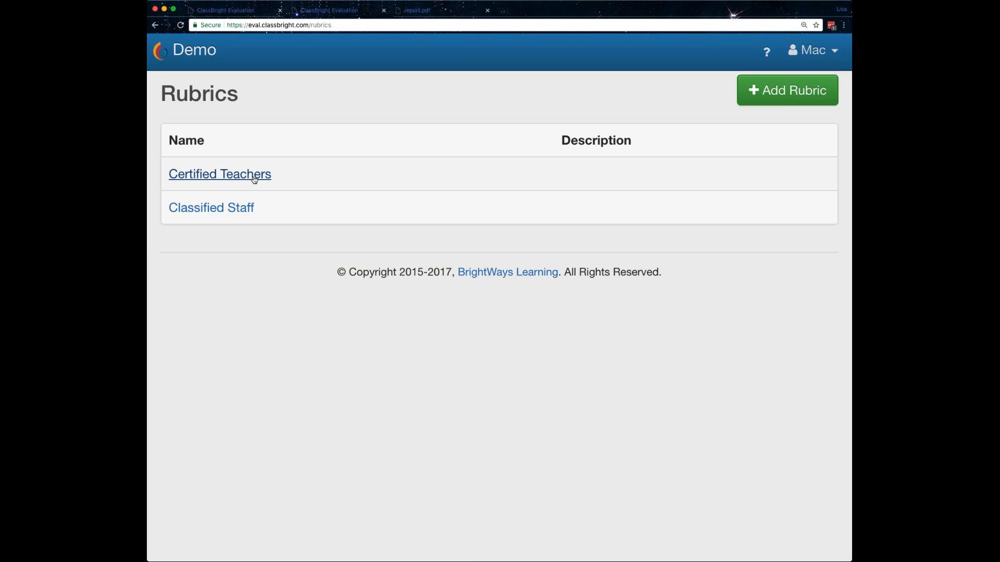
Open the Certified Teachers rubric and scroll through its criteria outline
click(220, 174)
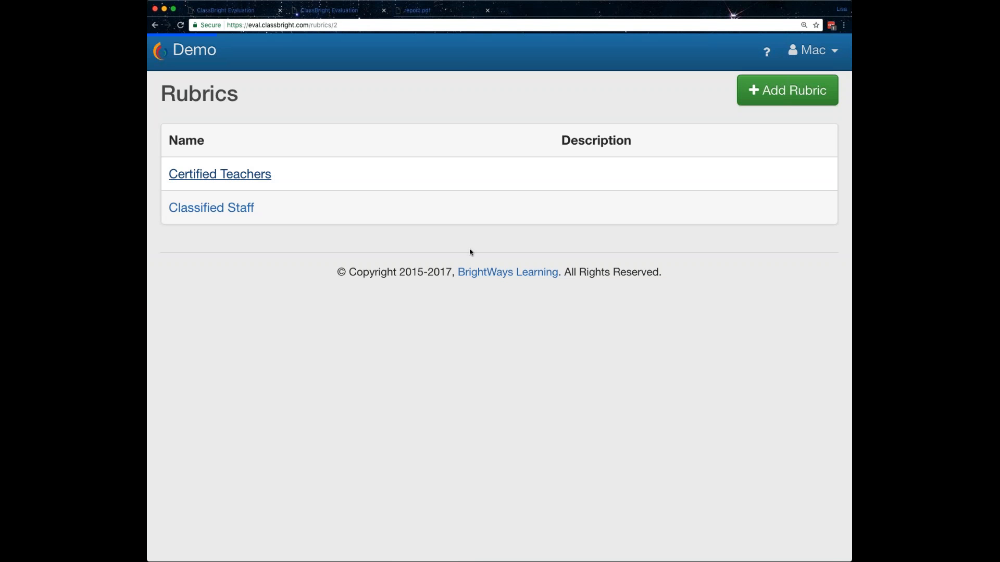
click(220, 173)
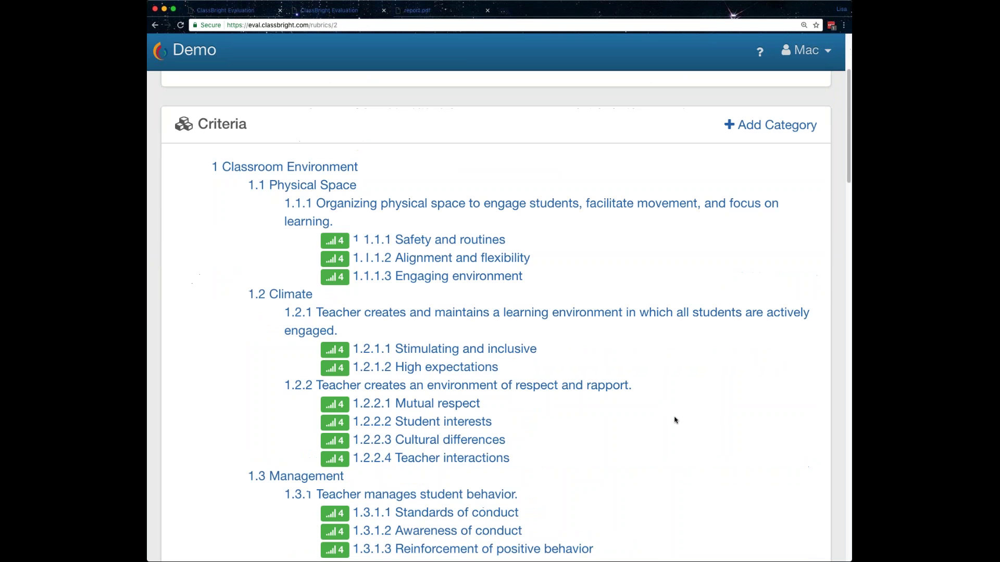
scroll(down, 3)
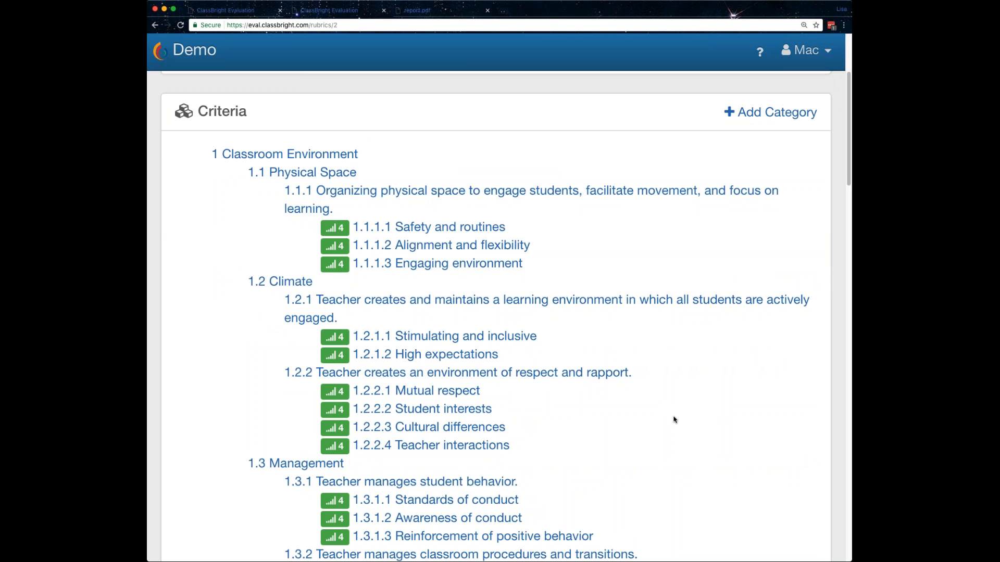
mouse_move(647, 96)
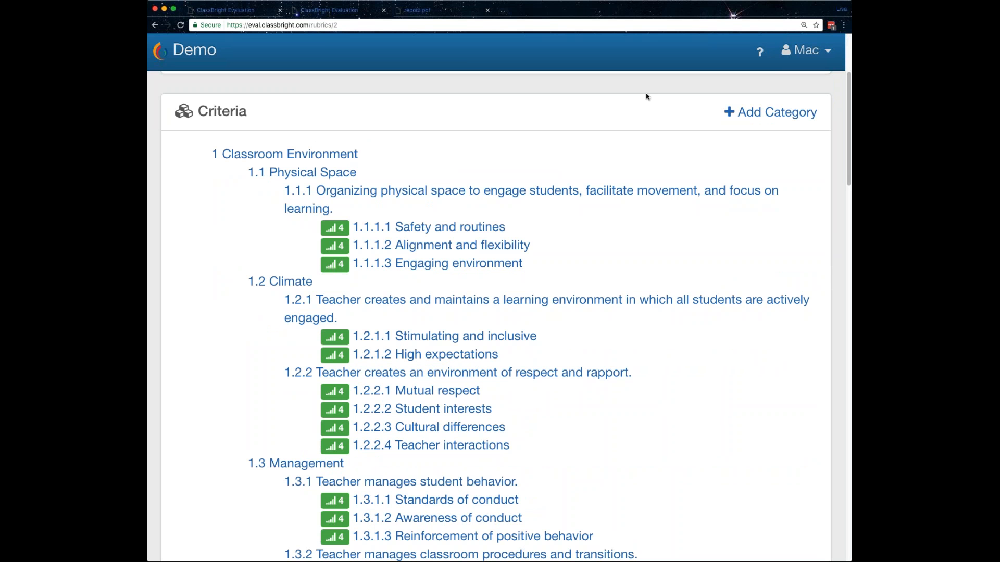
scroll(down, 3)
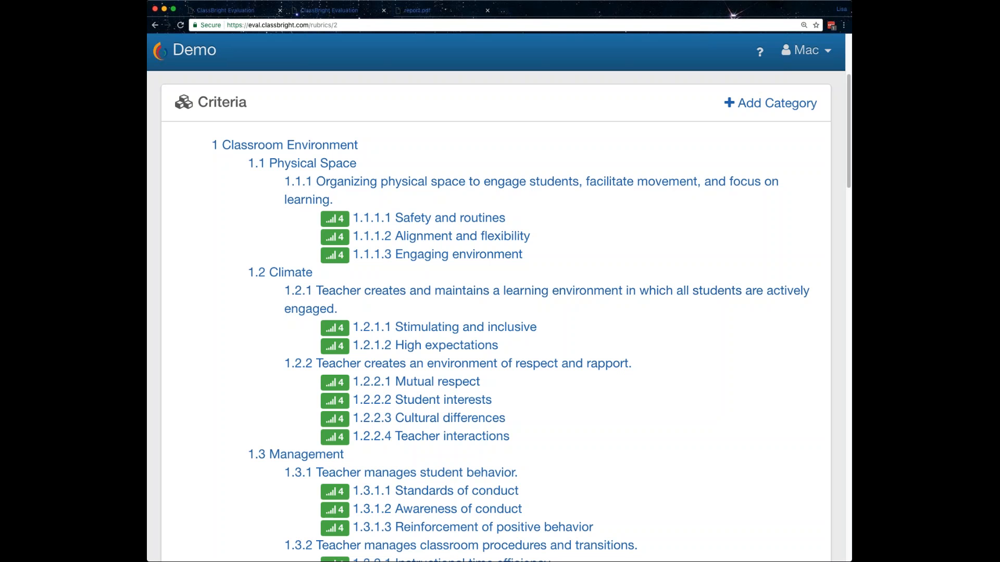
mouse_move(819, 467)
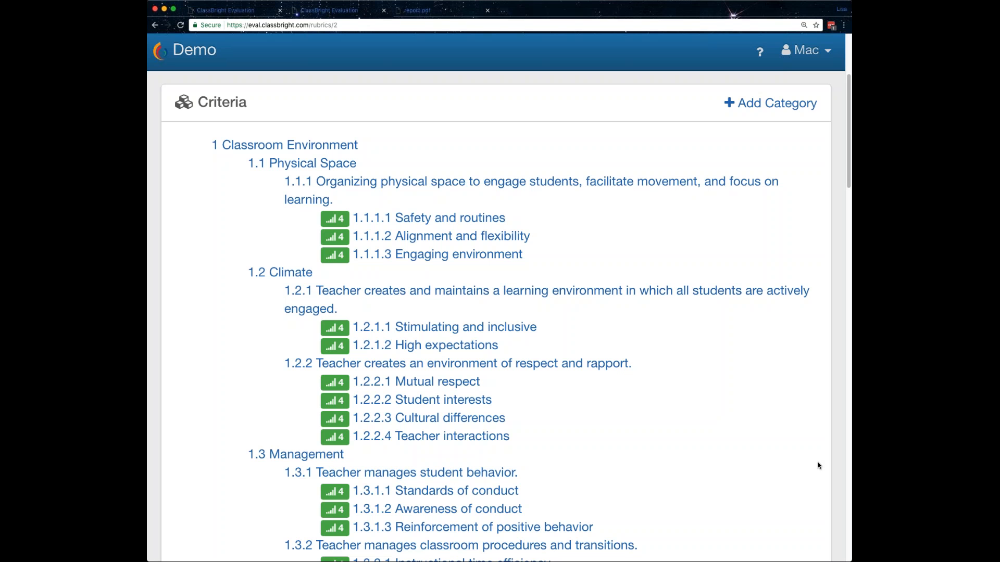
mouse_move(814, 172)
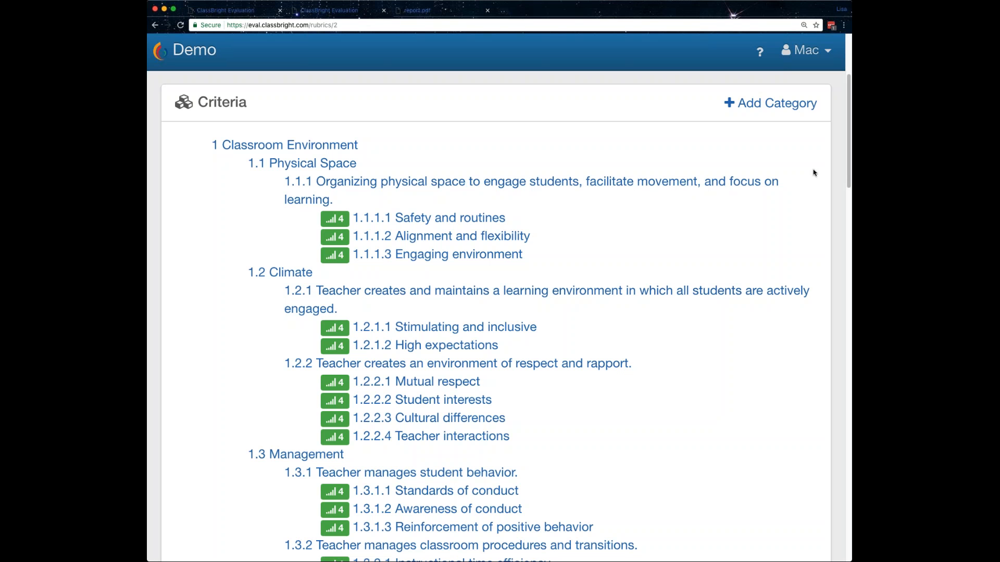
Abandon adding a new criteria category and go back to the Rubrics list
click(776, 103)
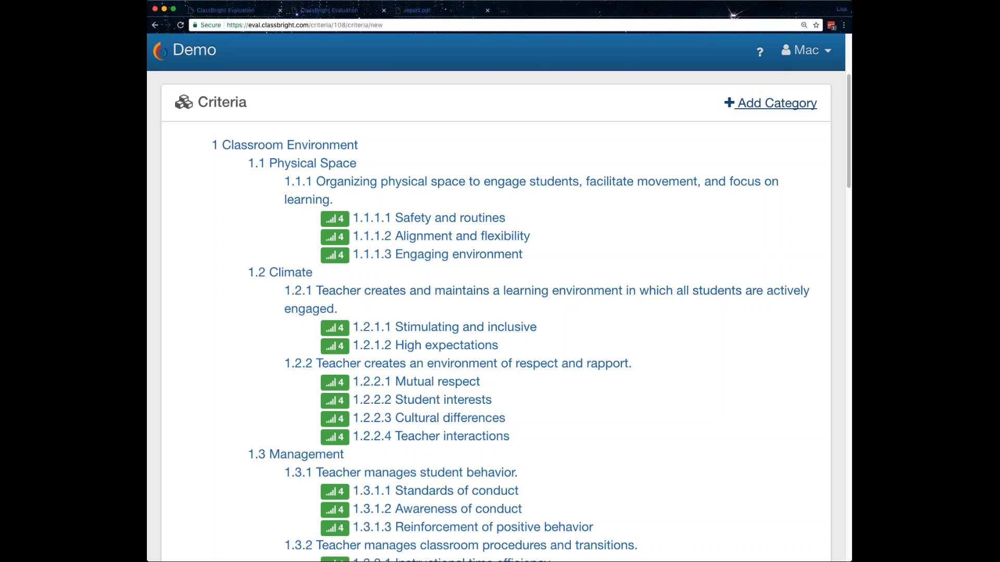
click(154, 25)
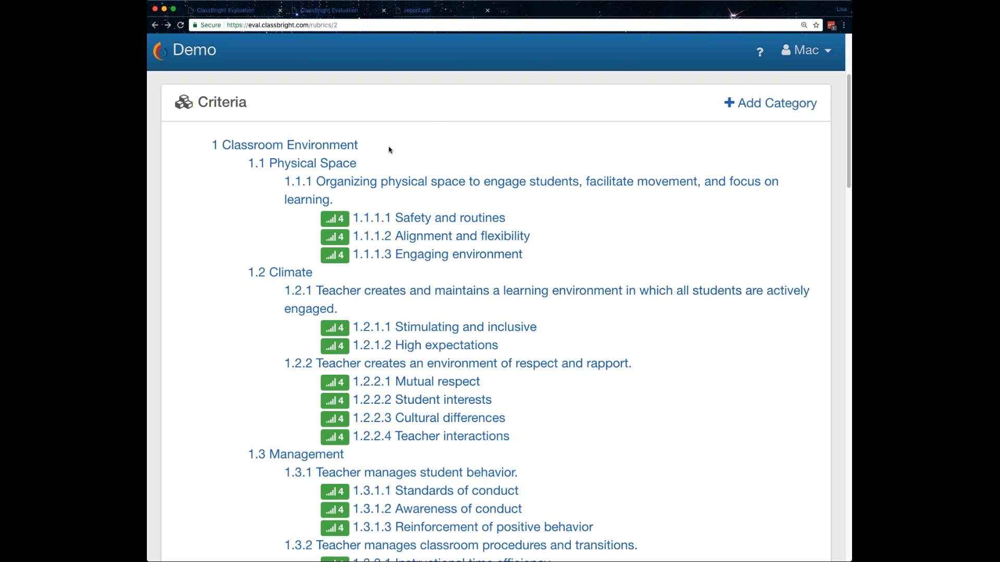
mouse_move(434, 113)
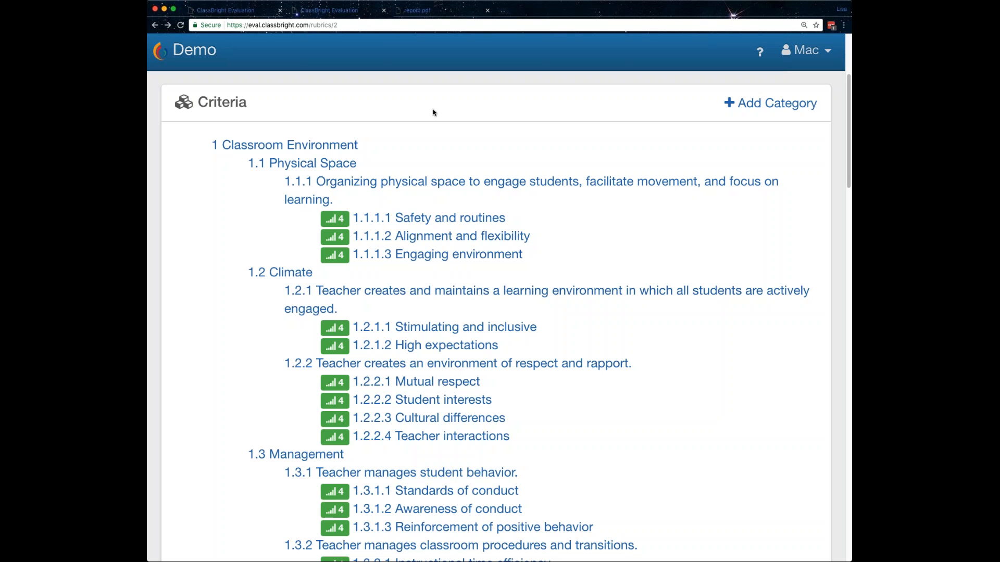
mouse_move(384, 76)
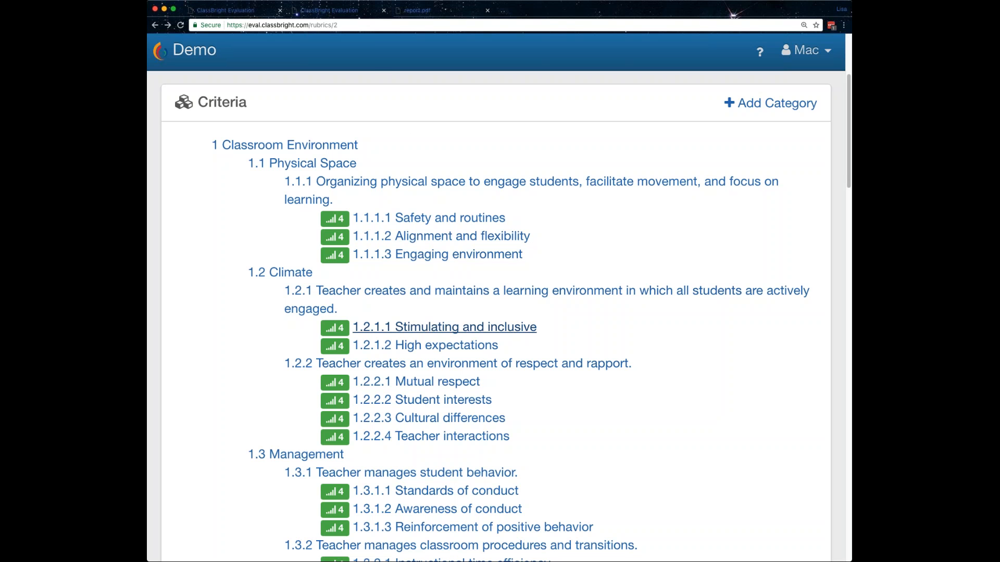
mouse_move(246, 269)
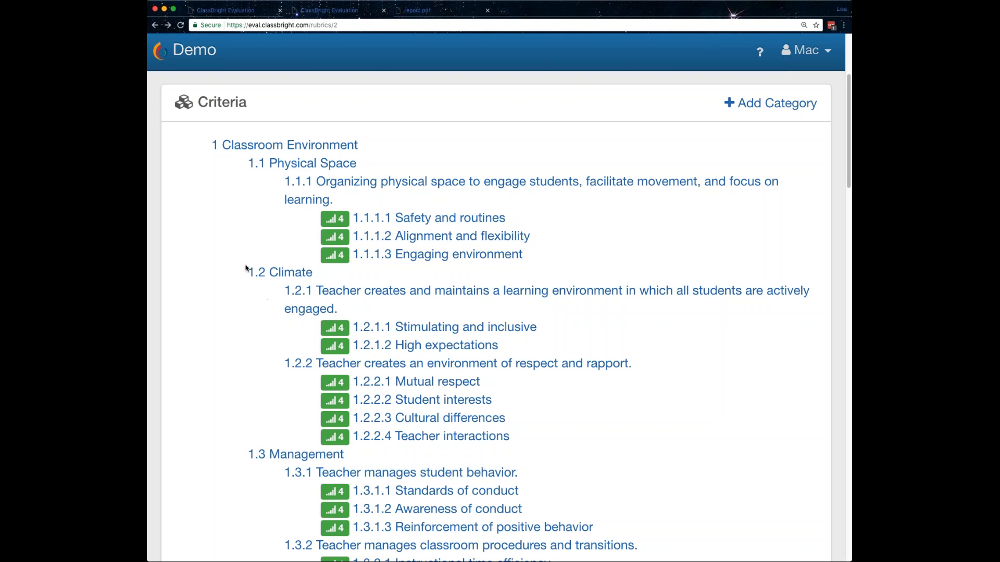
mouse_move(211, 189)
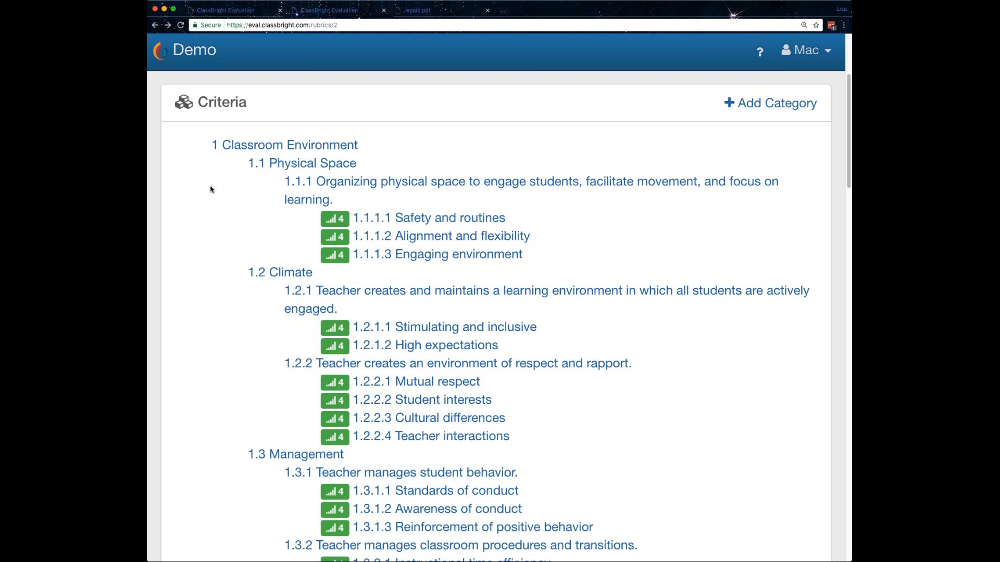
mouse_move(552, 215)
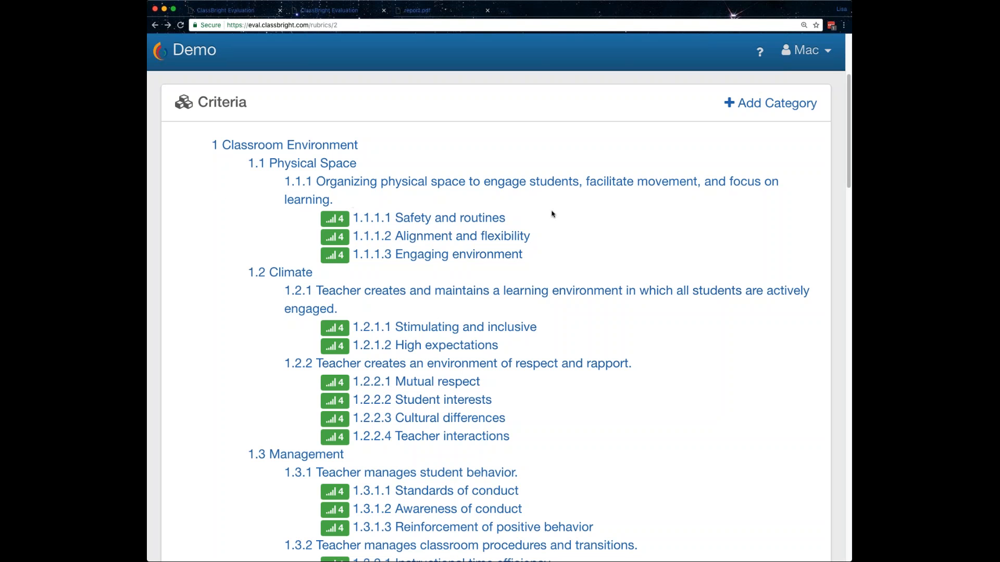
mouse_move(778, 407)
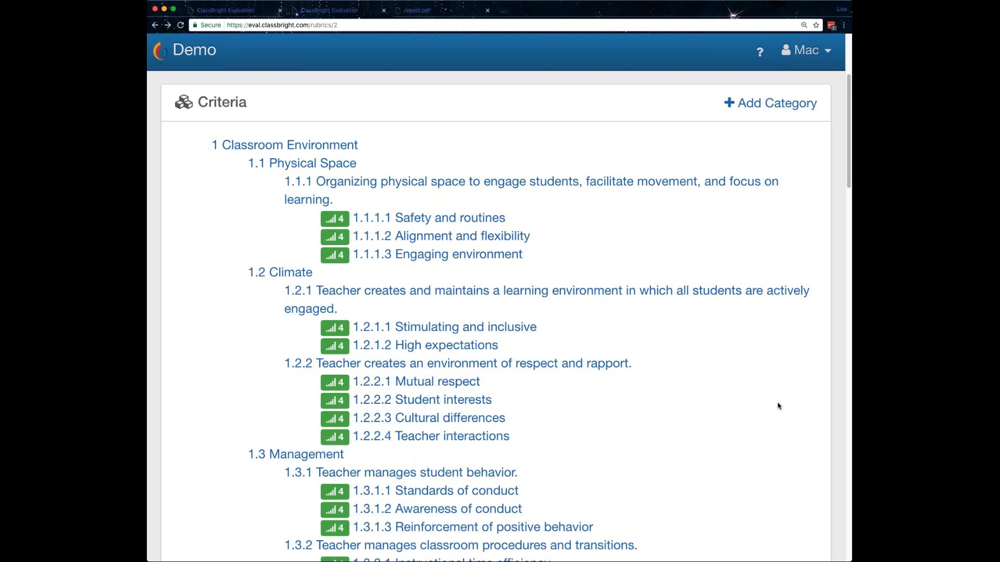
mouse_move(766, 431)
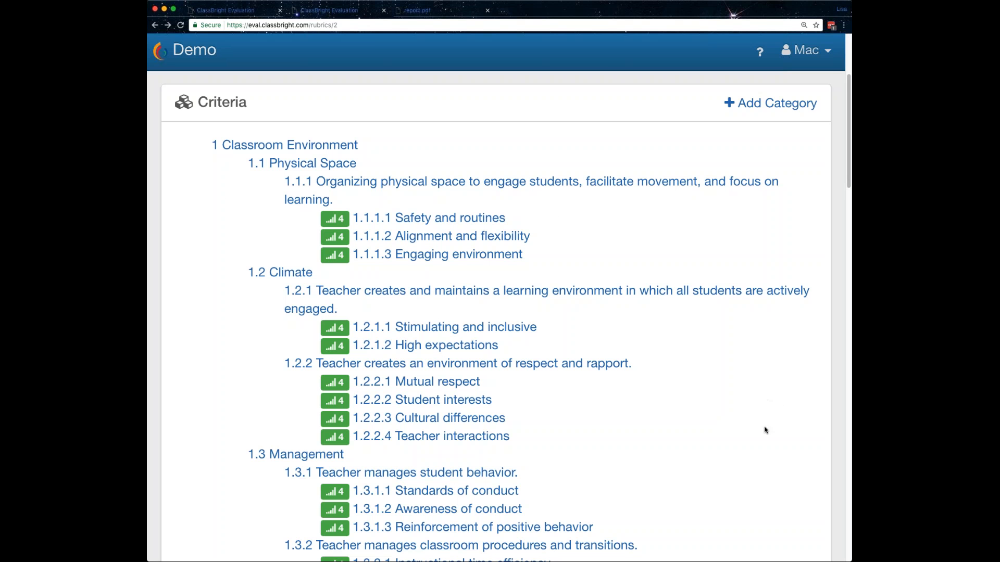
mouse_move(759, 430)
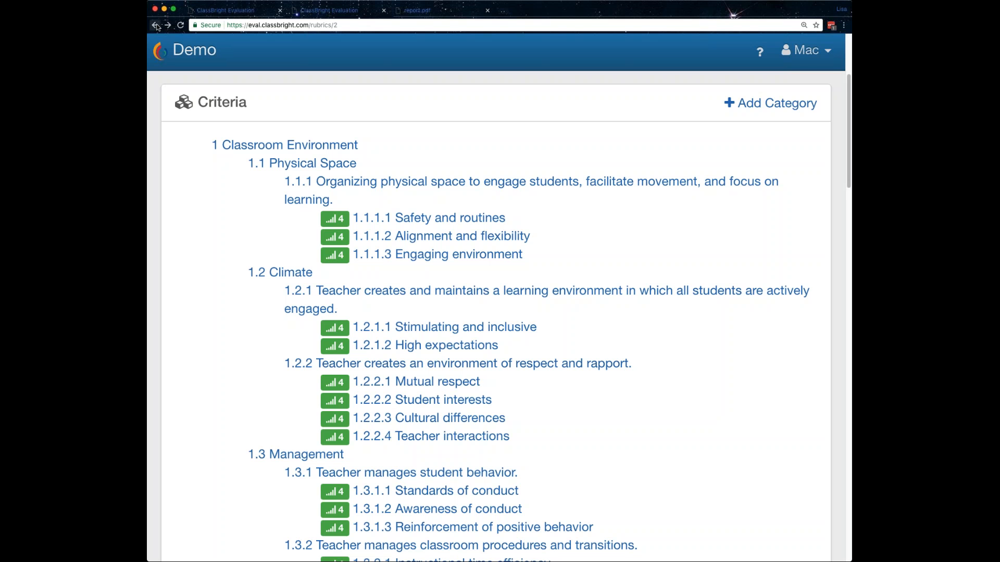
click(155, 25)
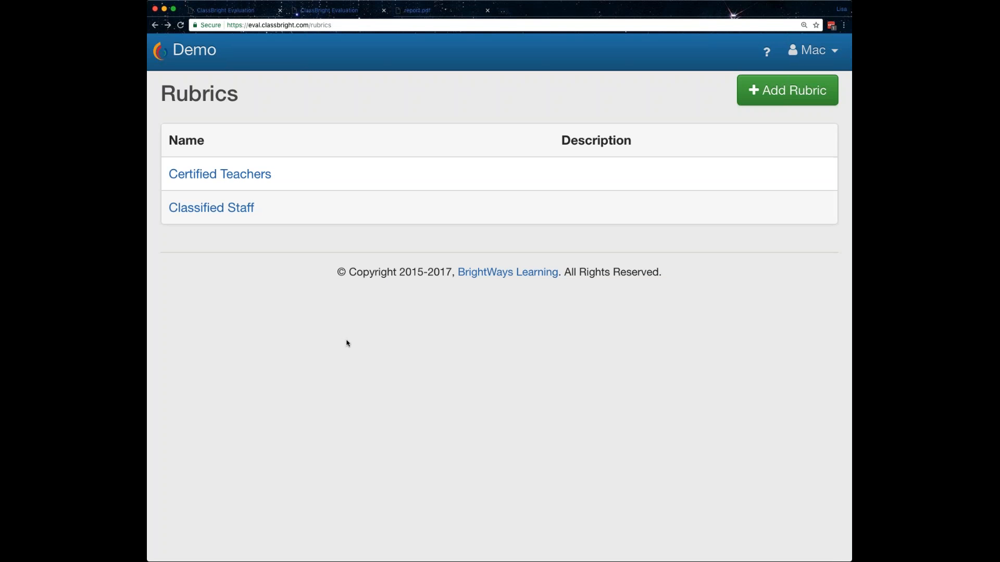
mouse_move(243, 260)
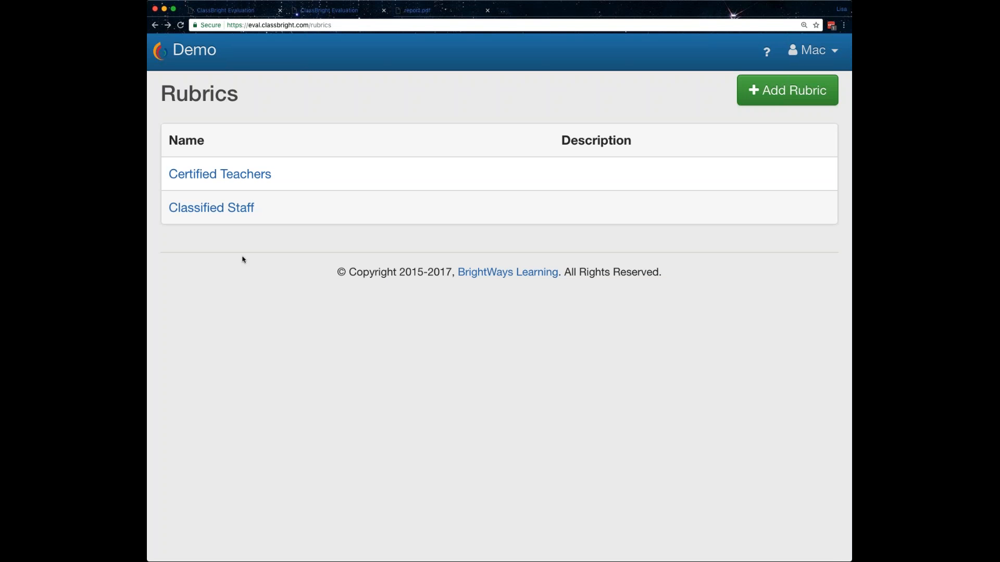
mouse_move(259, 287)
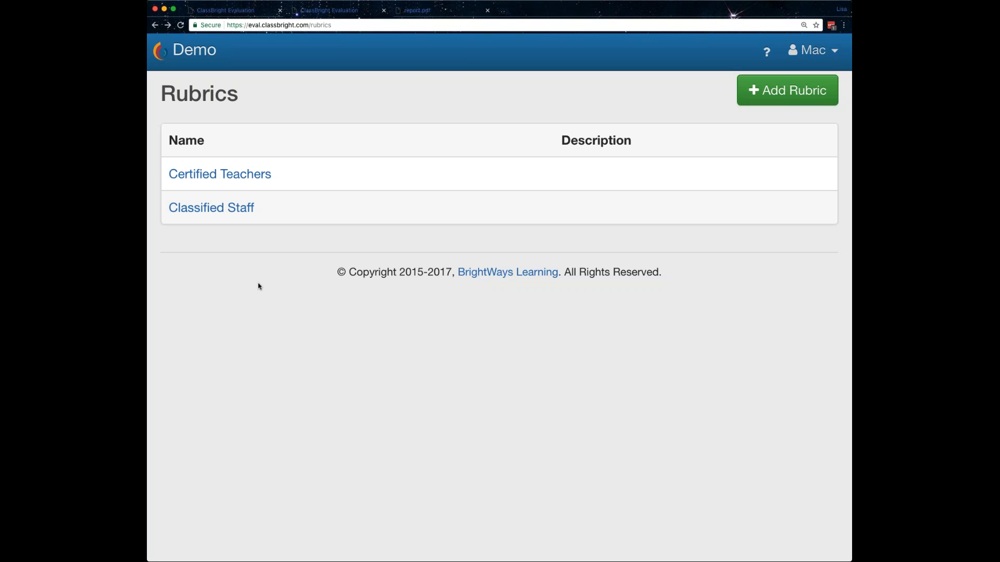
Open the Certified Teachers rubric from the Rubrics list
click(219, 174)
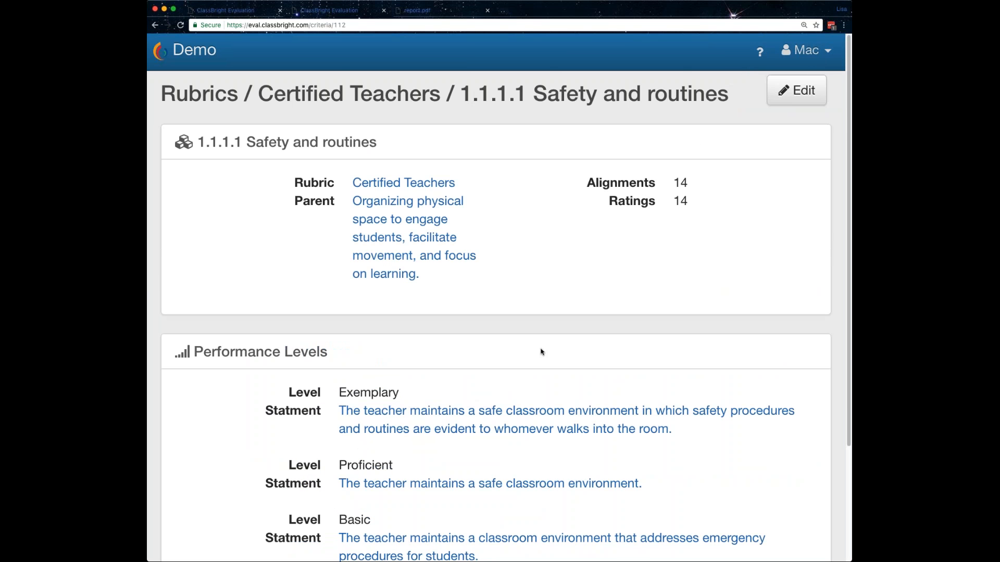
Open the Exemplary statement for editing, cancel without changes, and return to the dashboard
click(795, 90)
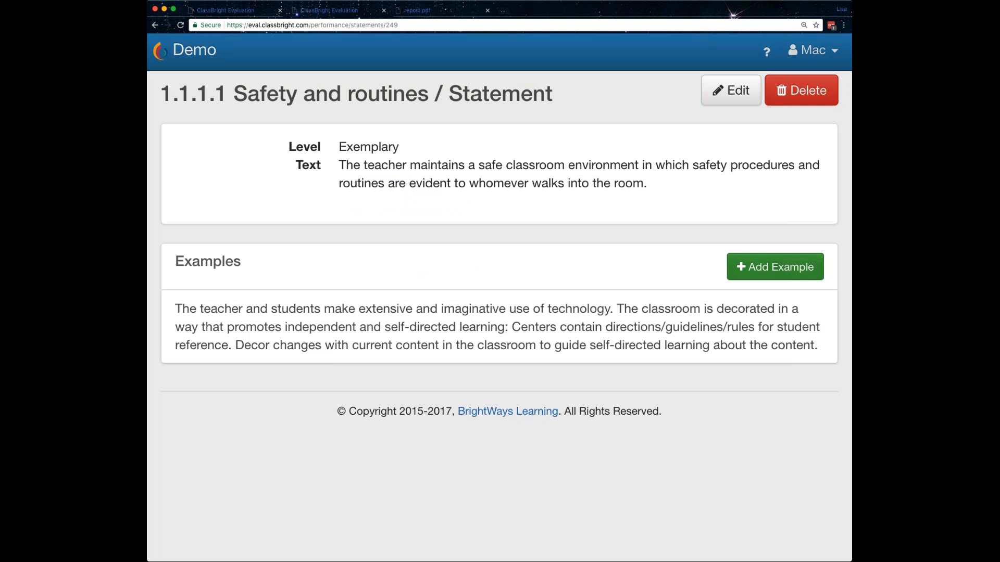
click(731, 90)
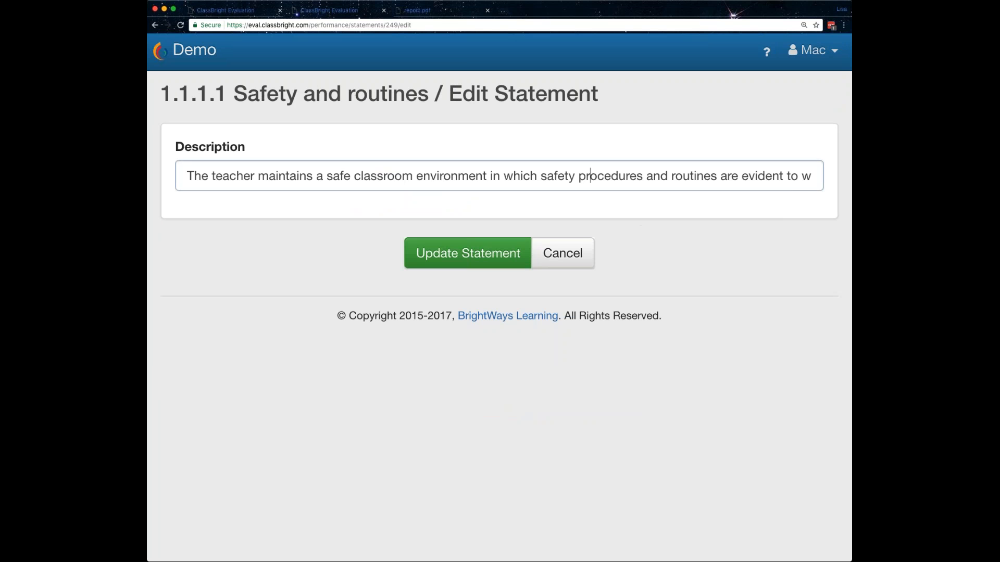
drag(268, 176, 568, 176)
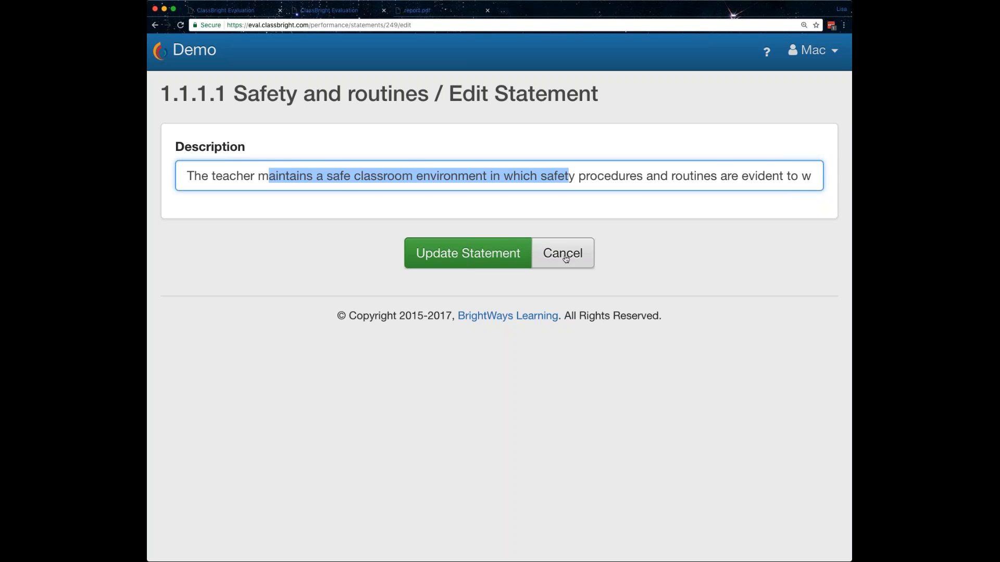
click(563, 254)
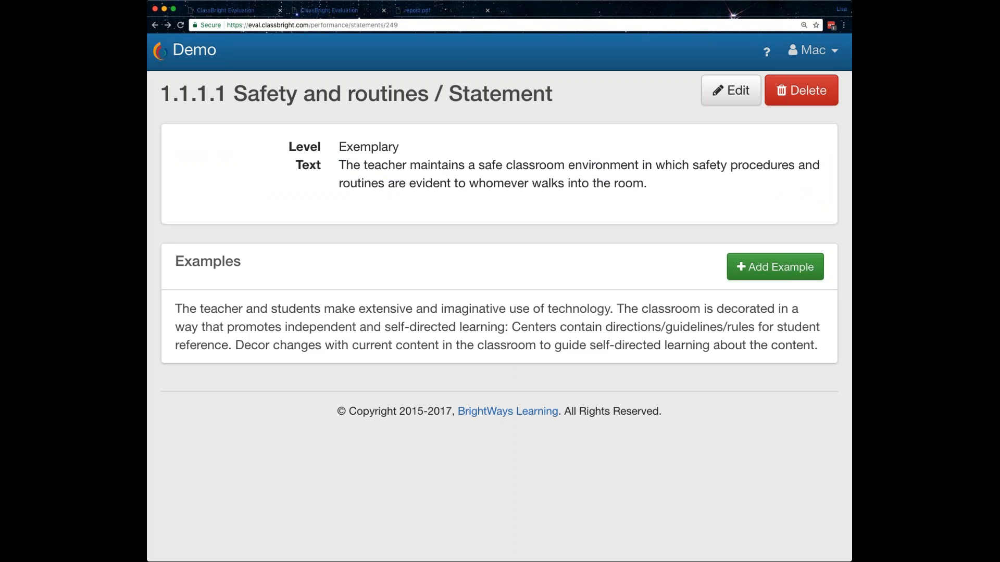
mouse_move(557, 468)
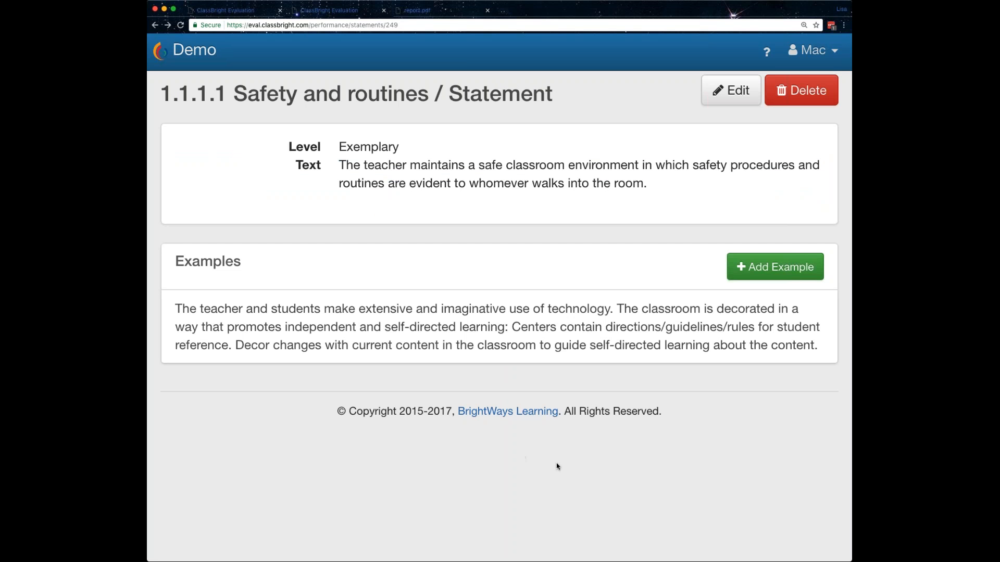
mouse_move(549, 468)
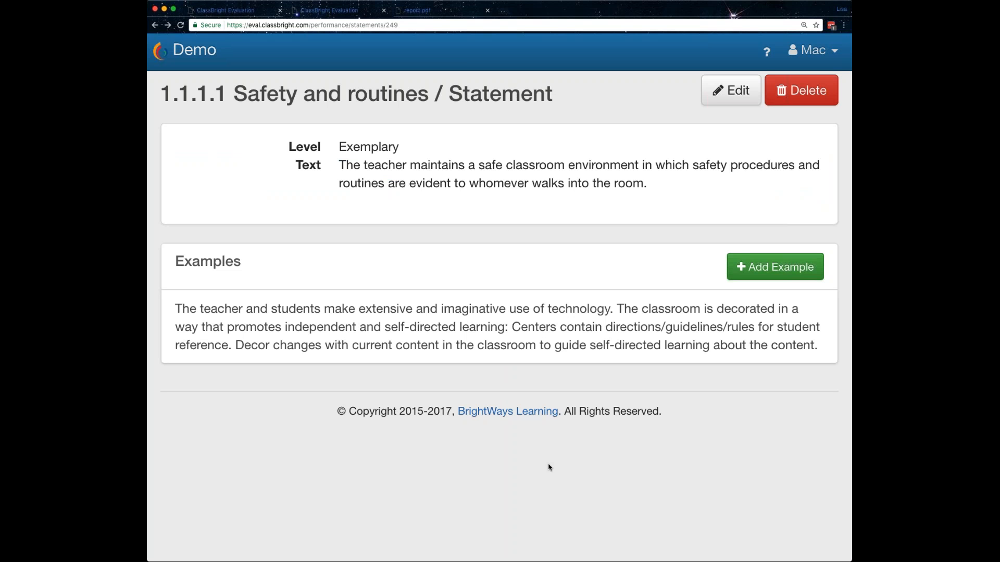
mouse_move(289, 422)
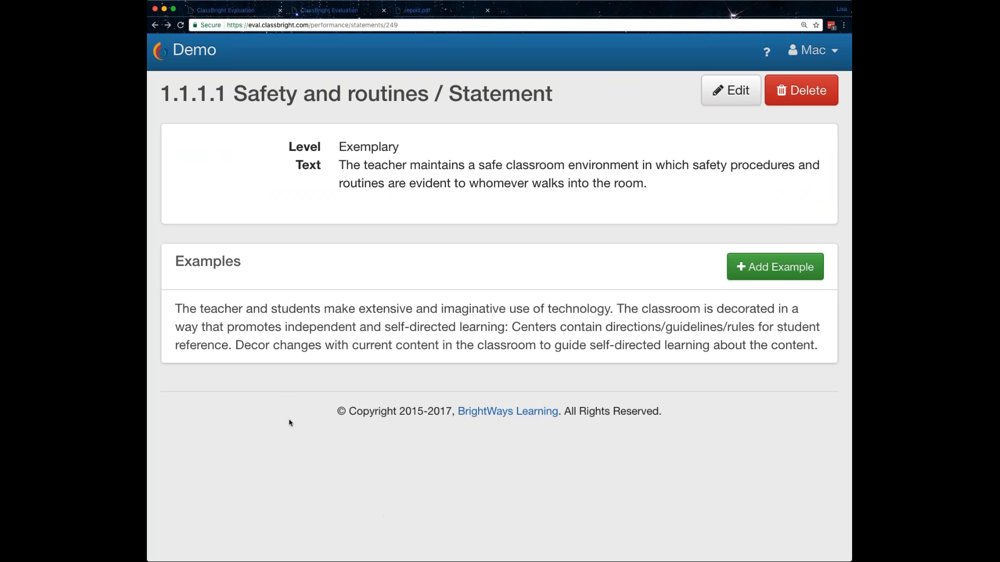
mouse_move(283, 416)
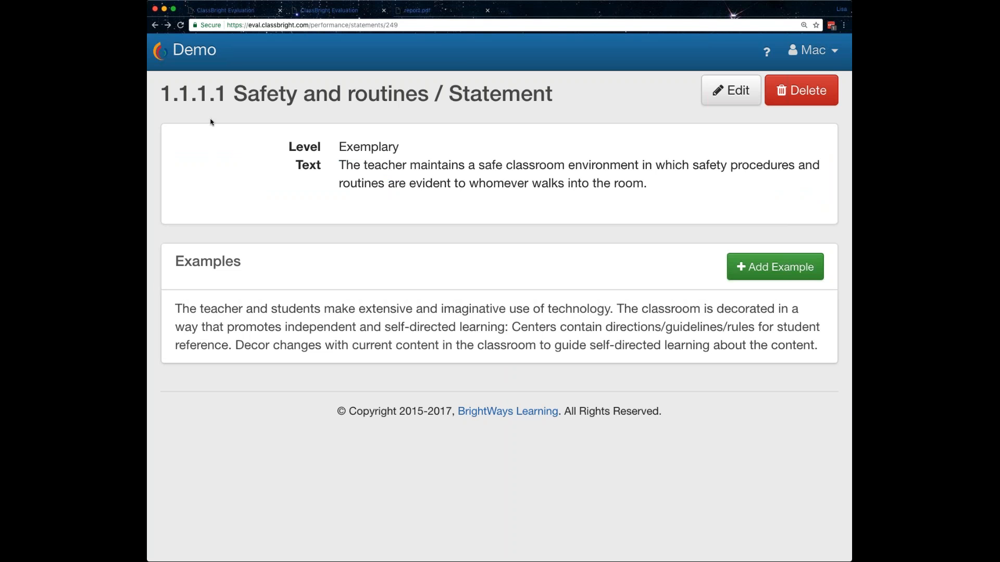
click(199, 51)
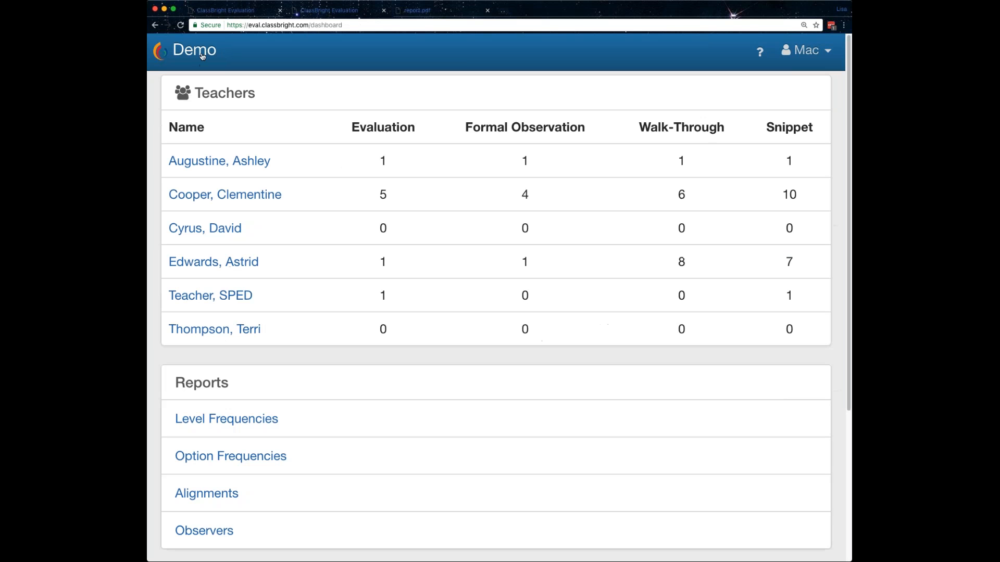
scroll(down, 3)
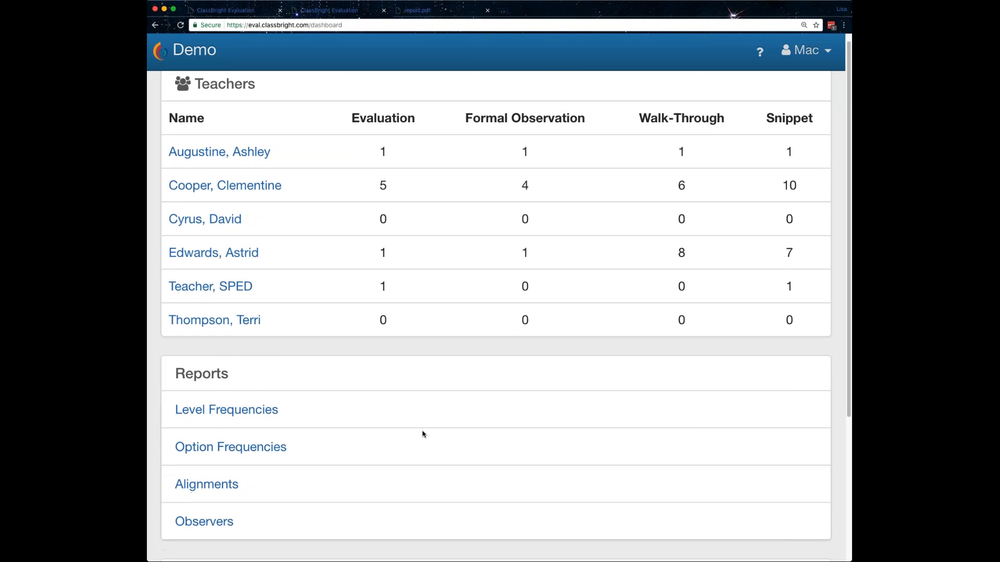
scroll(down, 3)
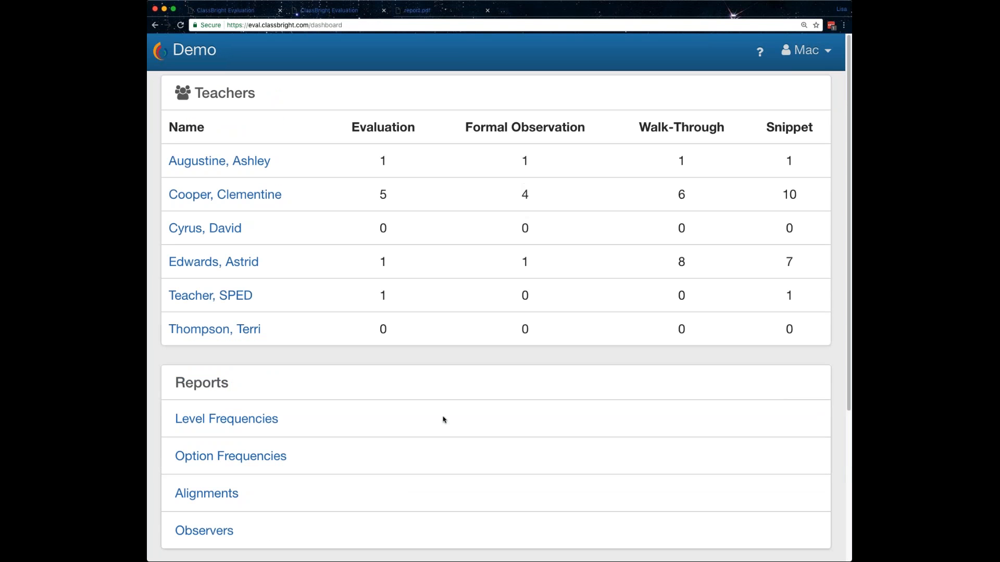
mouse_move(727, 86)
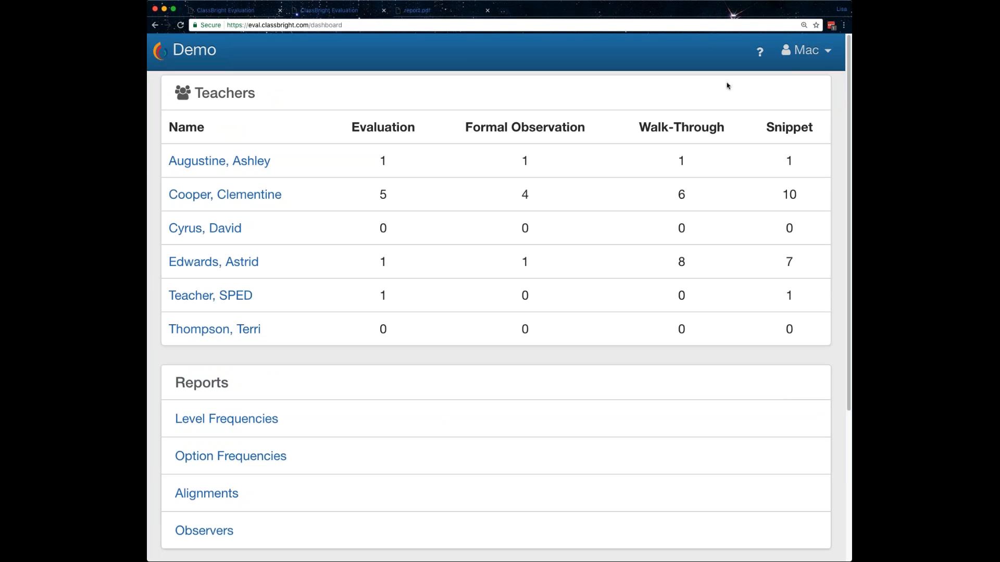
mouse_move(821, 75)
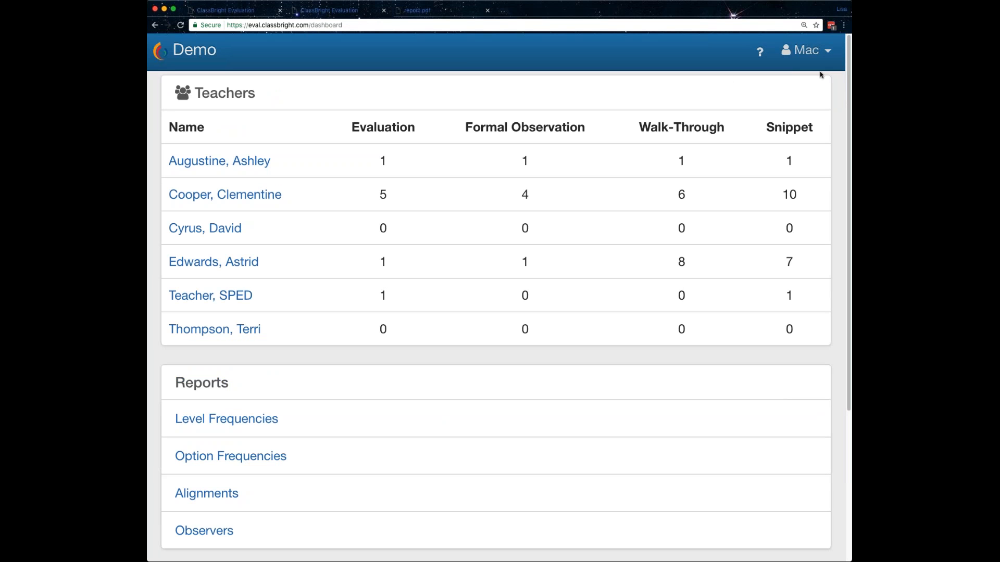